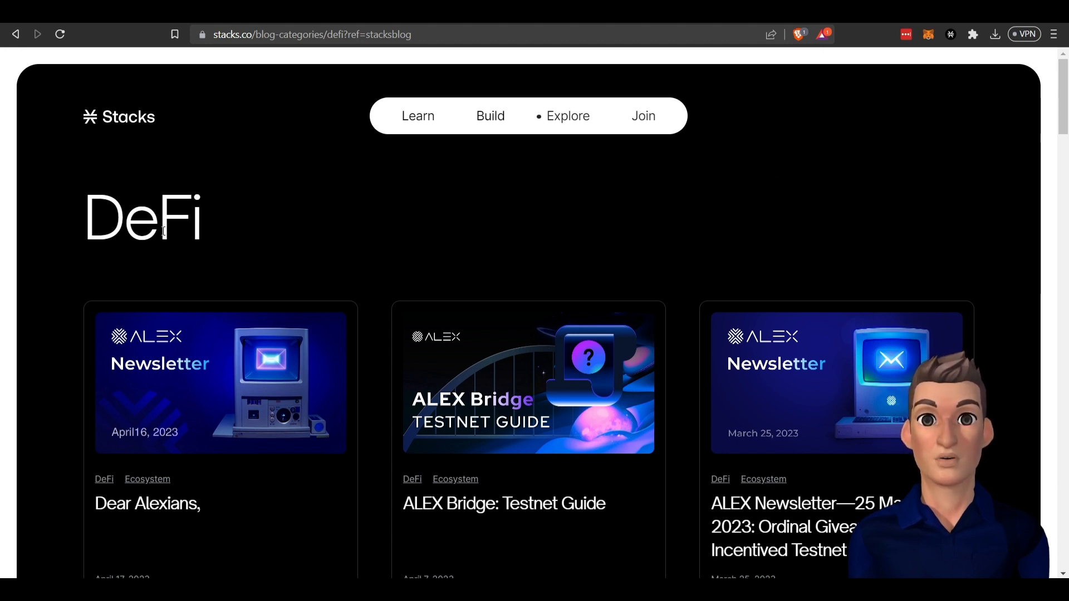
mouse_move(143, 277)
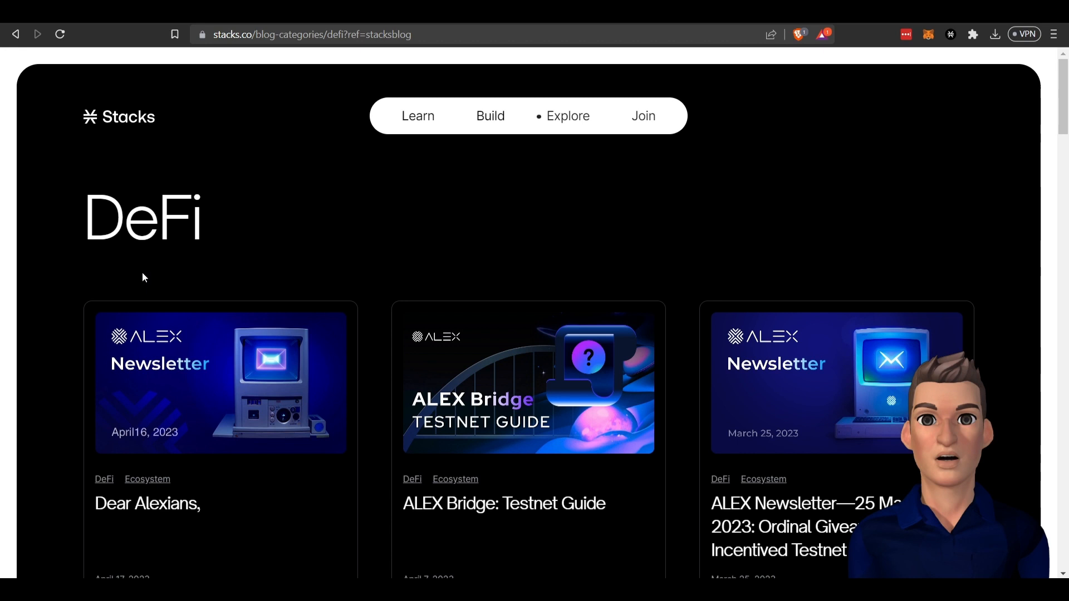
mouse_move(271, 243)
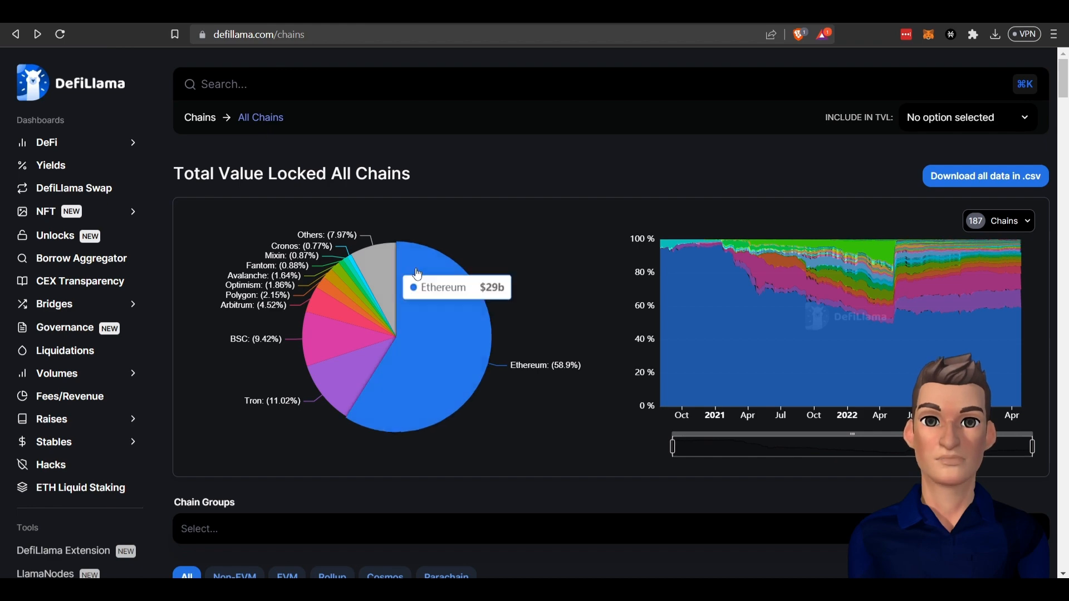
Step: Scroll the DefiLlama chains ranking past Ethereum and Tron to reach Stacks at rank 47
scroll(down, 3)
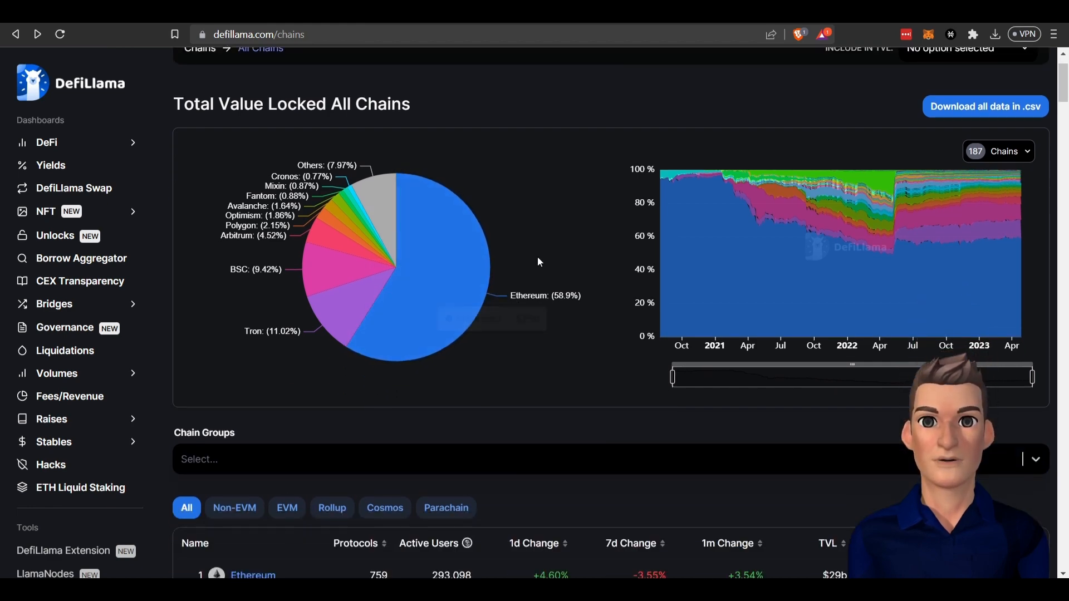
scroll(down, 3)
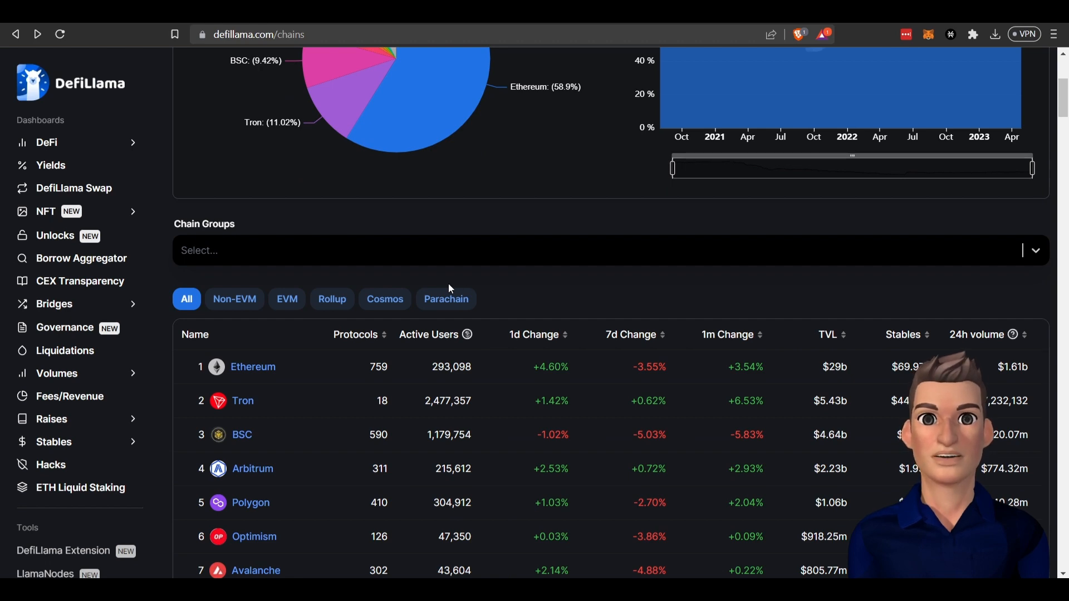
scroll(down, 3)
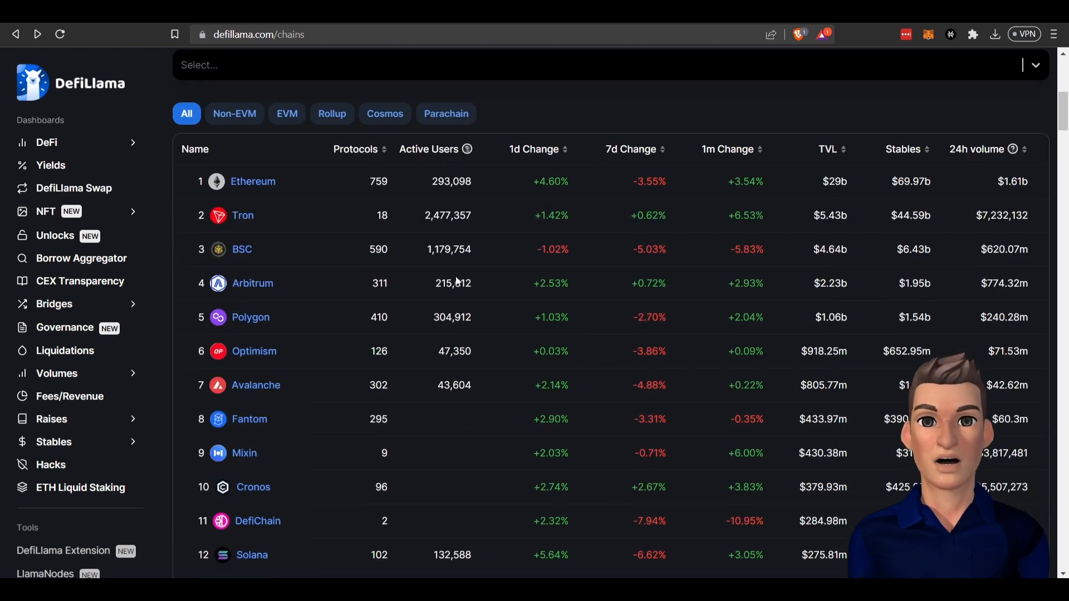
scroll(down, 3)
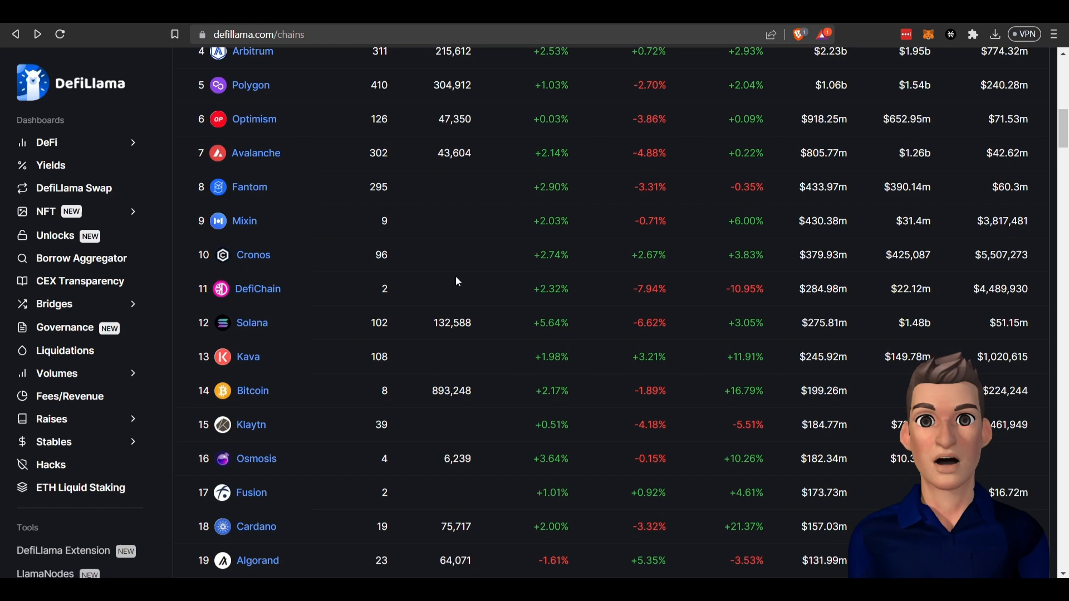
mouse_move(696, 110)
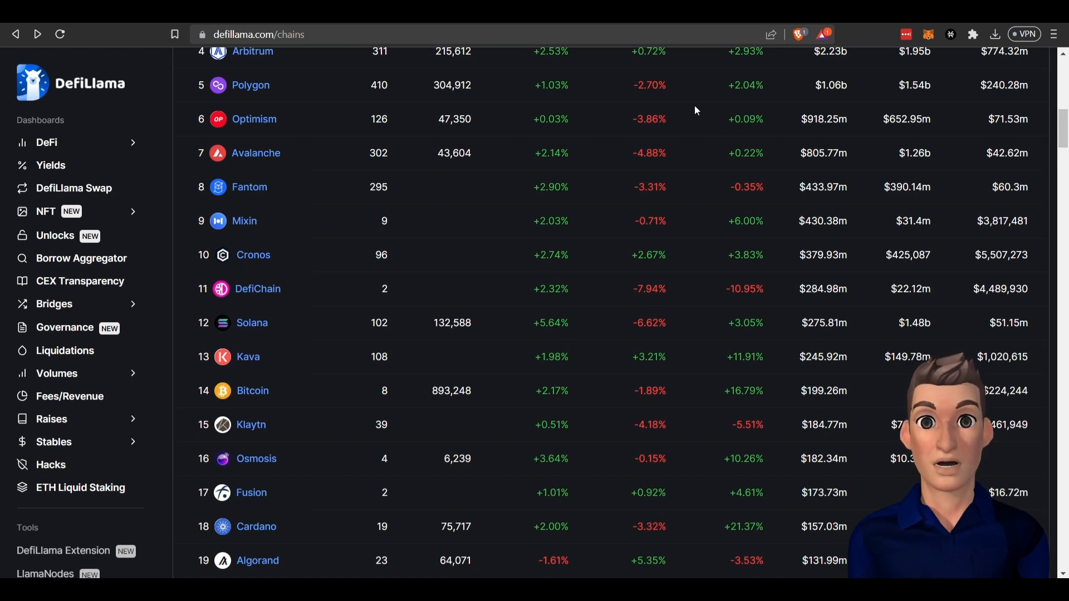
scroll(down, 3)
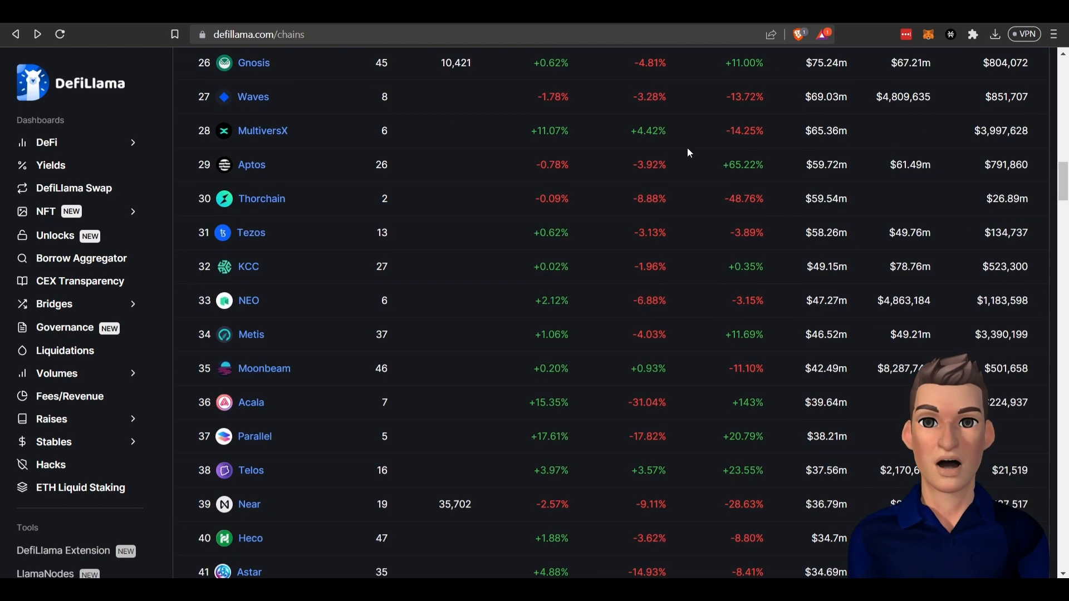
scroll(down, 3)
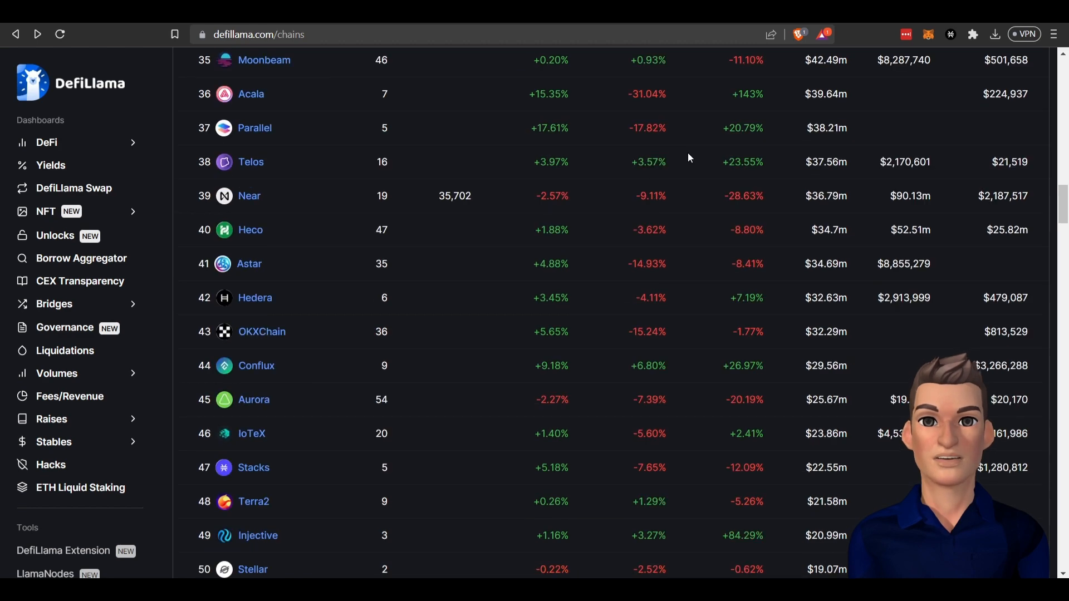
scroll(down, 3)
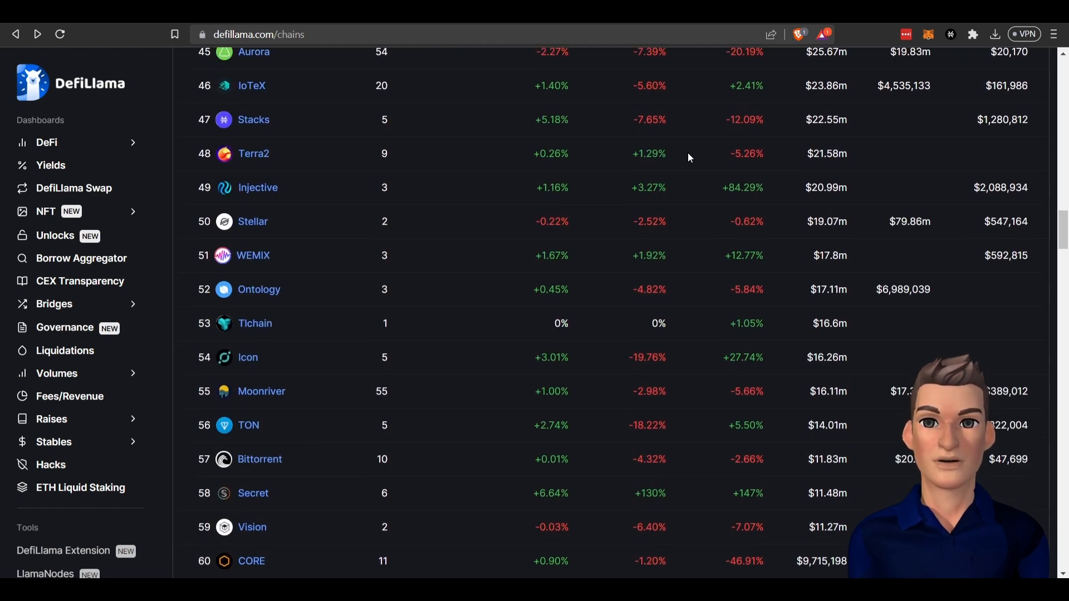
mouse_move(227, 133)
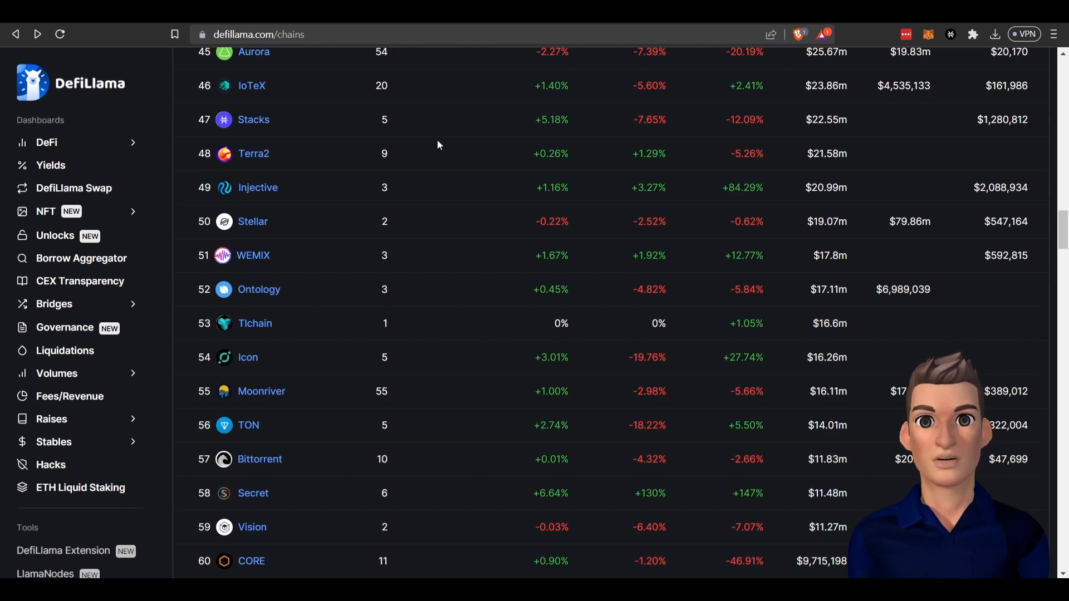
Step: Open the Stacks chain page and scroll to its protocol TVL rankings
click(252, 119)
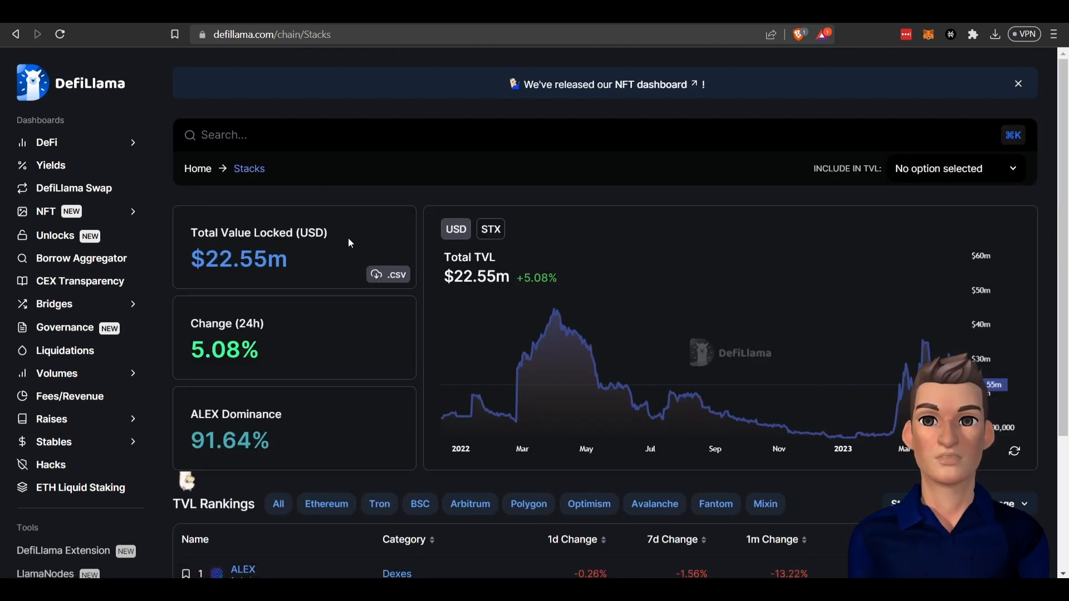
scroll(down, 3)
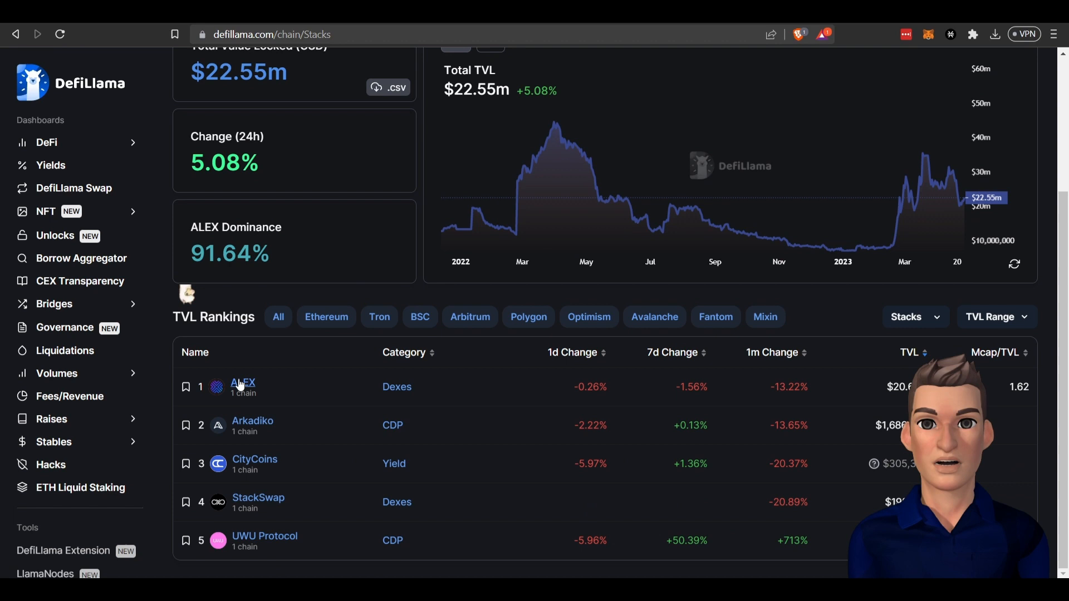
mouse_move(166, 268)
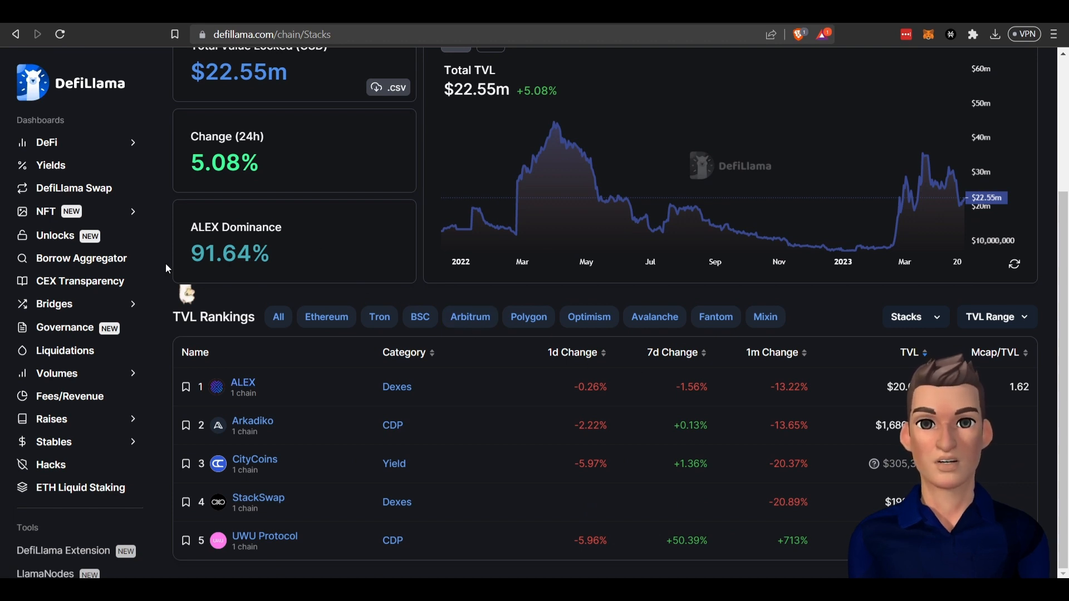
mouse_move(215, 397)
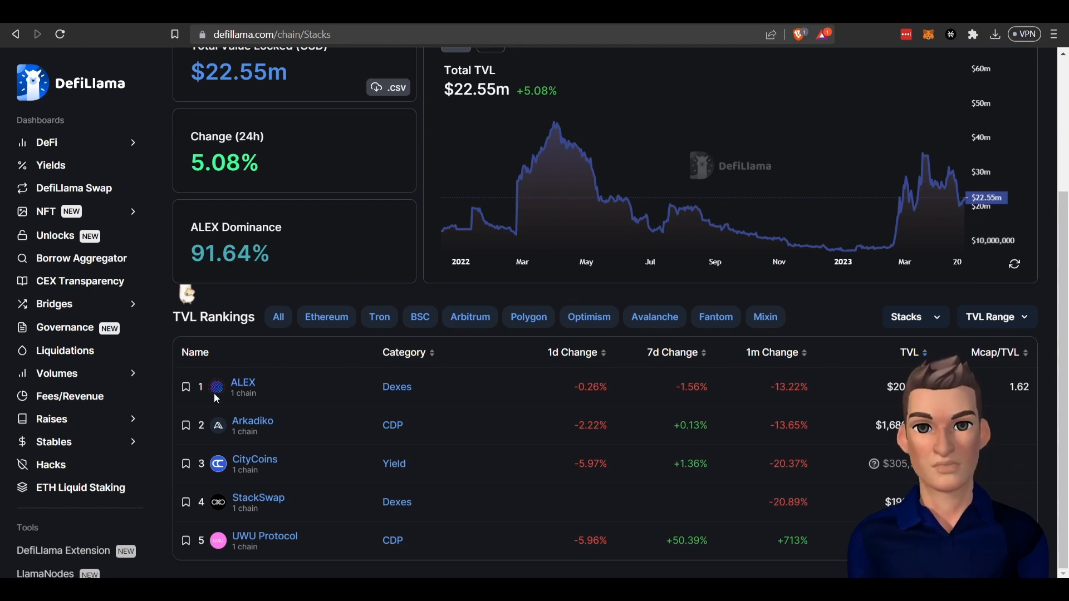
mouse_move(262, 444)
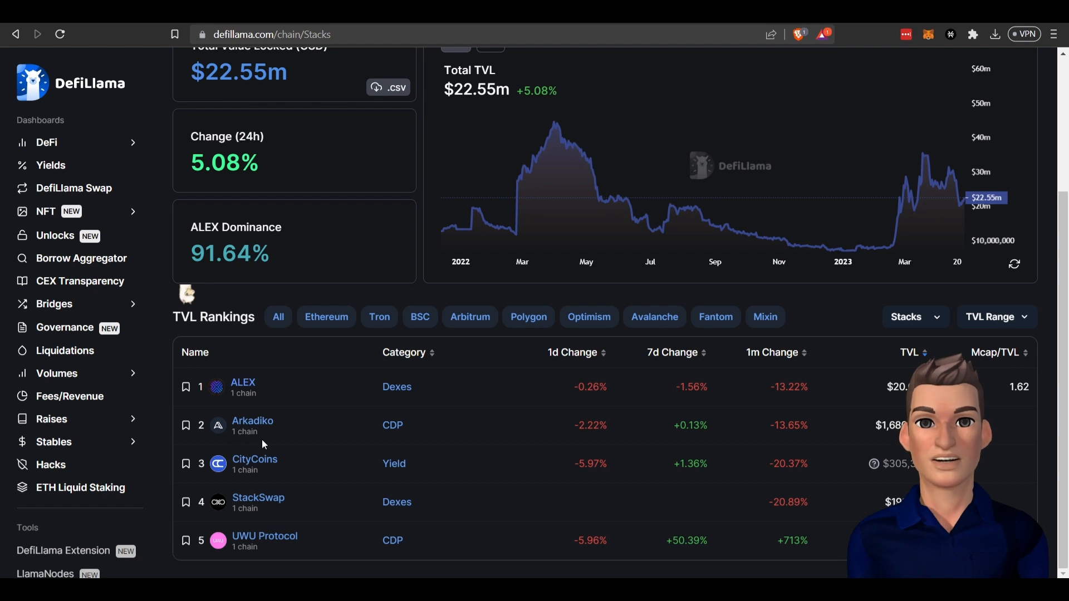
mouse_move(195, 474)
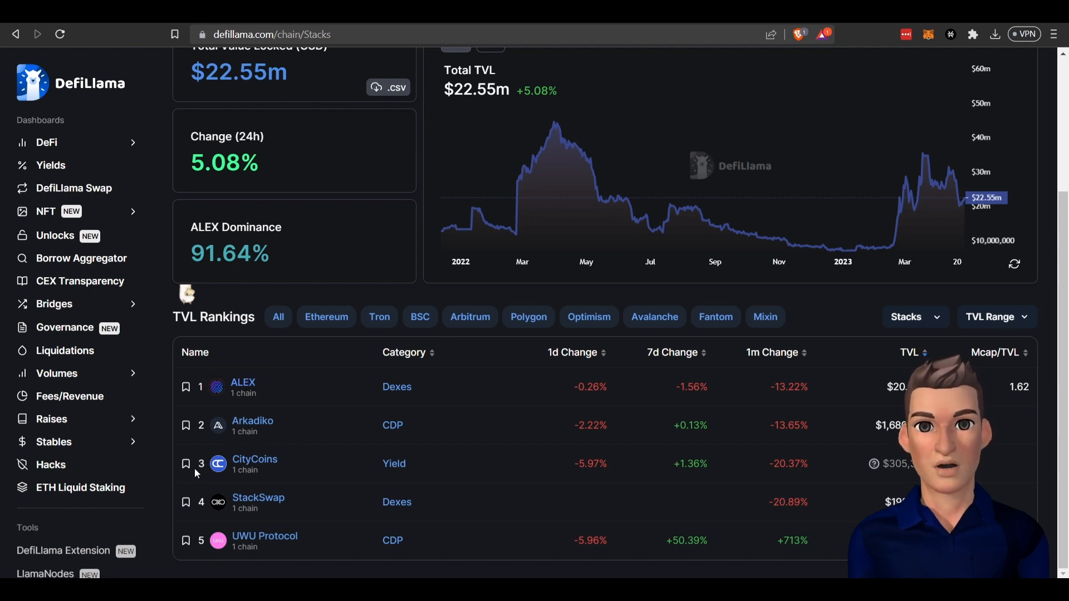
mouse_move(256, 484)
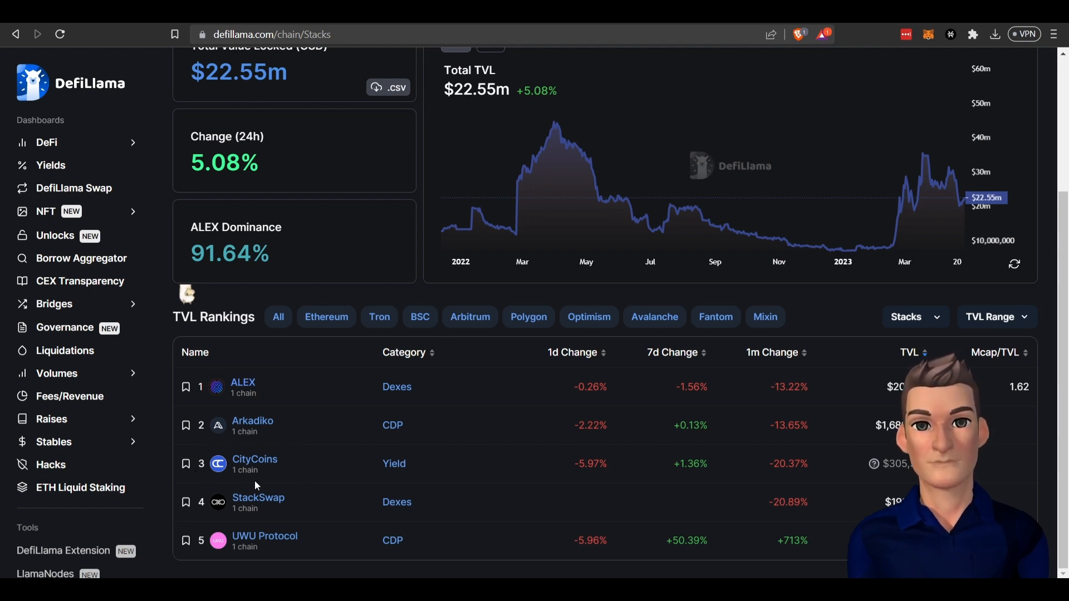
mouse_move(285, 461)
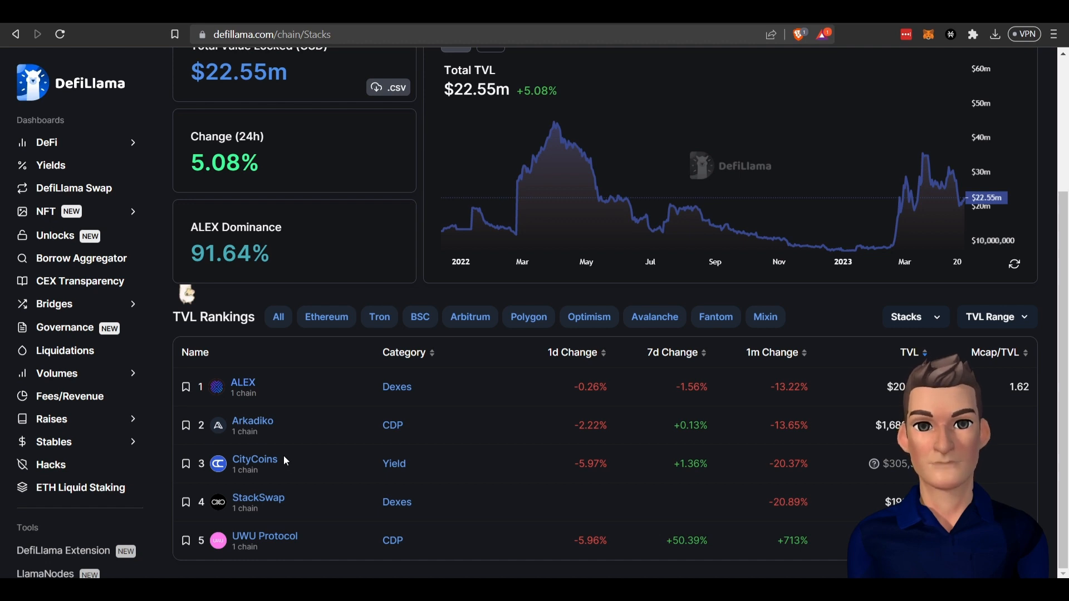
mouse_move(317, 455)
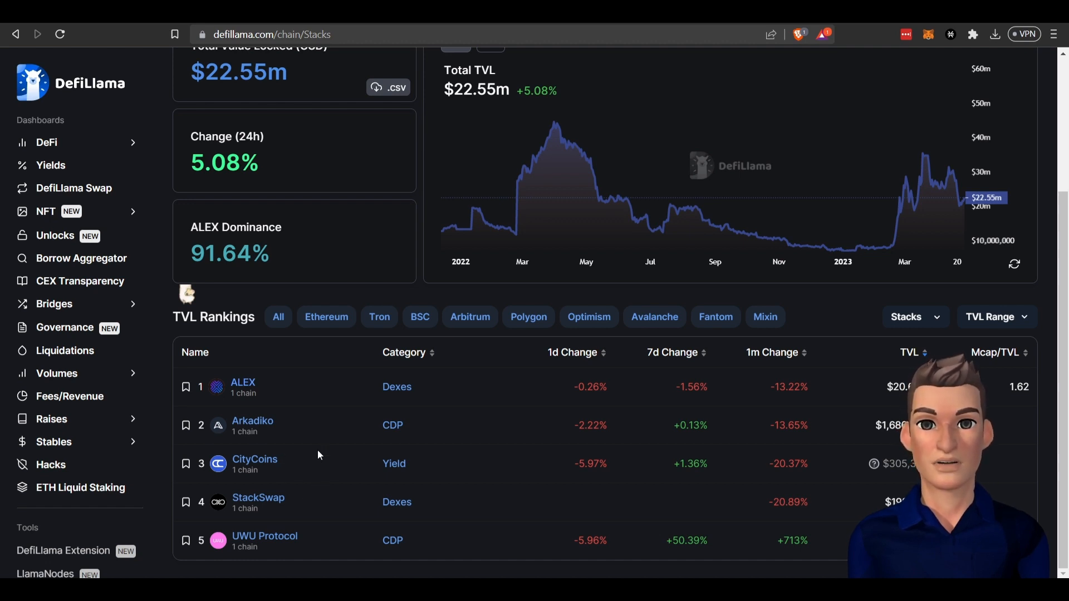
mouse_move(317, 498)
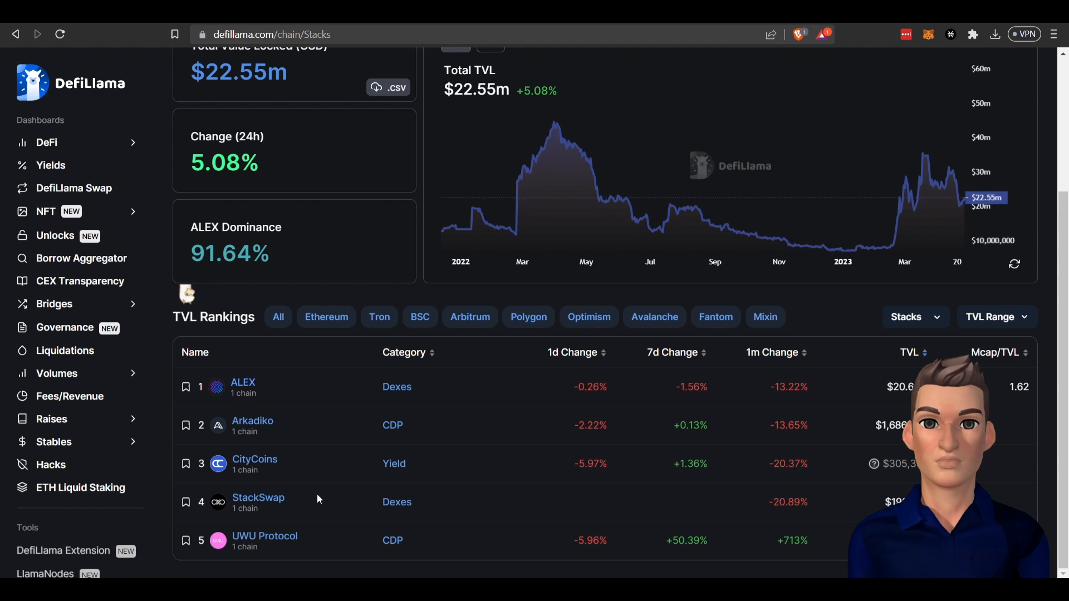
mouse_move(334, 531)
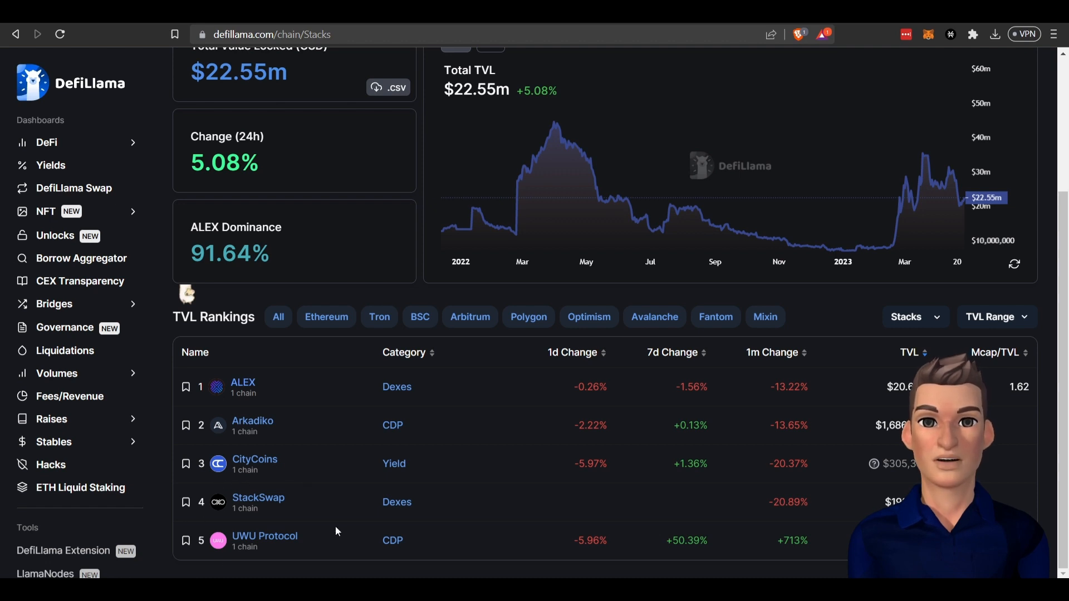
mouse_move(334, 521)
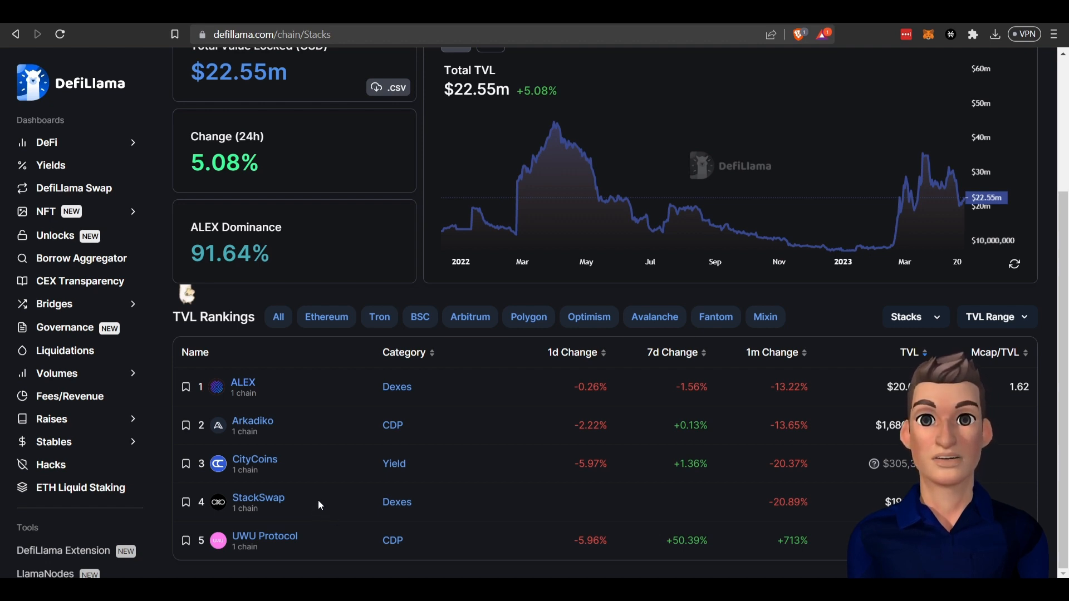
mouse_move(152, 220)
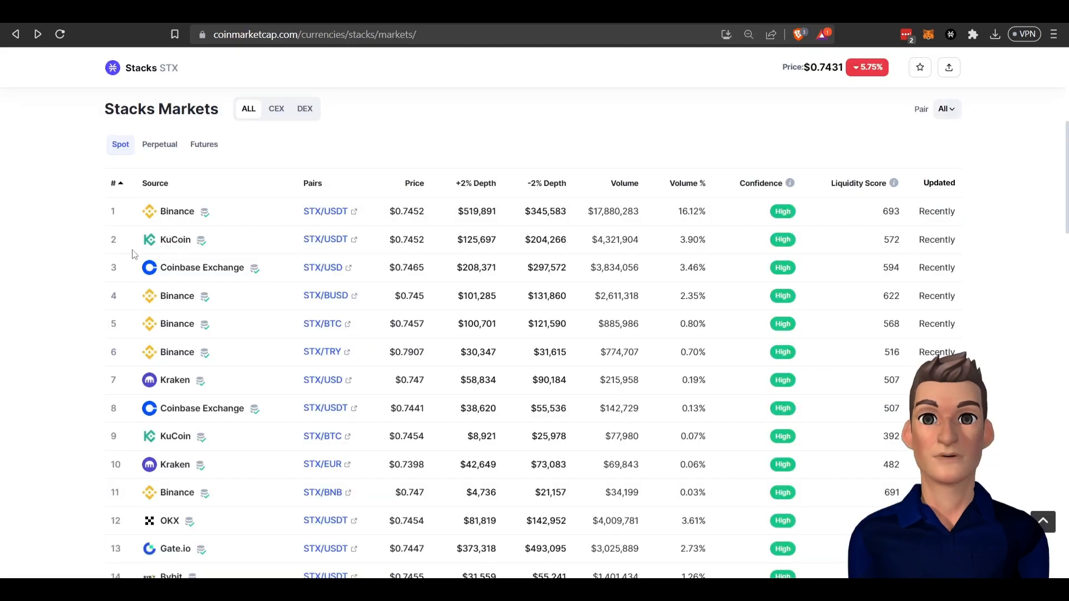
mouse_move(286, 360)
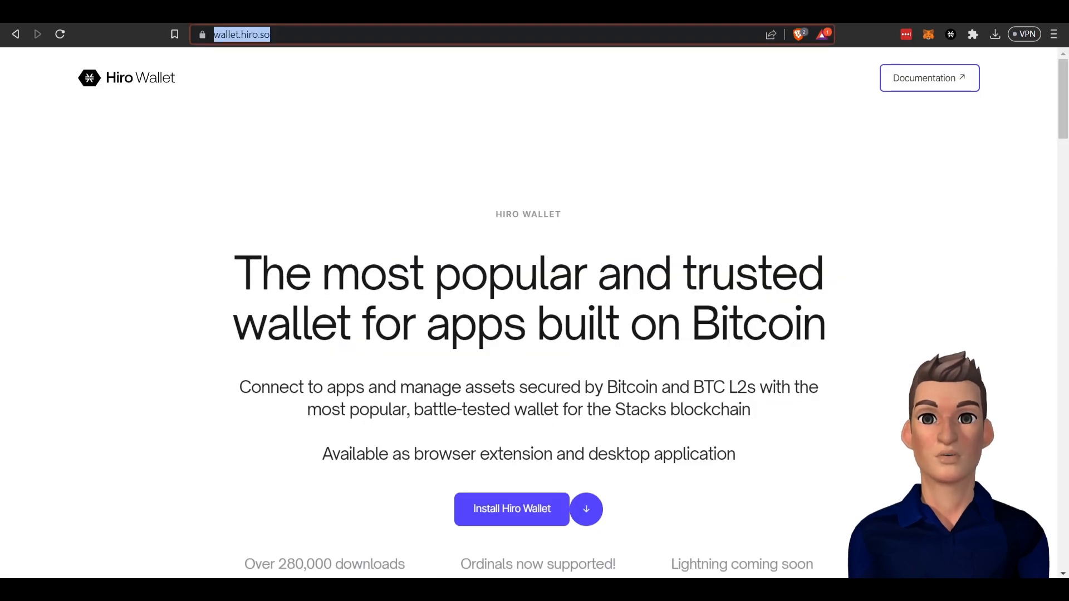
Step: Scroll the Hiro Wallet homepage down to the Browser extension and Desktop app sections
scroll(down, 3)
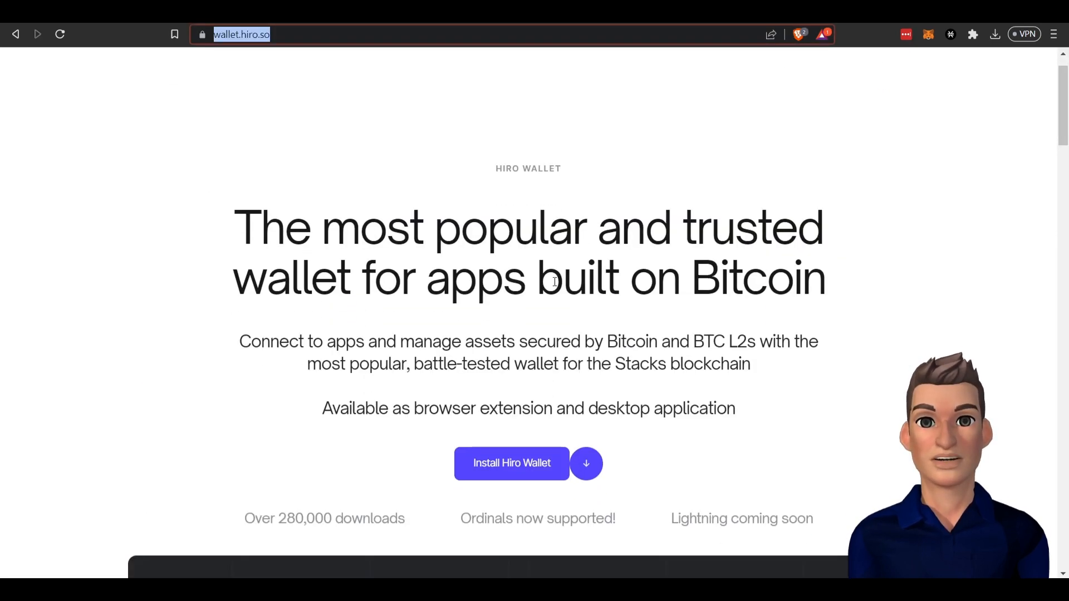
scroll(down, 3)
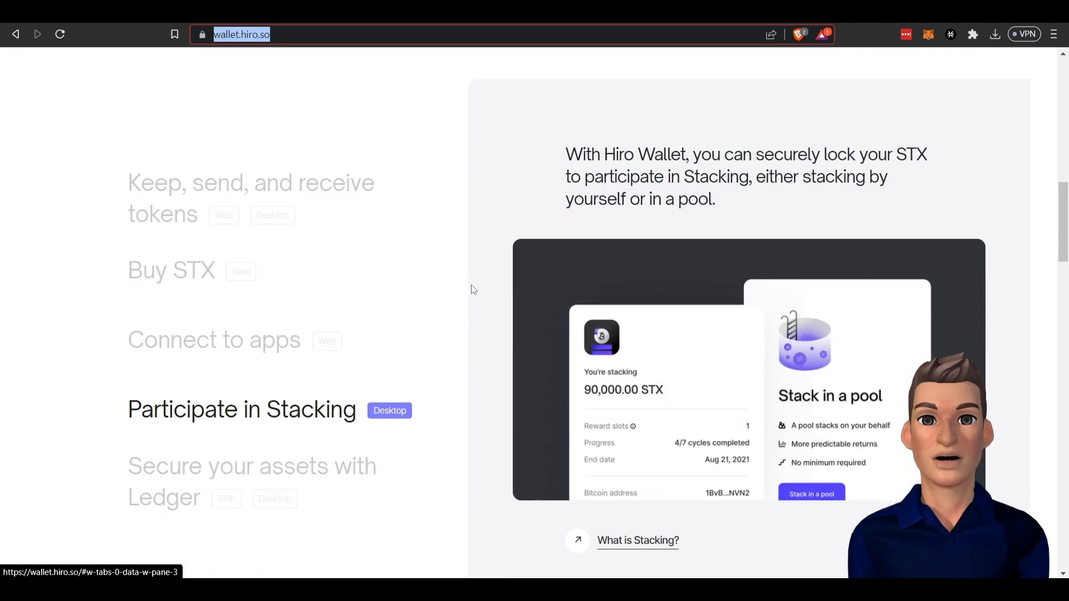
scroll(down, 3)
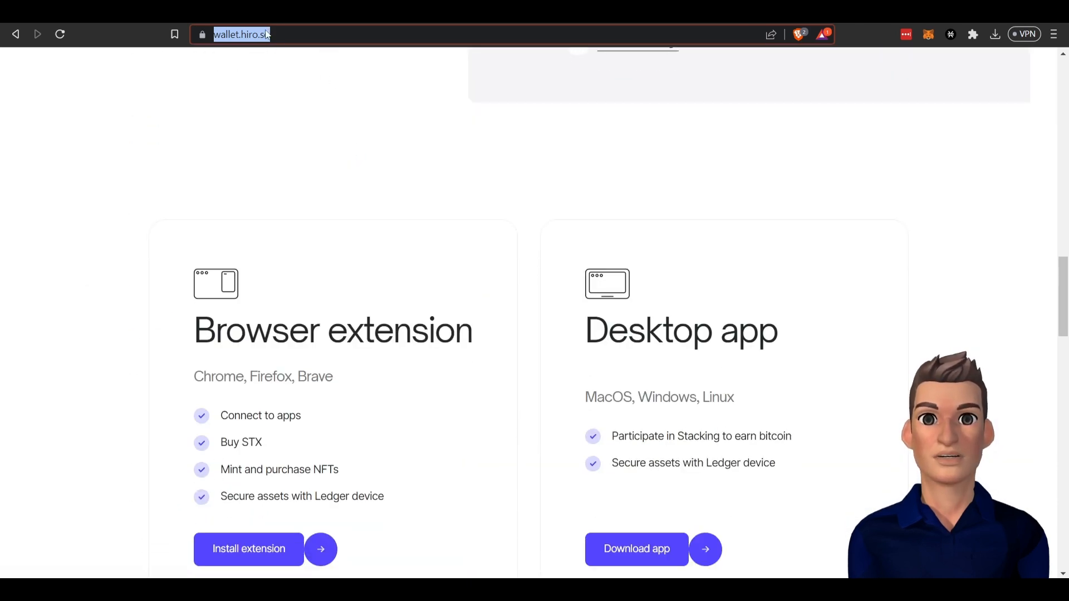
mouse_move(702, 292)
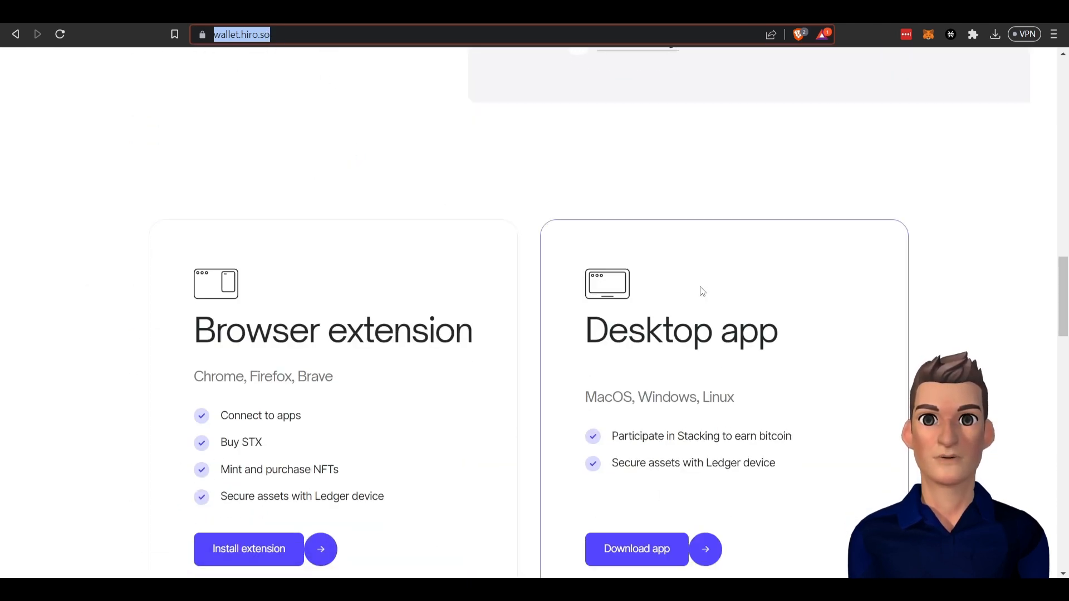
mouse_move(195, 131)
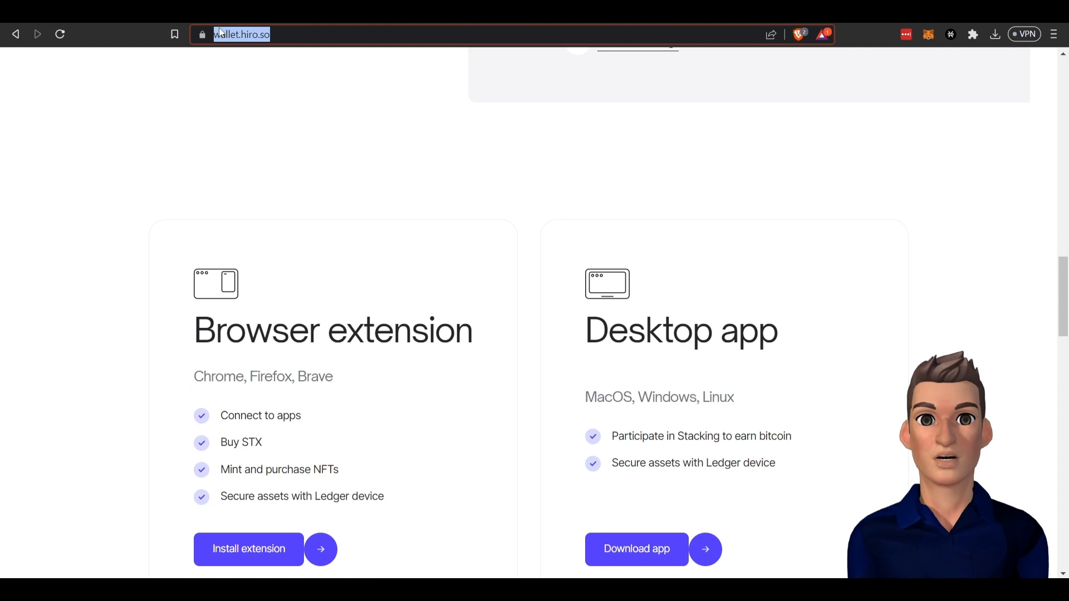
mouse_move(950, 33)
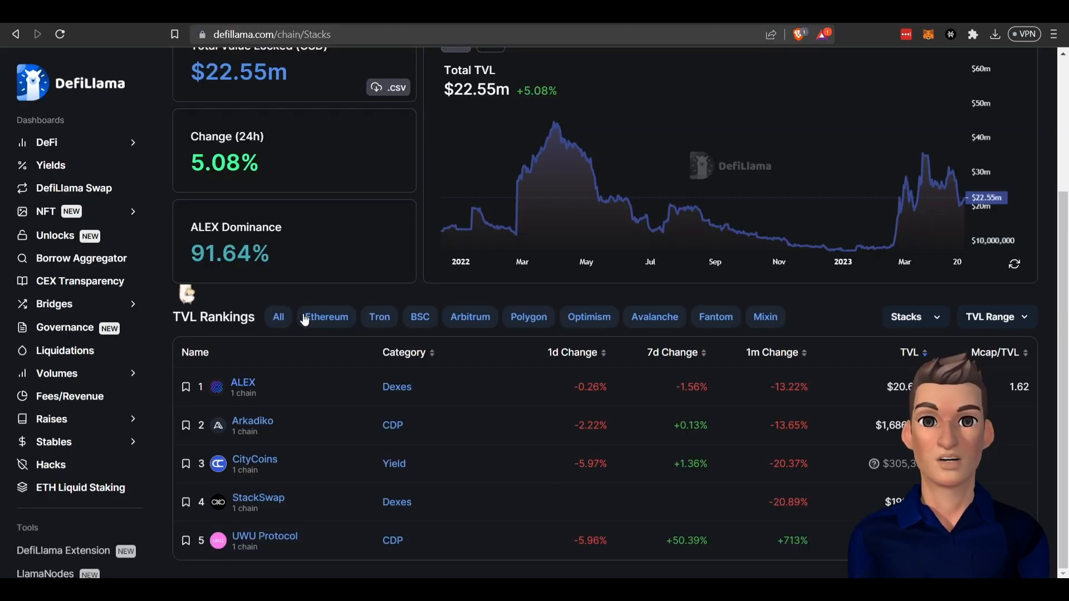
Step: Open ALEX's DefiLlama protocol page and follow its Website link to the ALEX swap app
click(243, 382)
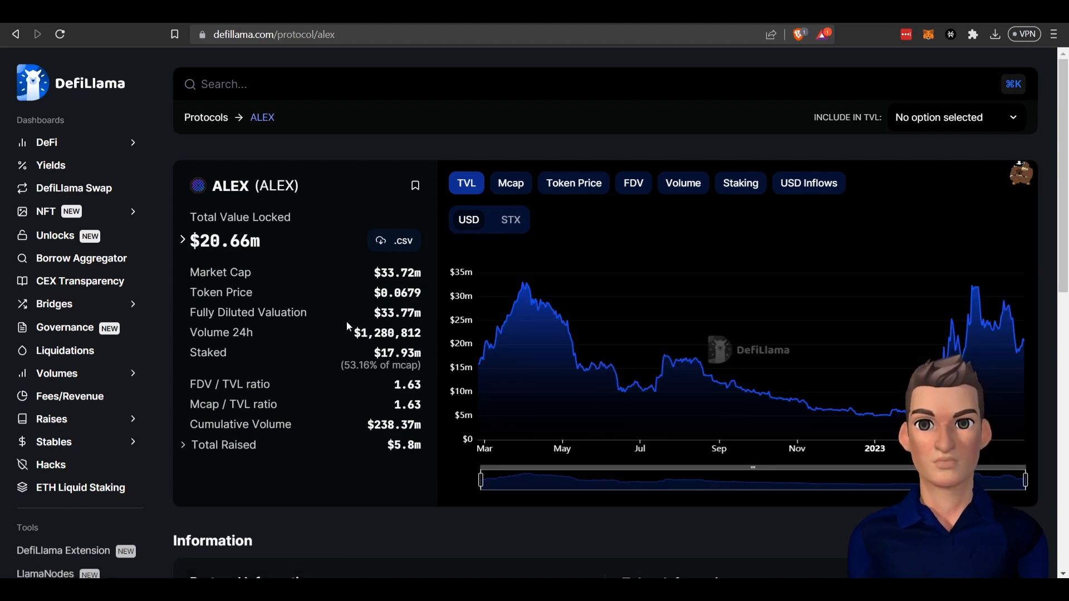
mouse_move(379, 326)
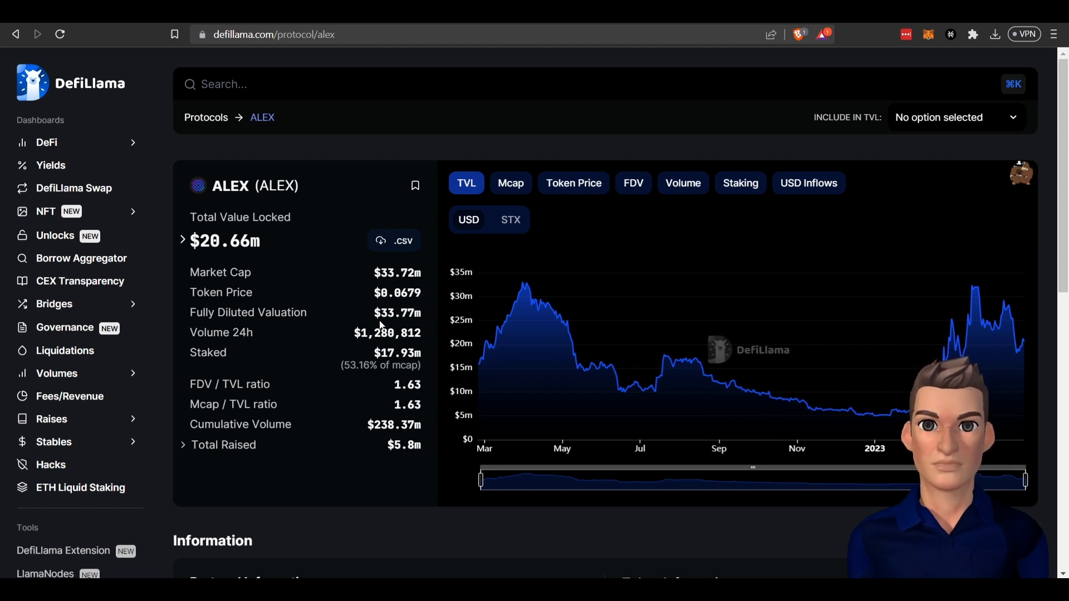
scroll(down, 3)
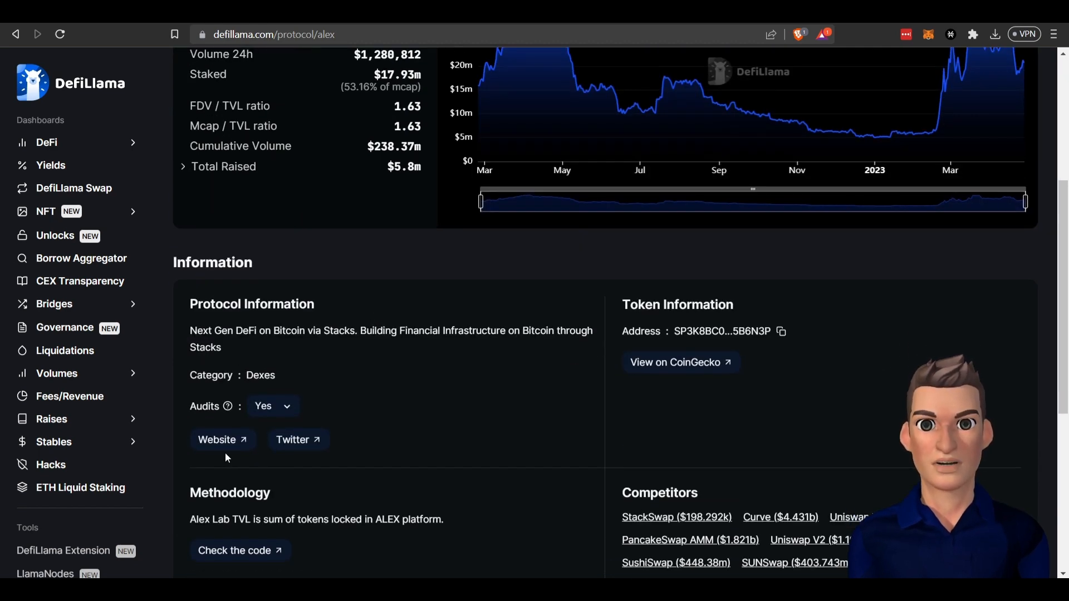
click(216, 440)
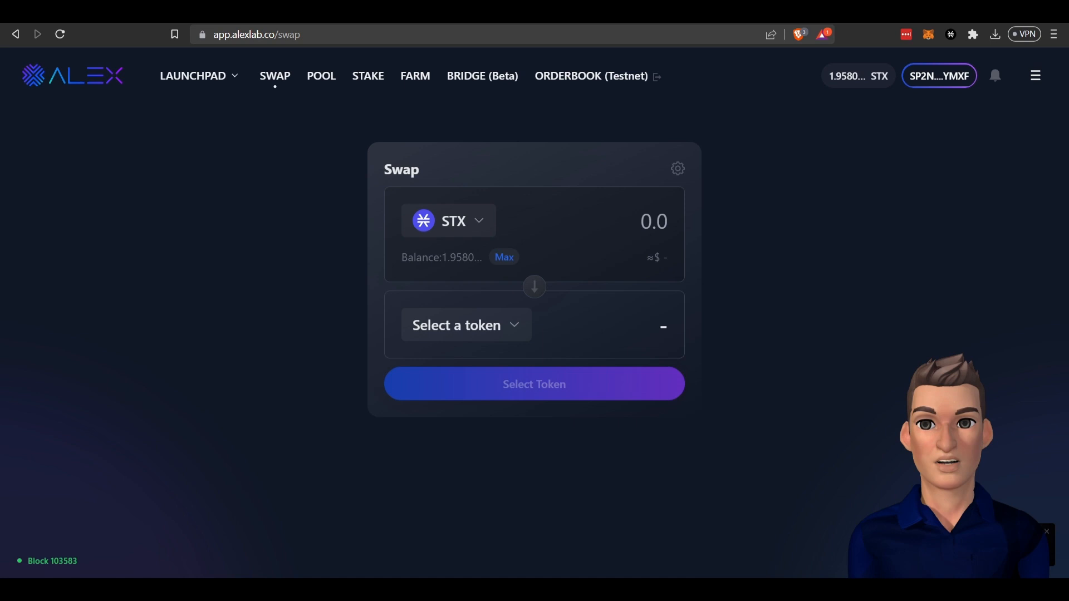
mouse_move(417, 207)
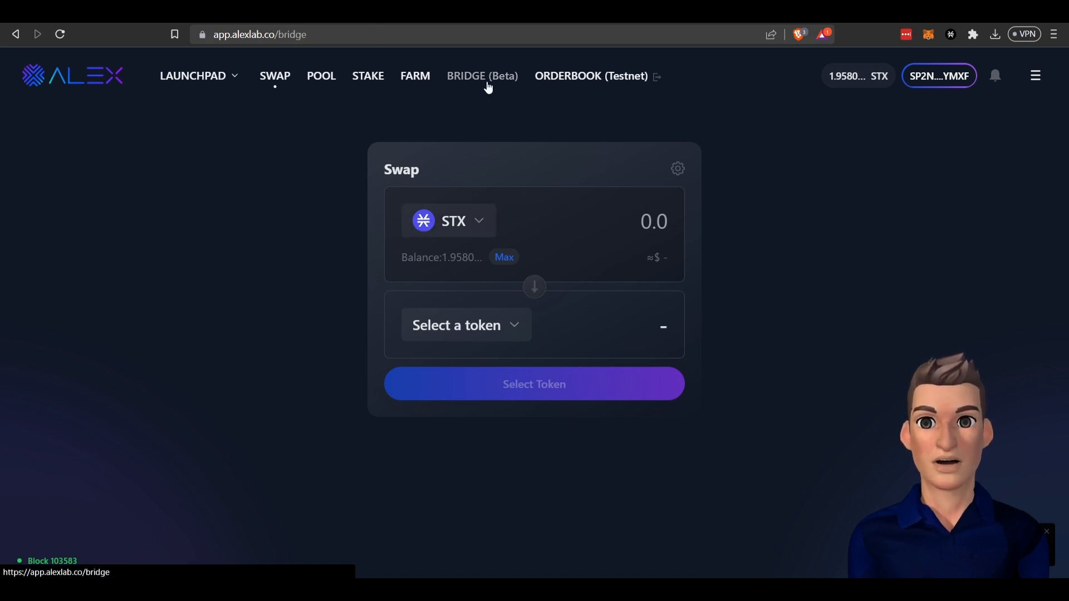
Step: Set the ALEX bridge to ETH-to-Stacks direction with USDT as the token to bridge
click(482, 76)
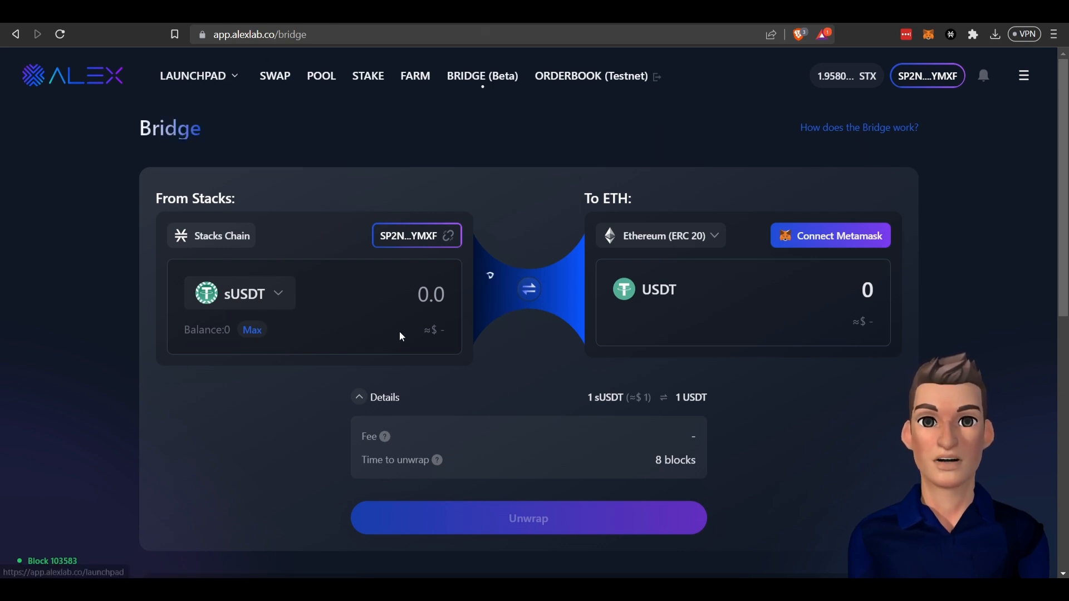
mouse_move(531, 314)
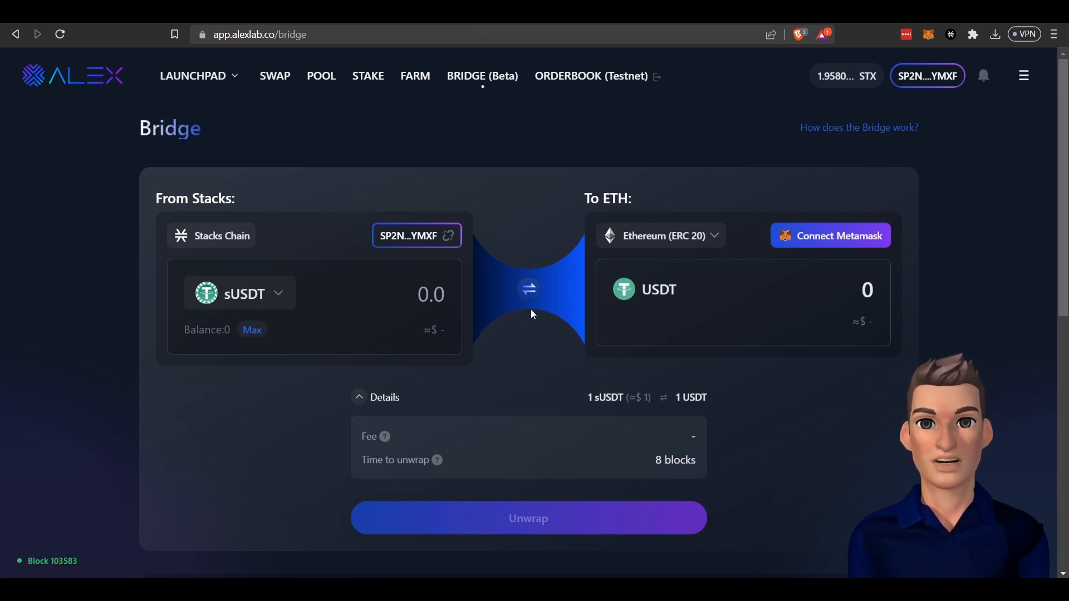
click(528, 288)
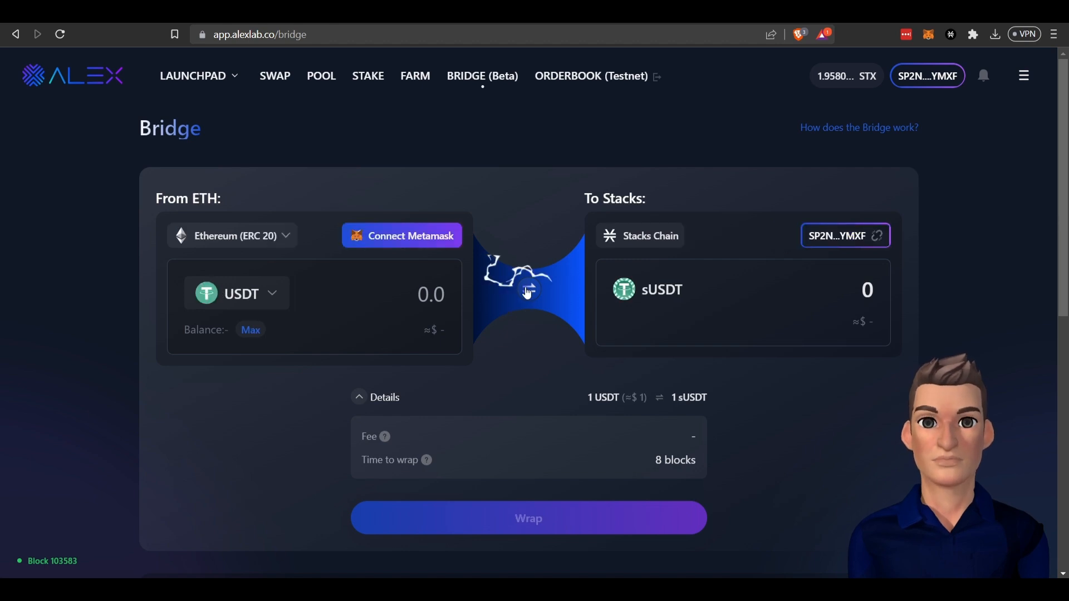
mouse_move(491, 176)
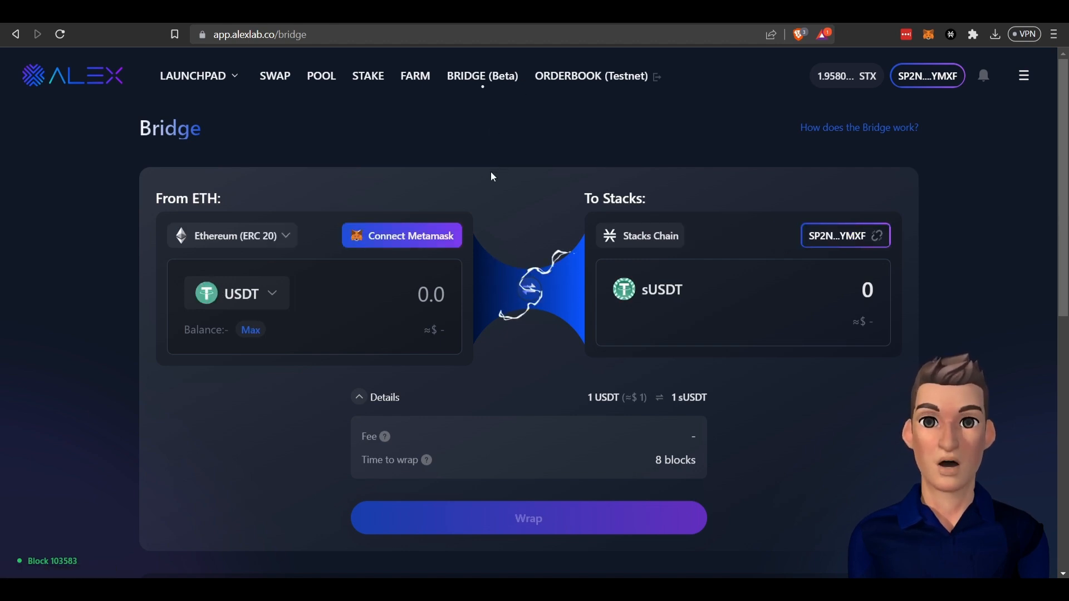
mouse_move(458, 214)
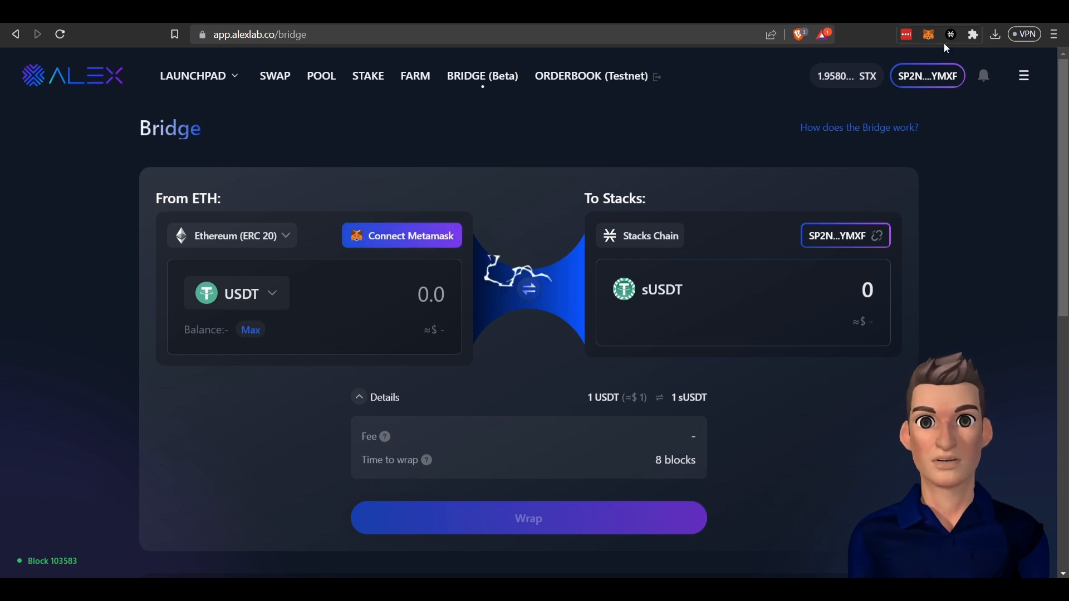
click(240, 293)
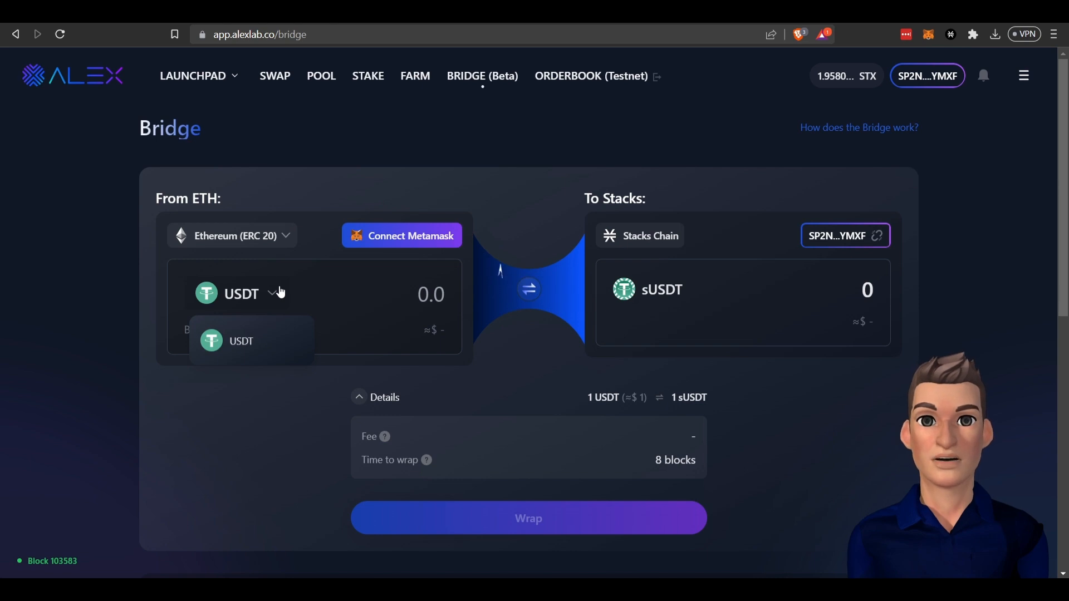
click(240, 341)
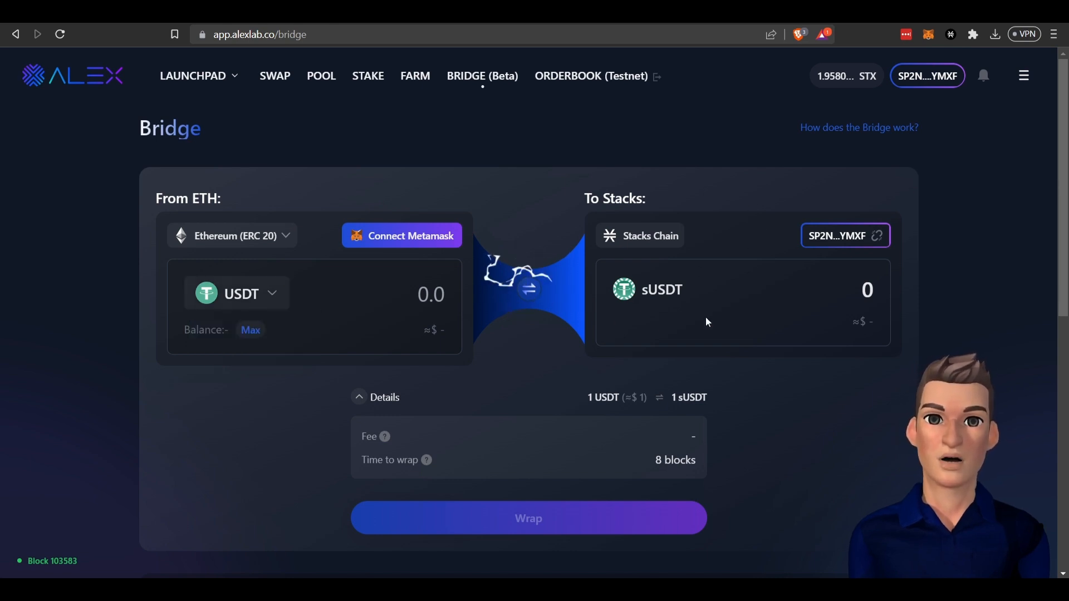
mouse_move(646, 304)
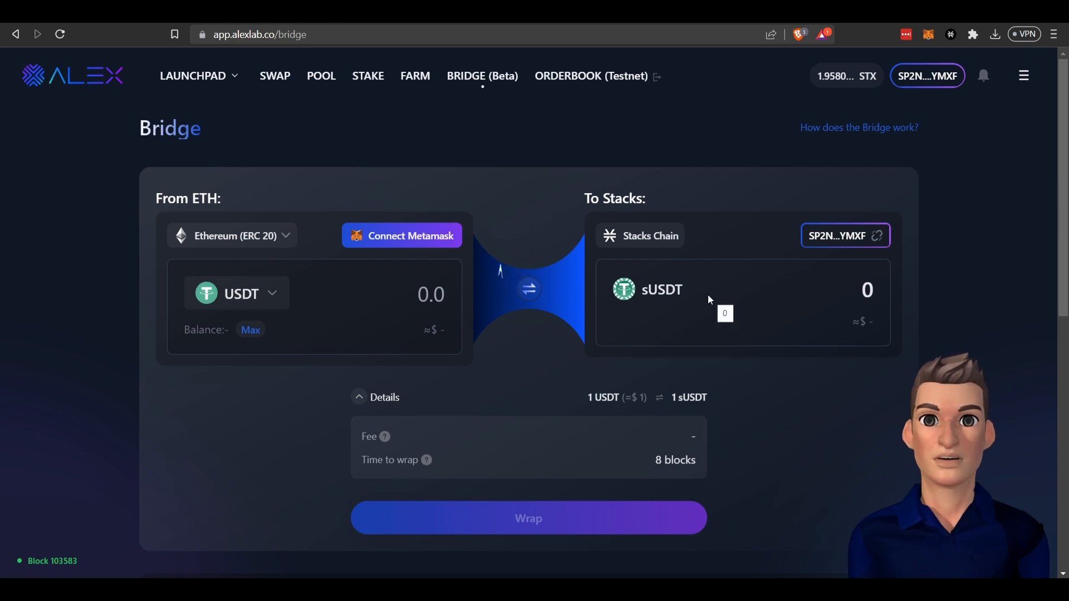
mouse_move(488, 428)
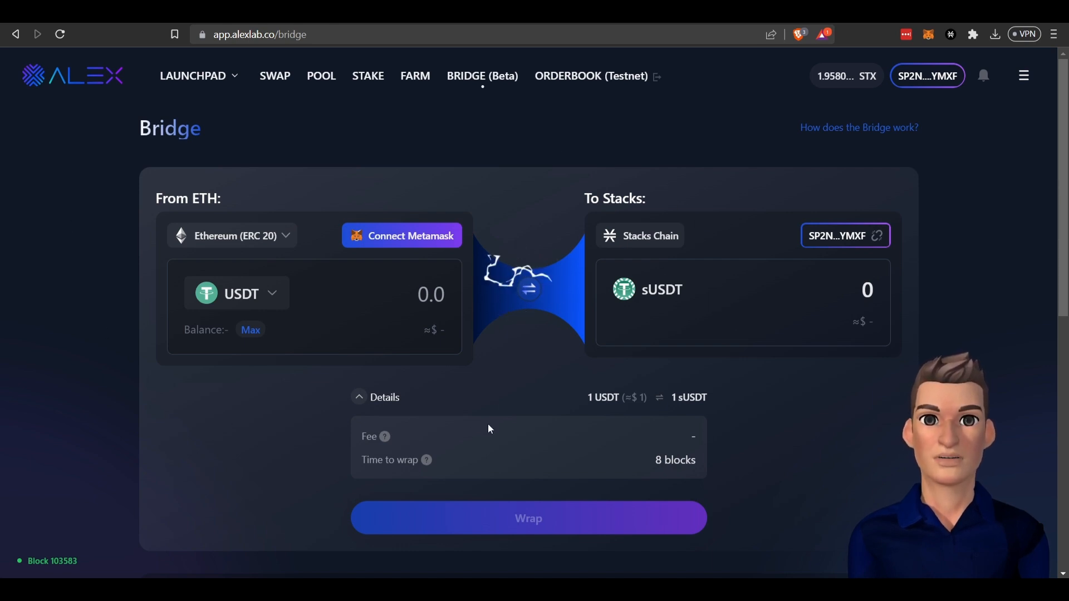
mouse_move(559, 236)
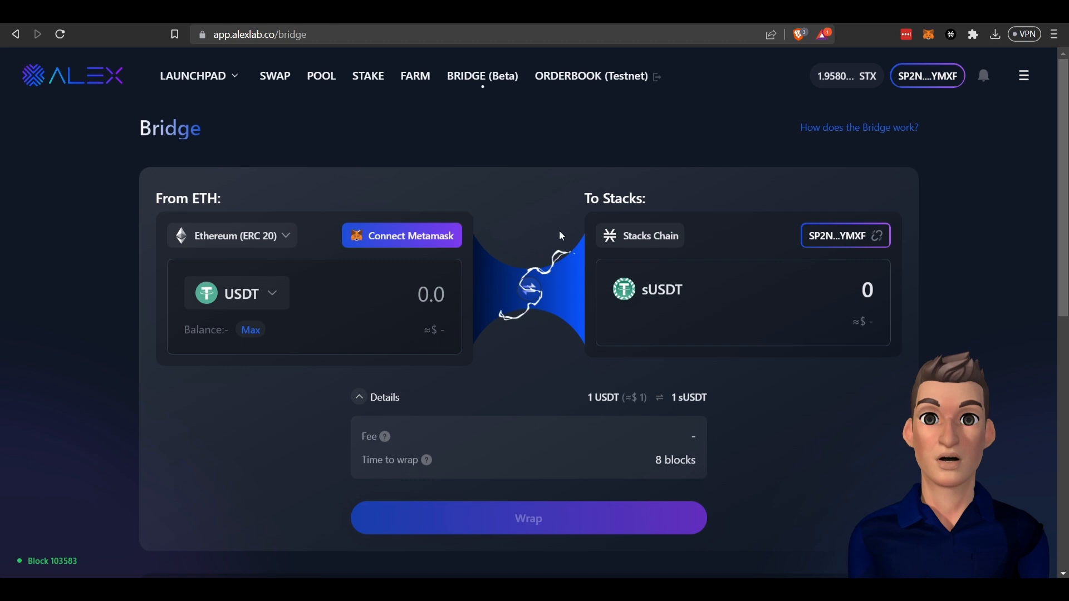
mouse_move(306, 280)
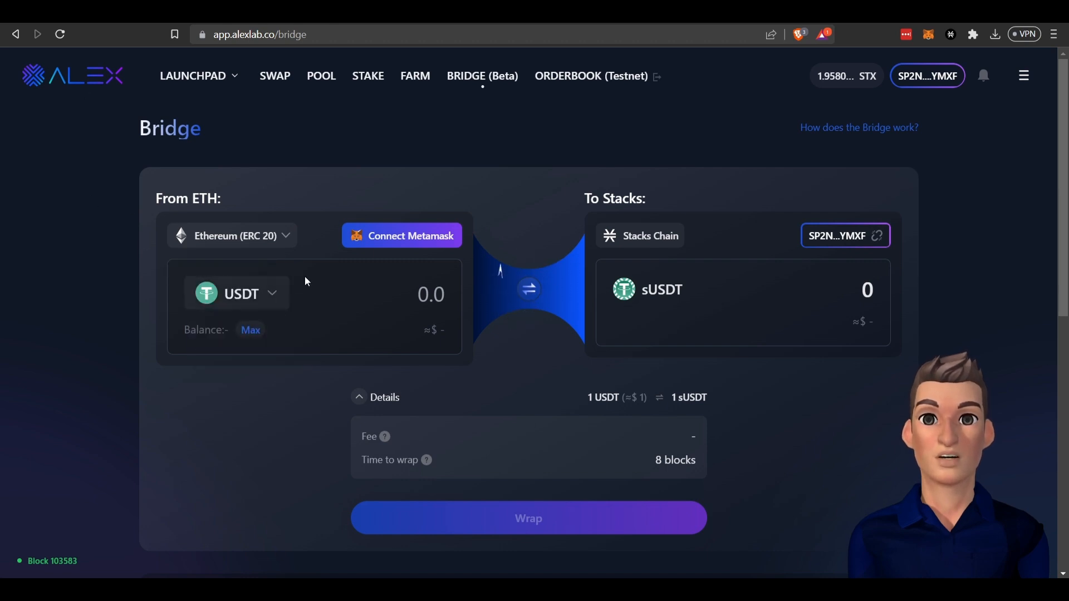
mouse_move(357, 259)
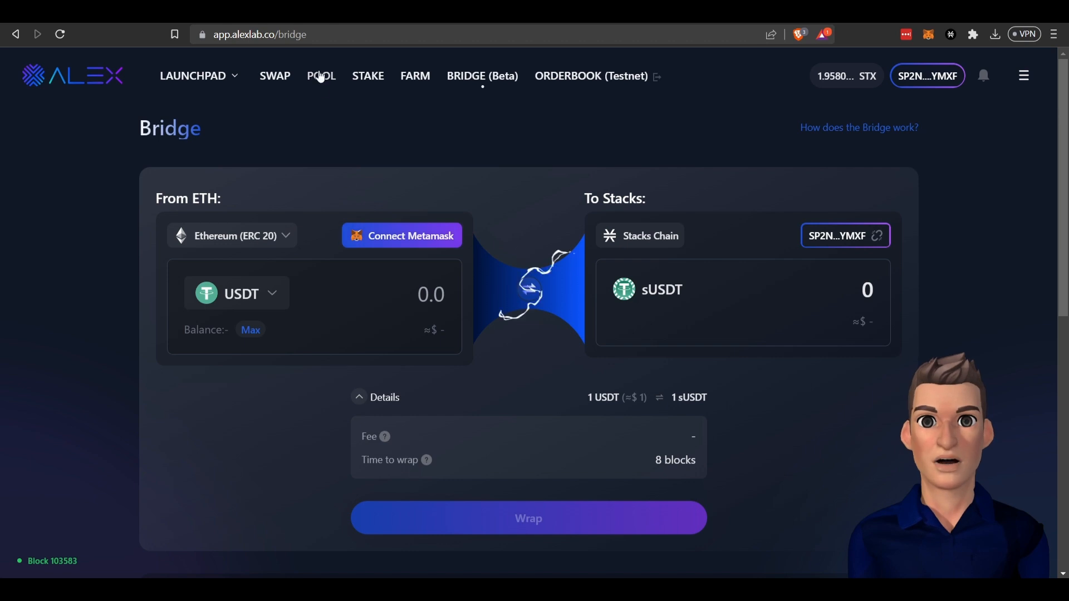
Step: Browse the ALEX pool list and open the STX-ALEX-50-50 pool details
click(321, 76)
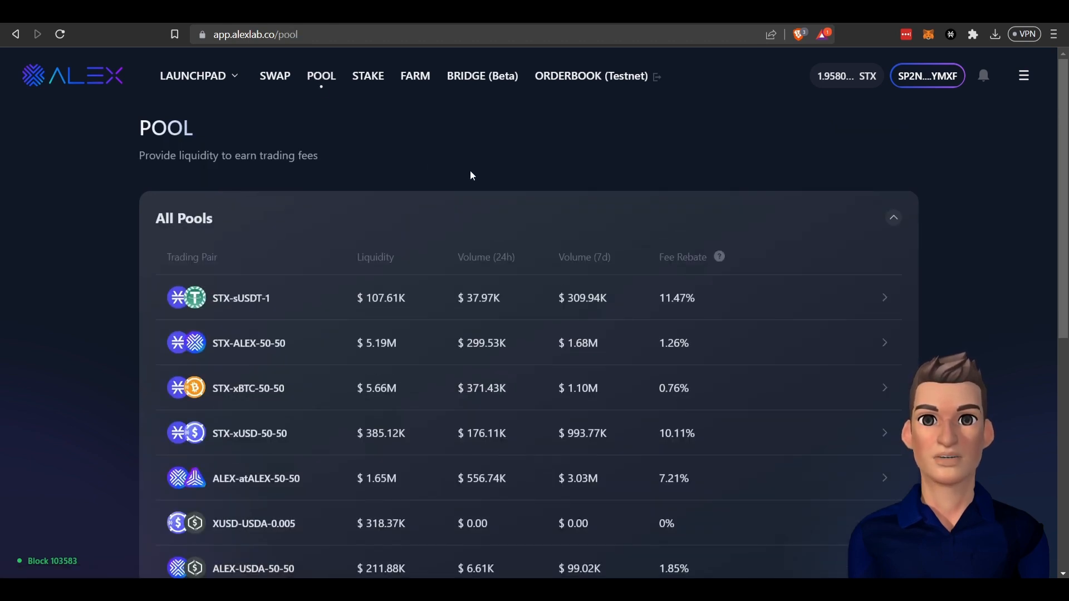
scroll(down, 3)
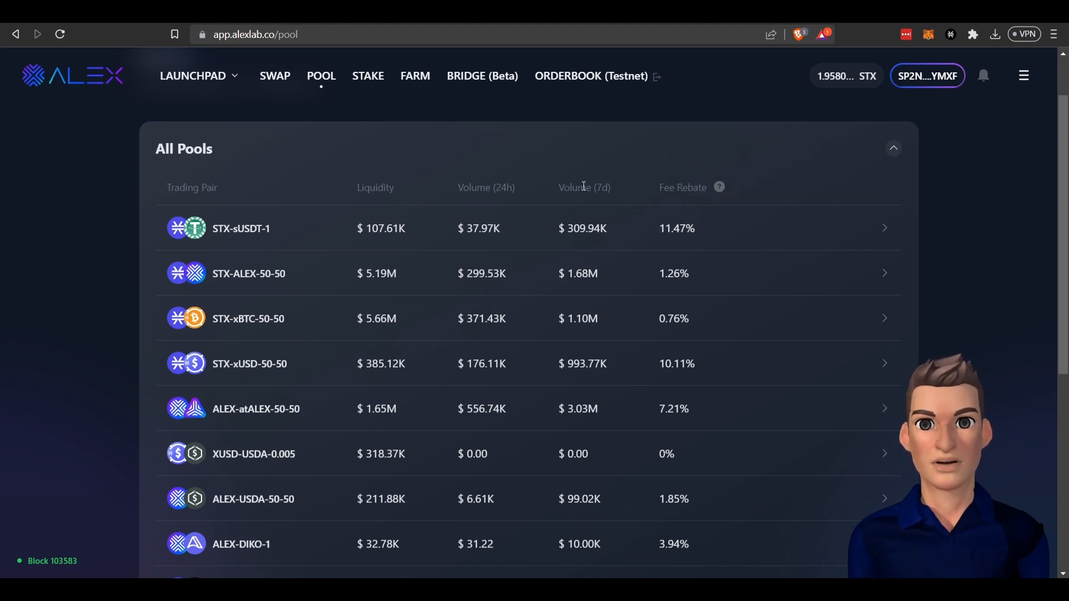
mouse_move(379, 185)
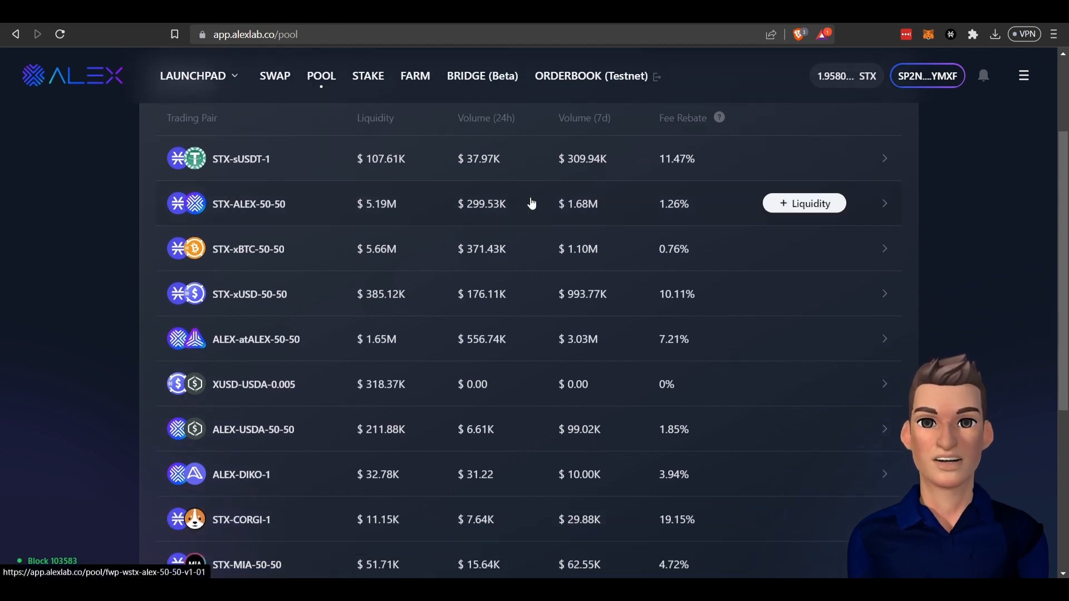
mouse_move(425, 165)
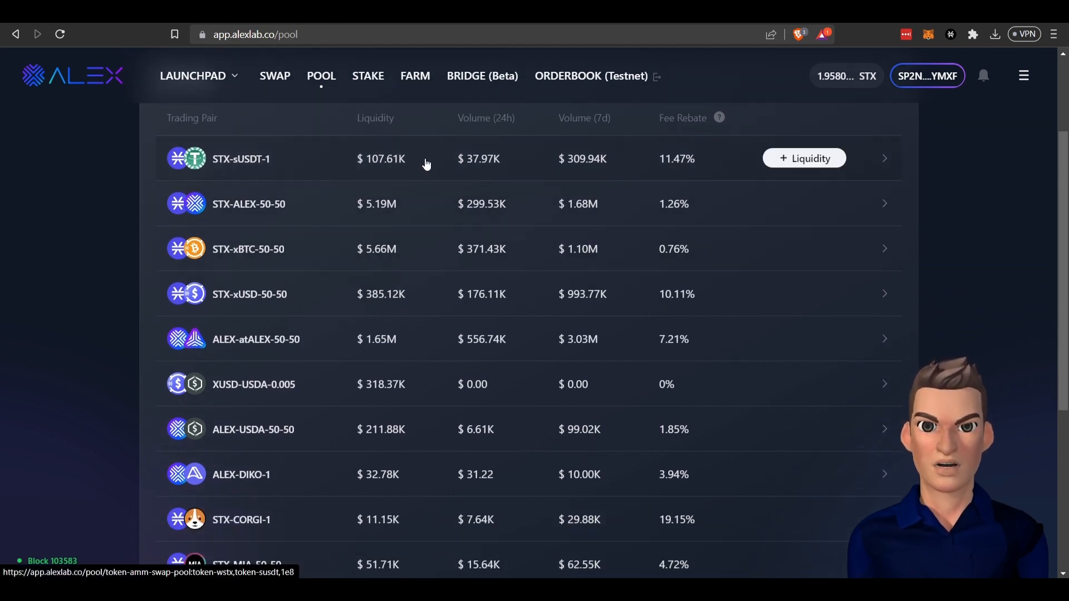
mouse_move(525, 166)
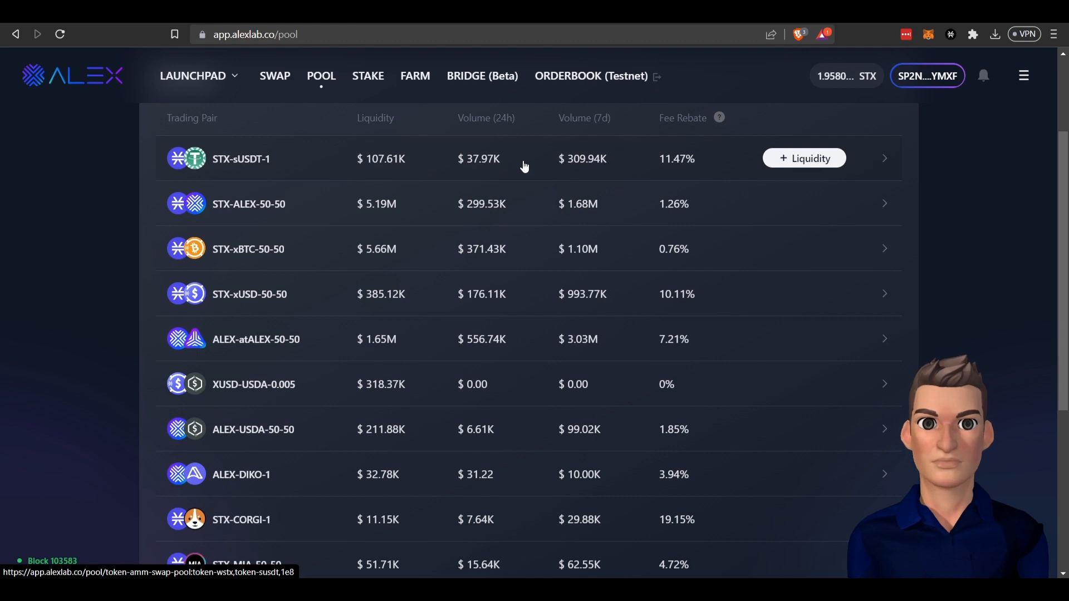
mouse_move(528, 182)
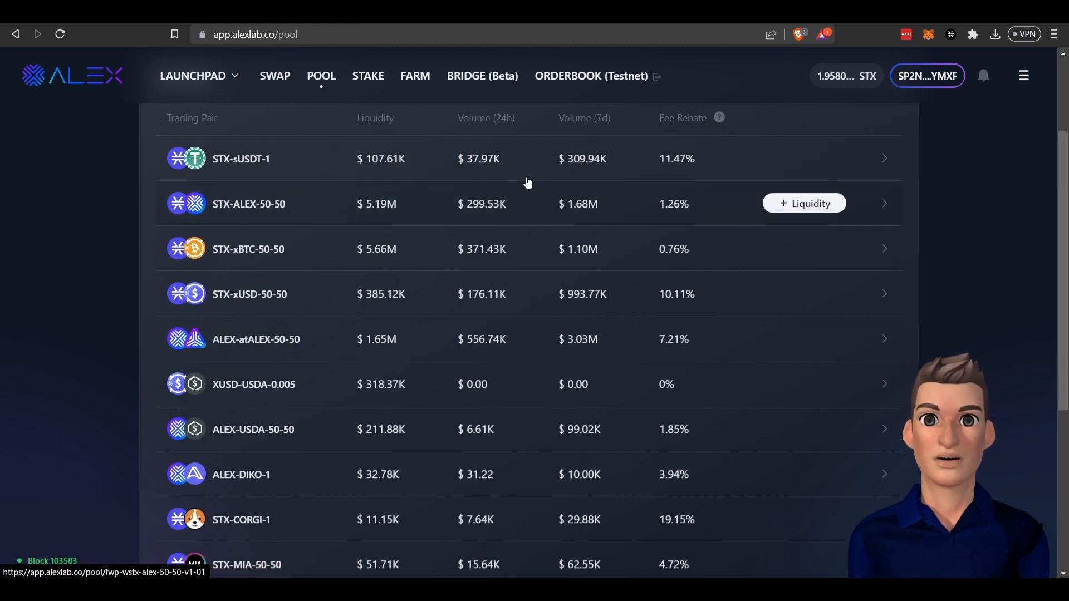
mouse_move(404, 137)
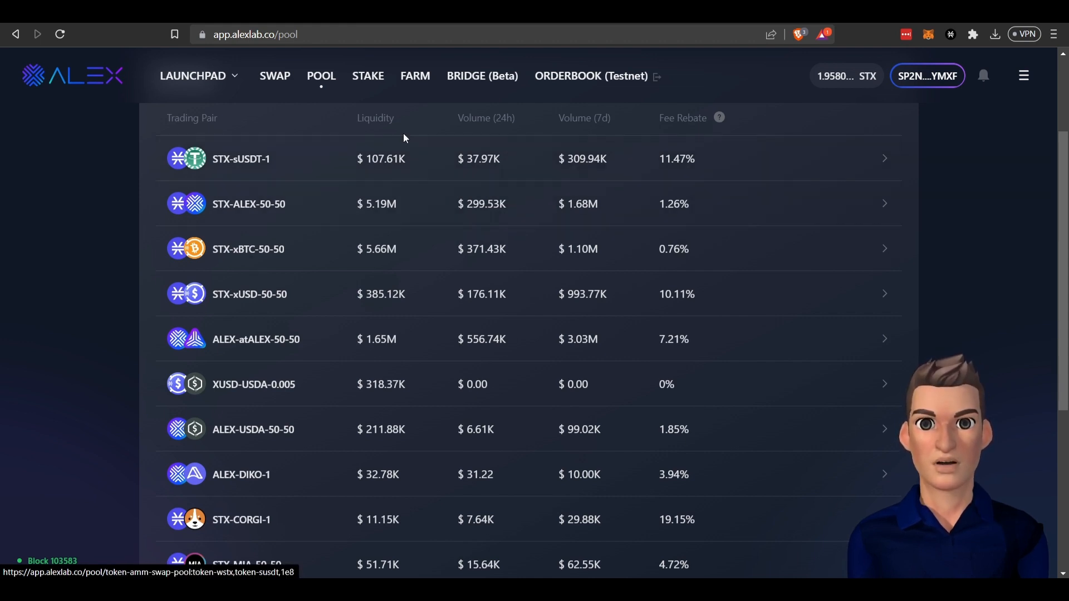
scroll(down, 3)
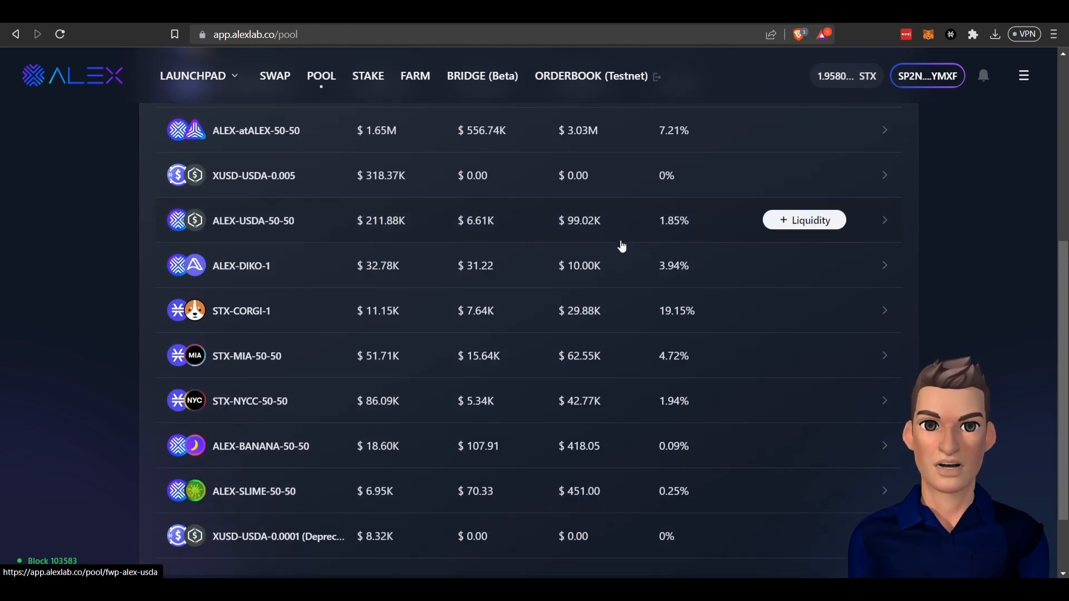
scroll(up, 3)
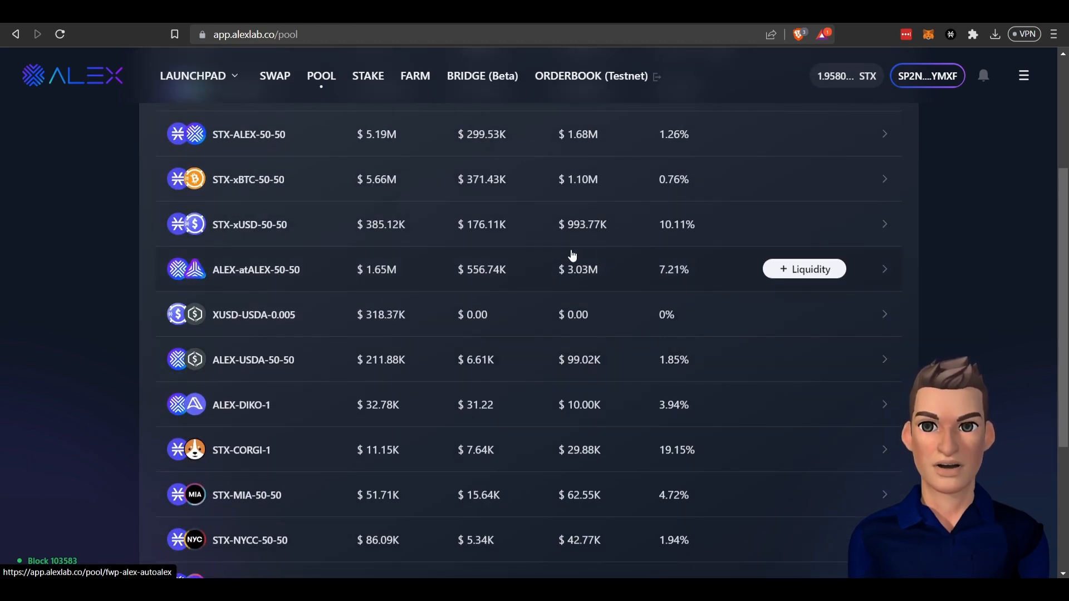
mouse_move(333, 252)
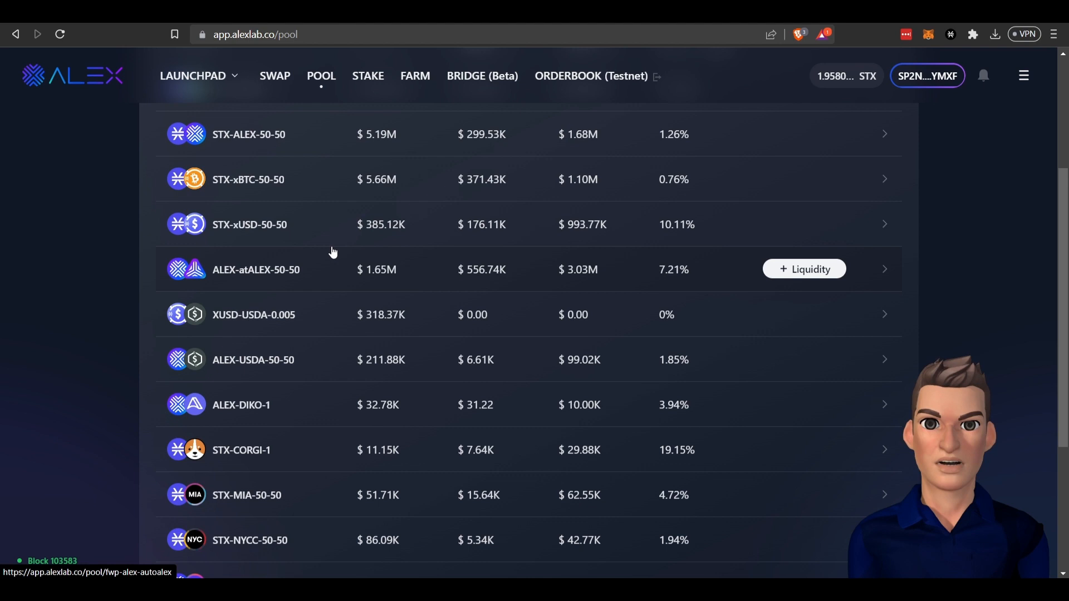
scroll(up, 3)
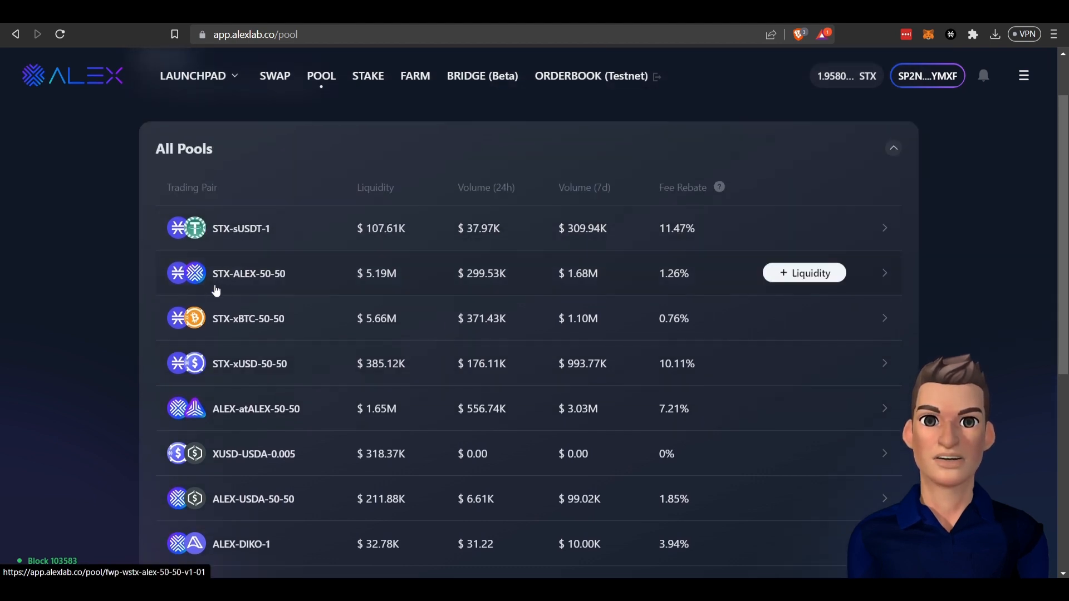
mouse_move(404, 270)
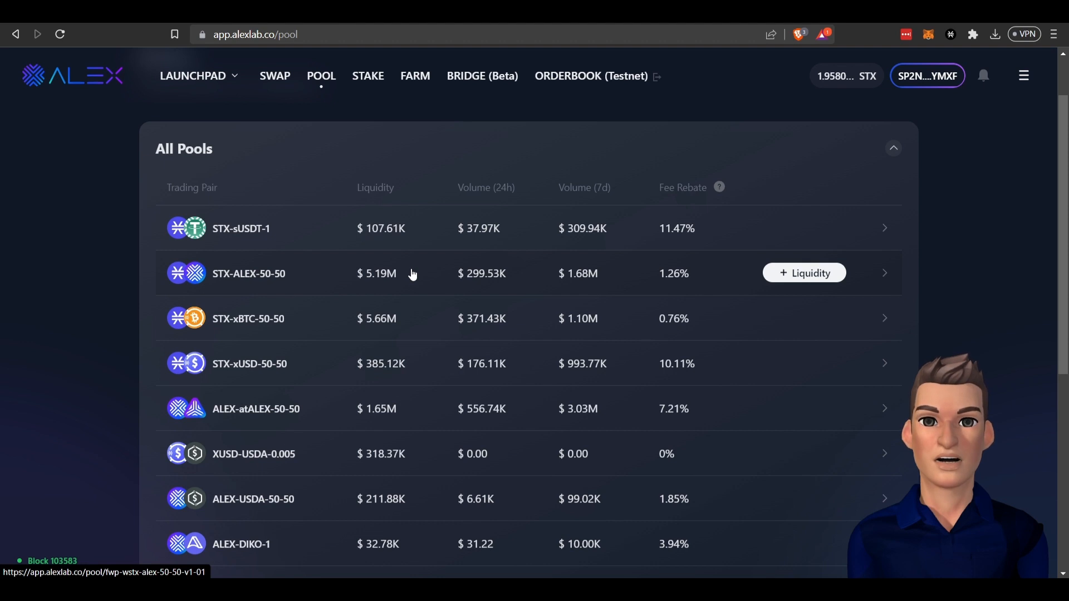
mouse_move(520, 267)
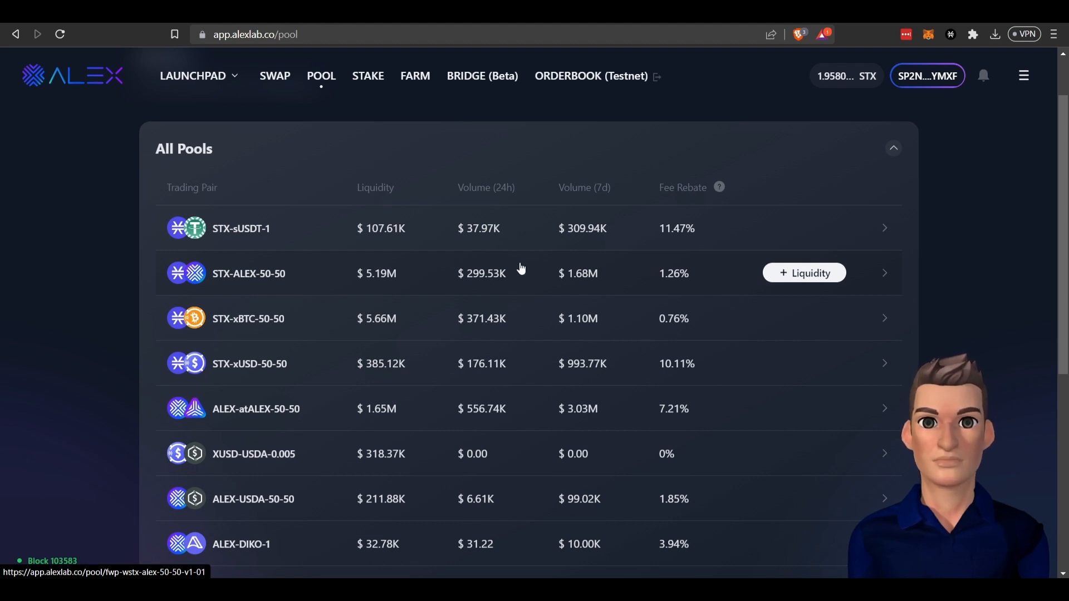
mouse_move(494, 293)
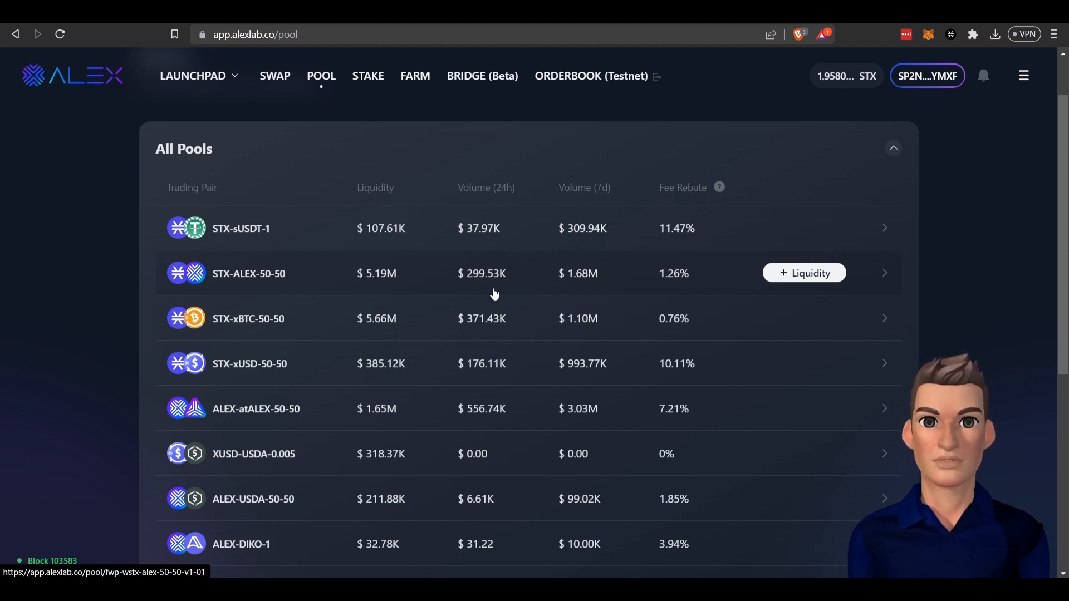
mouse_move(887, 274)
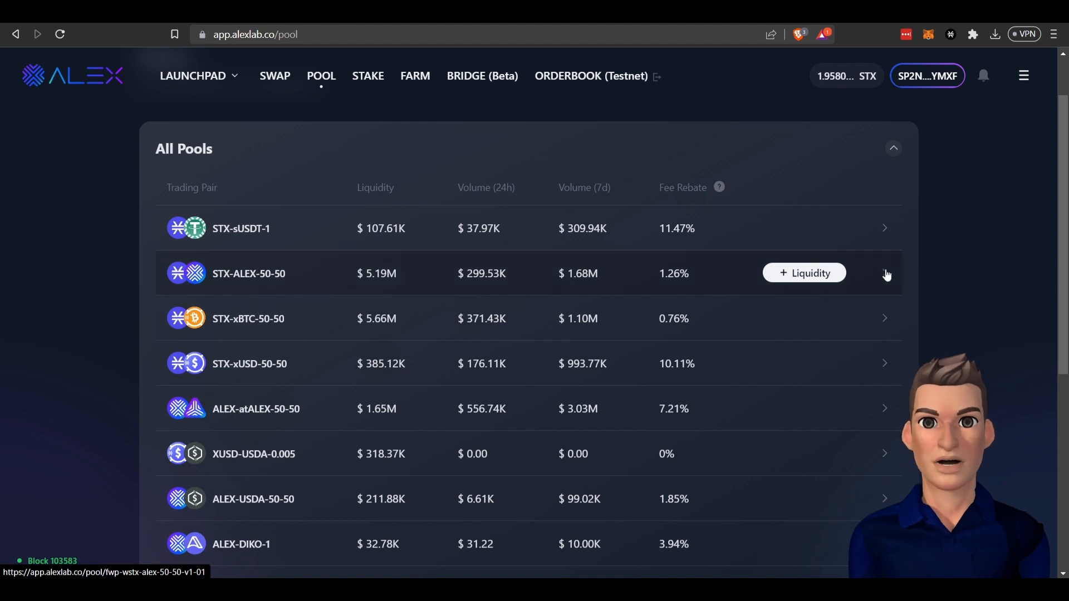
click(803, 273)
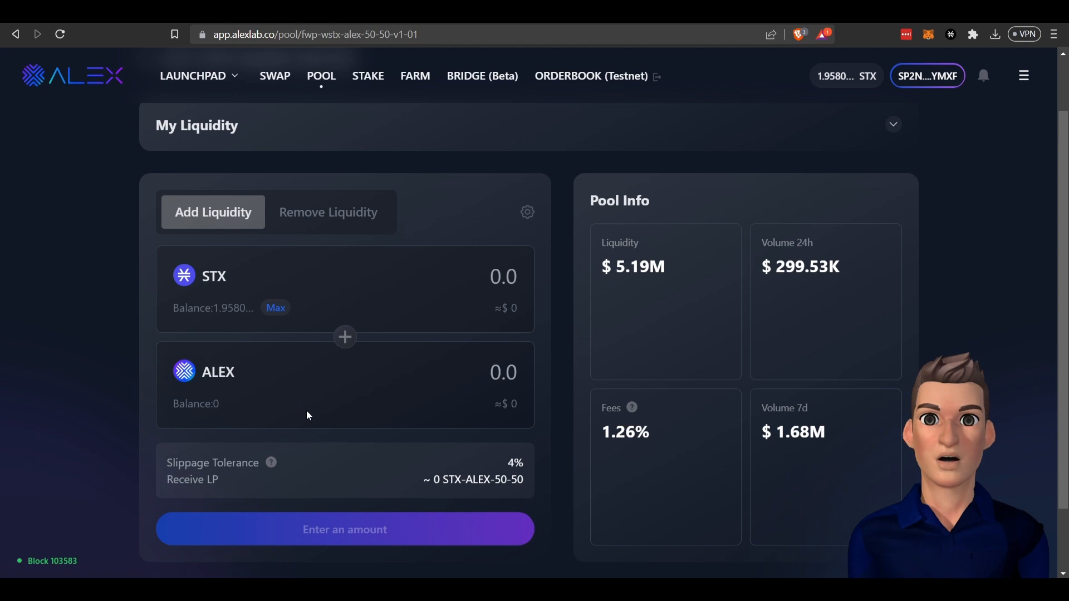
Step: Set up an ALEX swap of 1 STX for about 10.92 ALEX
click(274, 76)
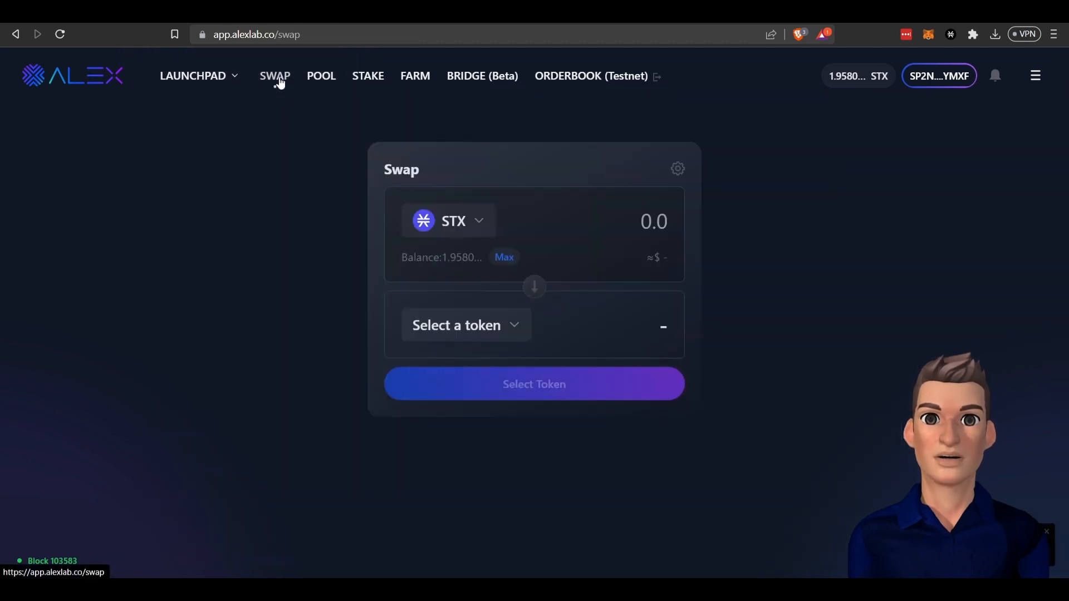
mouse_move(949, 34)
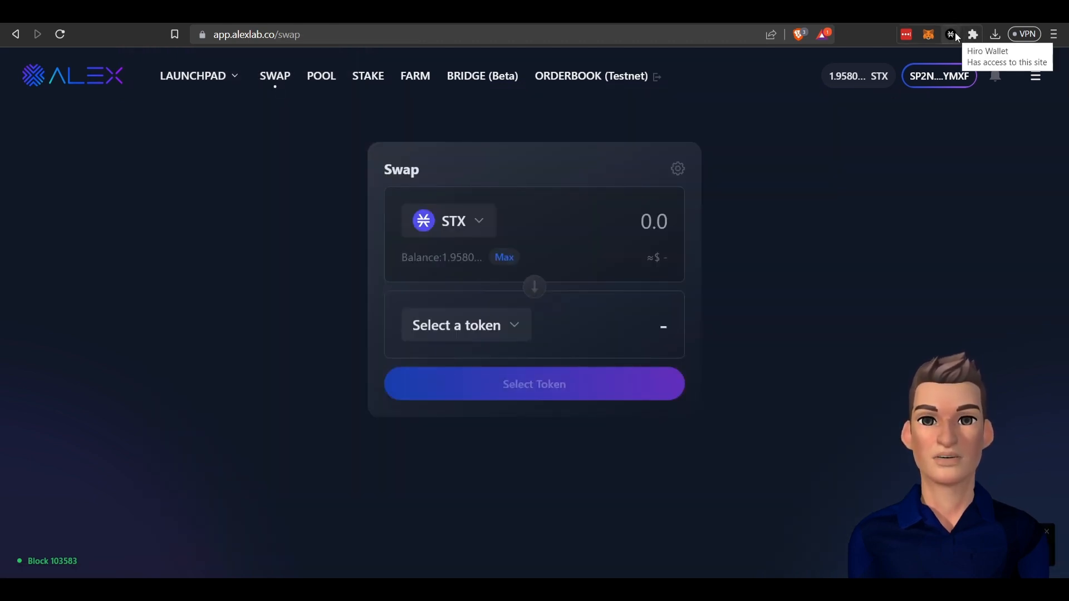
mouse_move(516, 326)
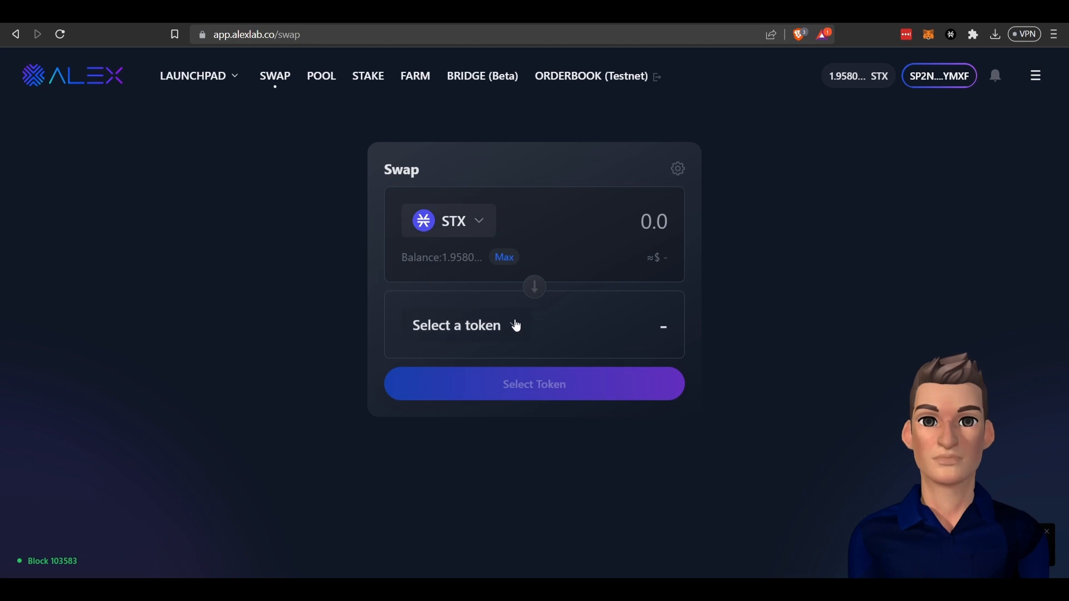
click(457, 325)
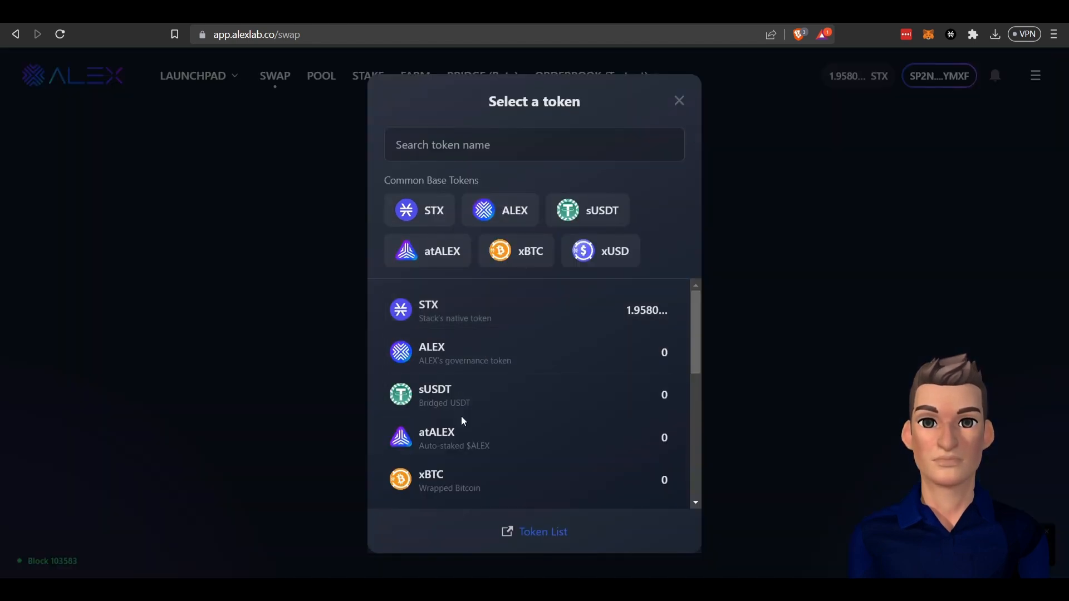
click(432, 353)
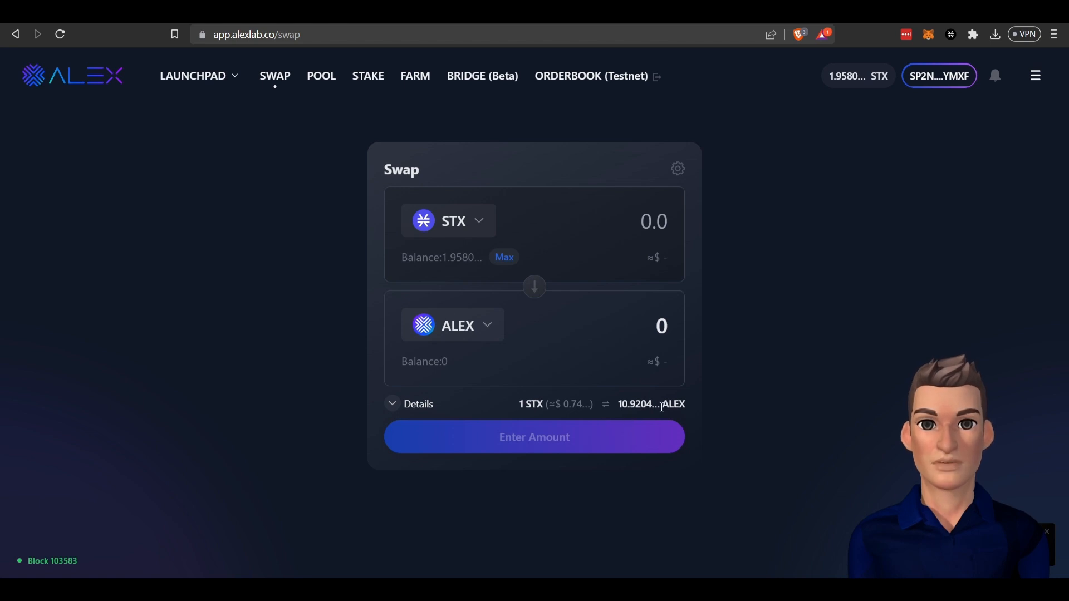
mouse_move(445, 348)
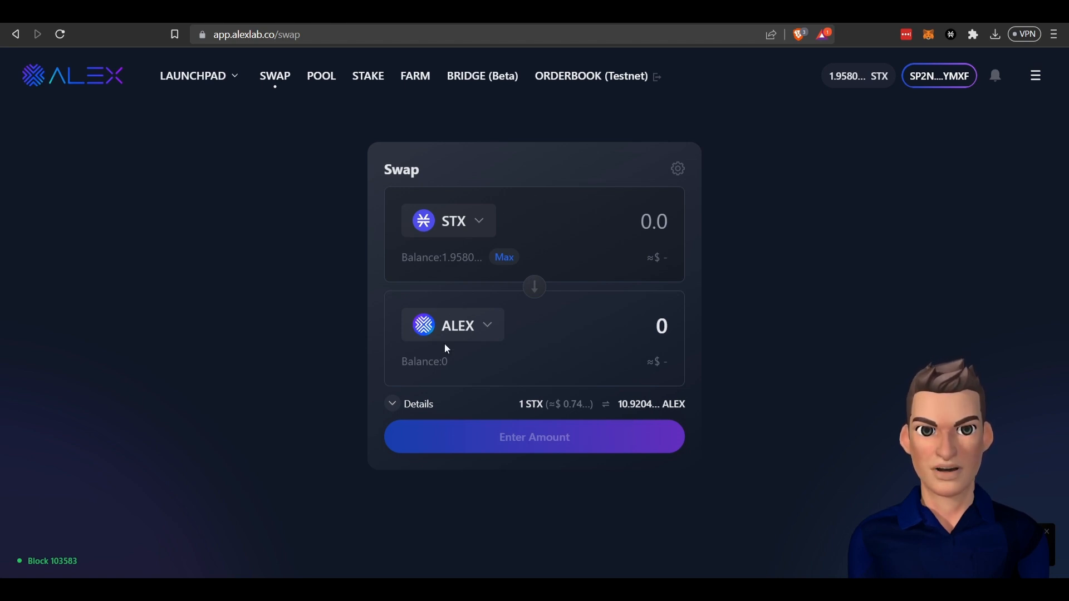
mouse_move(511, 237)
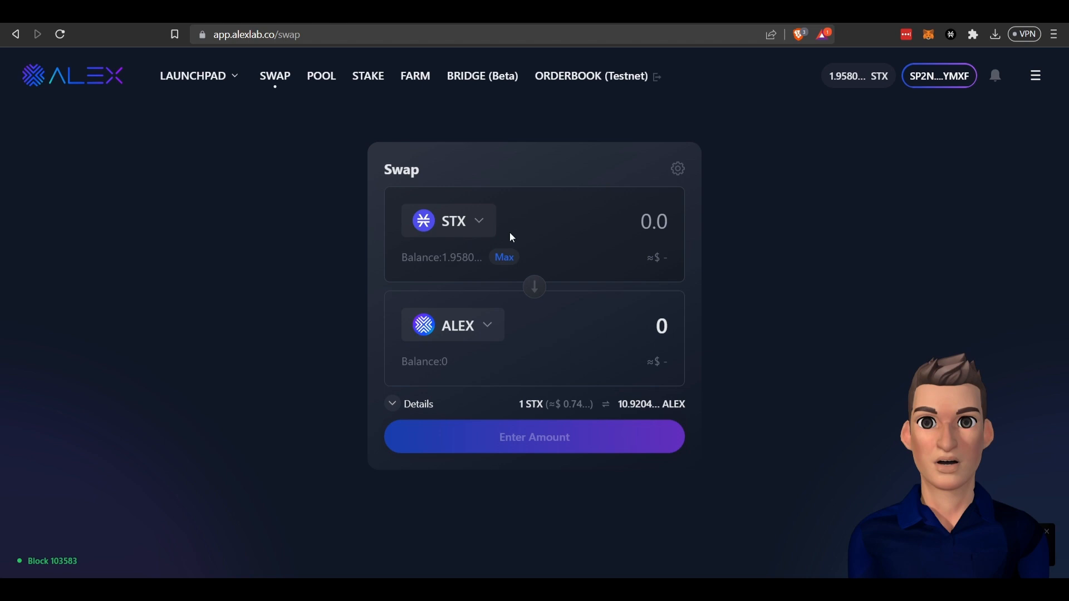
mouse_move(477, 252)
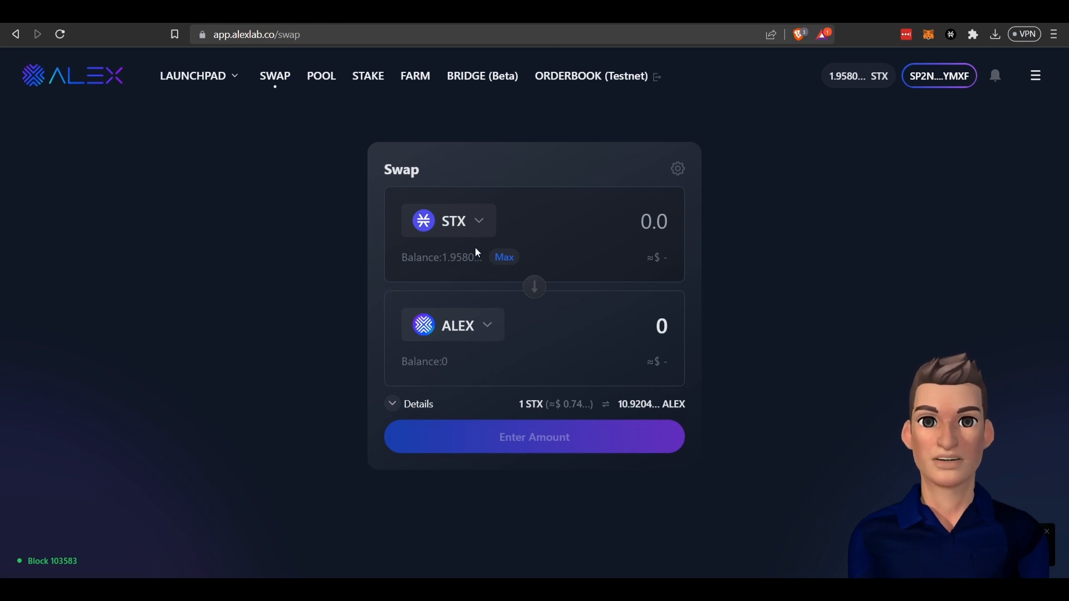
mouse_move(429, 379)
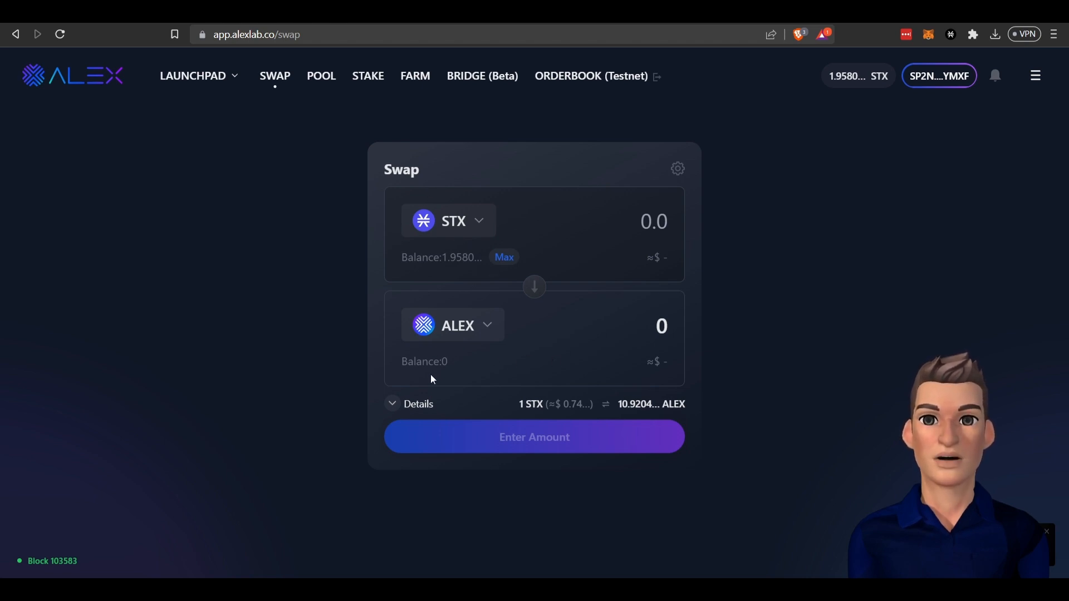
mouse_move(578, 231)
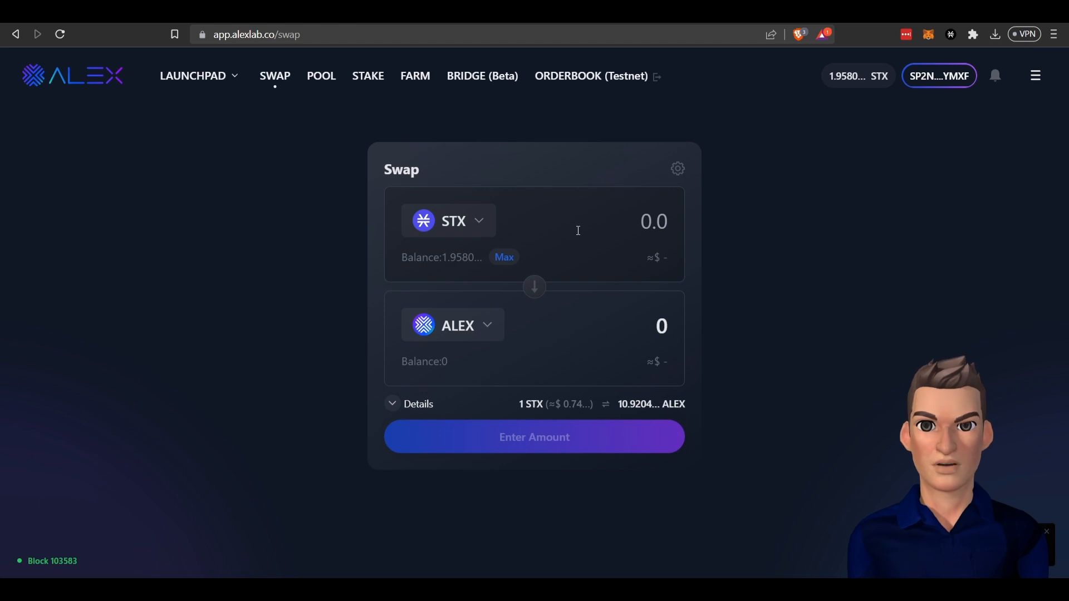
text(1)
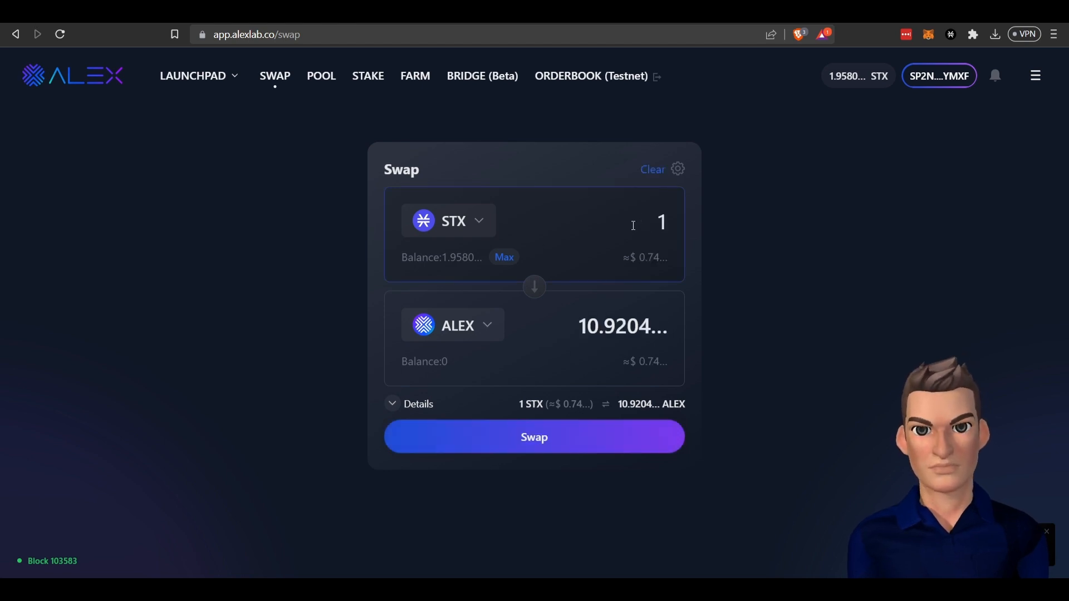
click(662, 221)
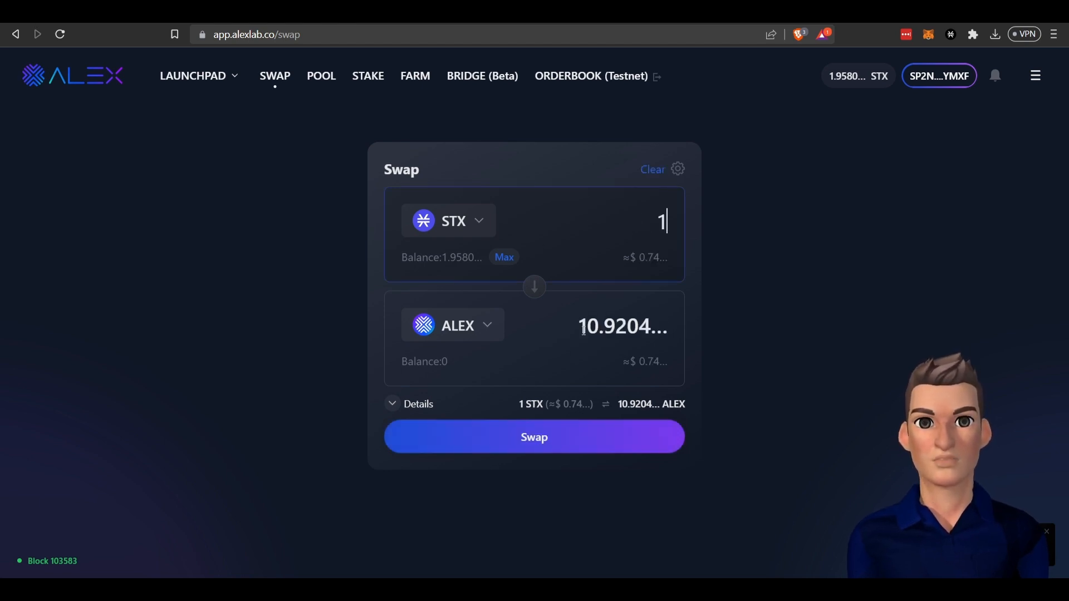
mouse_move(376, 282)
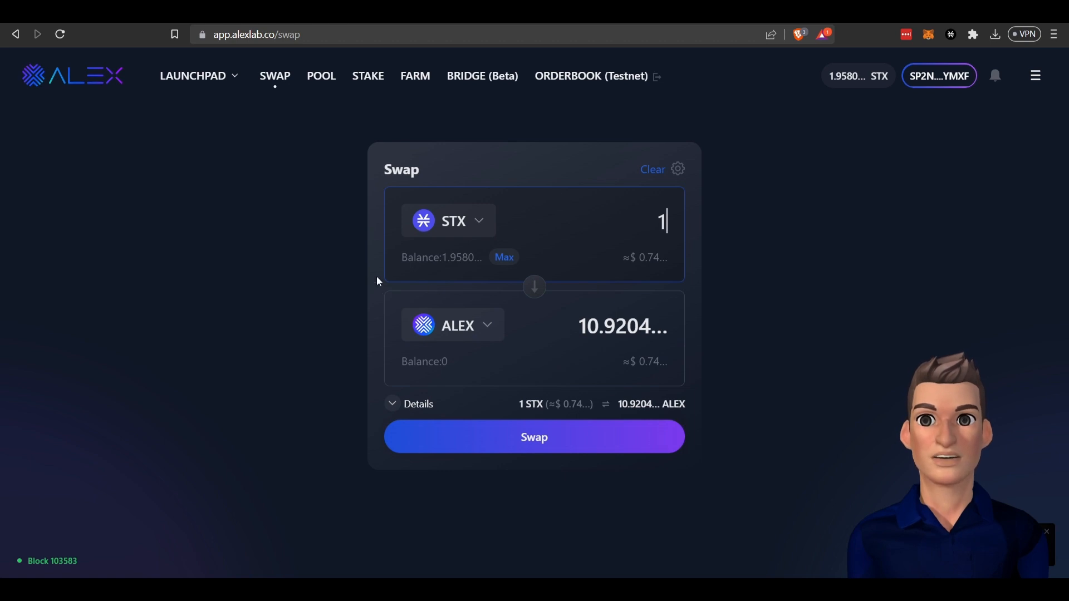
mouse_move(367, 307)
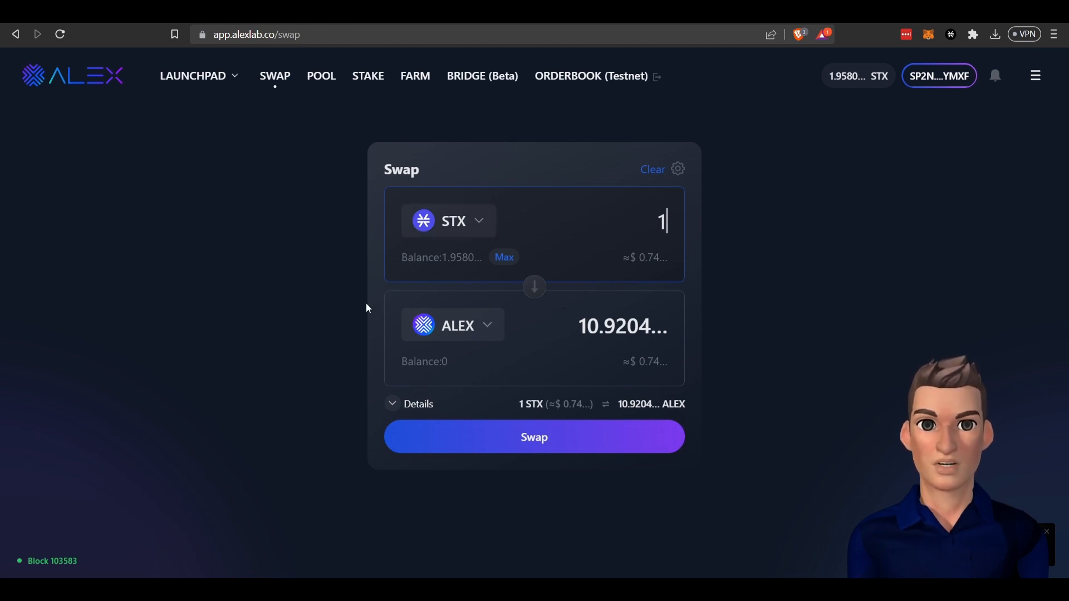
Step: Browse the ALEX pool list, then view the Farm page with STX-ALEX-50-50 at 64.15% APR
click(320, 76)
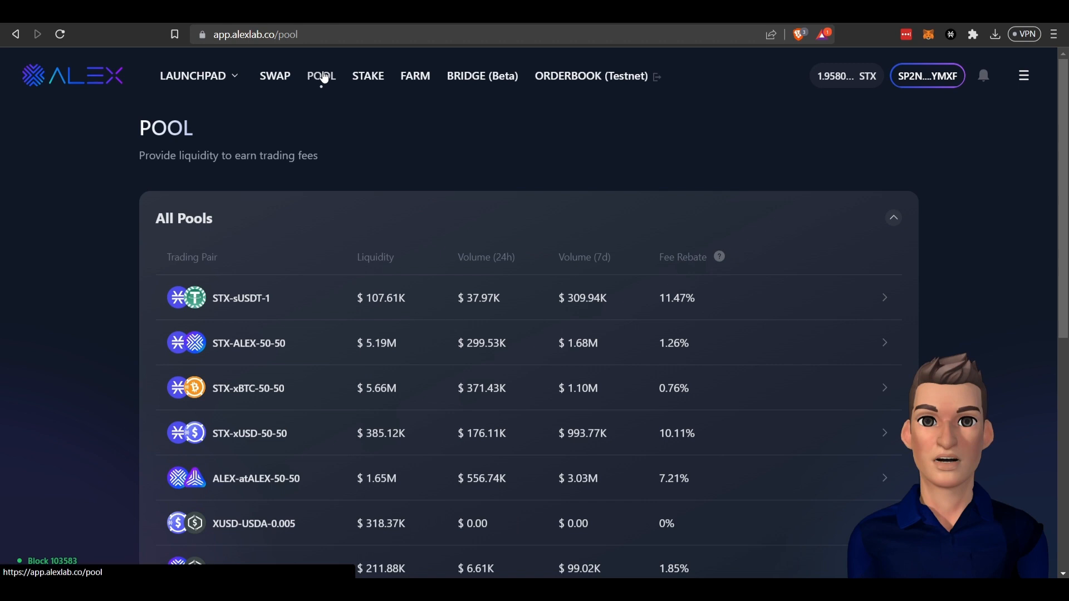
mouse_move(565, 433)
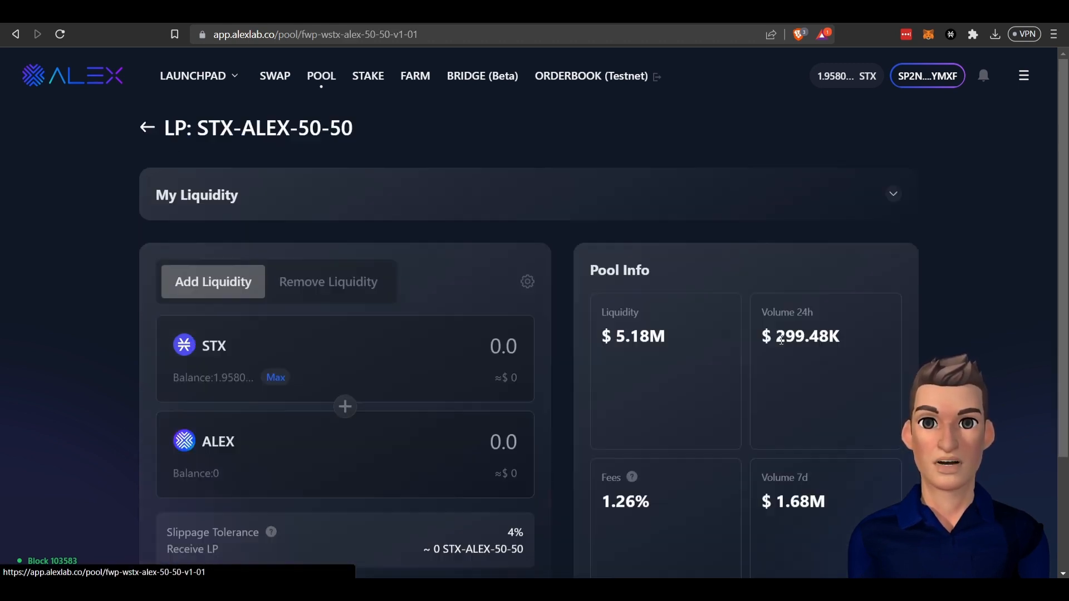
scroll(down, 3)
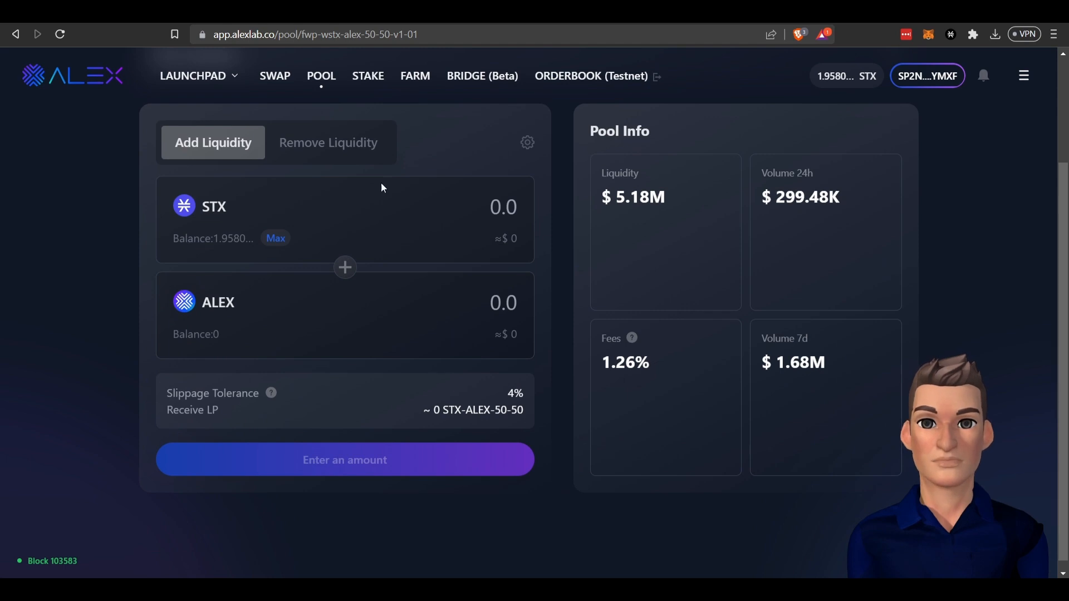
mouse_move(284, 286)
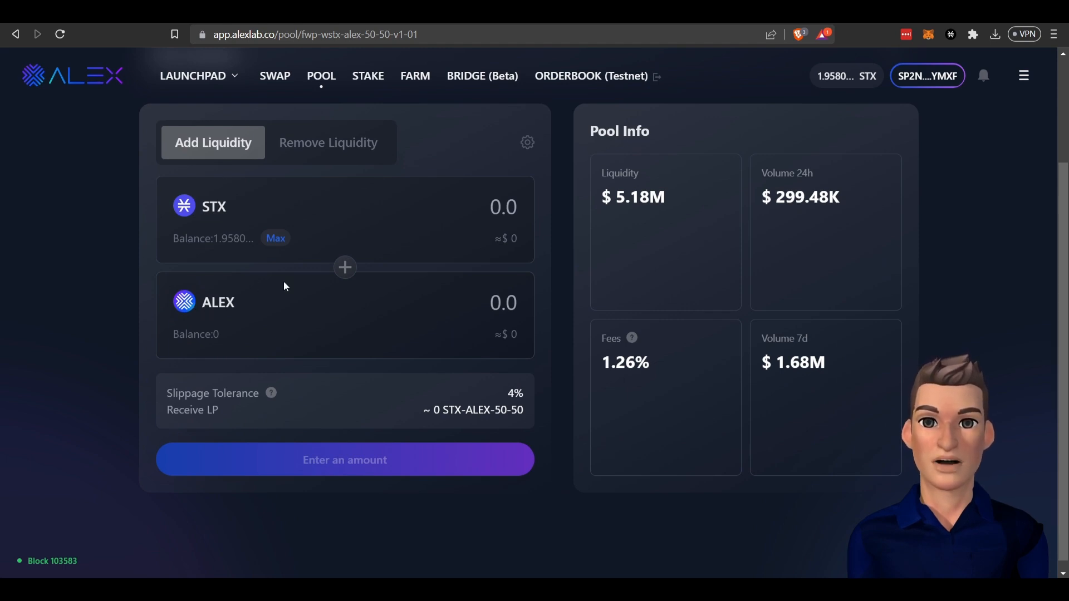
mouse_move(424, 202)
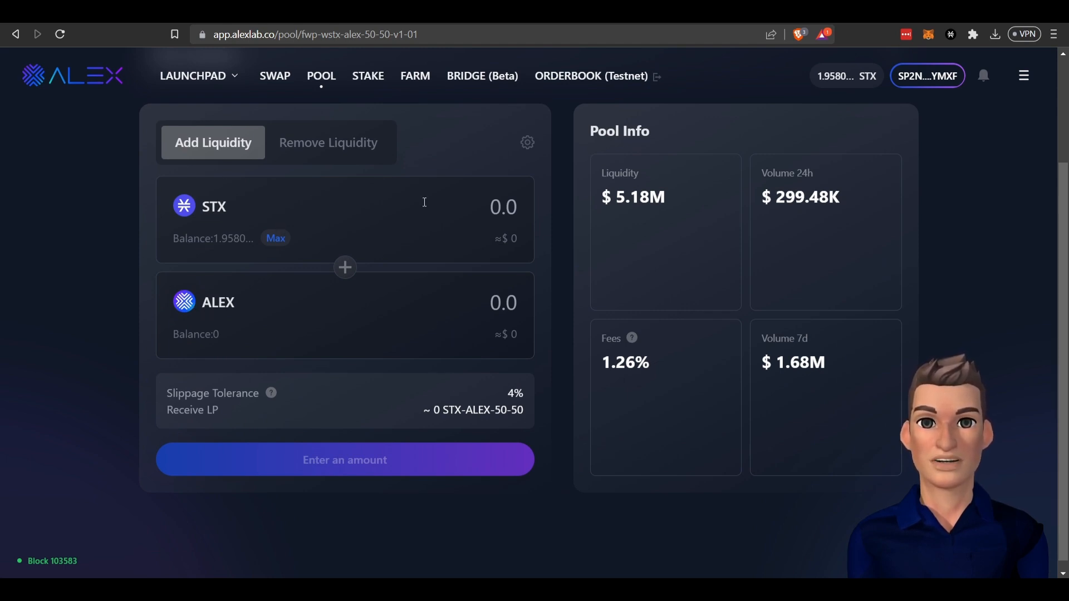
mouse_move(444, 337)
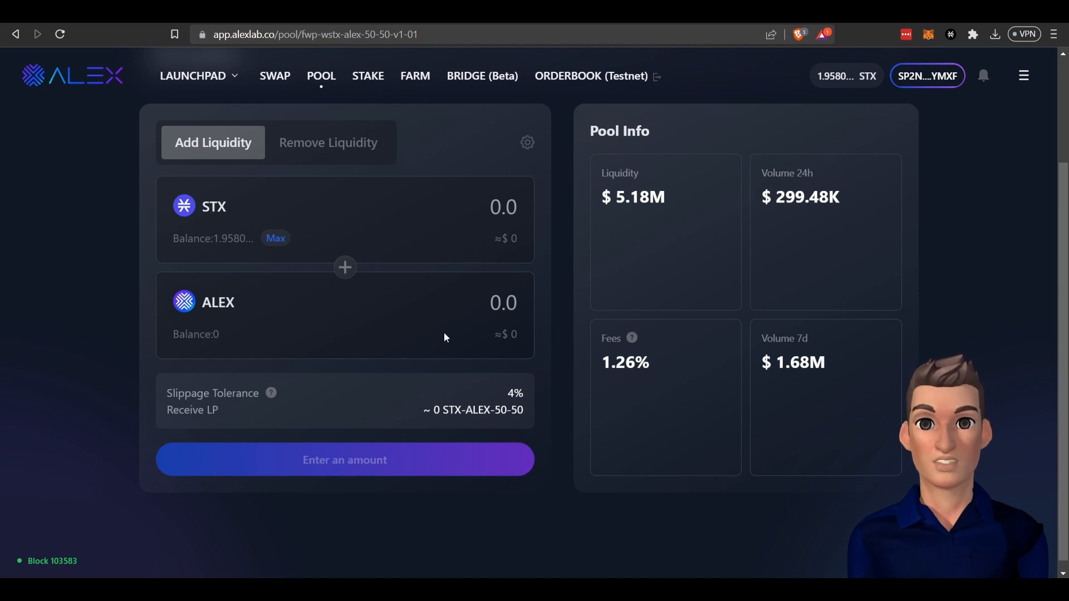
mouse_move(332, 118)
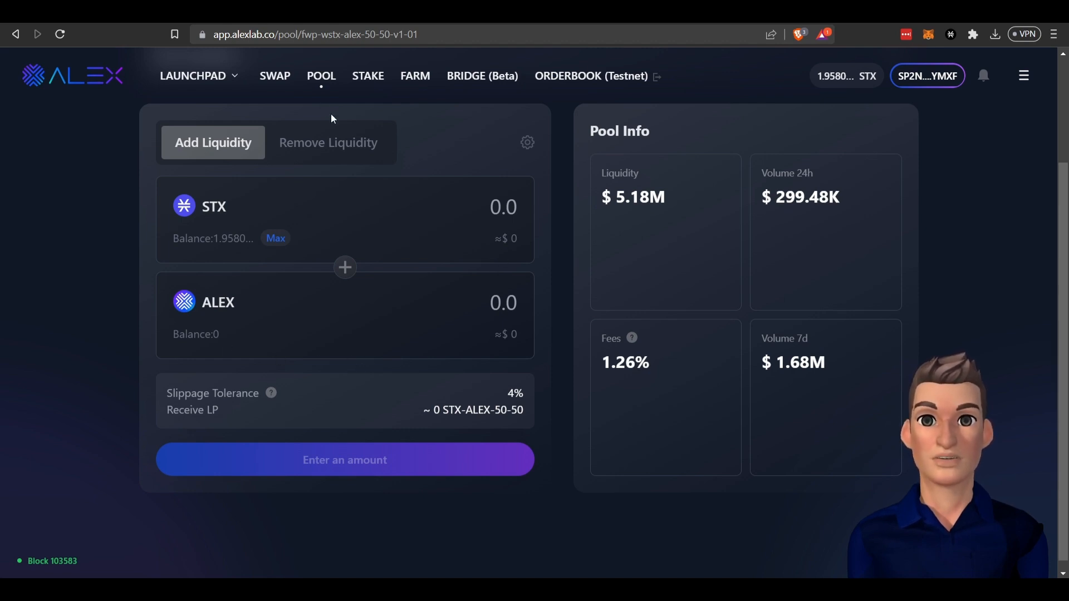
mouse_move(414, 76)
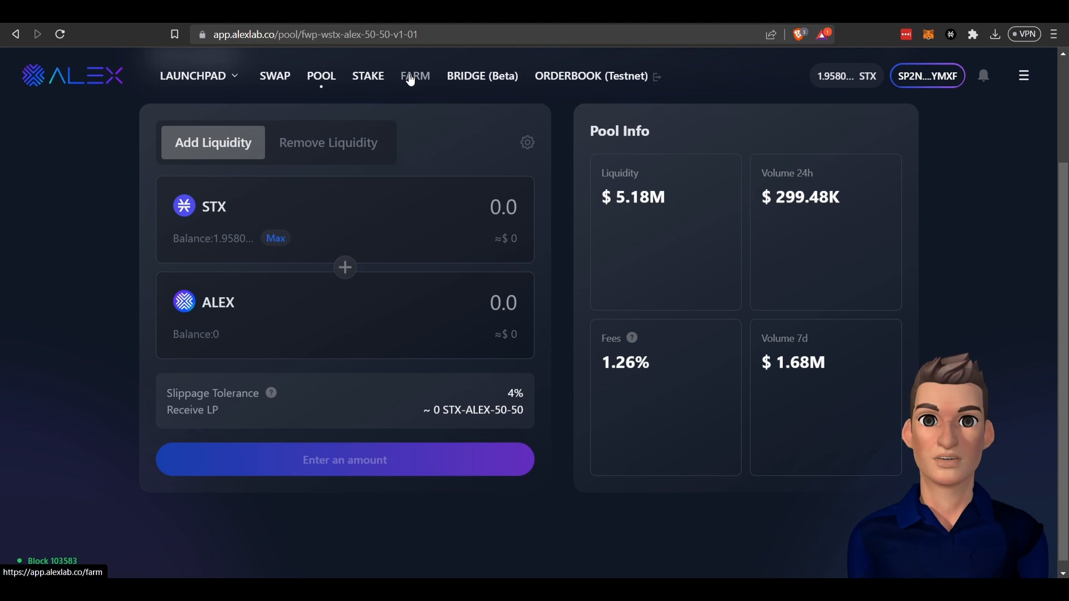
click(415, 75)
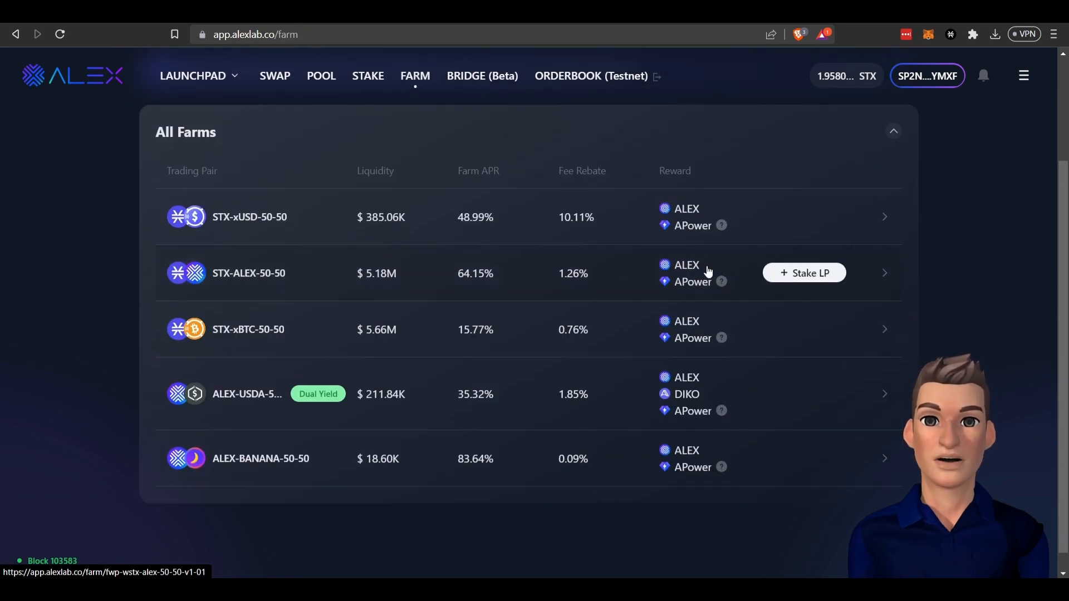
mouse_move(214, 288)
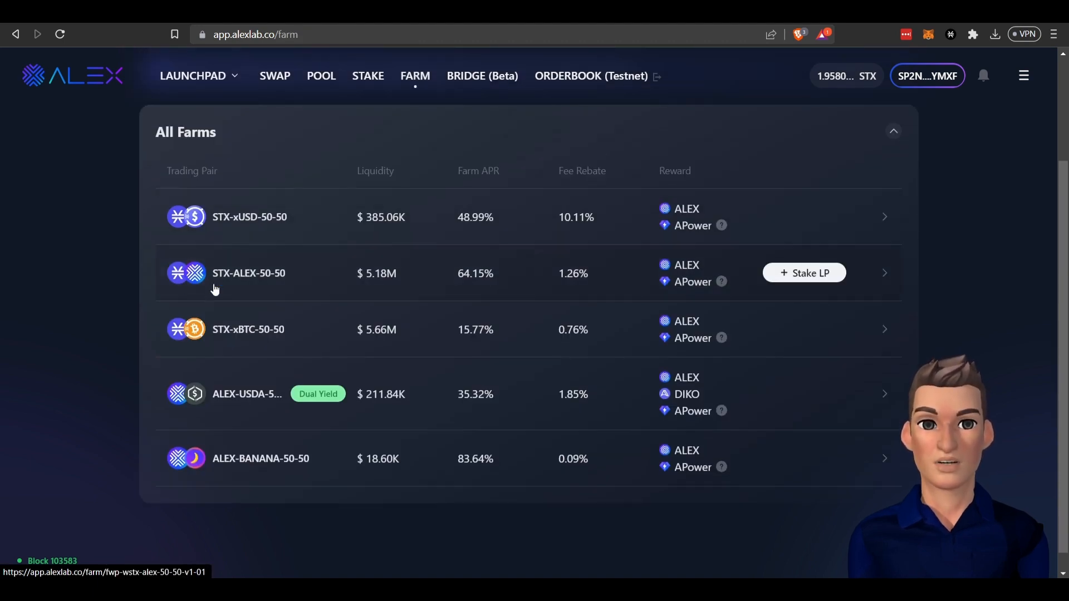
mouse_move(804, 273)
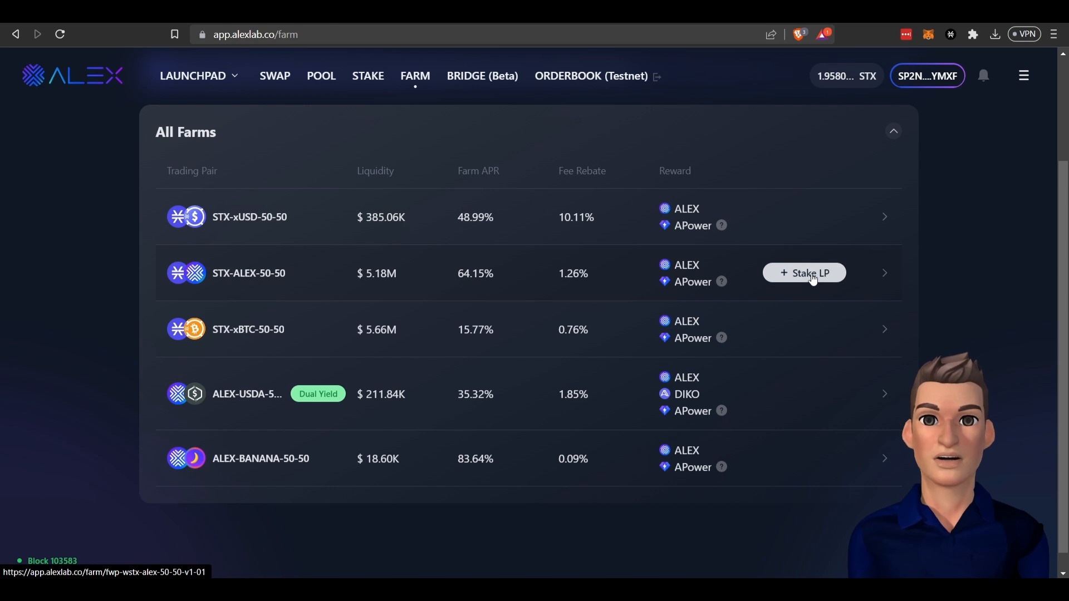
click(804, 273)
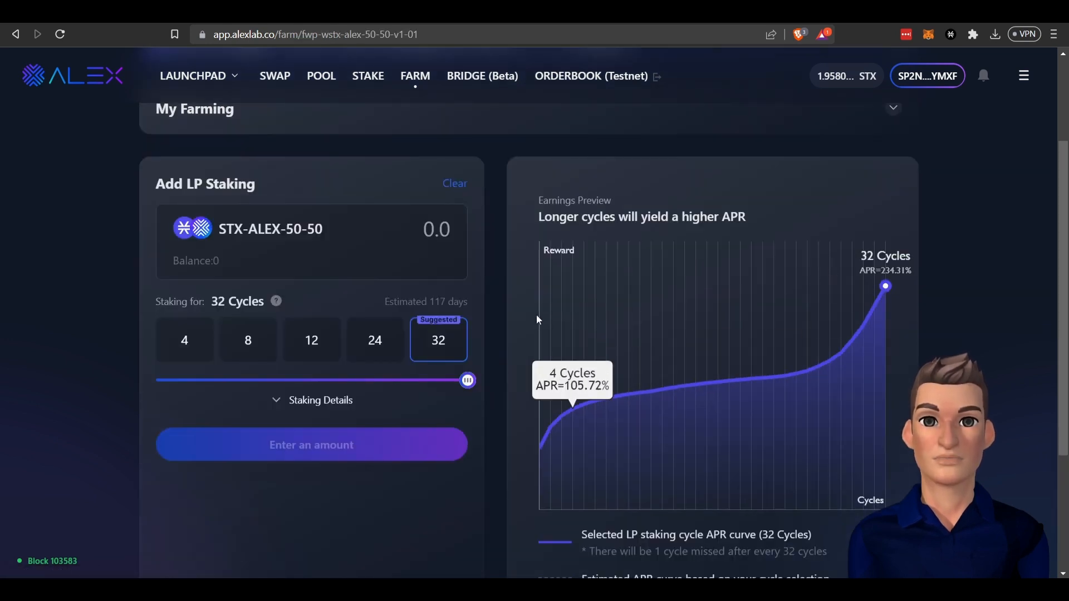
mouse_move(468, 328)
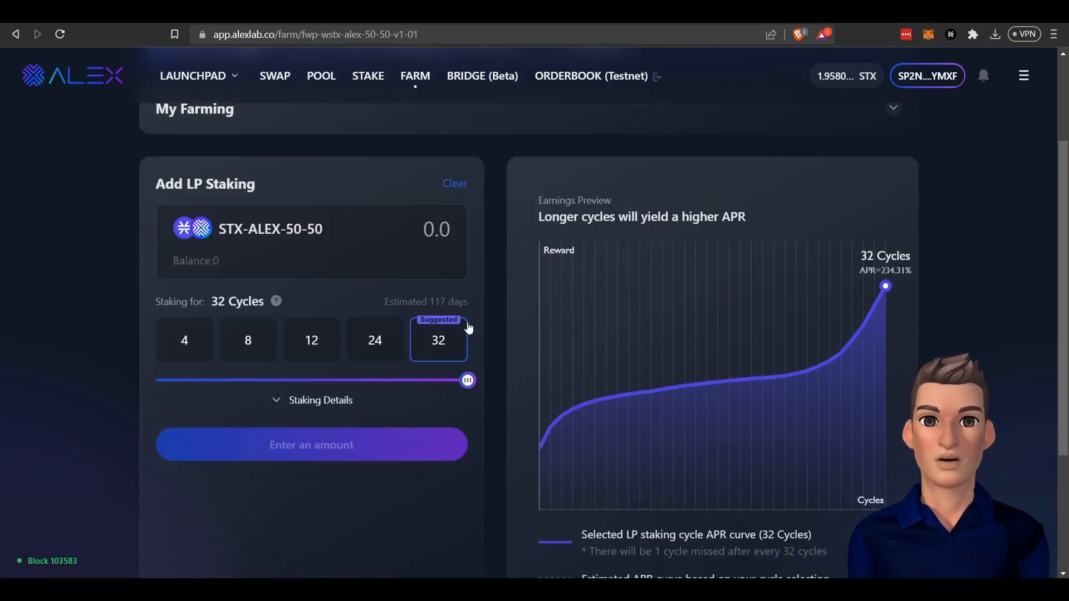
scroll(down, 3)
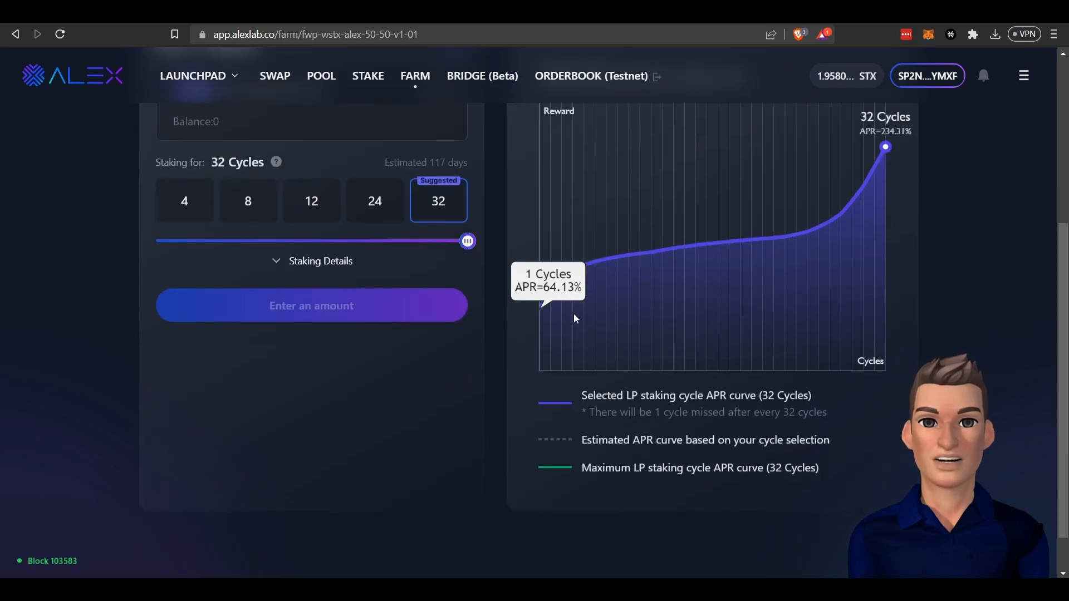
scroll(up, 3)
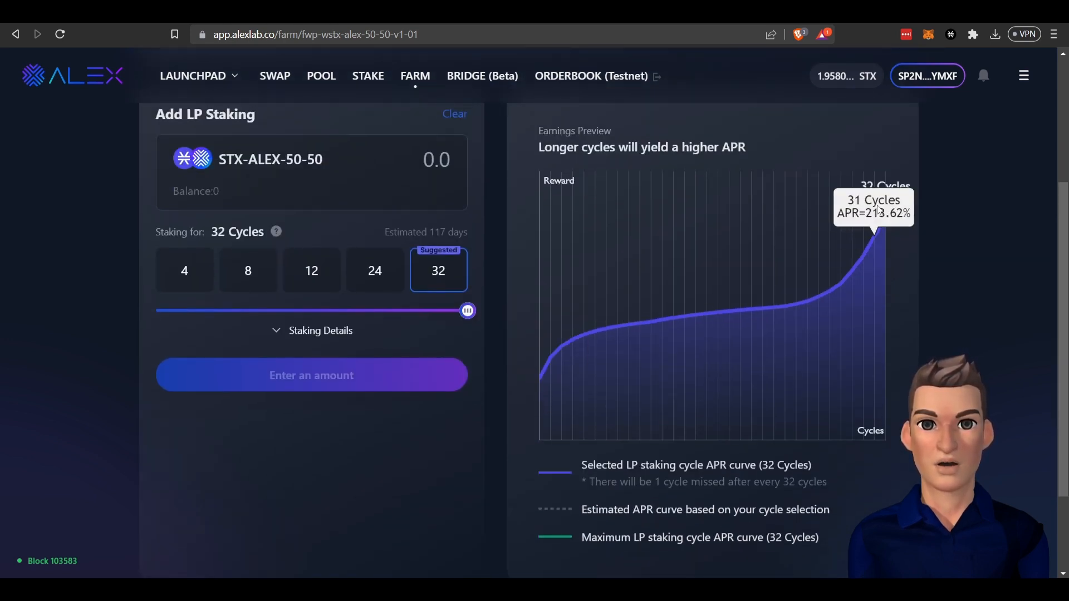
mouse_move(885, 216)
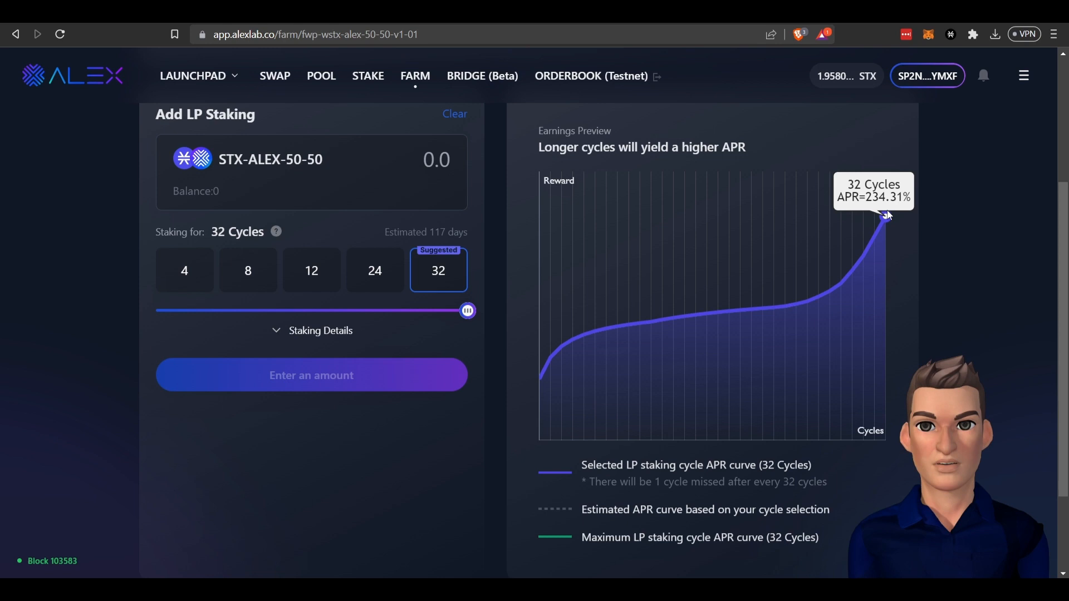
mouse_move(878, 209)
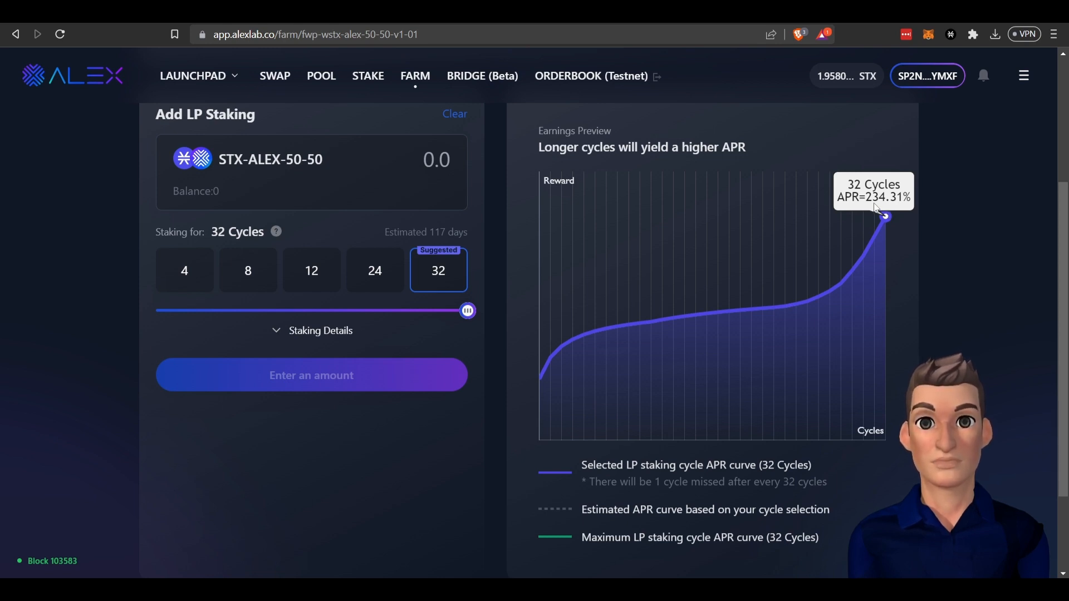
mouse_move(886, 174)
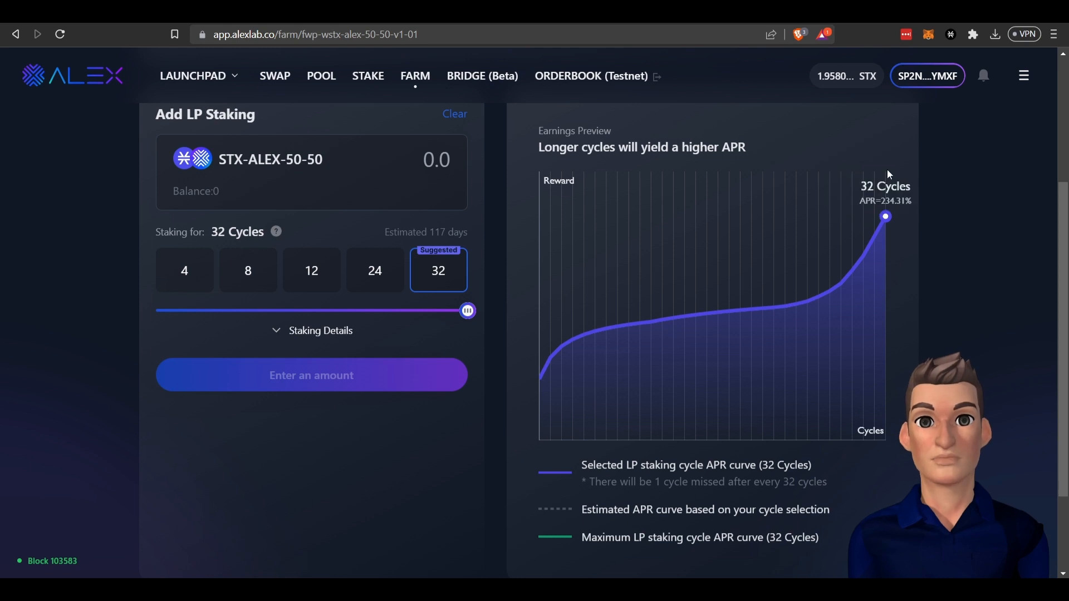
mouse_move(884, 217)
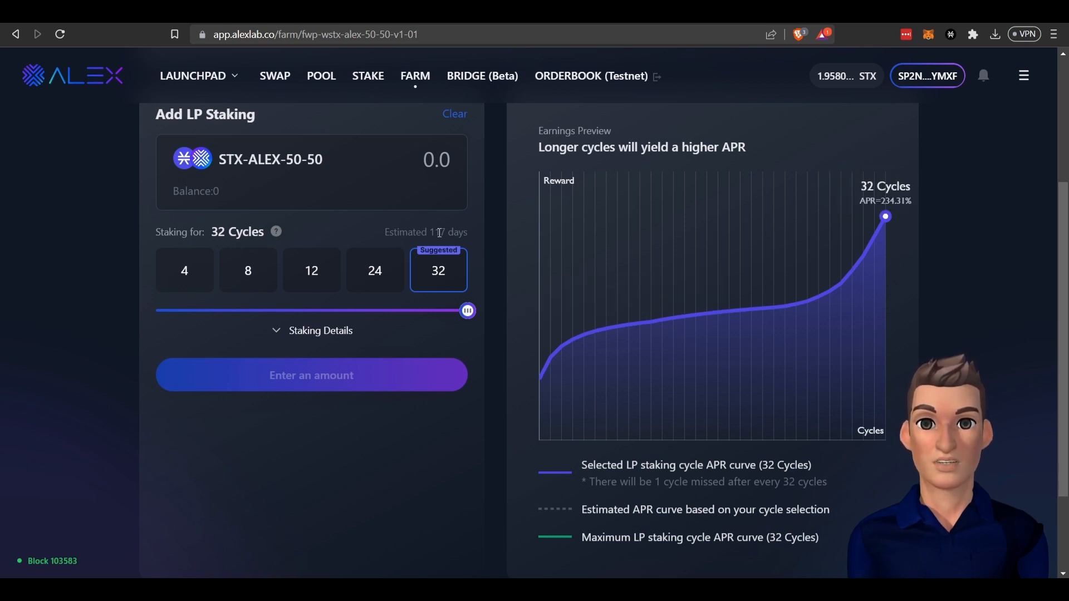
double_click(450, 232)
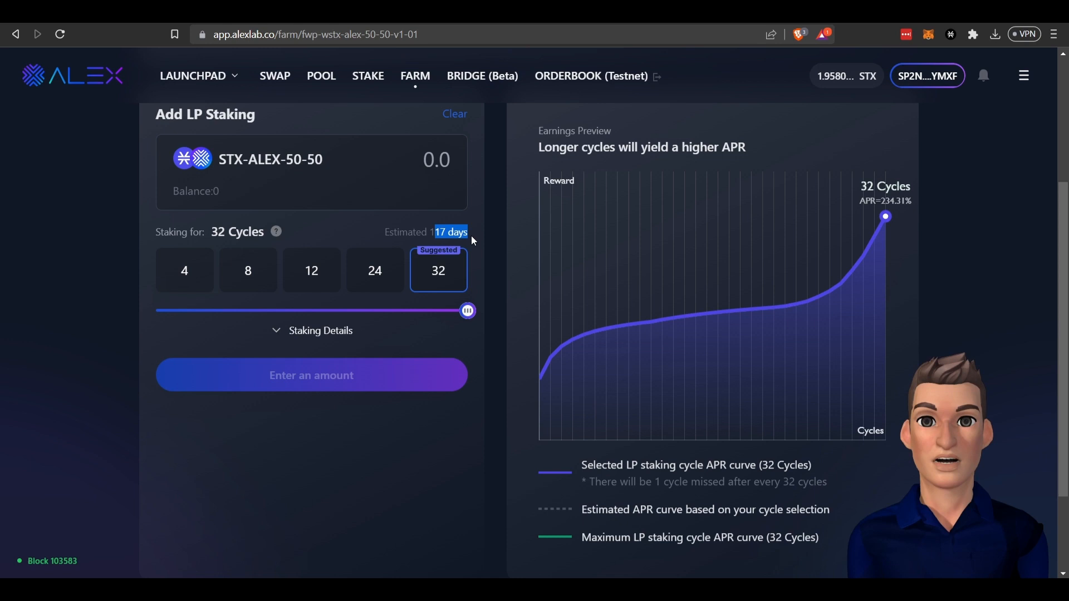
mouse_move(543, 282)
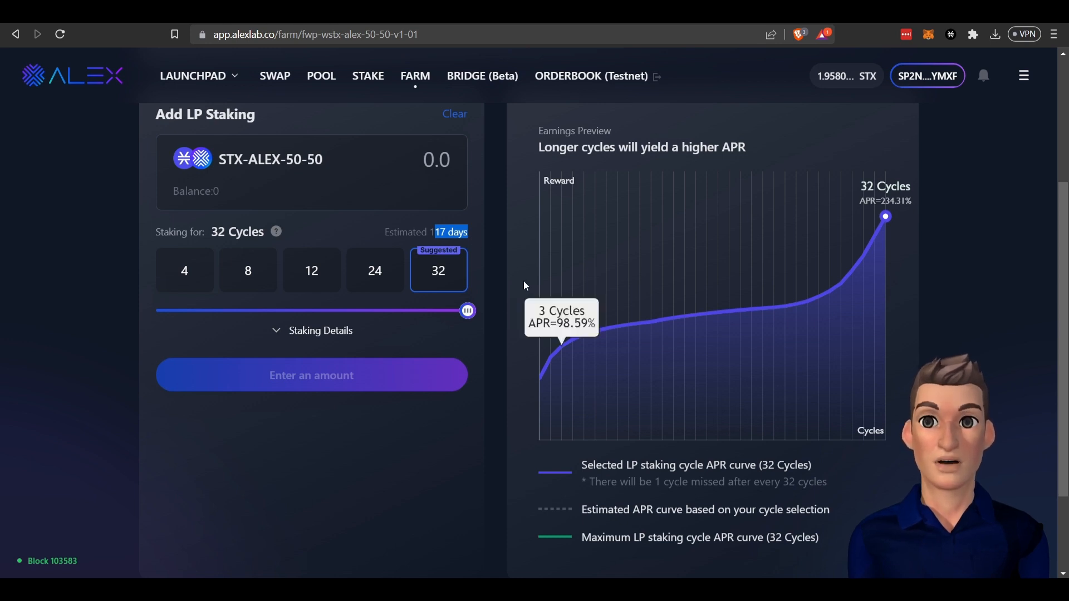
mouse_move(288, 89)
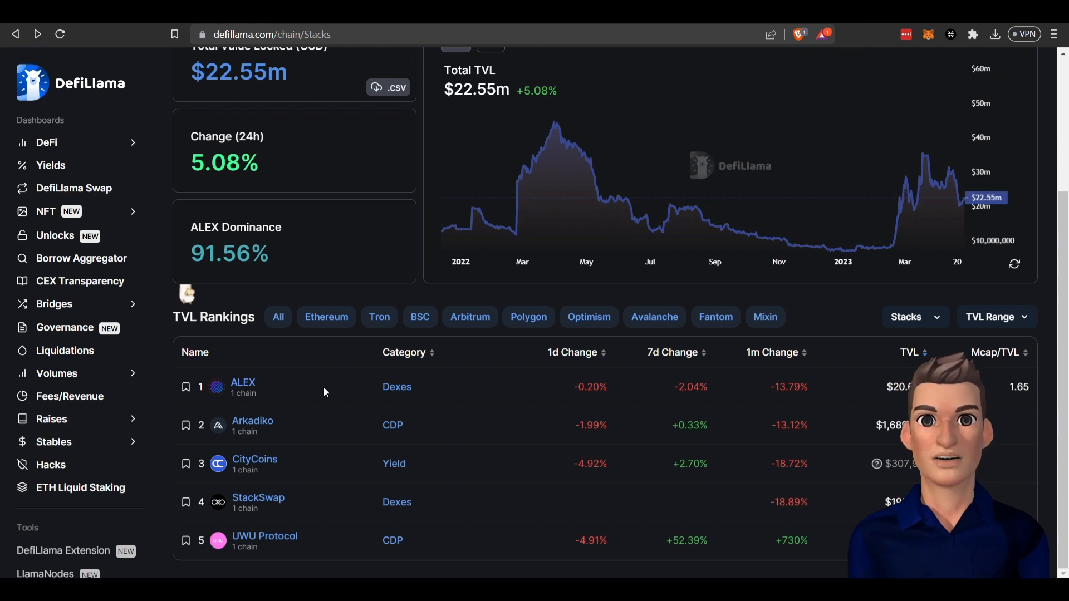
Step: Select Arkadiko in the Stacks TVL Rankings table on DefiLlama
click(252, 420)
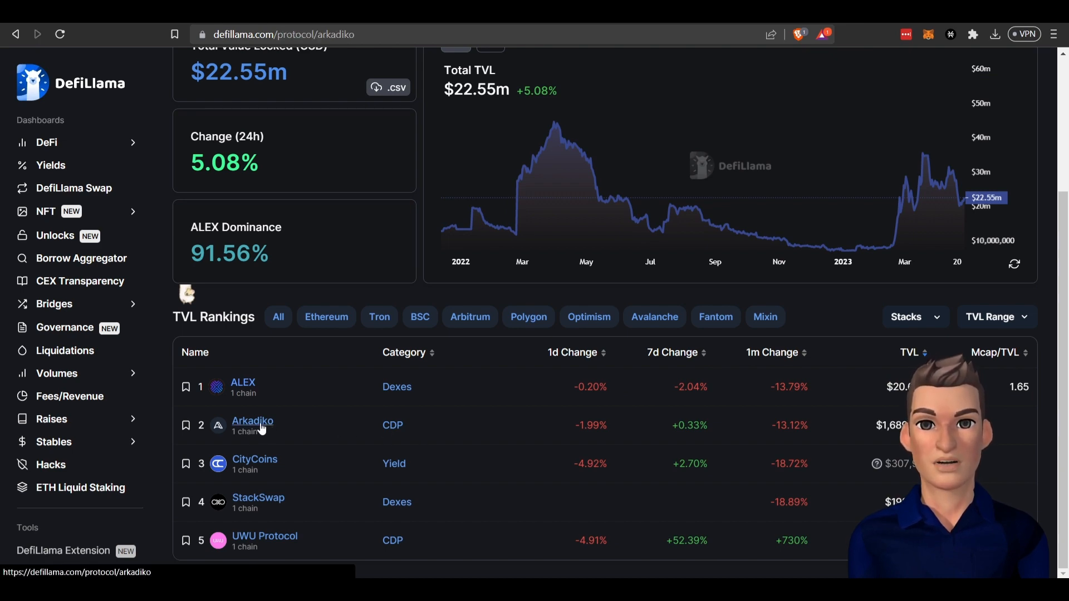
click(252, 421)
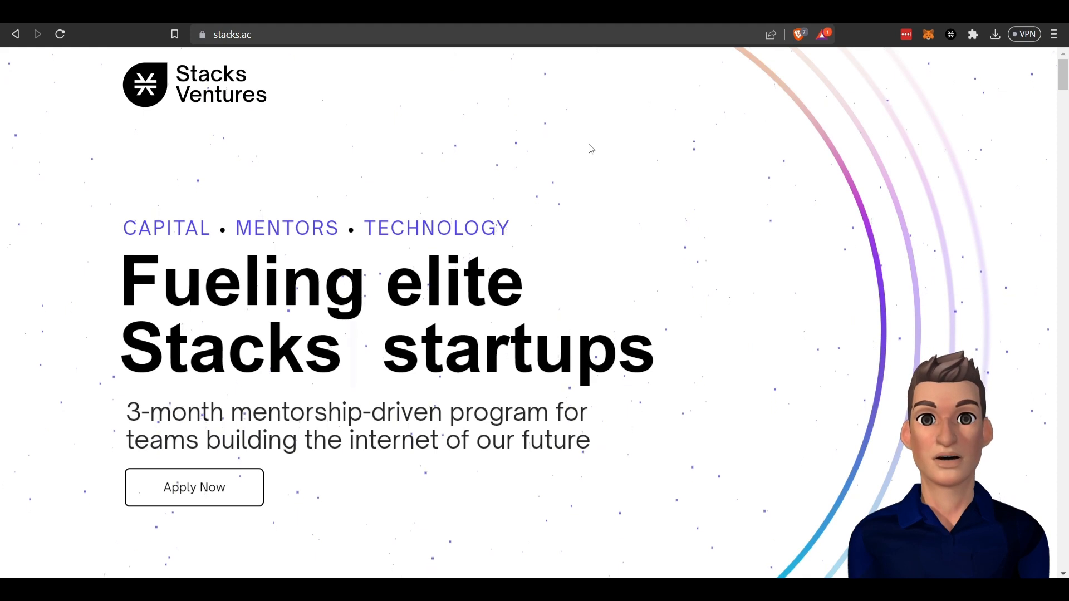
mouse_move(131, 190)
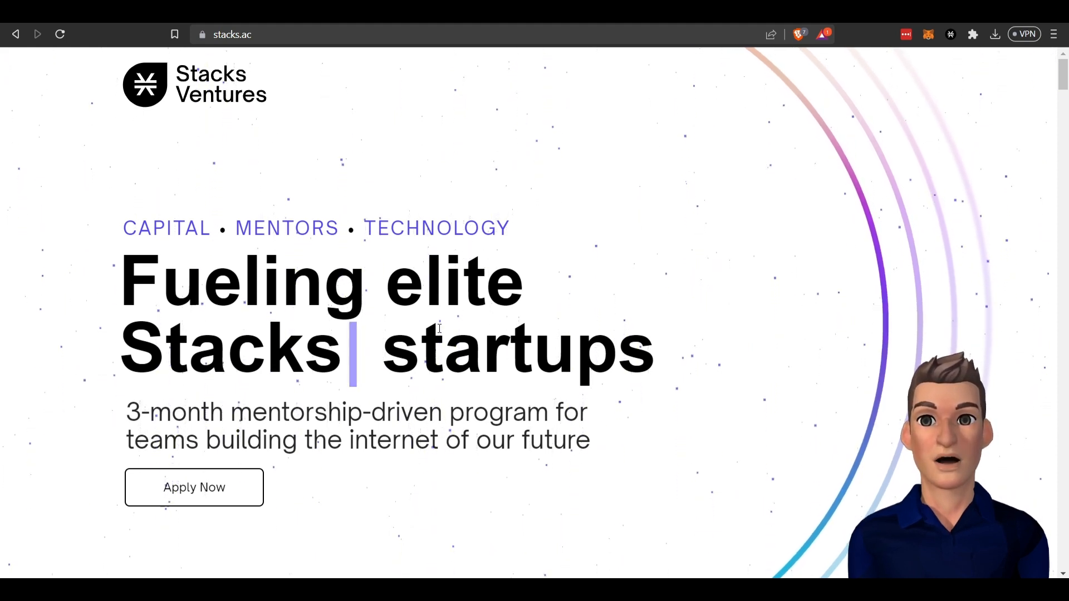
Step: Browse the stacks.ac program months and jump to the Funding section ($50k investment, $255k grants)
scroll(down, 3)
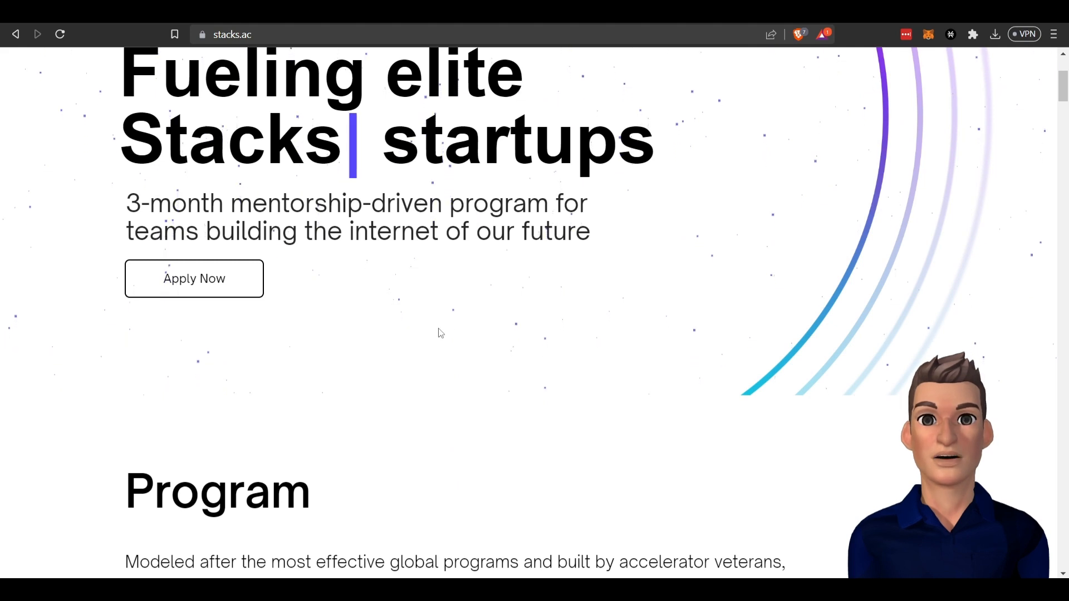
scroll(down, 3)
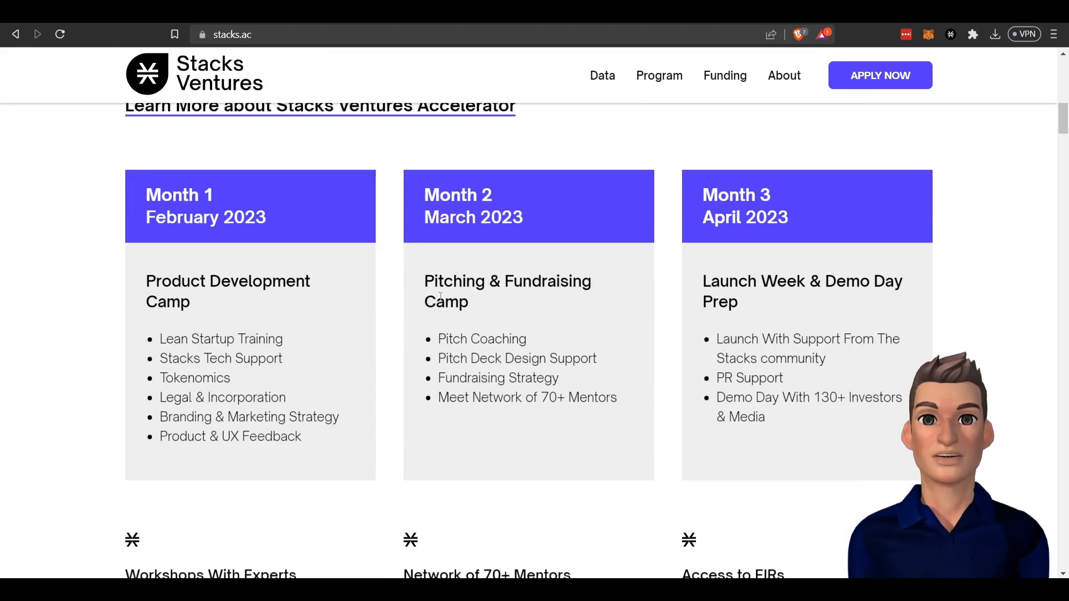
mouse_move(334, 256)
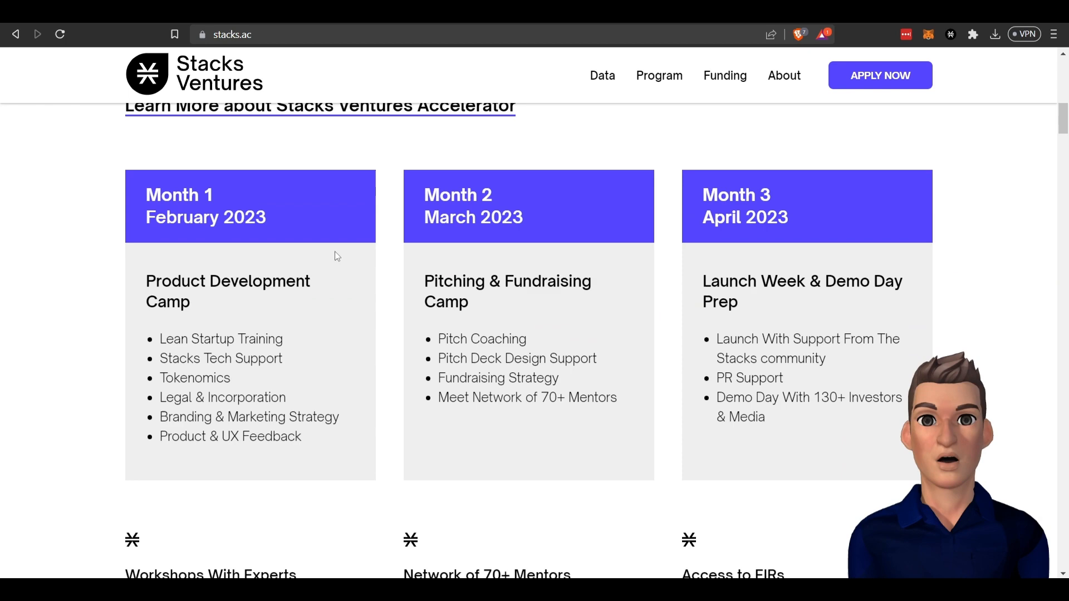
scroll(down, 3)
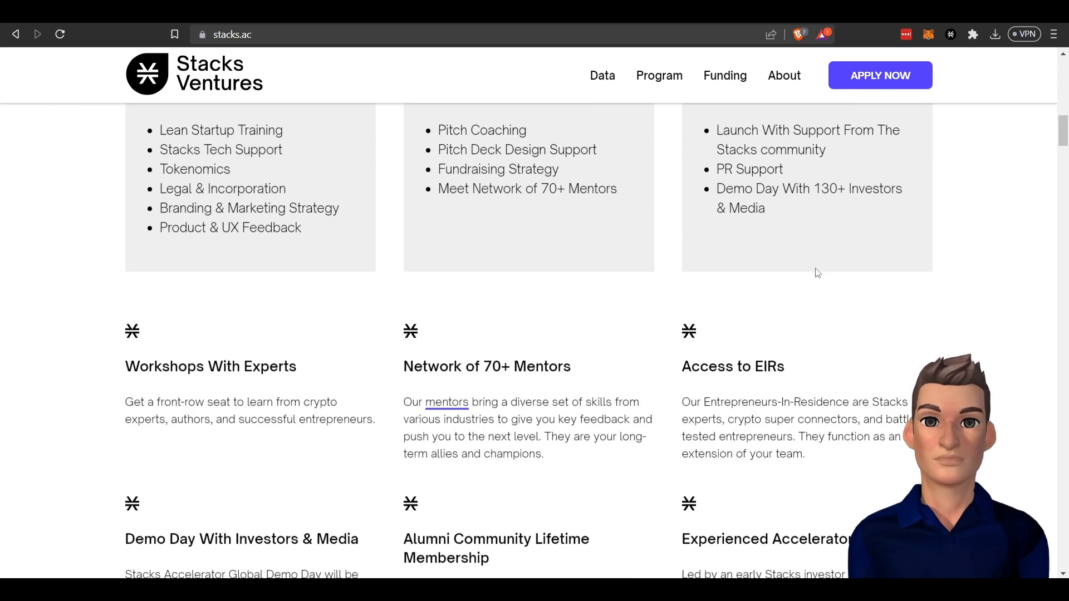
scroll(down, 3)
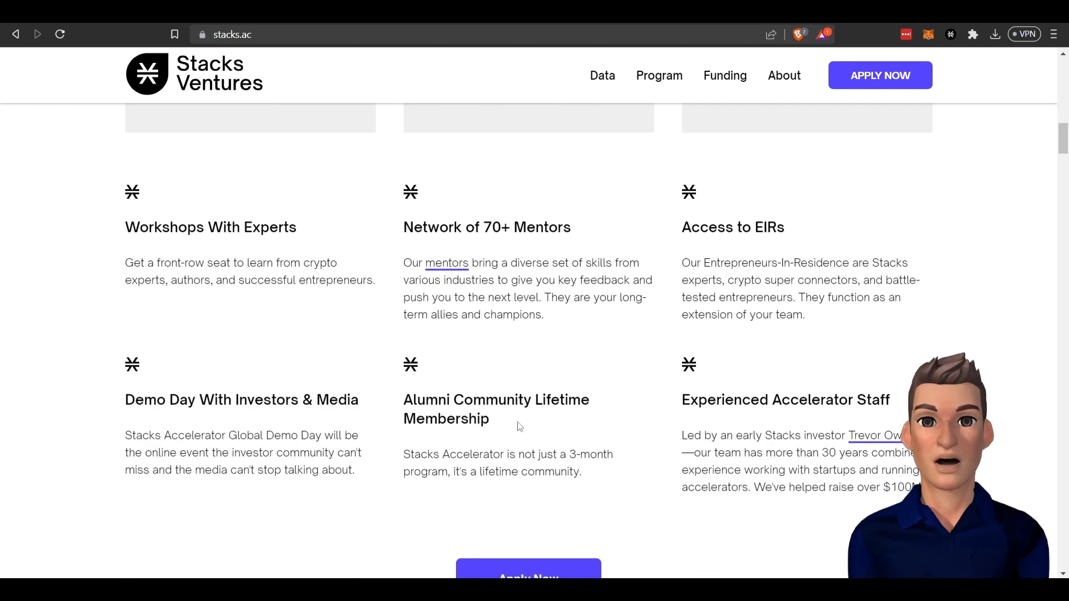
scroll(up, 3)
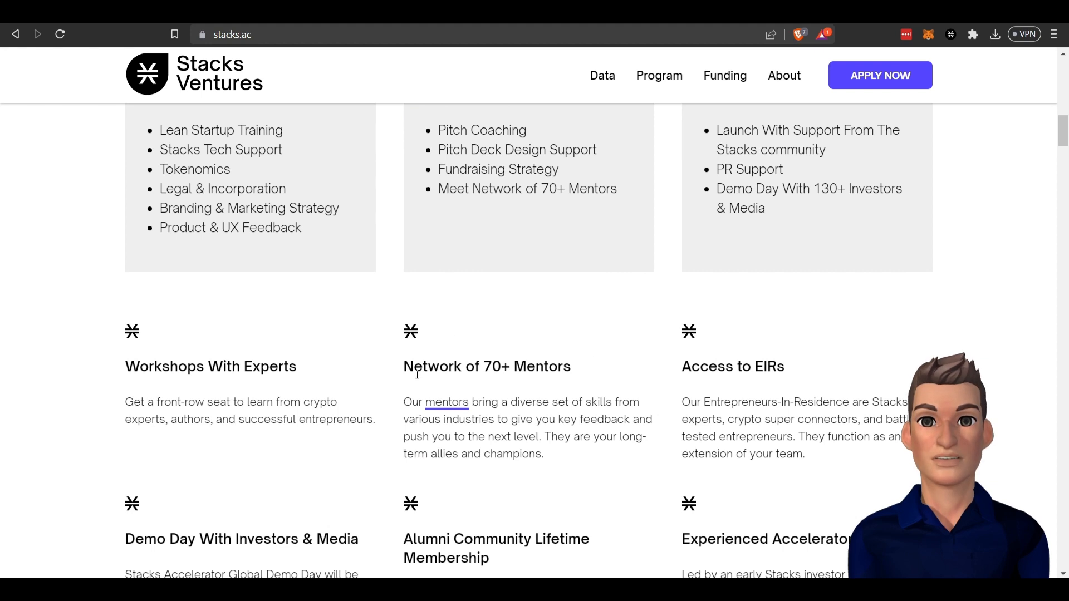
scroll(up, 3)
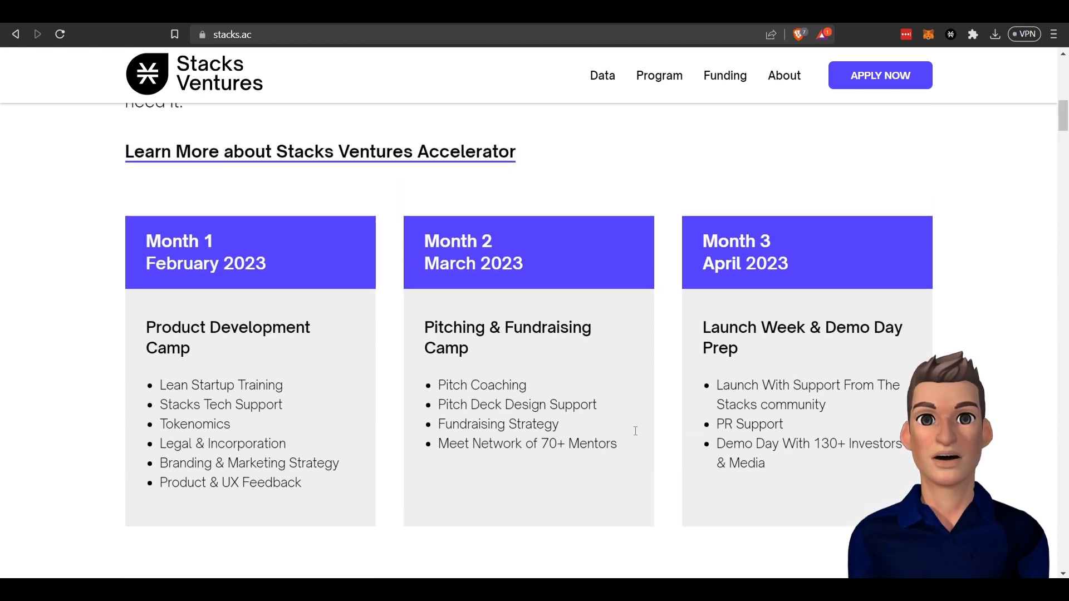
click(724, 75)
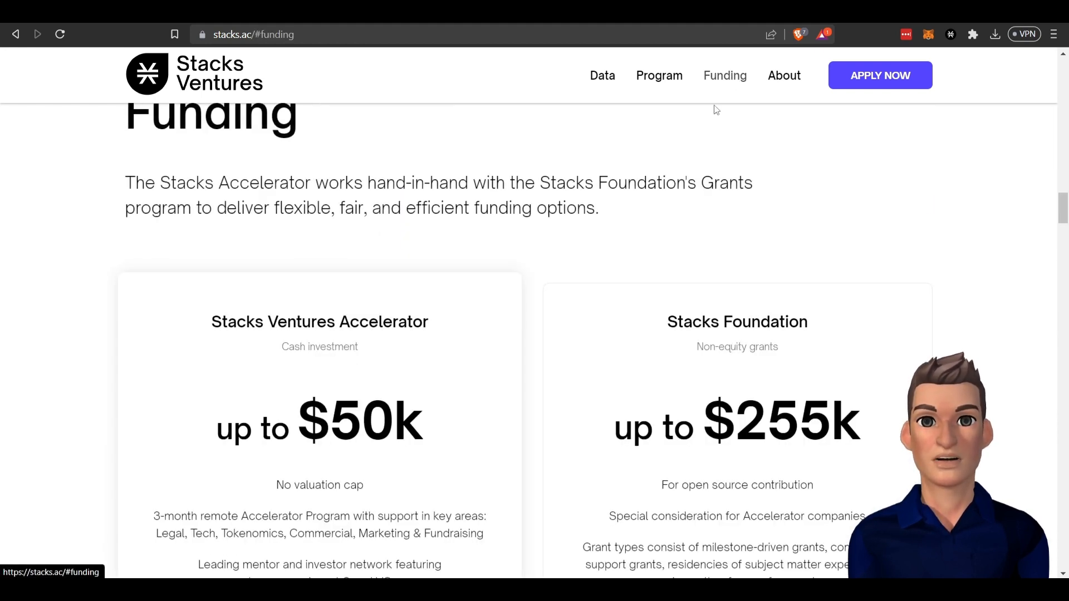
scroll(down, 3)
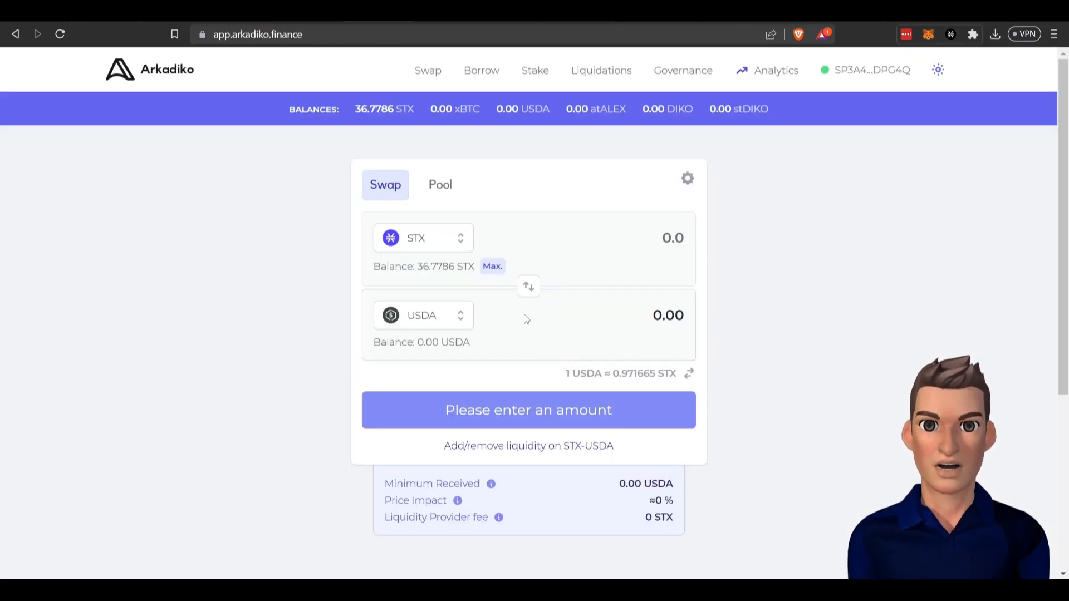
mouse_move(554, 194)
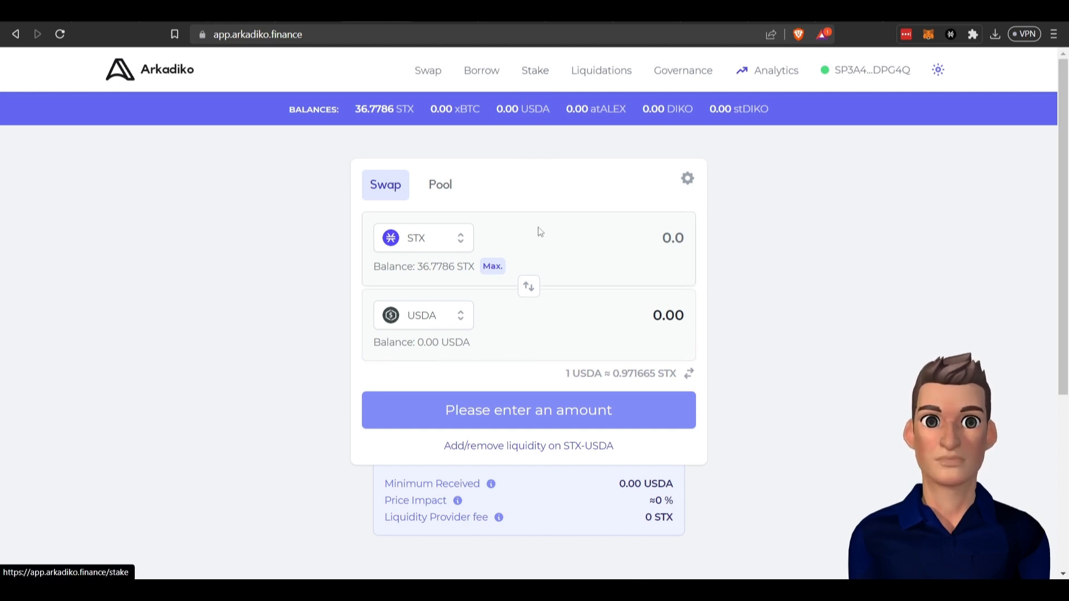
mouse_move(481, 70)
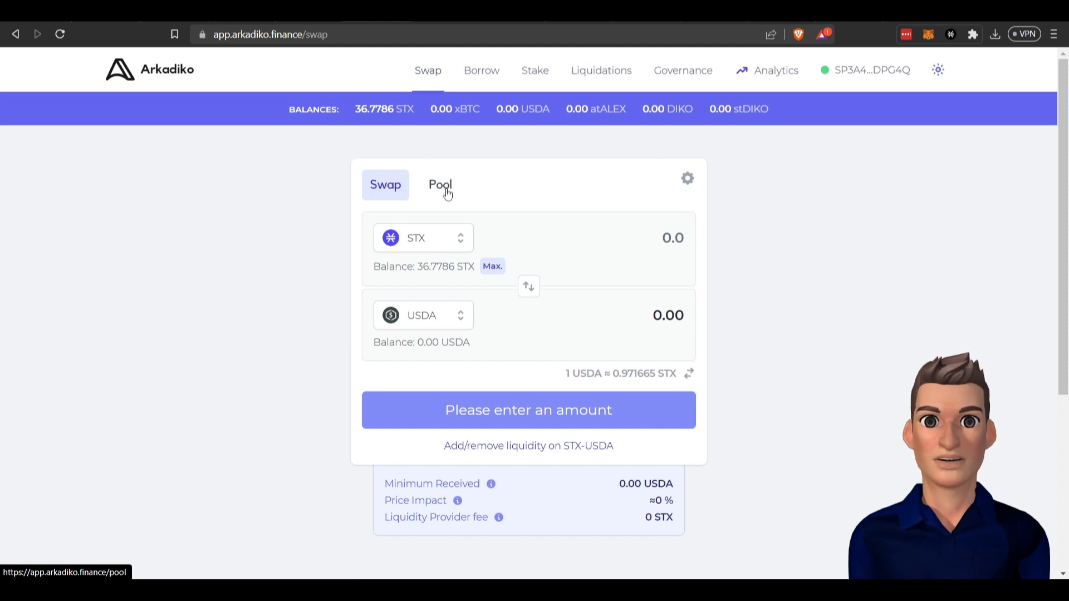
Step: Check the pools list, then scroll the Stake page to compare the USDA pool and LP farm APRs
click(440, 185)
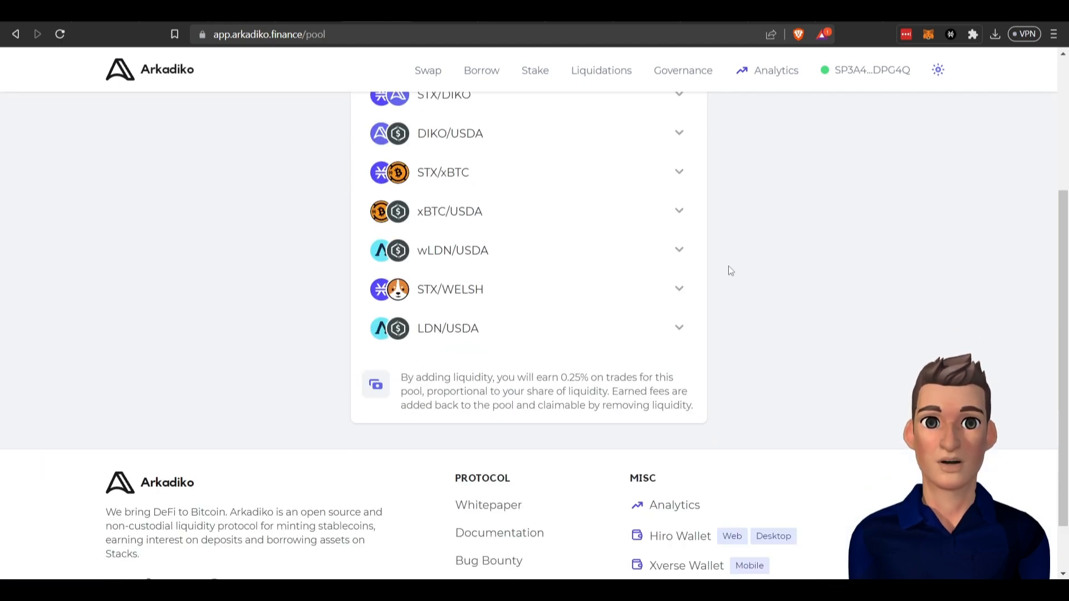
click(535, 70)
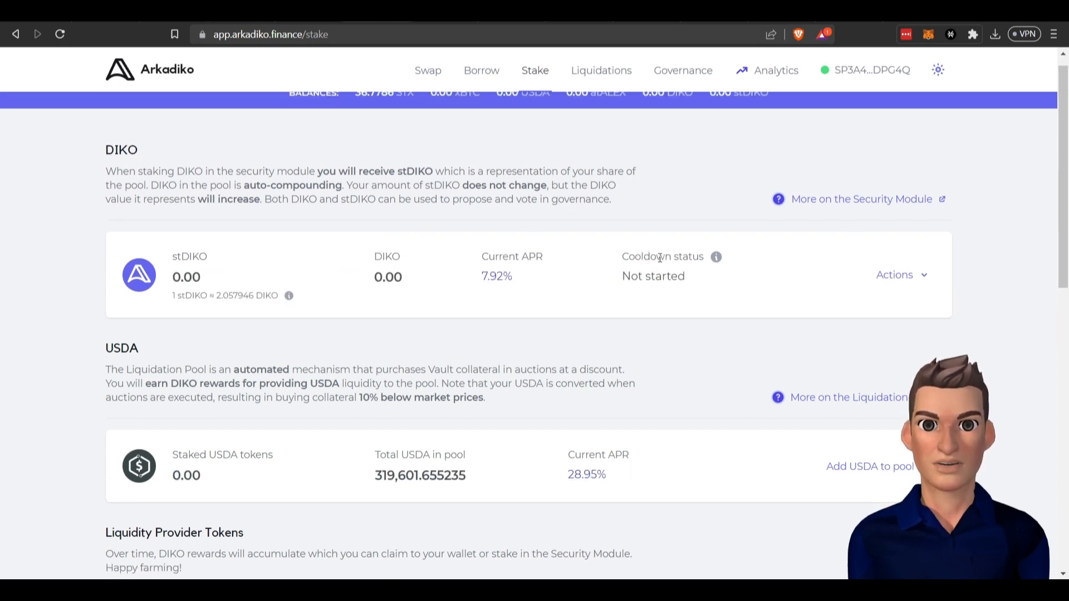
scroll(down, 3)
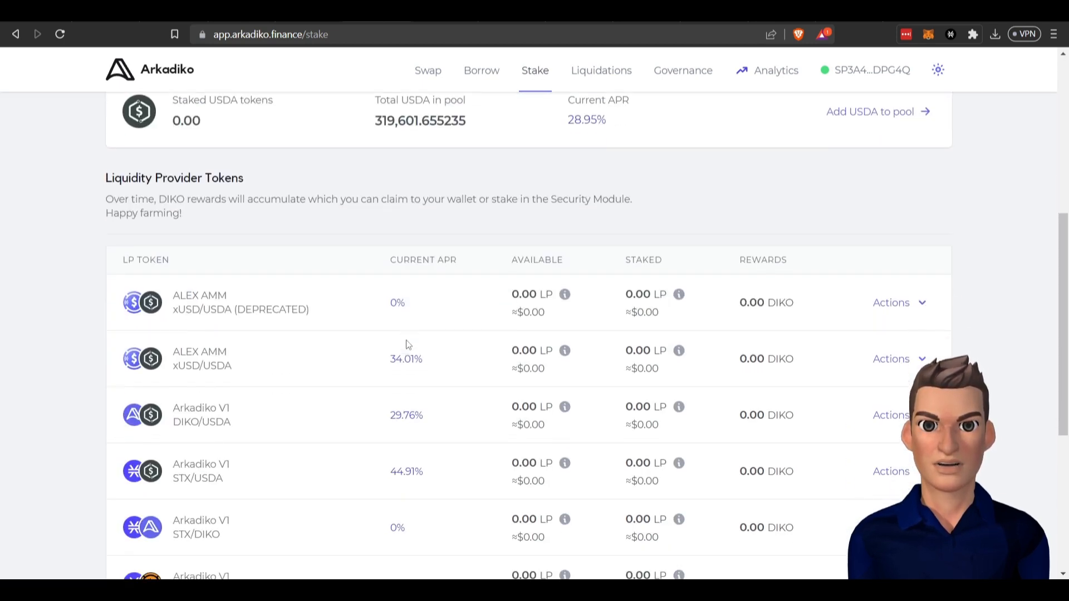
scroll(down, 3)
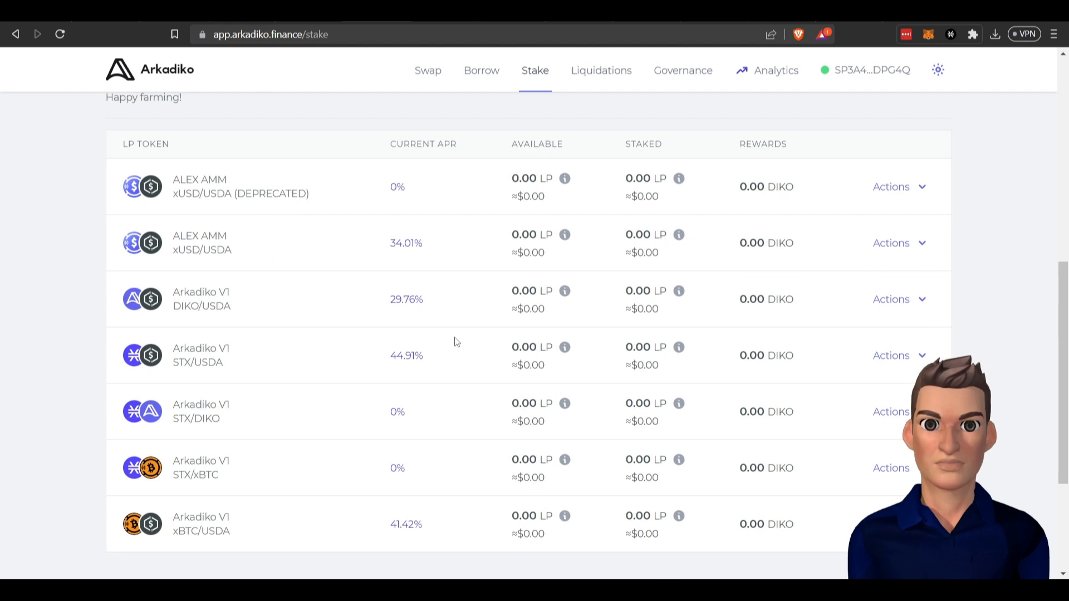
mouse_move(312, 331)
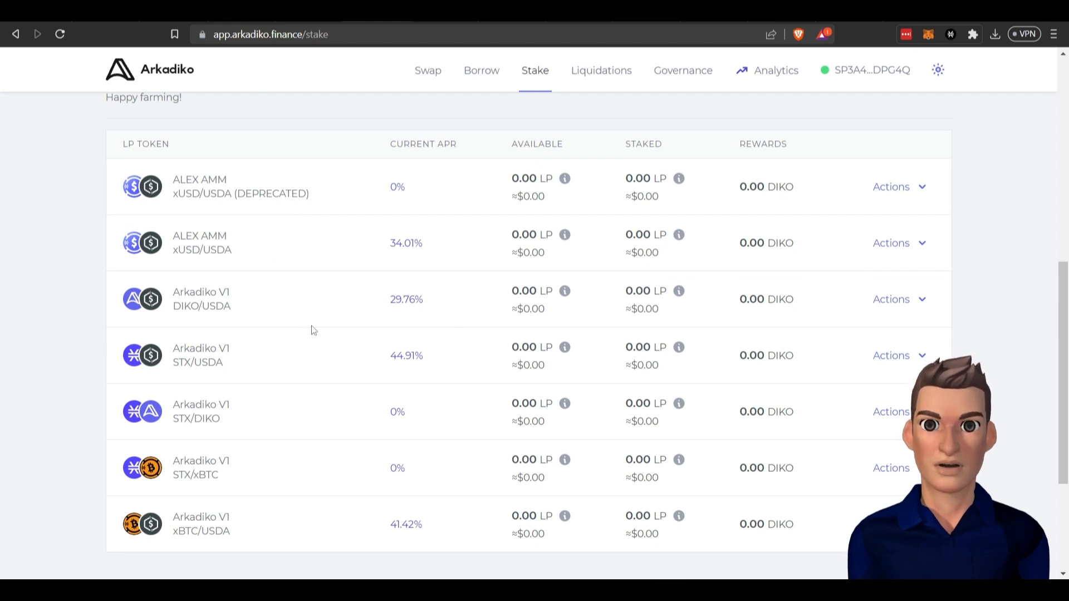
scroll(down, 3)
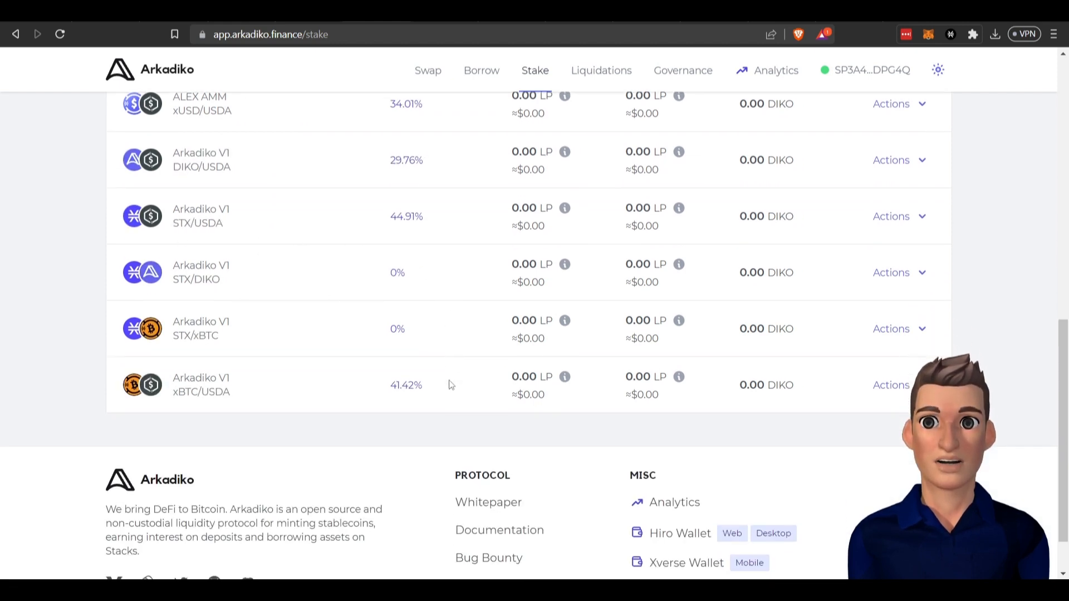
scroll(up, 3)
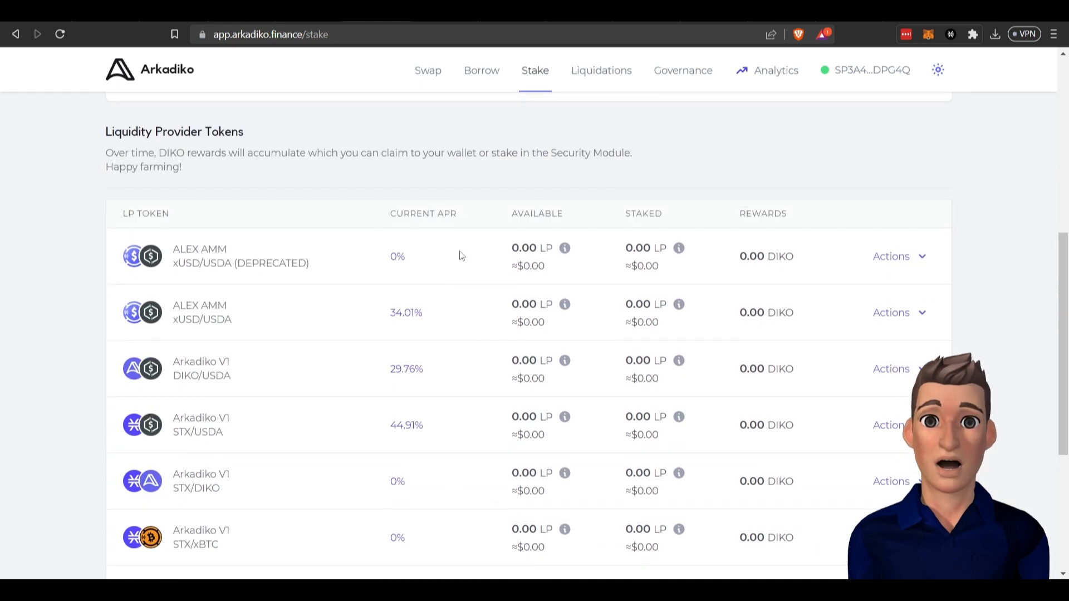
scroll(up, 3)
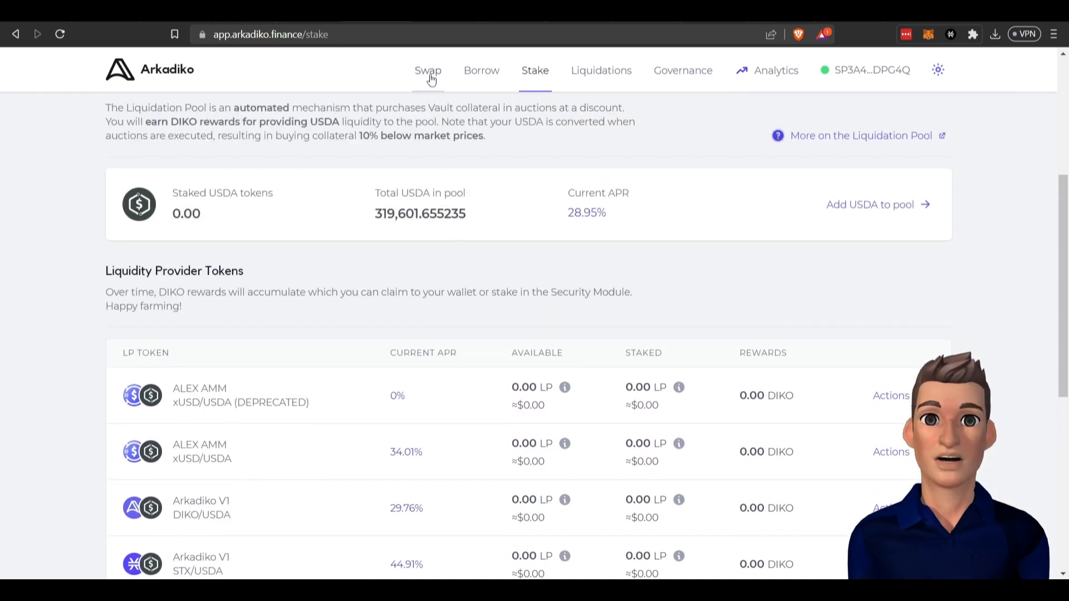
Step: Expand the STX/USDA pool, open its Add form and highlight the 0.25% fee note
click(428, 70)
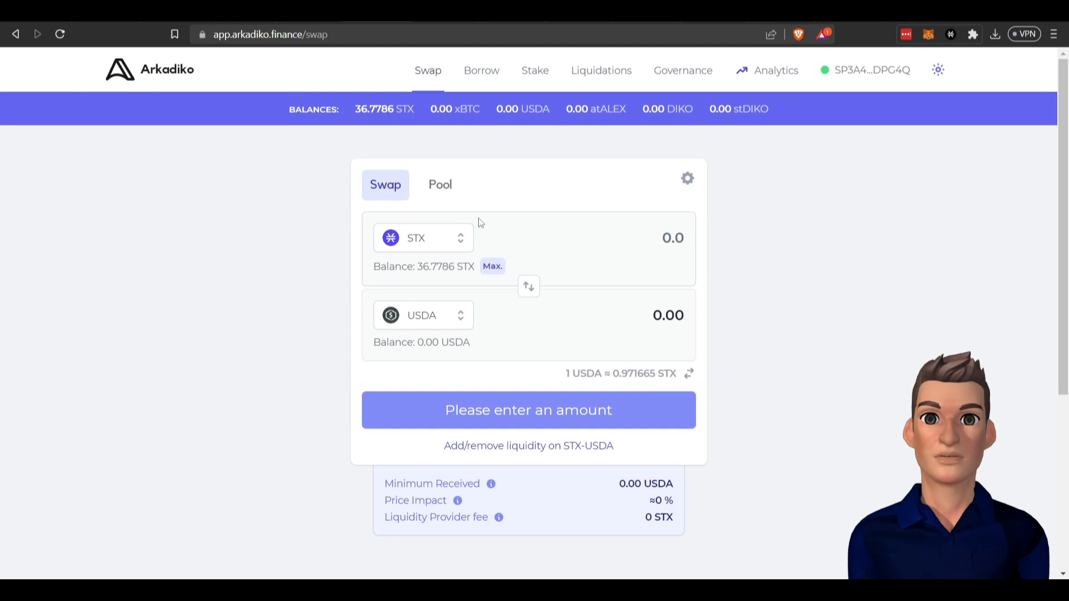
click(440, 184)
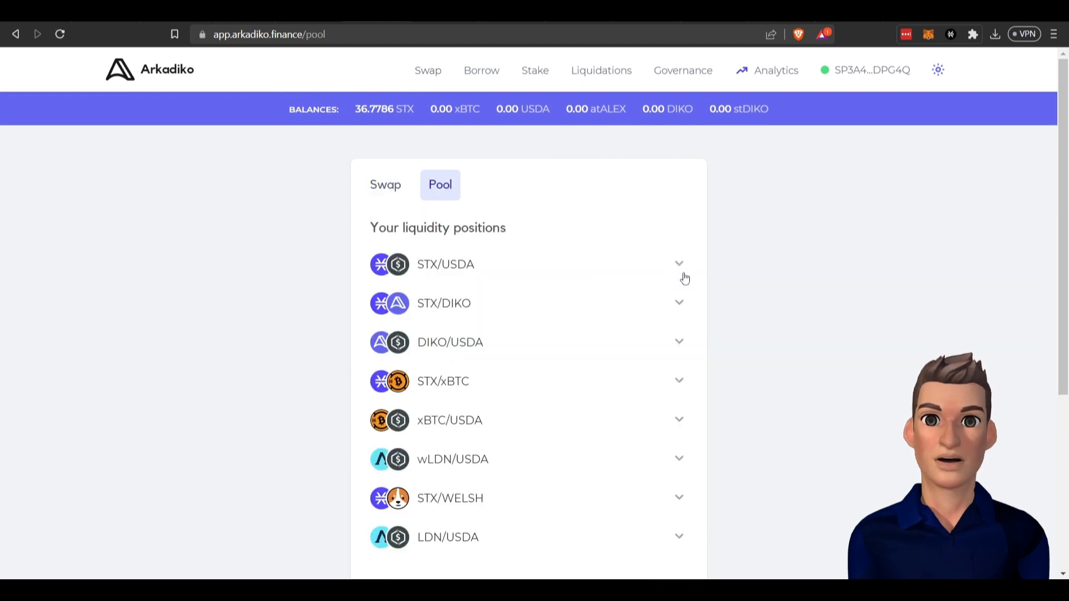
click(677, 264)
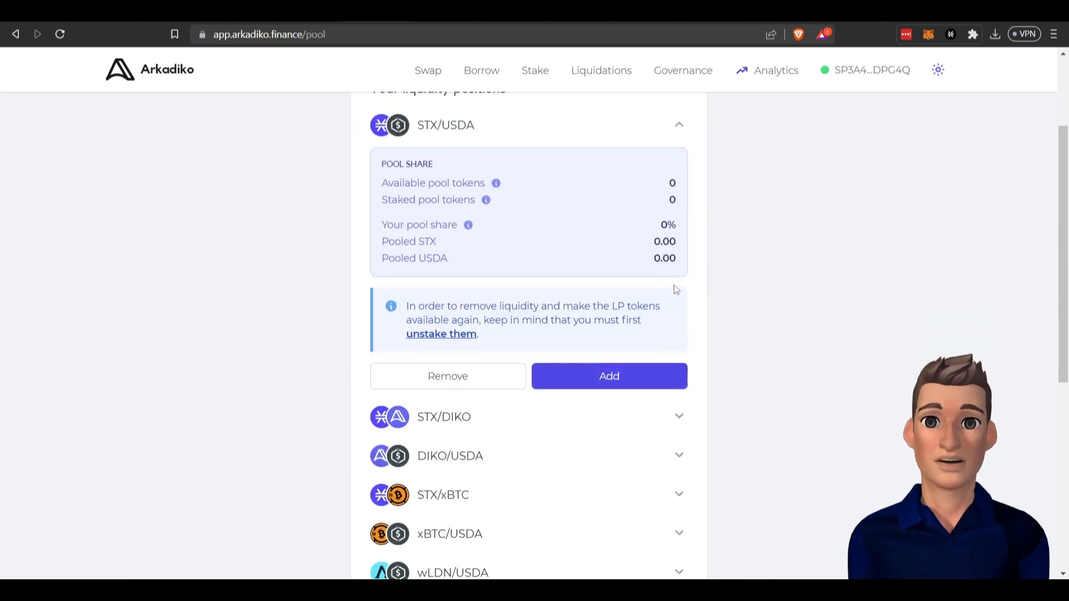
click(607, 375)
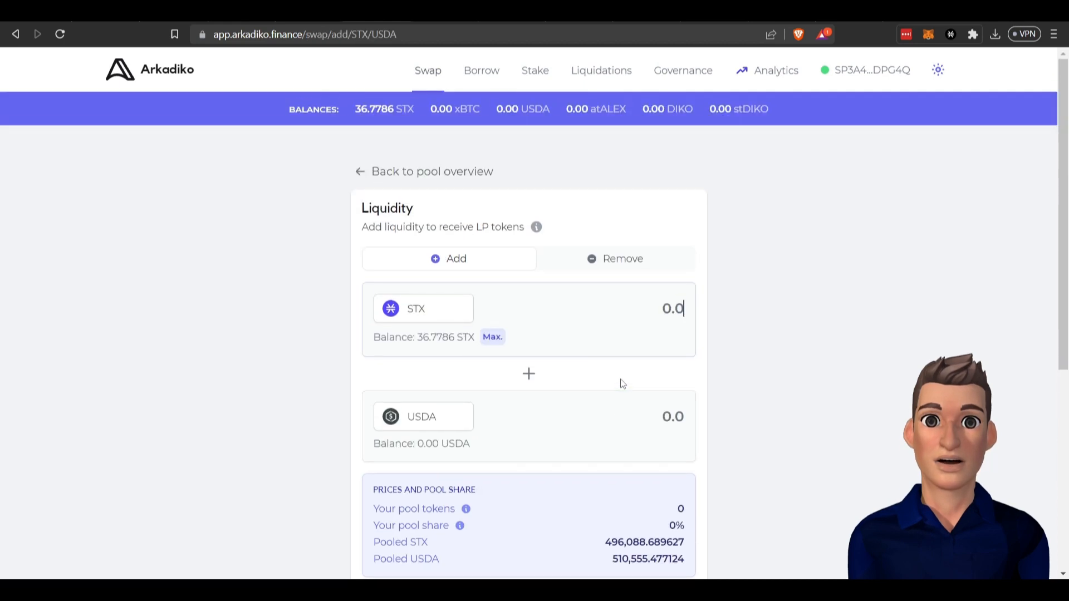
scroll(down, 3)
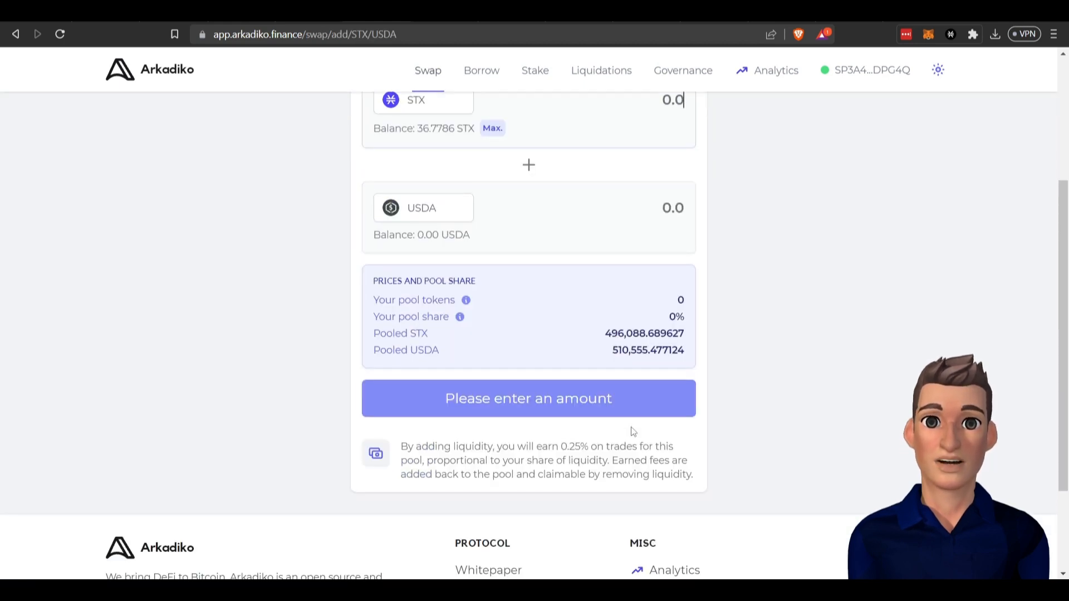
scroll(up, 3)
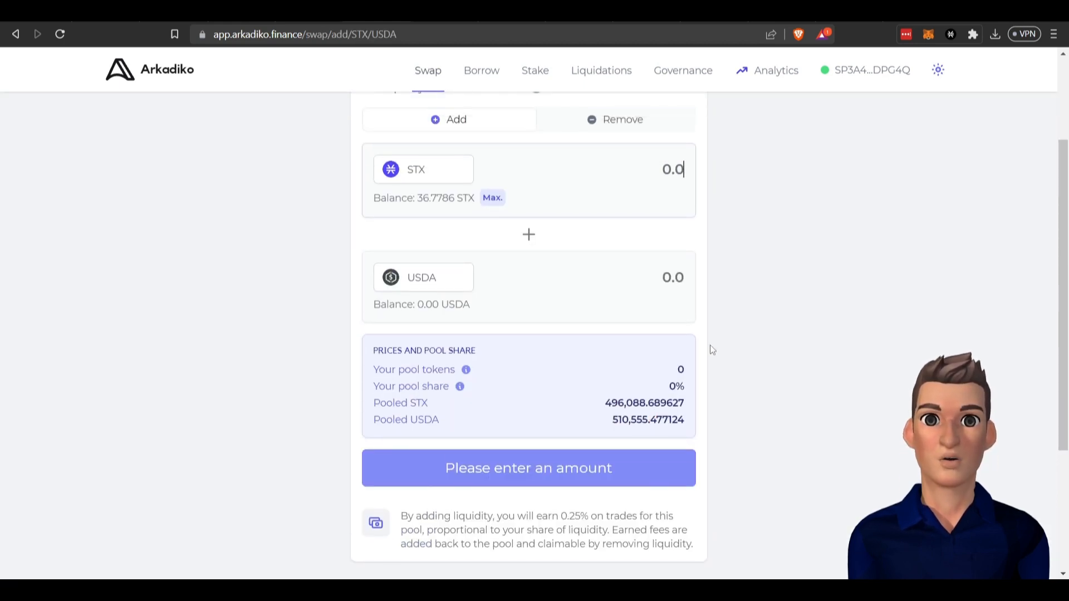
mouse_move(616, 350)
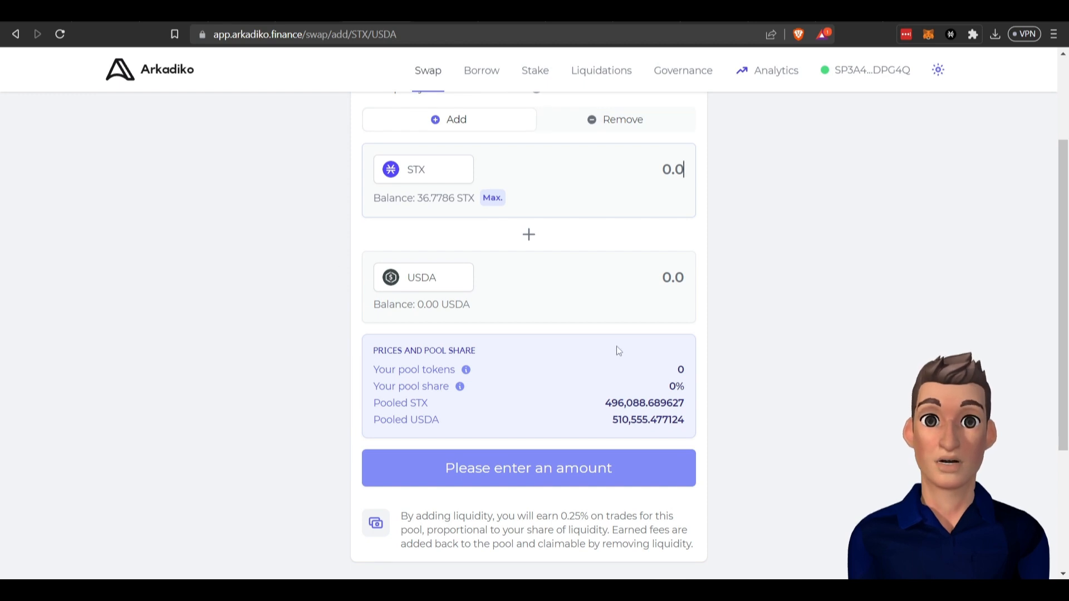
mouse_move(593, 502)
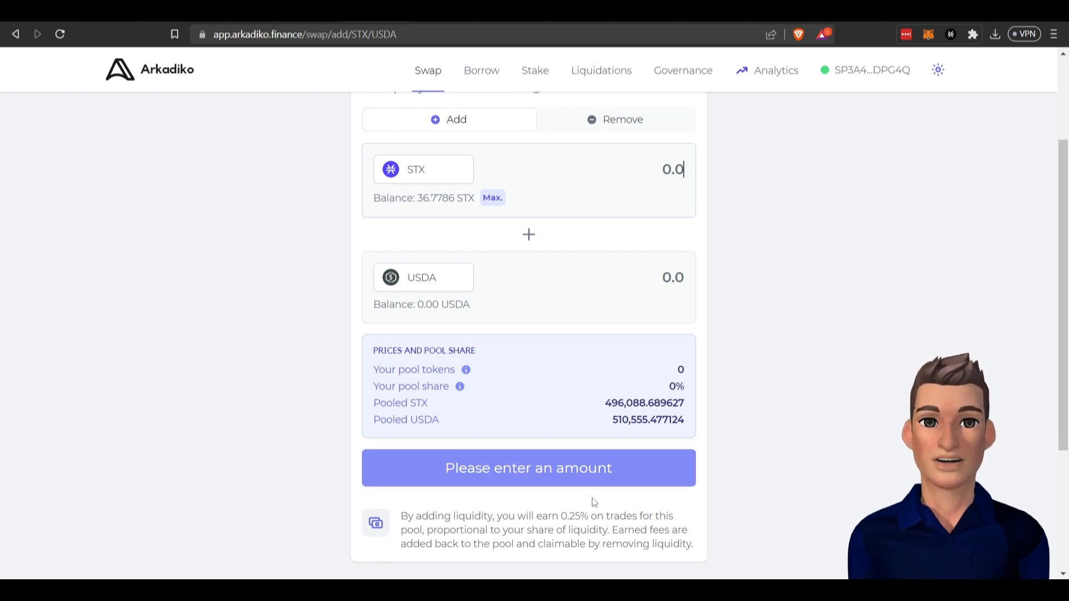
double_click(577, 515)
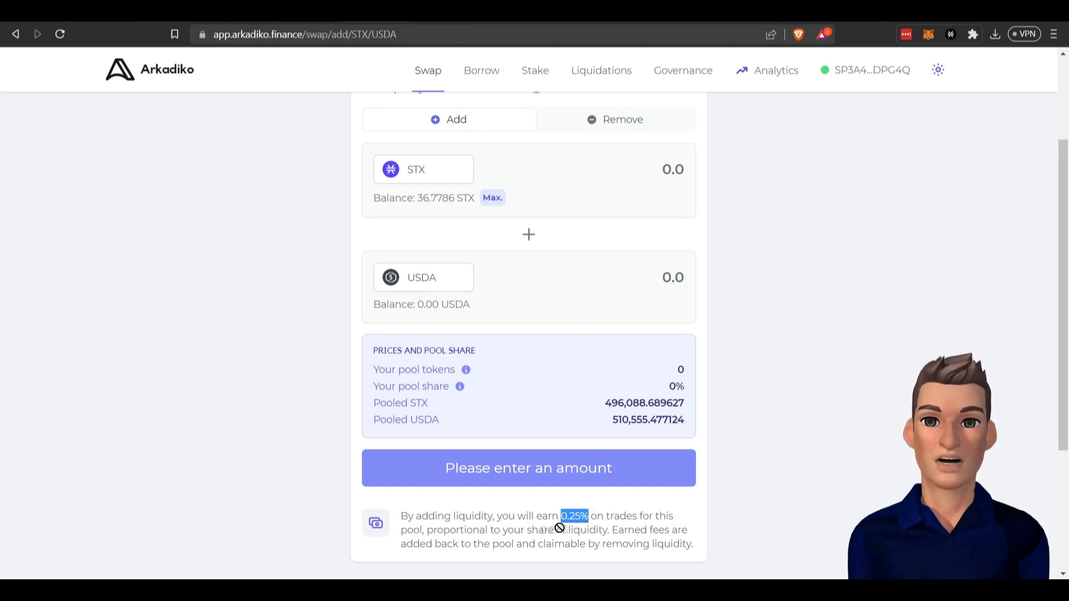
mouse_move(557, 391)
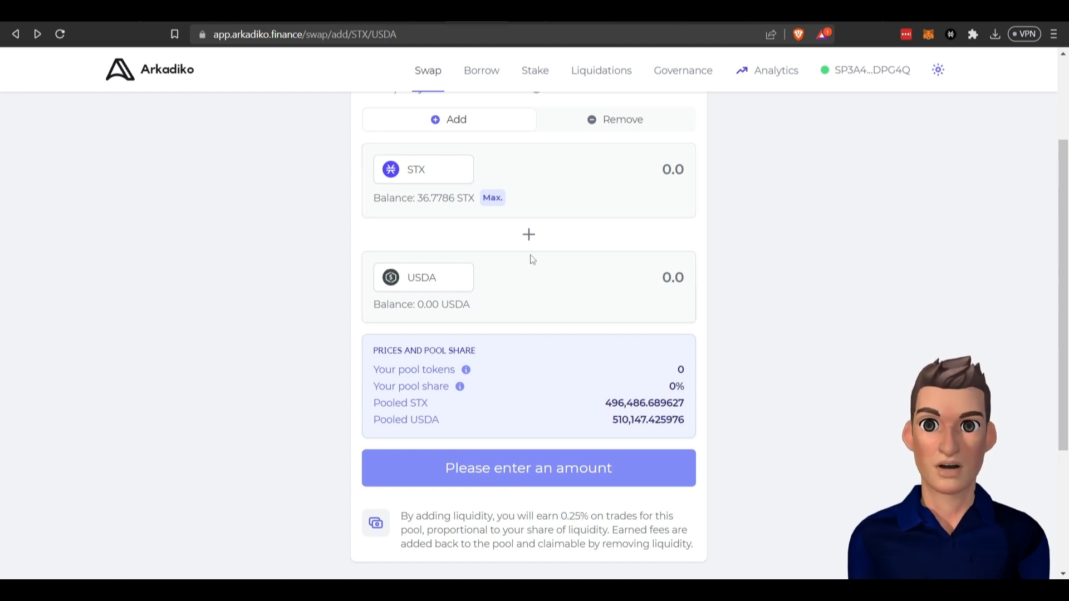
mouse_move(578, 207)
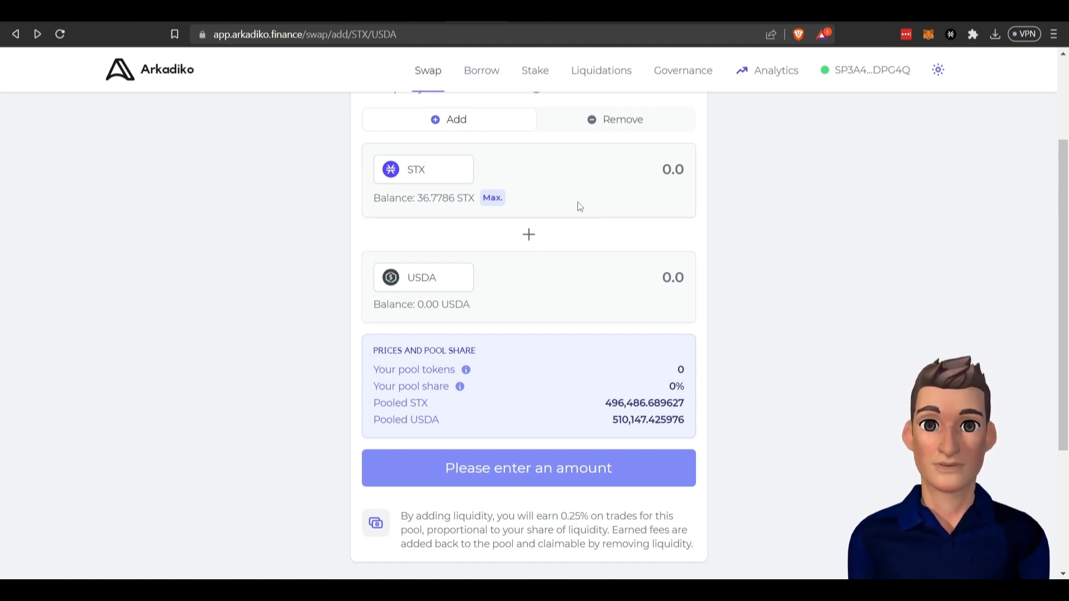
Step: Back on Stake, expand the Actions menu on the 45.04% APR STX/USDA LP farm
click(534, 70)
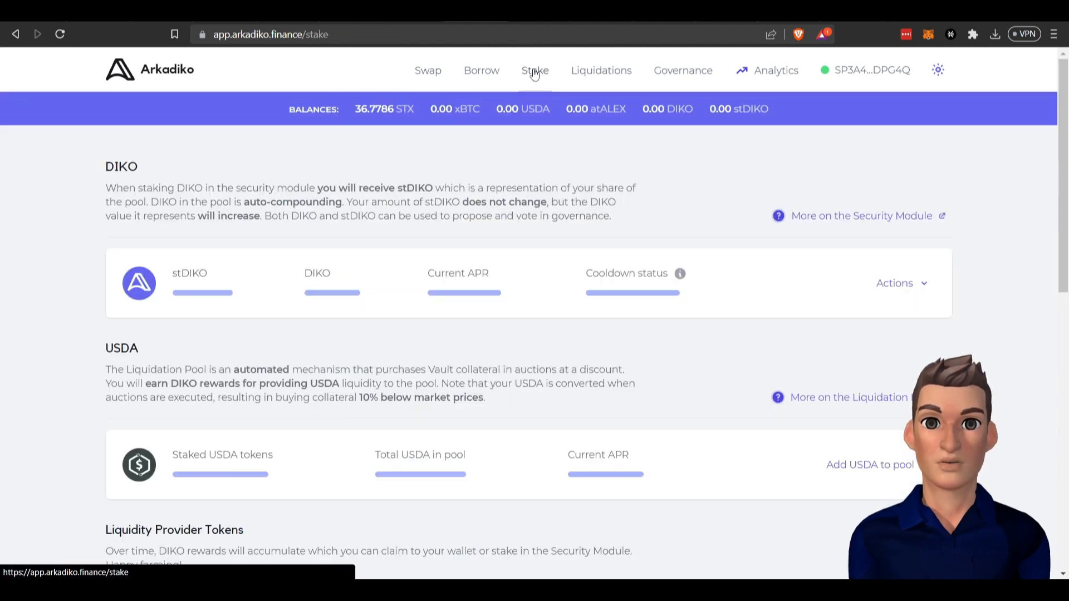
scroll(down, 3)
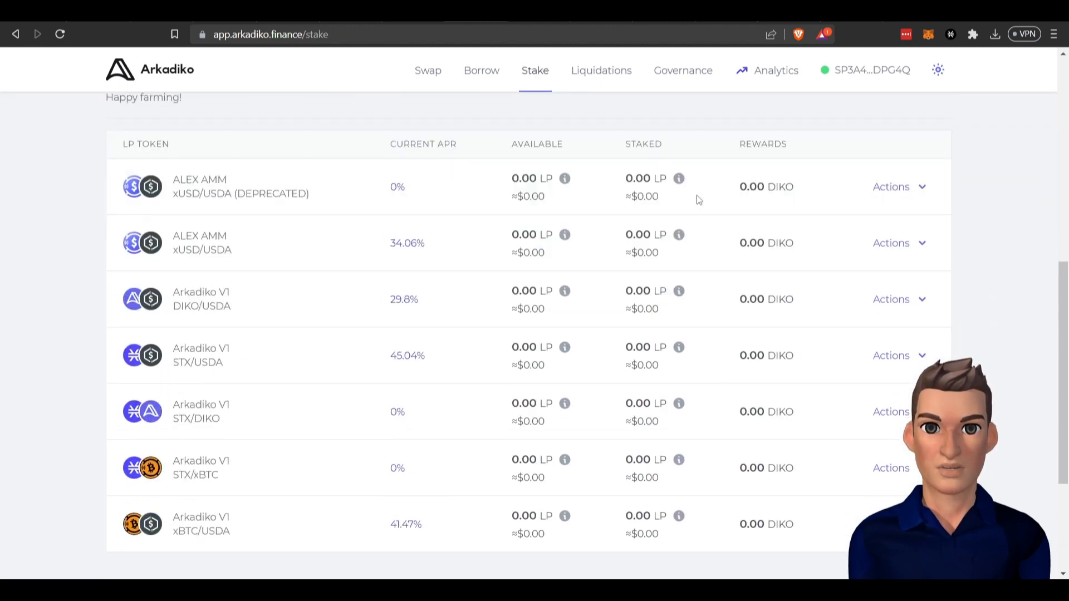
scroll(down, 3)
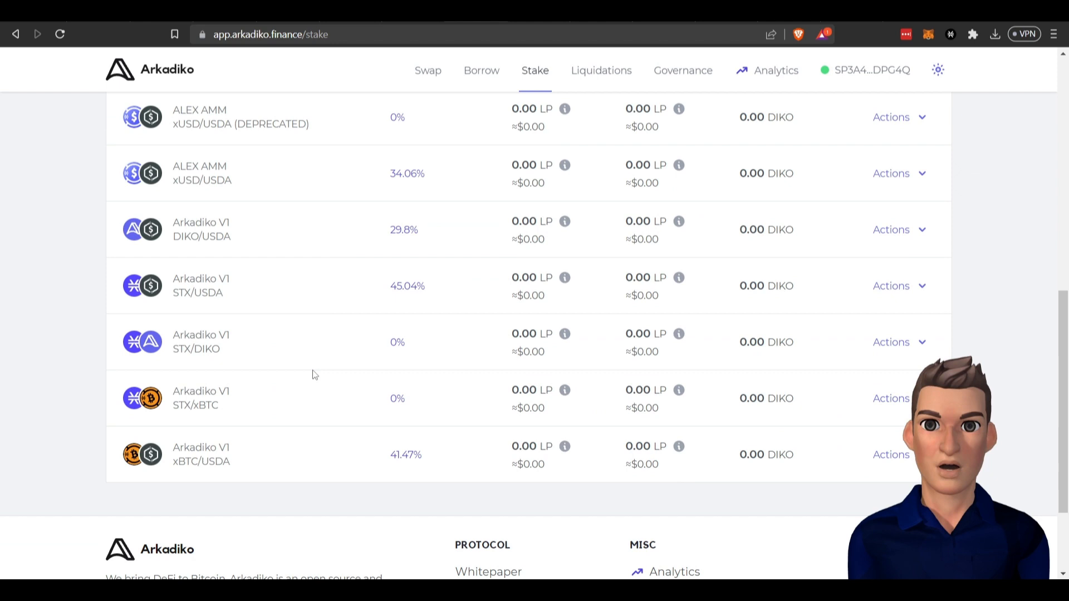
scroll(down, 3)
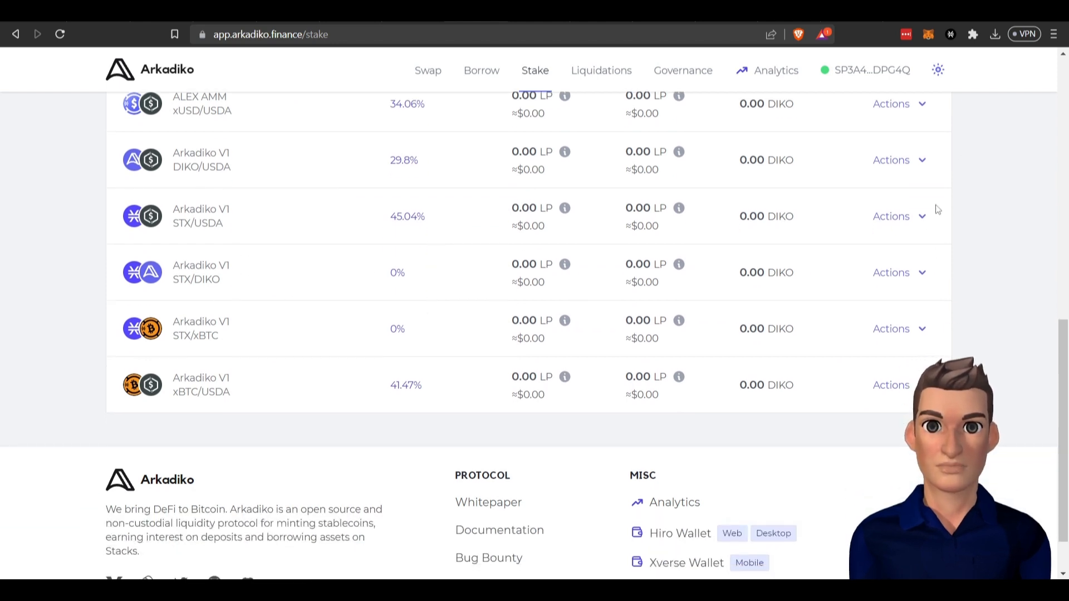
click(898, 216)
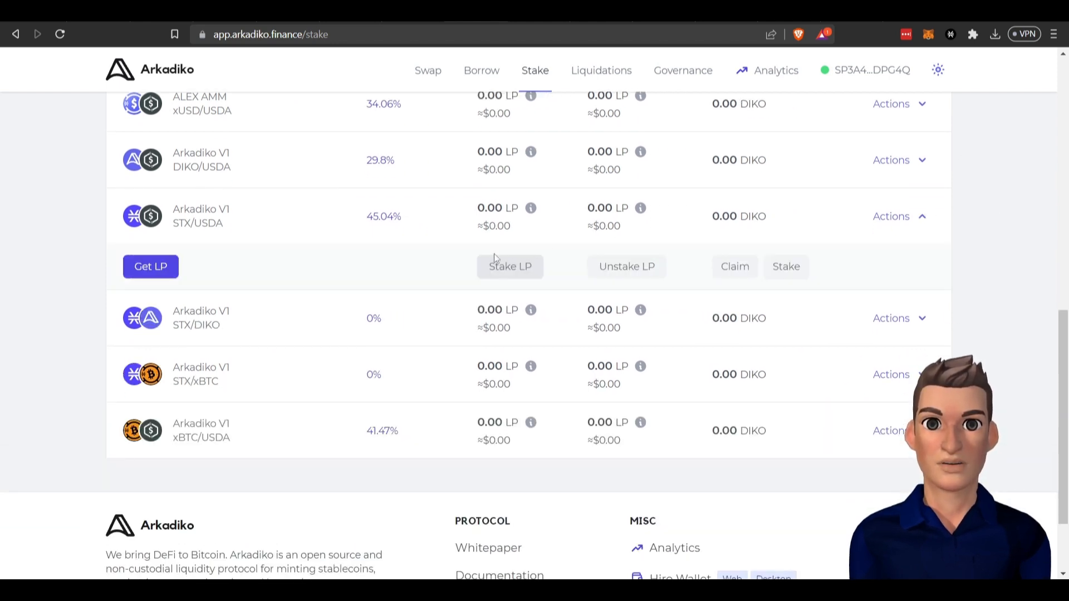
mouse_move(485, 274)
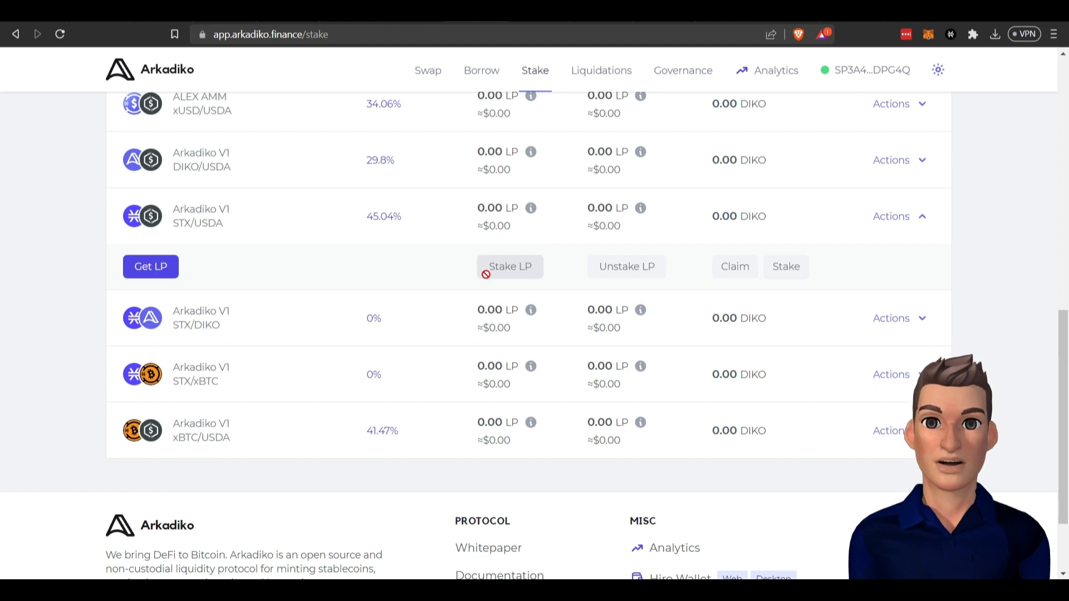
mouse_move(714, 288)
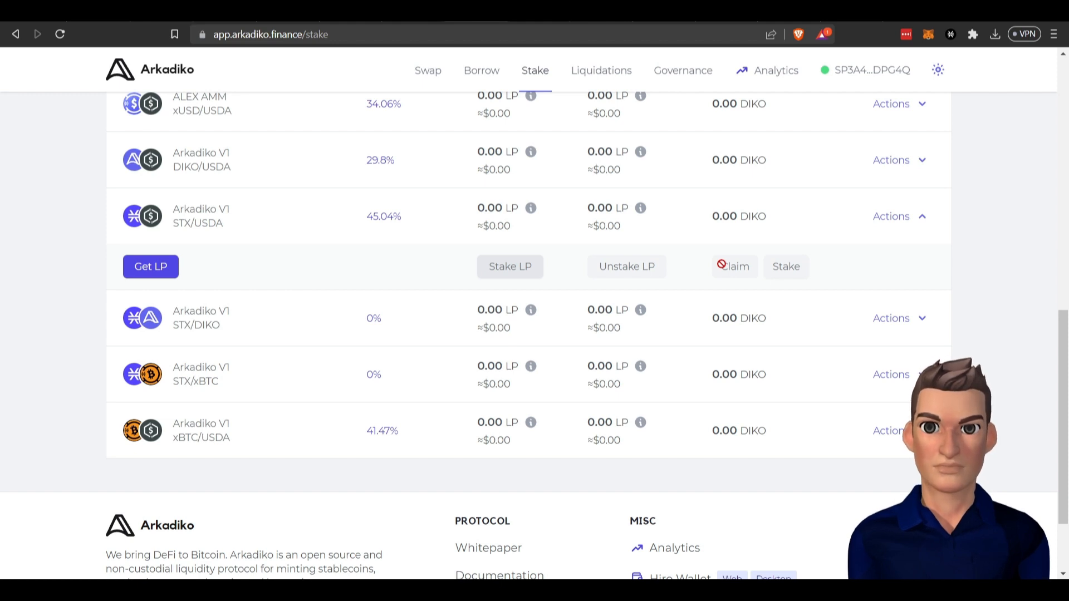
click(427, 70)
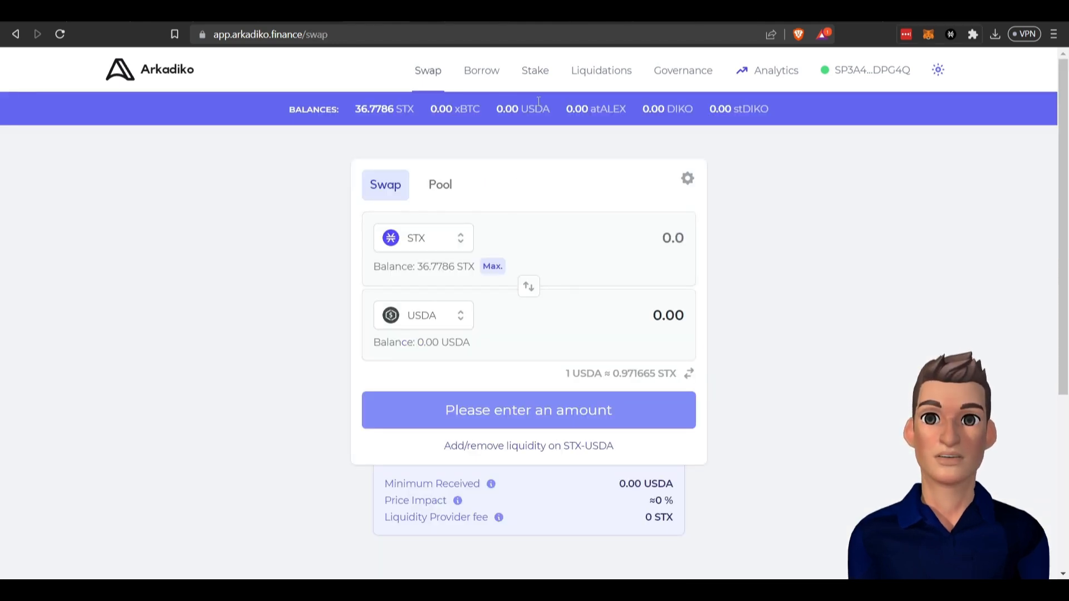
click(535, 70)
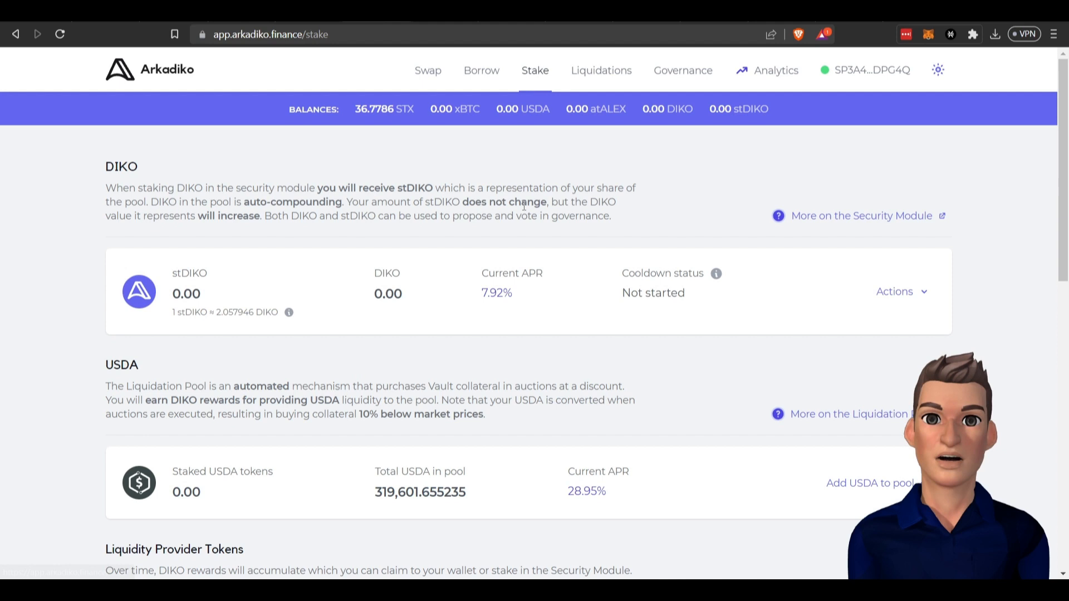
scroll(down, 3)
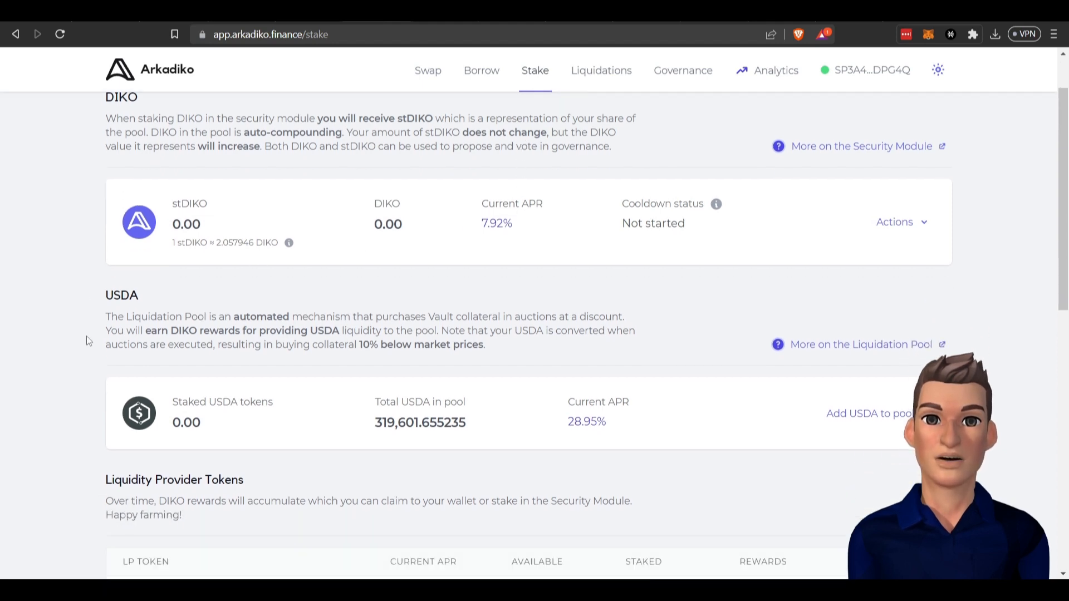
mouse_move(302, 306)
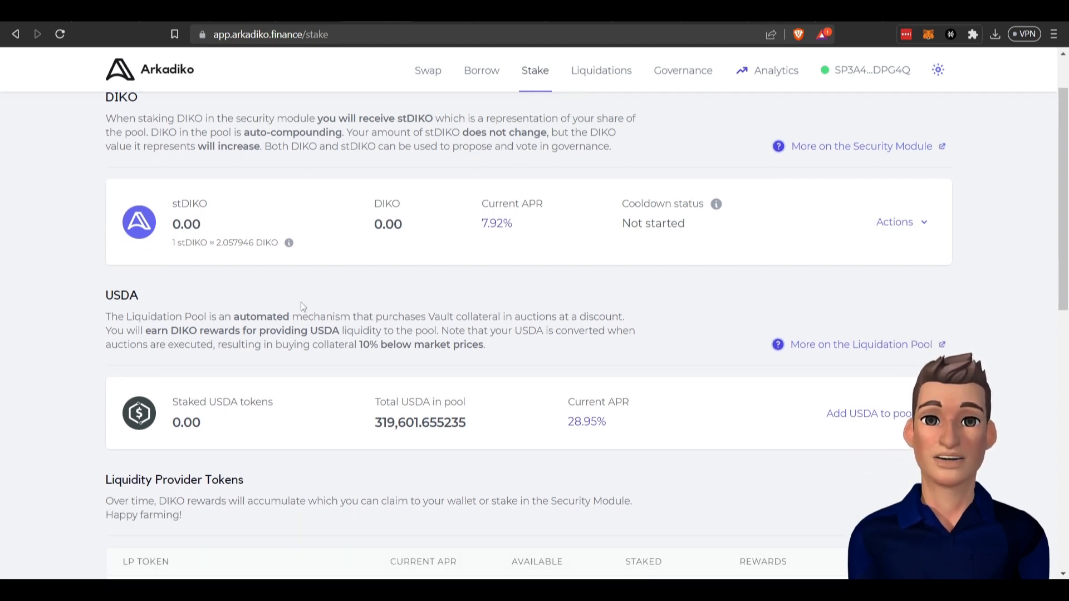
mouse_move(260, 377)
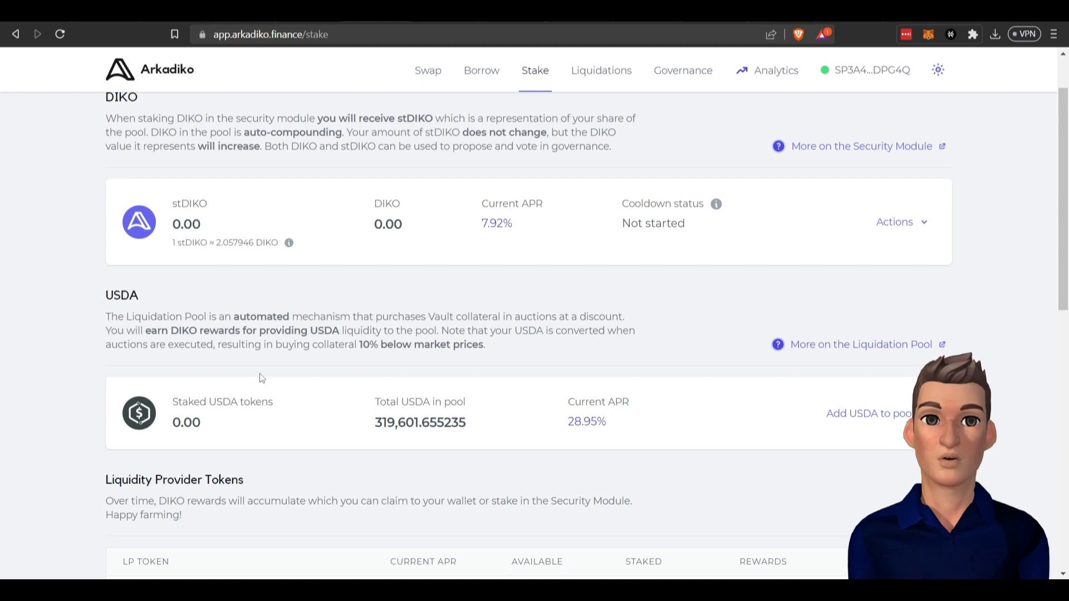
scroll(down, 3)
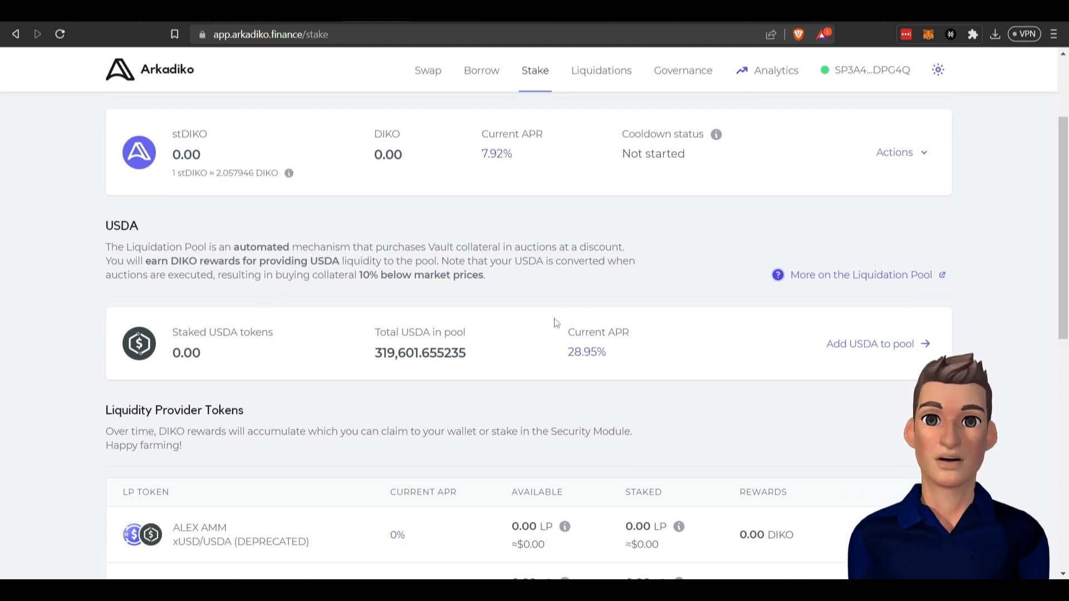
mouse_move(640, 349)
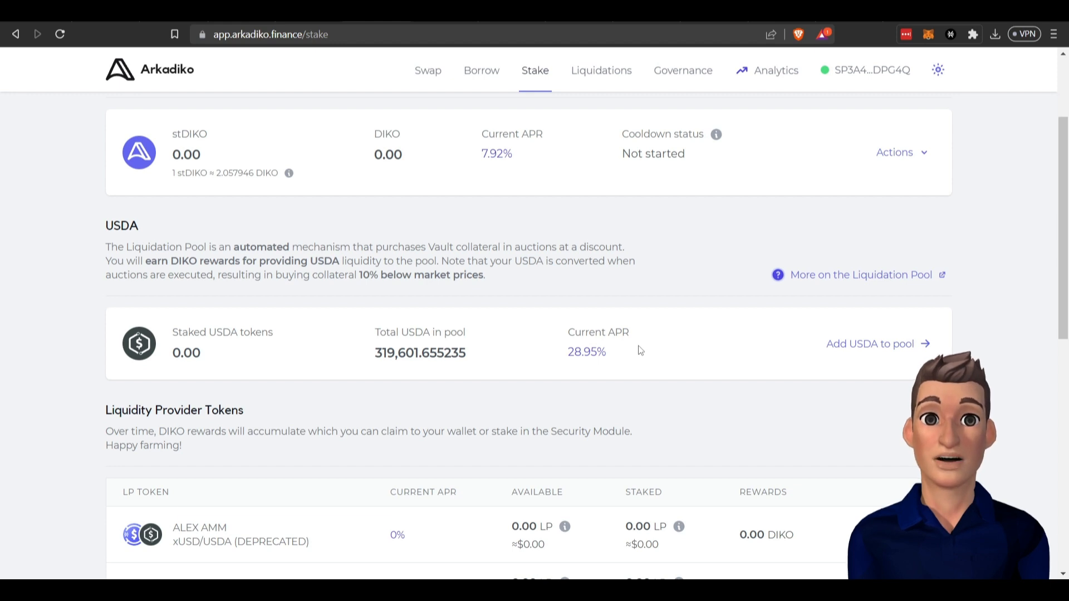
mouse_move(648, 334)
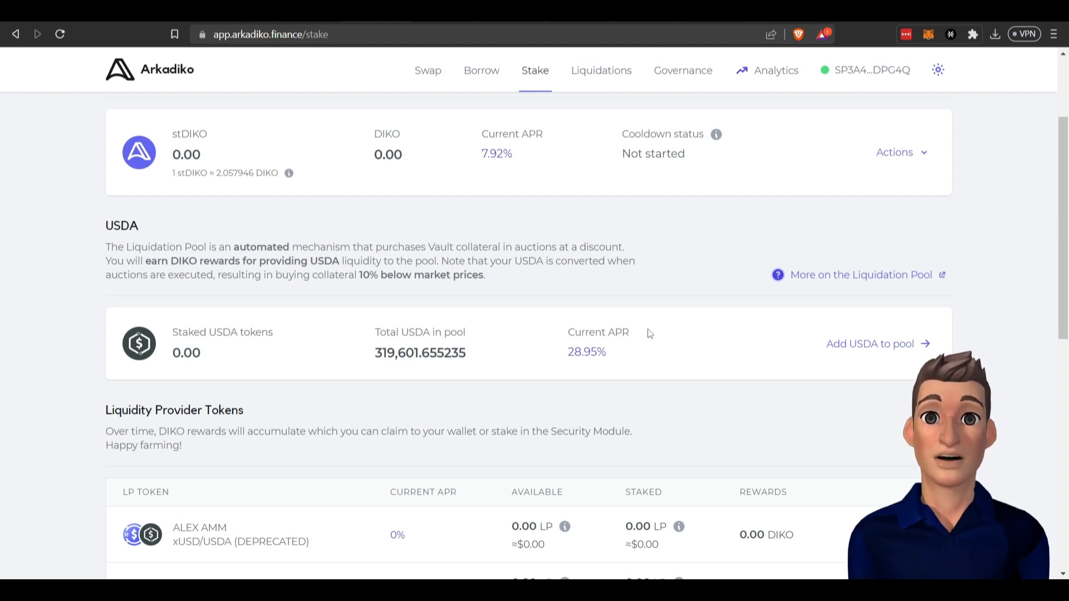
mouse_move(547, 387)
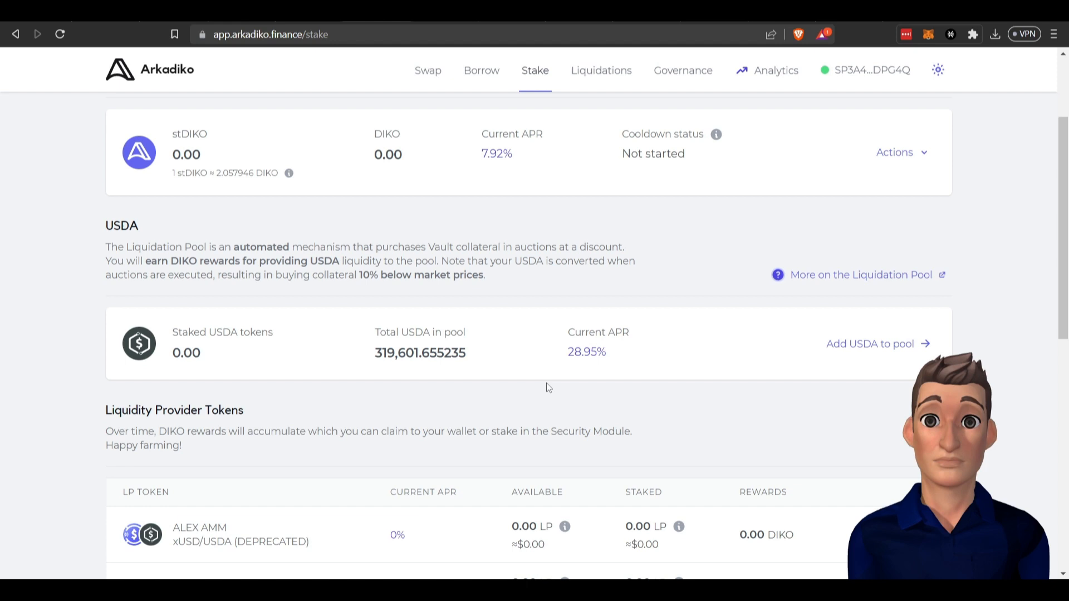
mouse_move(577, 310)
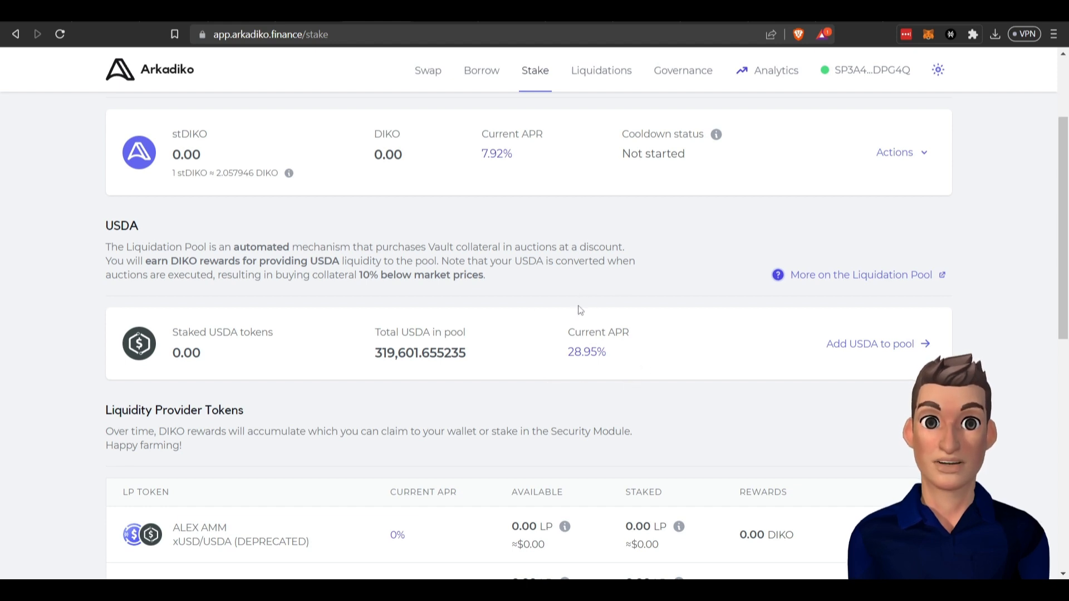
mouse_move(503, 380)
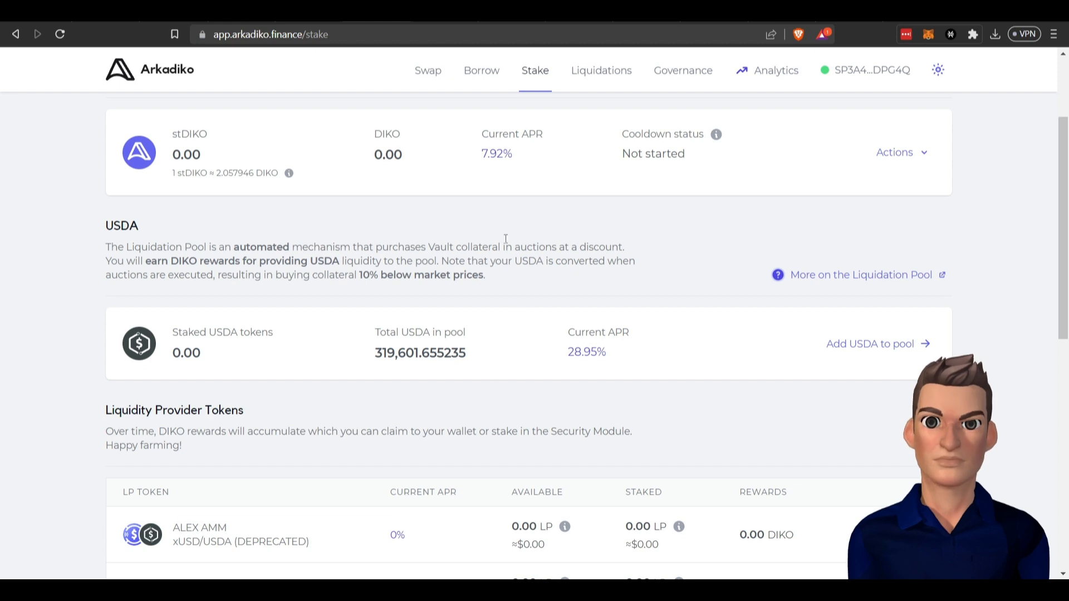
Step: From Borrow, start an STX-backed vault and scroll to the STX-A/STX-B collateral table
click(480, 71)
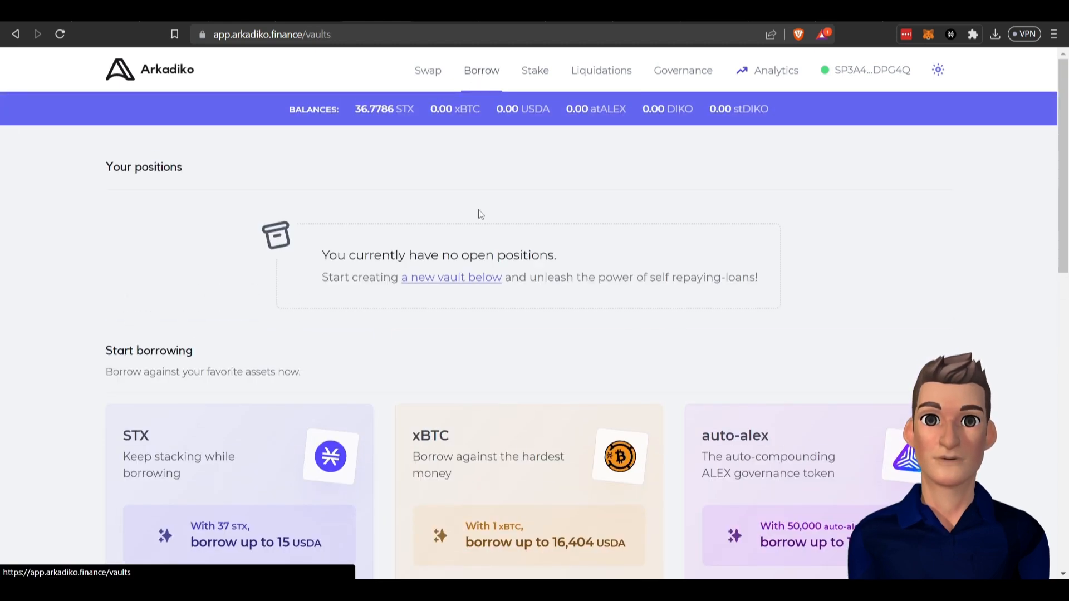
scroll(down, 3)
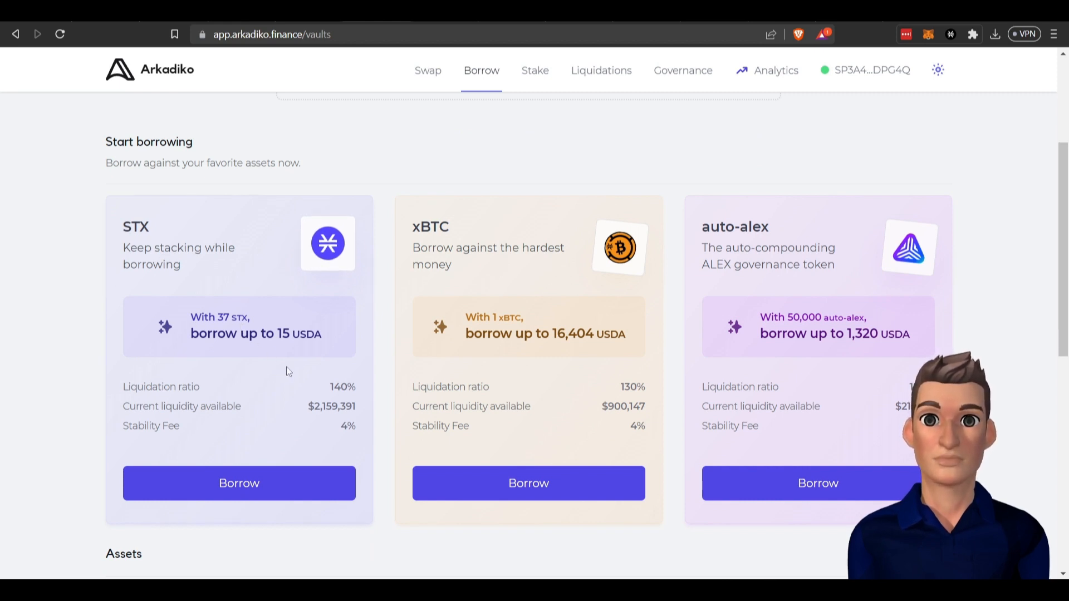
click(239, 483)
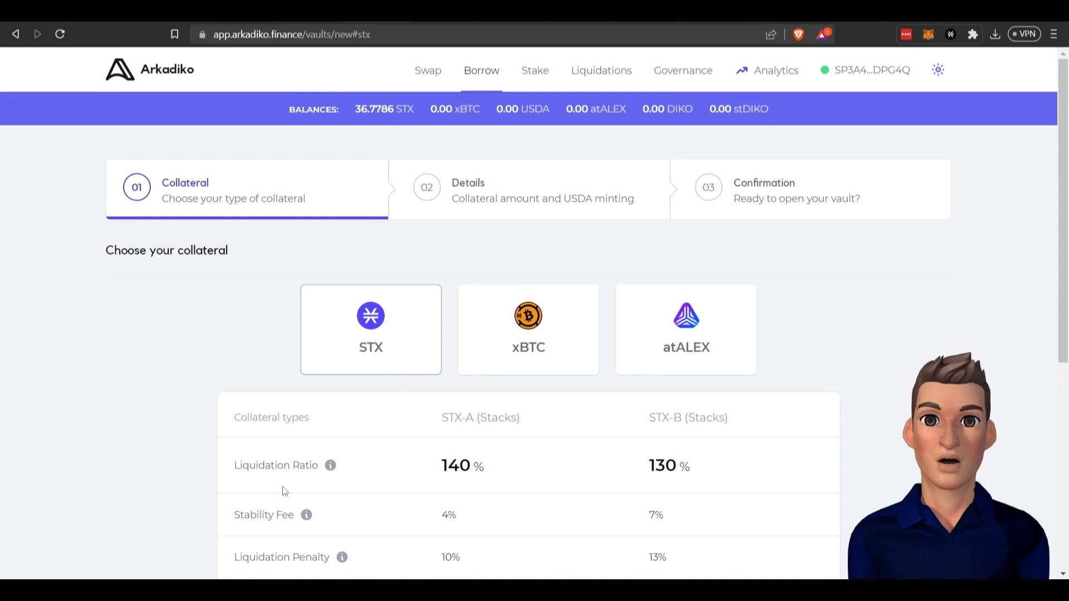
mouse_move(553, 383)
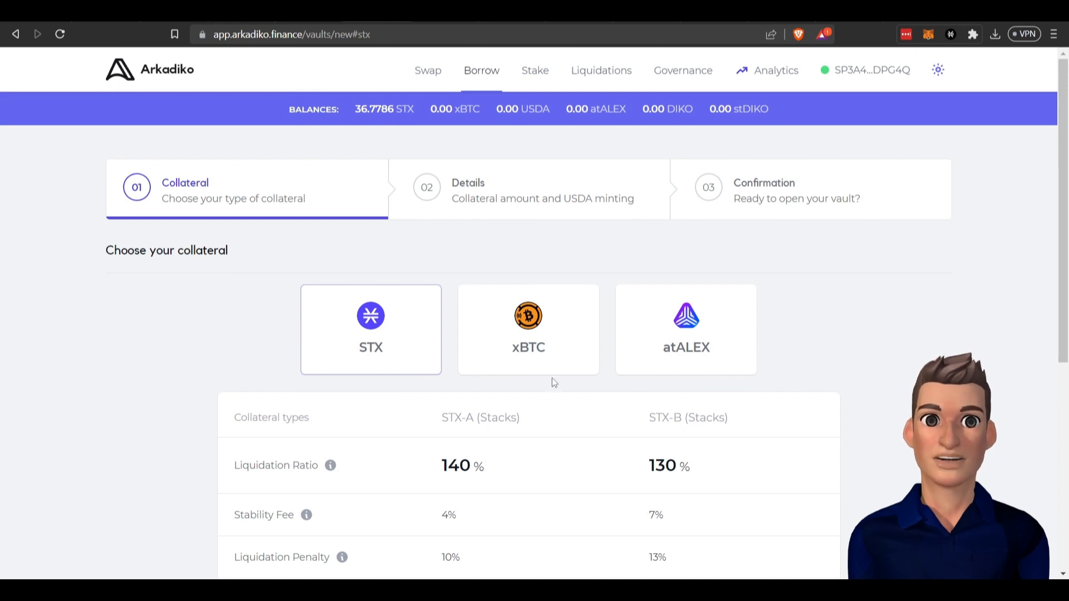
scroll(down, 3)
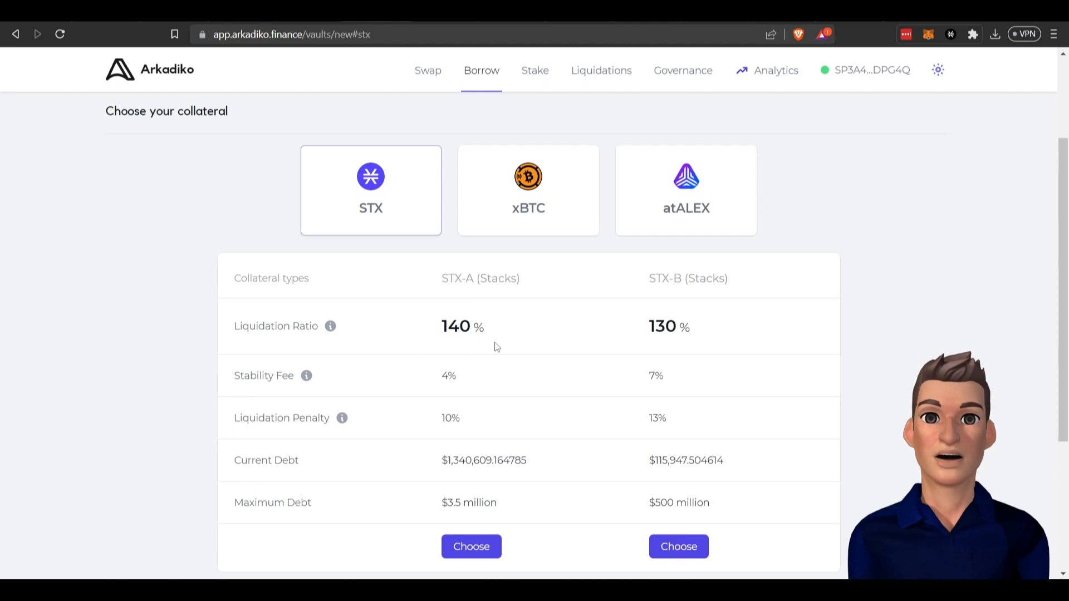
mouse_move(457, 457)
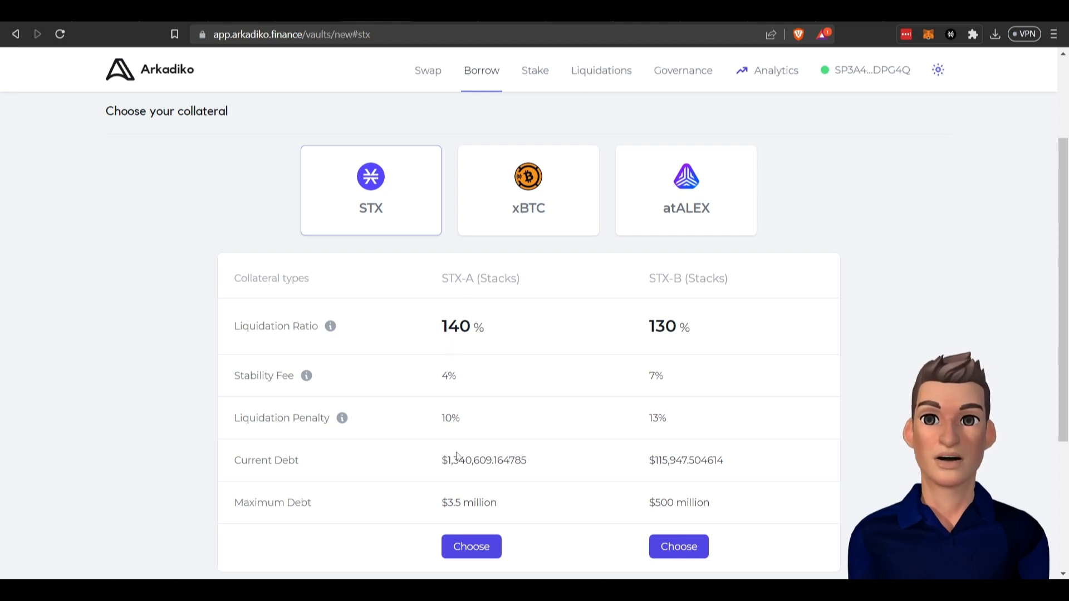
Step: Choose the STX-A vault type and enter 10 STX as collateral
click(471, 546)
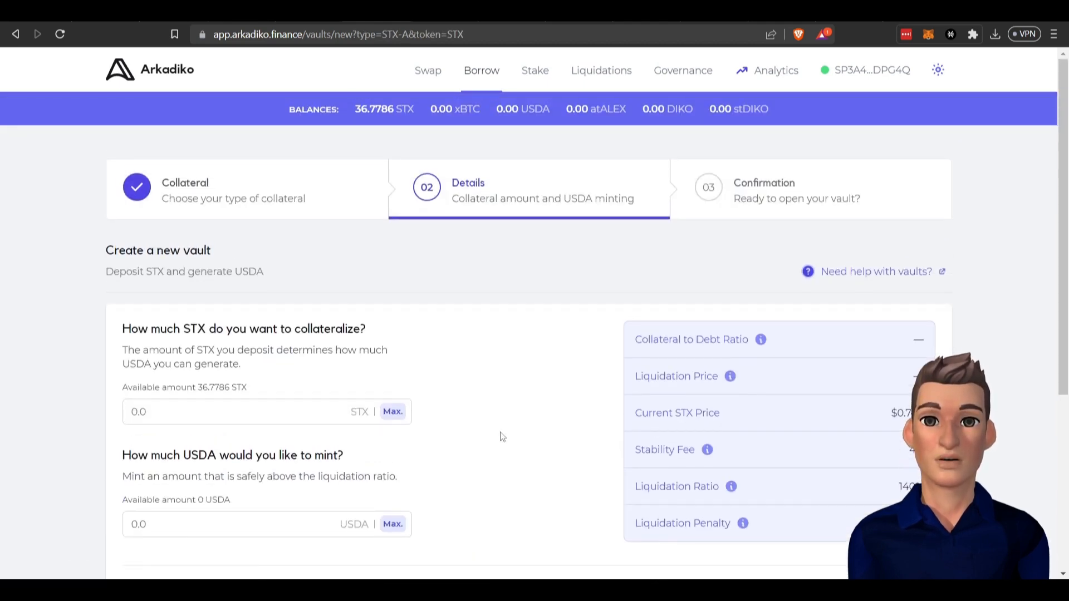
scroll(down, 3)
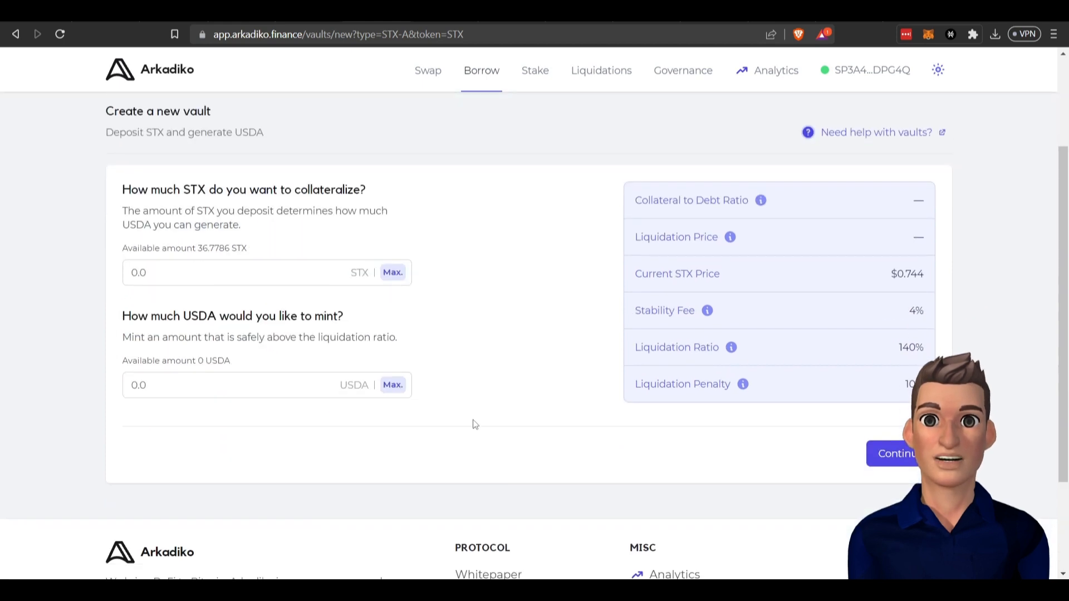
mouse_move(326, 292)
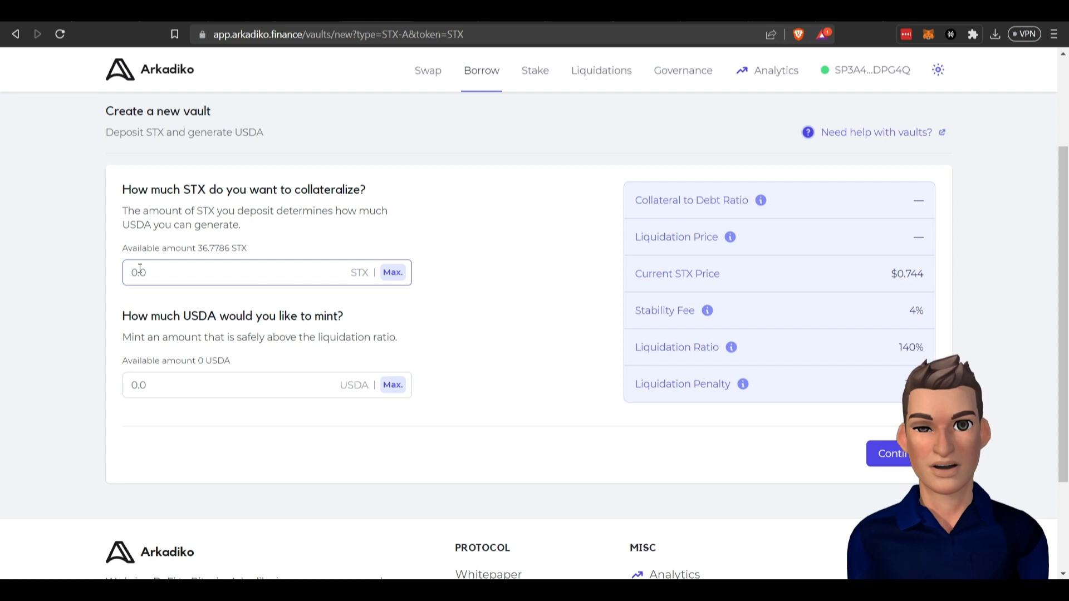
text(10)
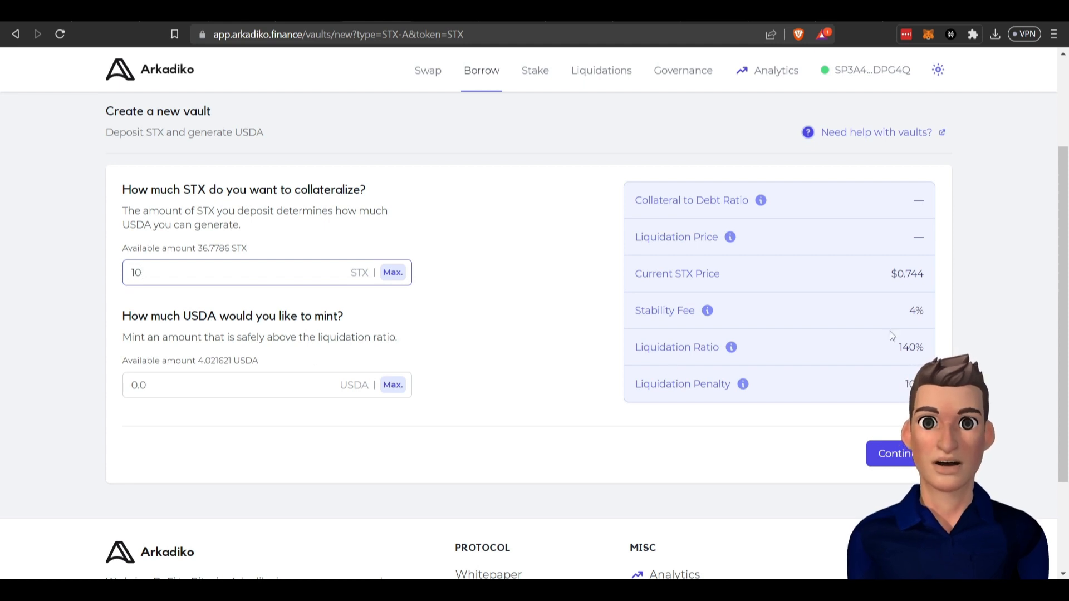
mouse_move(777, 286)
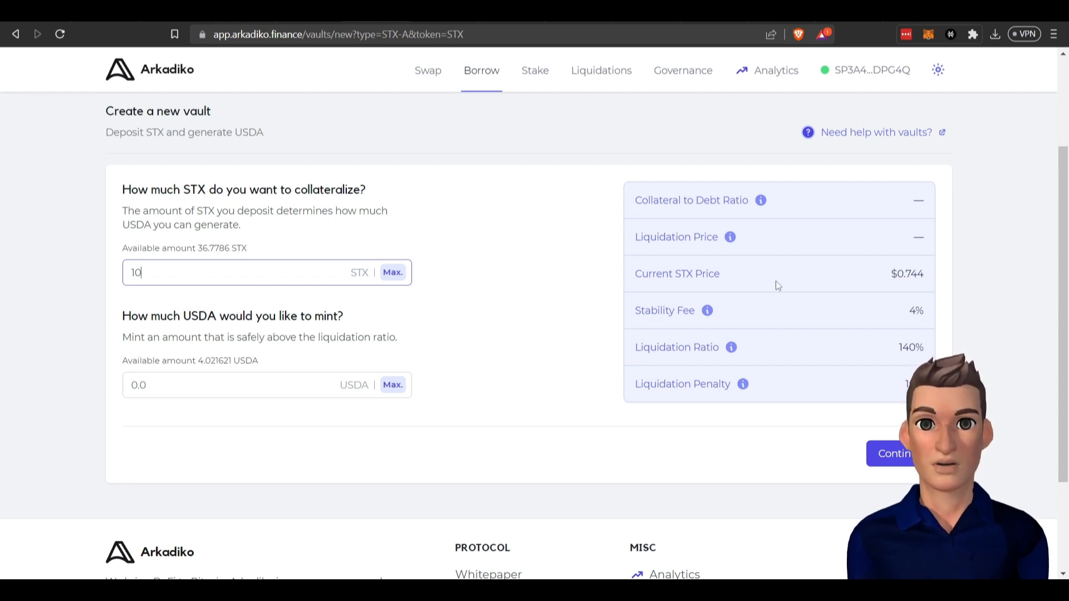
Step: Try the maximum USDA at a 185% ratio, then set 3 USDA to mint
click(392, 385)
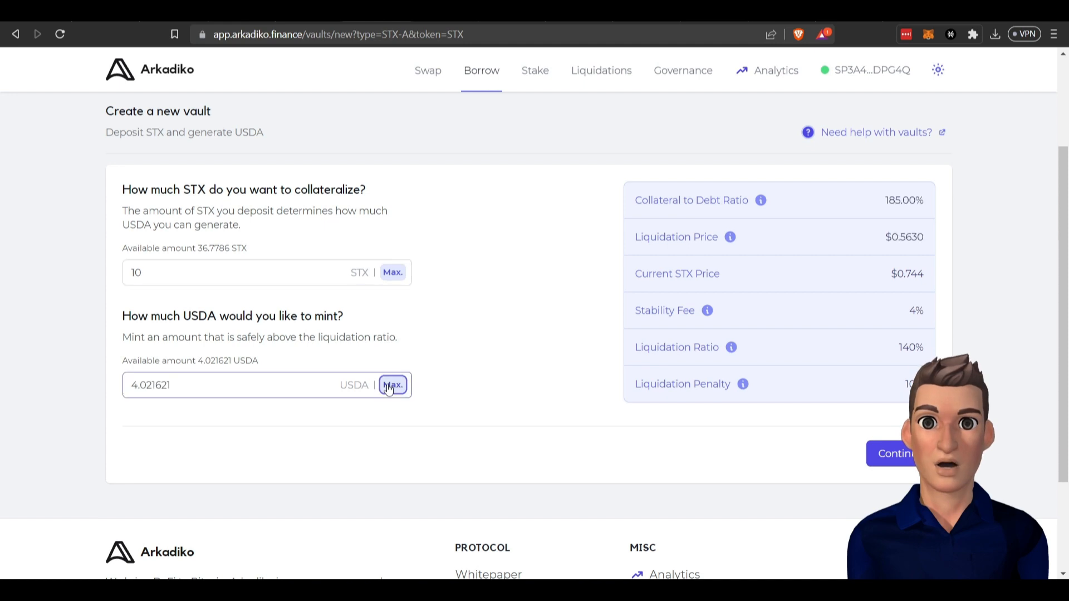
mouse_move(441, 375)
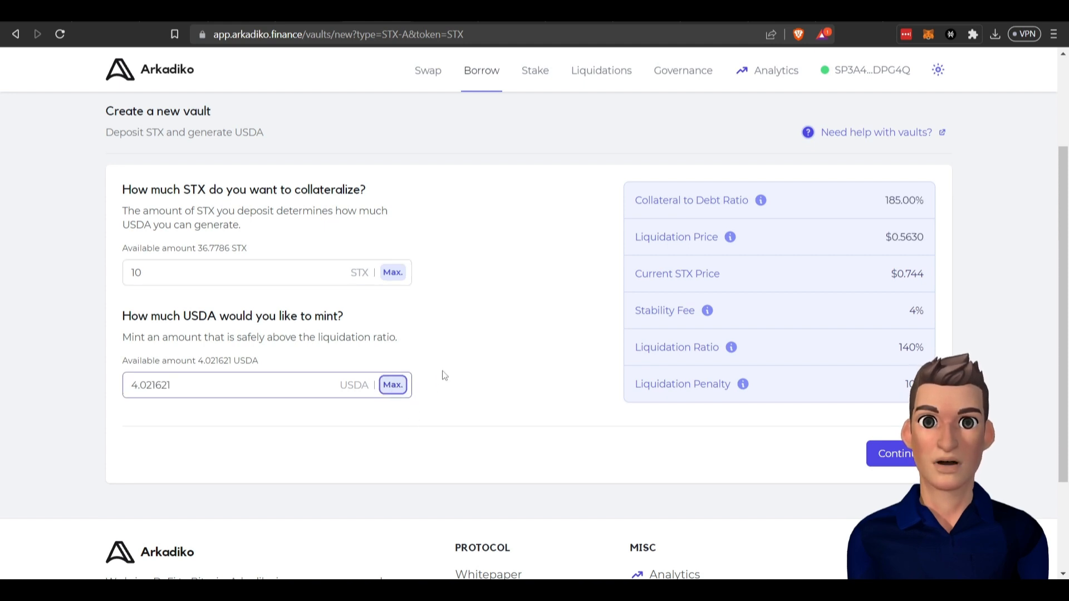
mouse_move(950, 174)
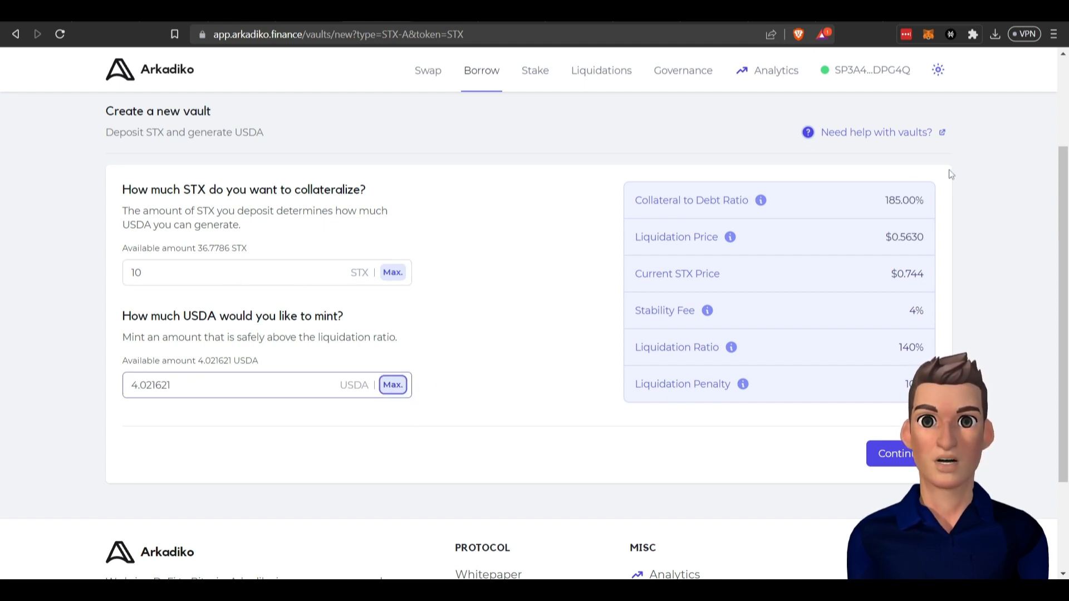
double_click(903, 200)
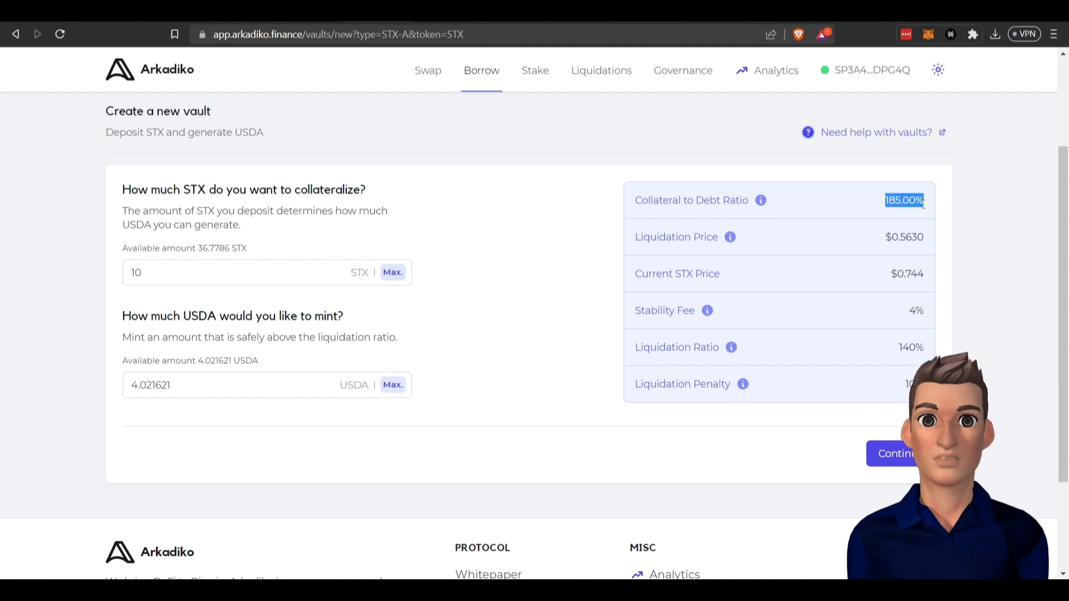
mouse_move(711, 213)
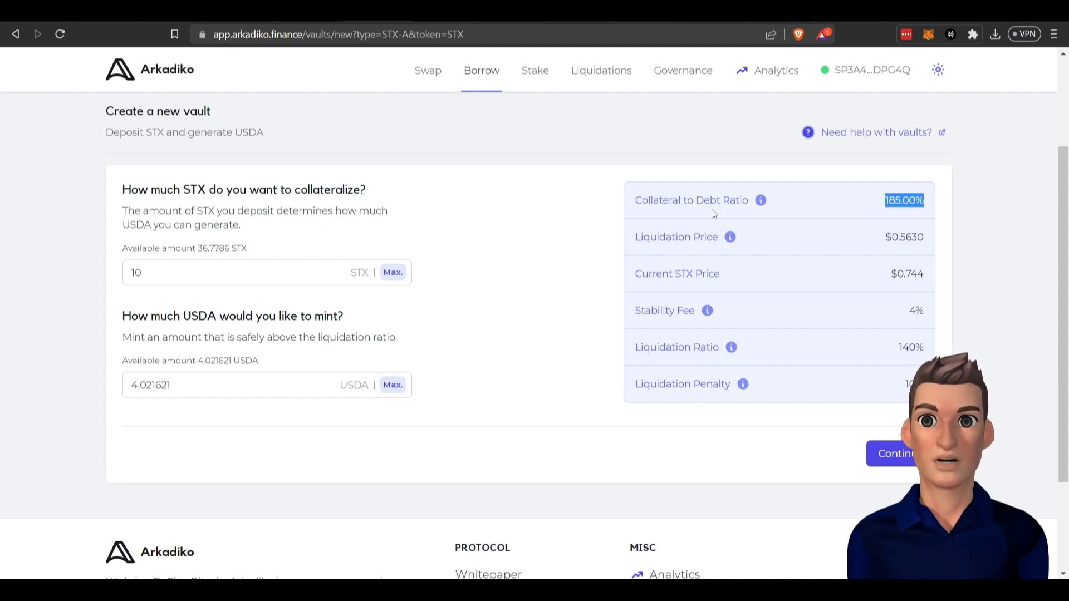
scroll(down, 3)
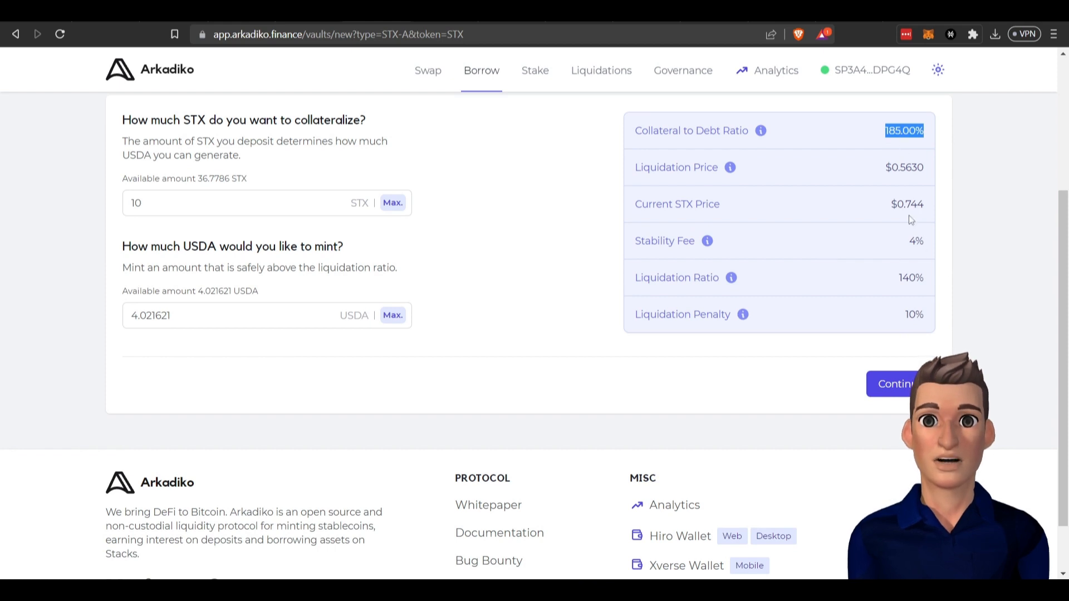
mouse_move(932, 173)
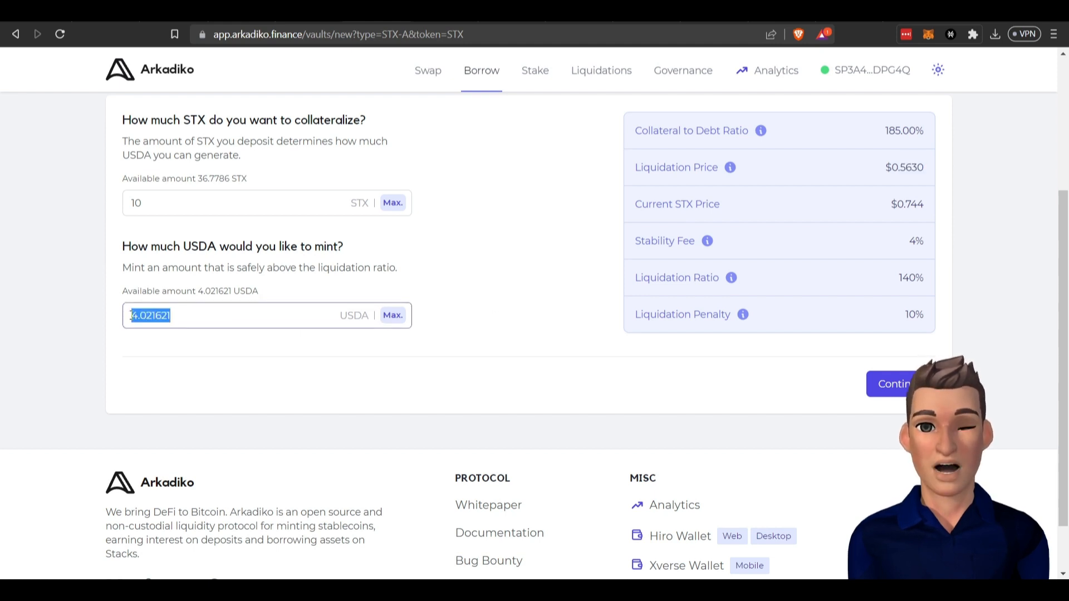
text(3)
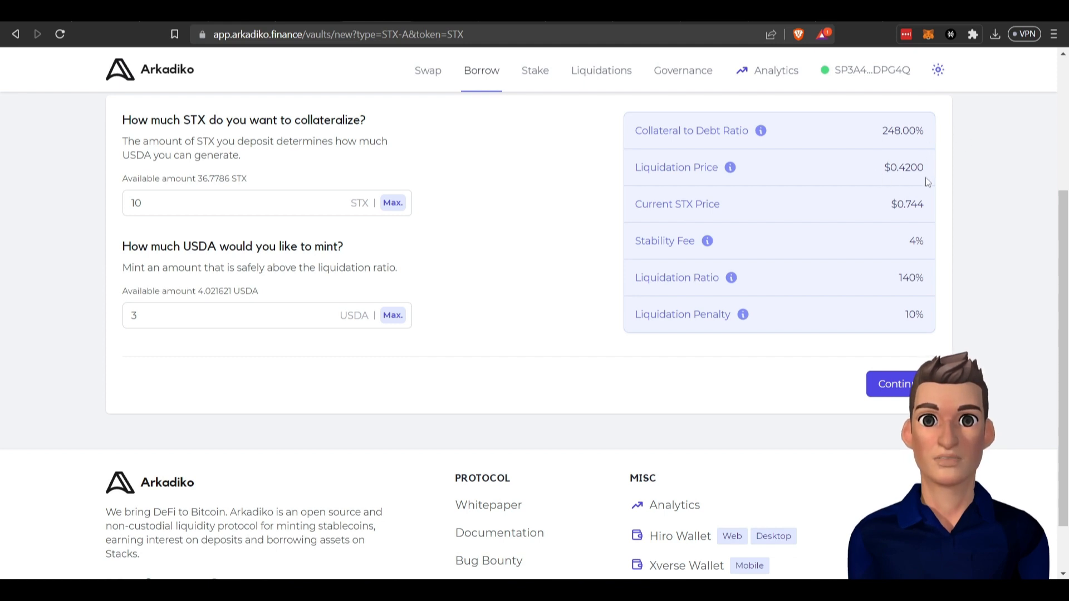
scroll(up, 3)
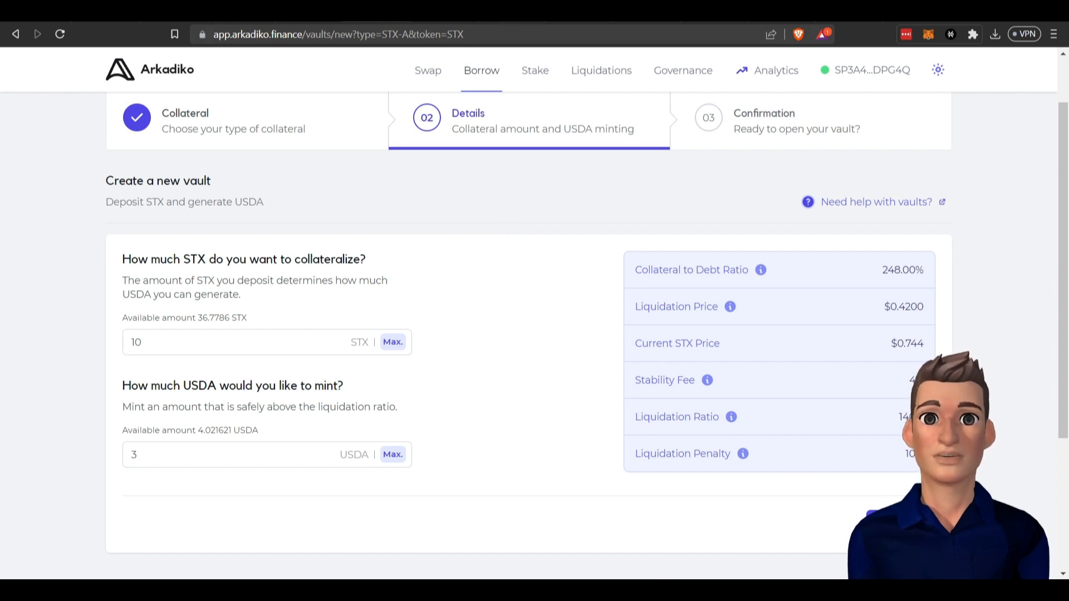
Step: Open the 'Need help with vaults?' docs and read the liquidation ratio explanation
click(875, 201)
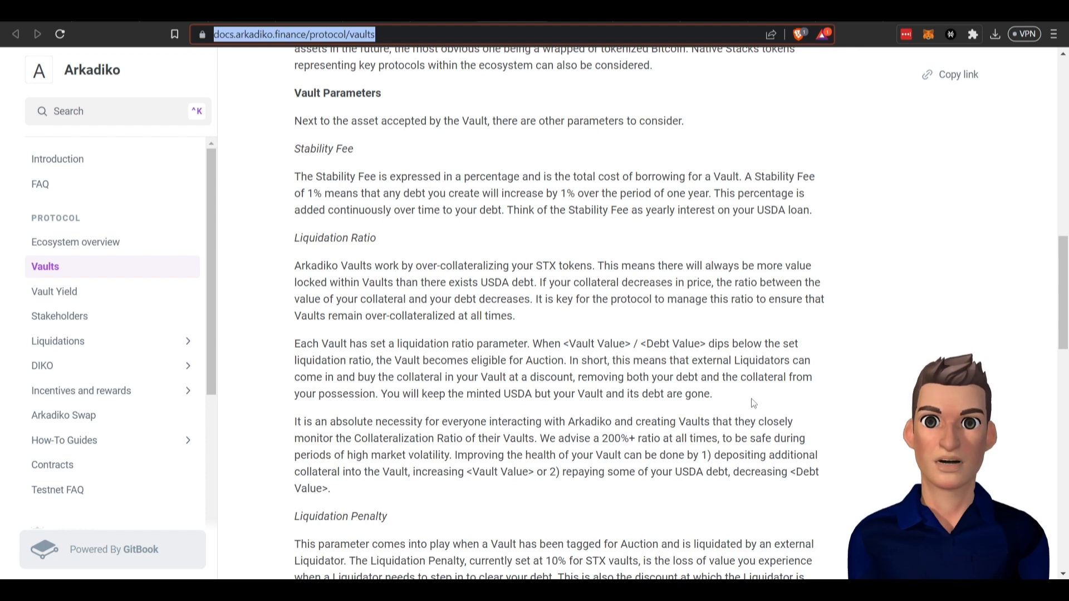
mouse_move(556, 427)
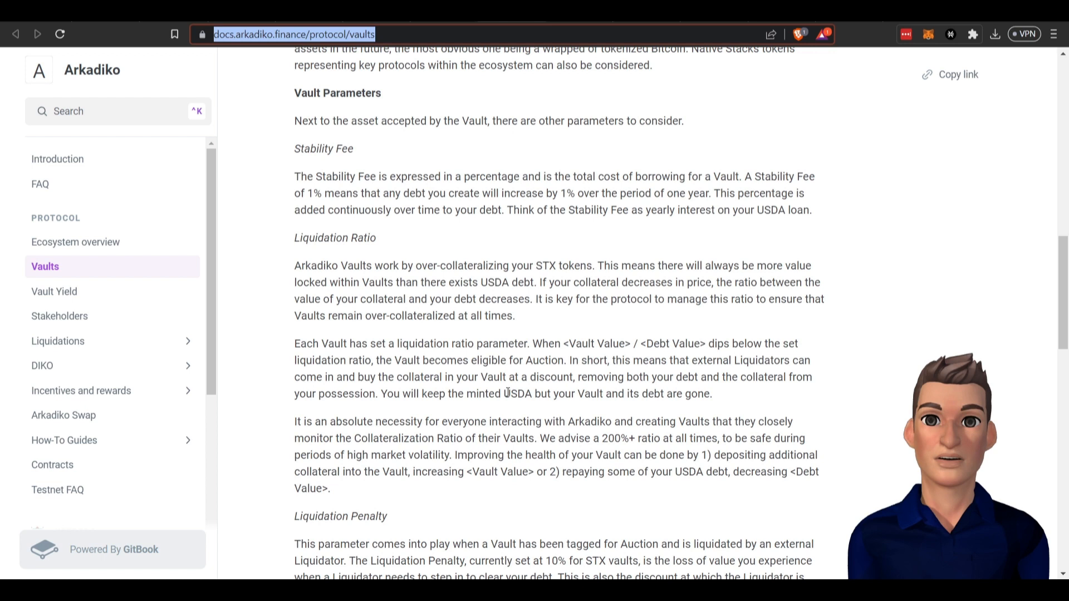
double_click(517, 393)
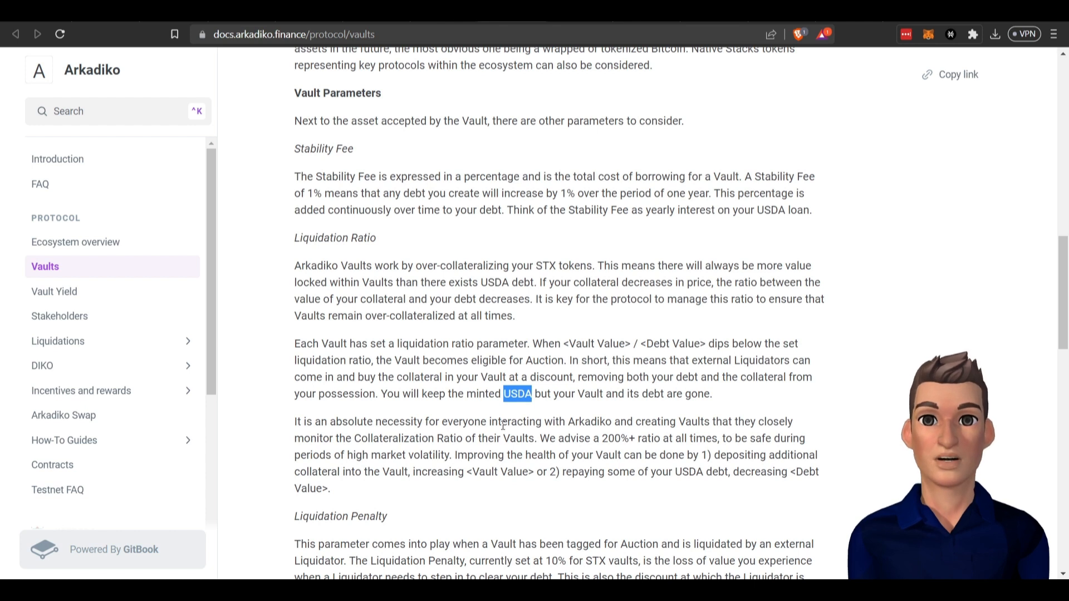
mouse_move(601, 410)
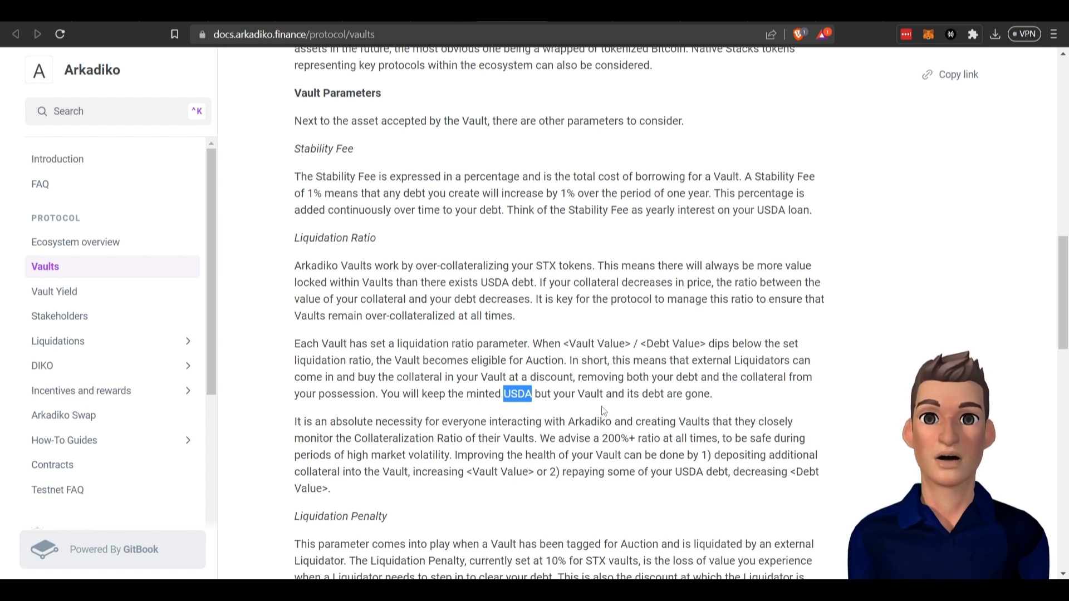
mouse_move(502, 263)
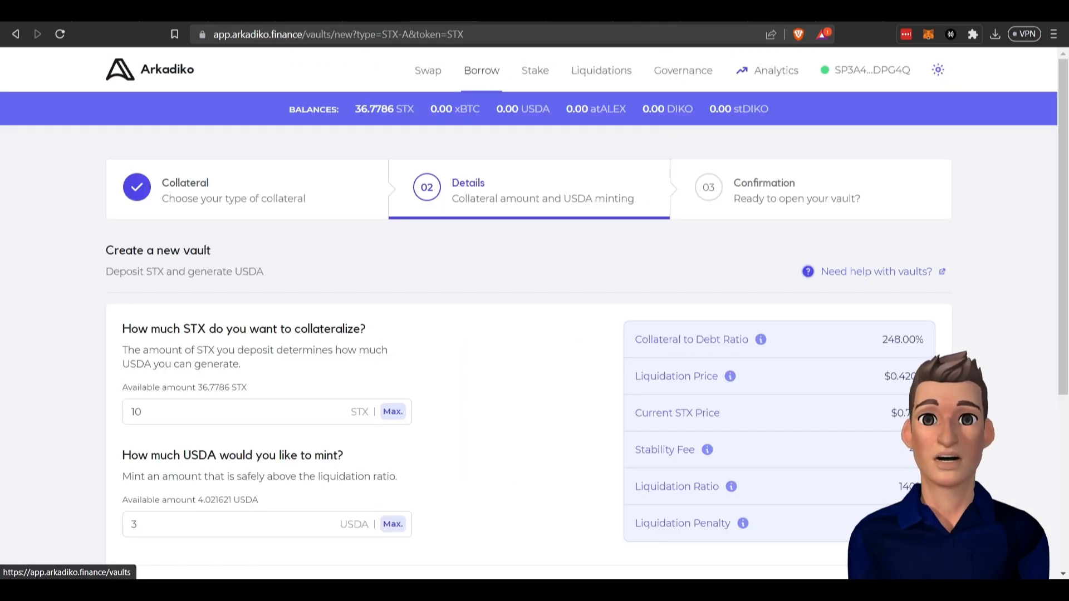
click(873, 271)
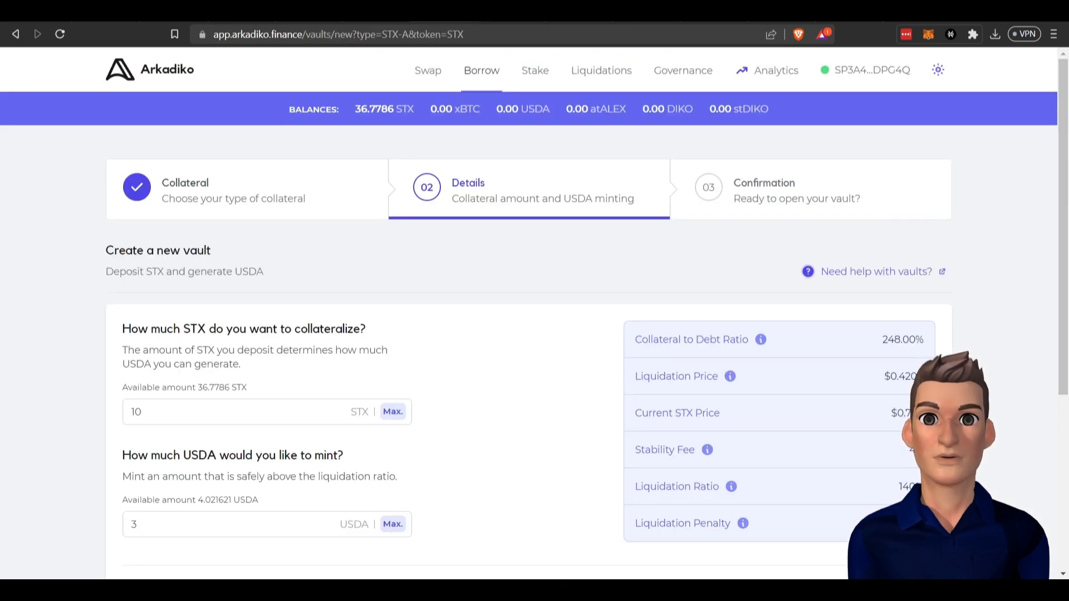
mouse_move(428, 70)
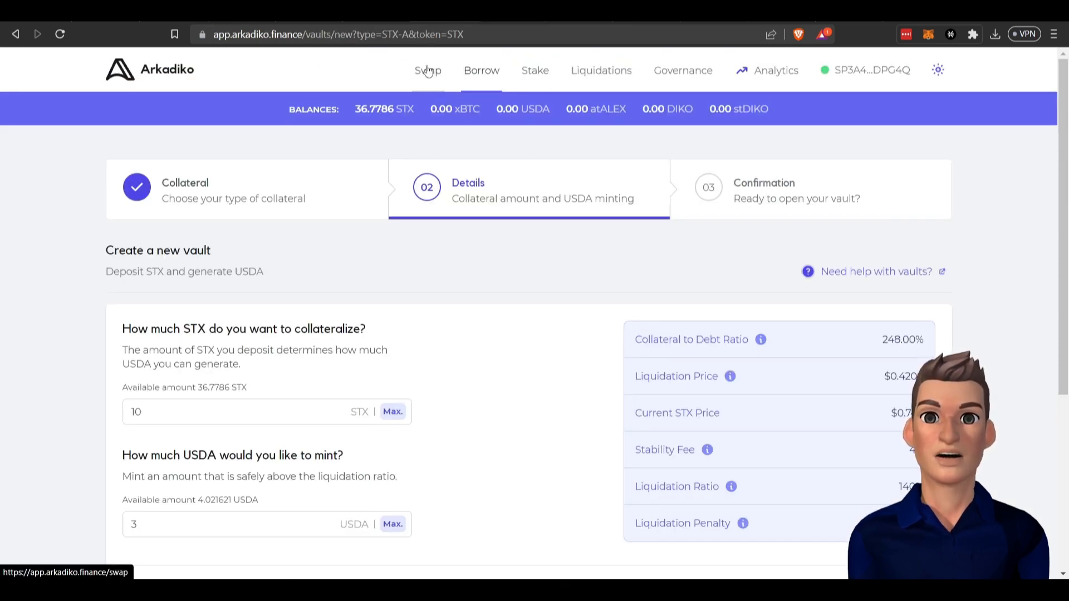
mouse_move(728, 73)
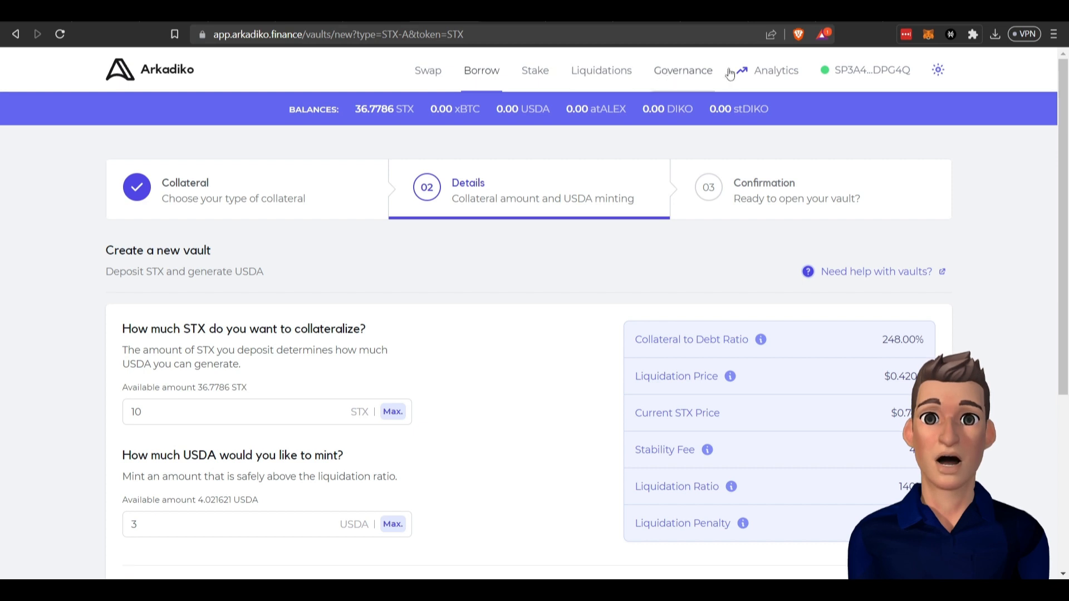
Step: Open Arkadiko Analytics and scroll past the $6.96M TVL and market caps to Pools
click(776, 71)
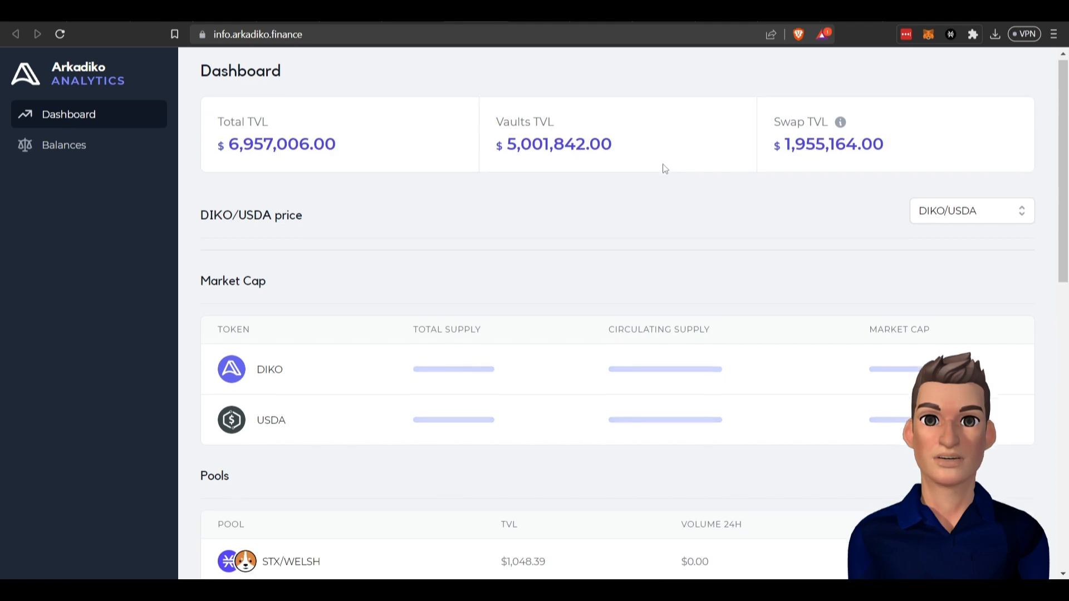
scroll(down, 3)
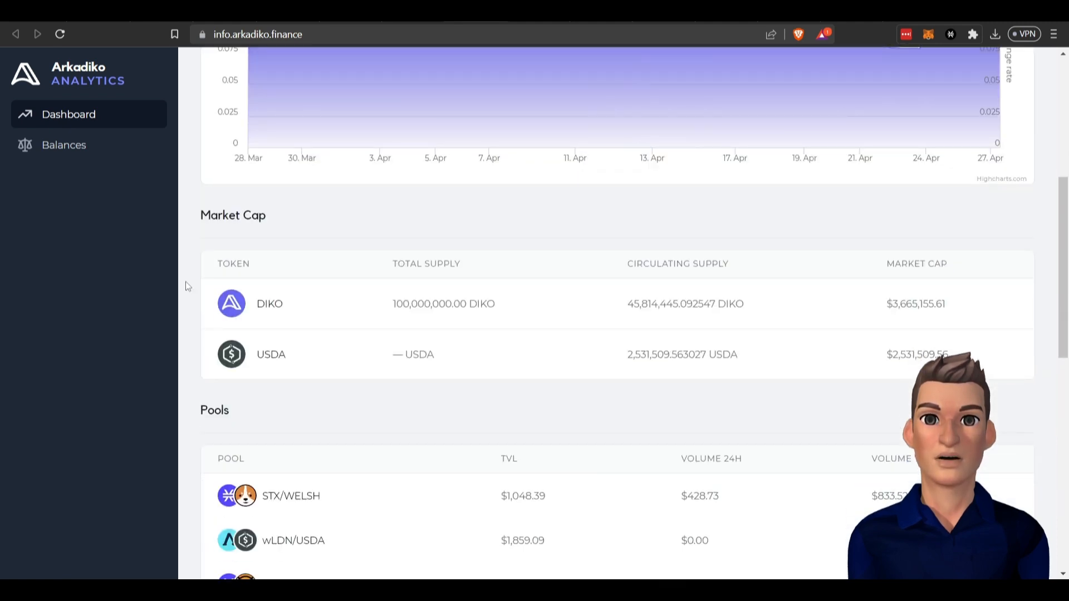
scroll(down, 3)
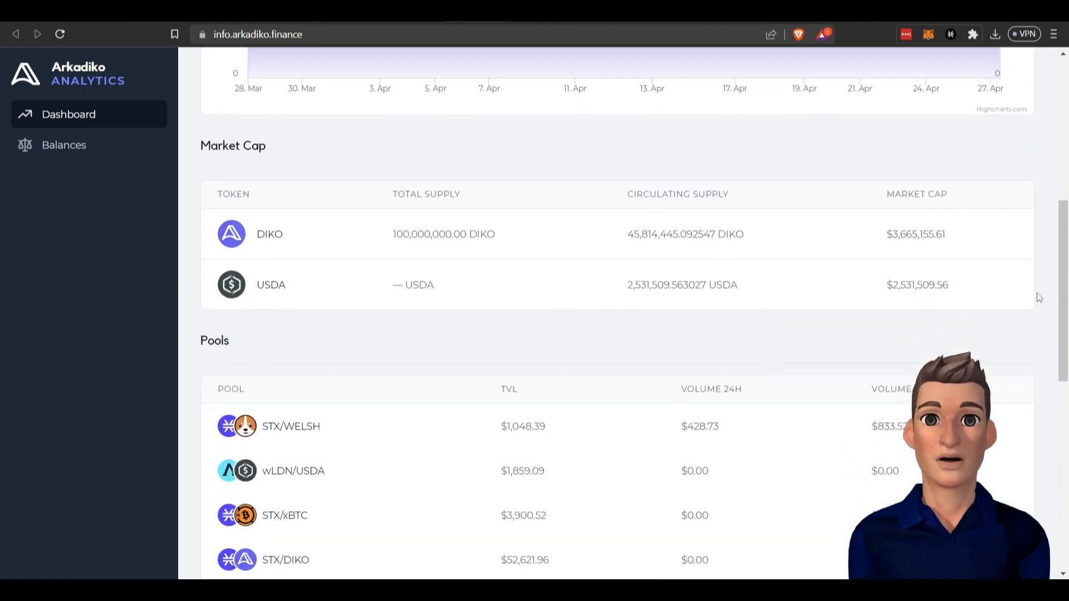
scroll(down, 3)
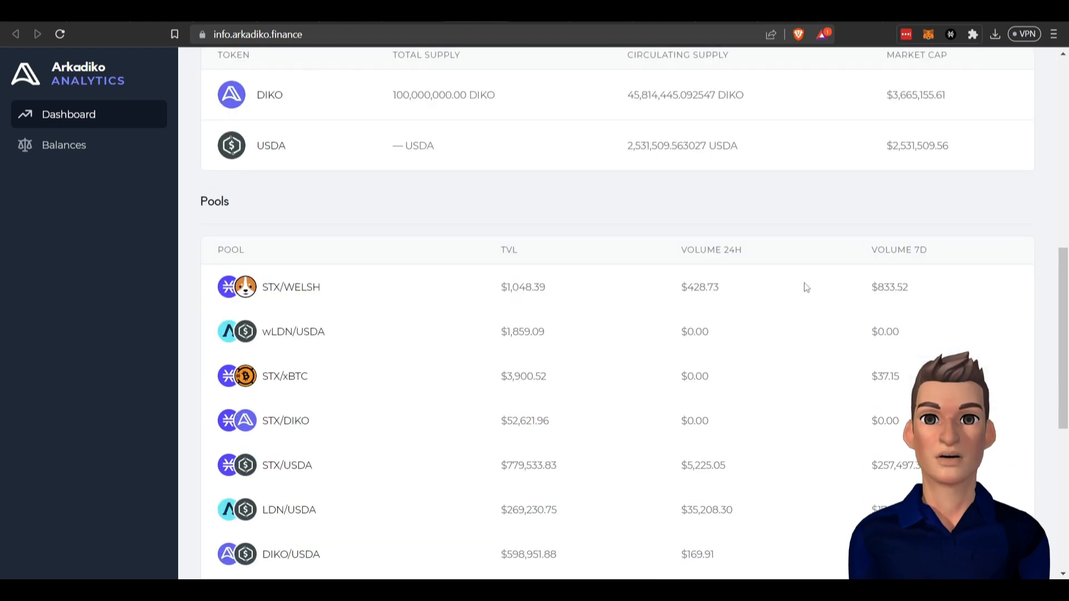
scroll(down, 3)
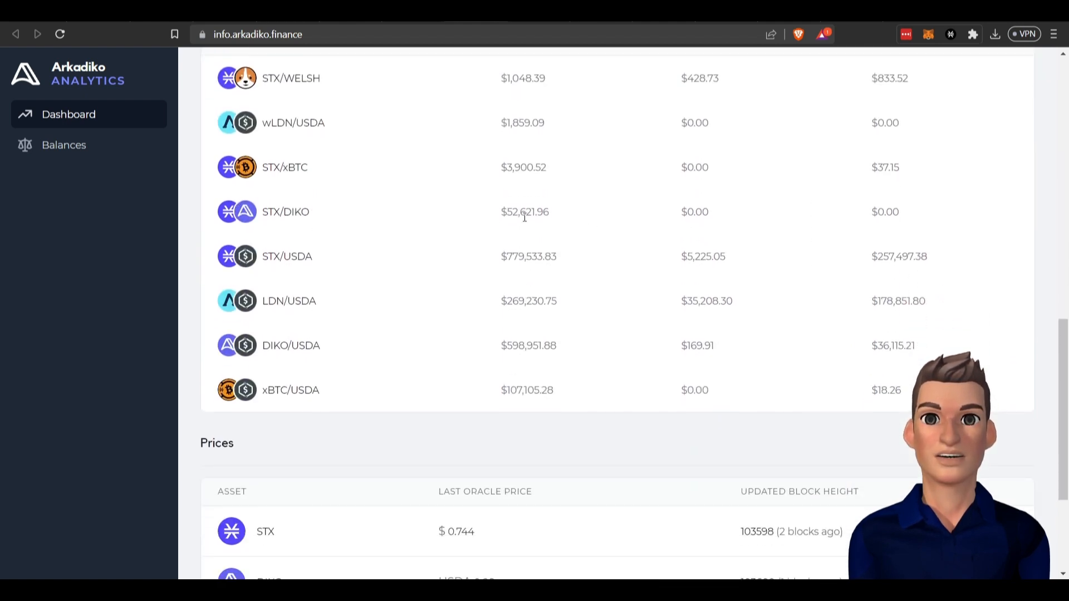
mouse_move(980, 246)
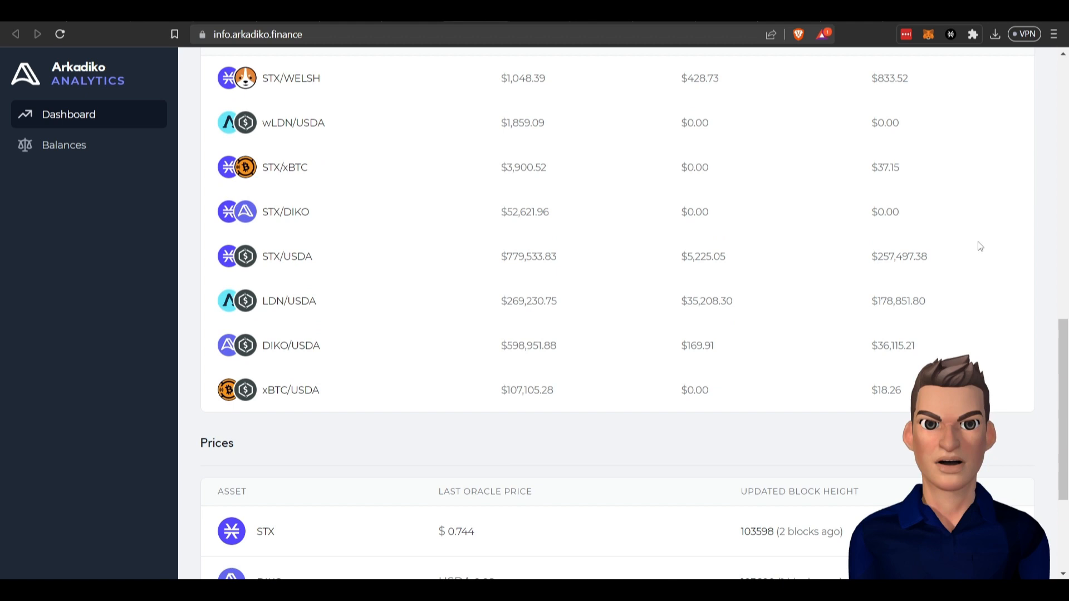
mouse_move(322, 277)
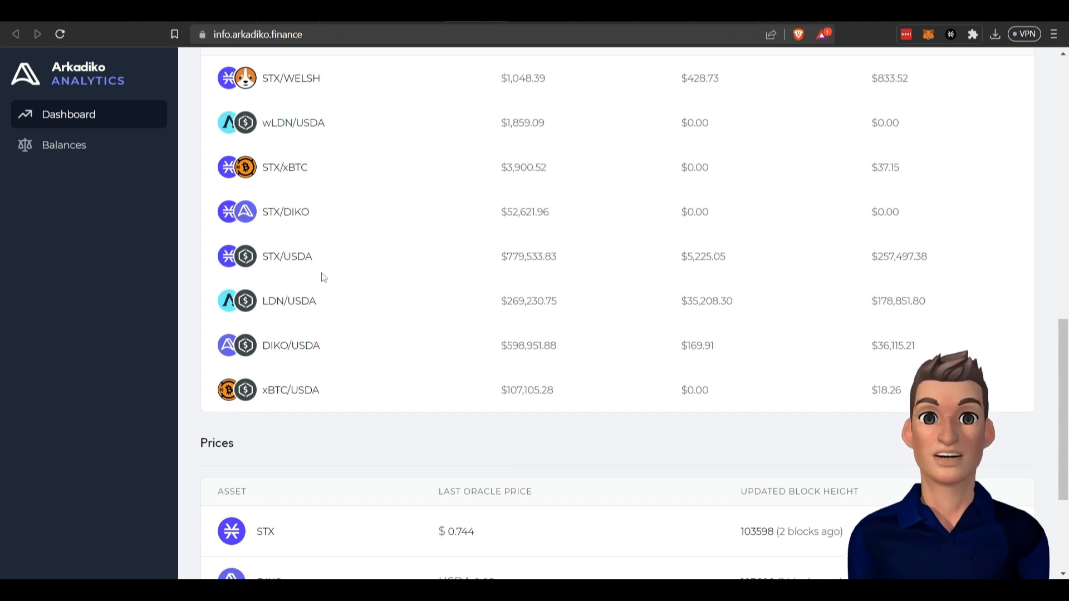
mouse_move(857, 267)
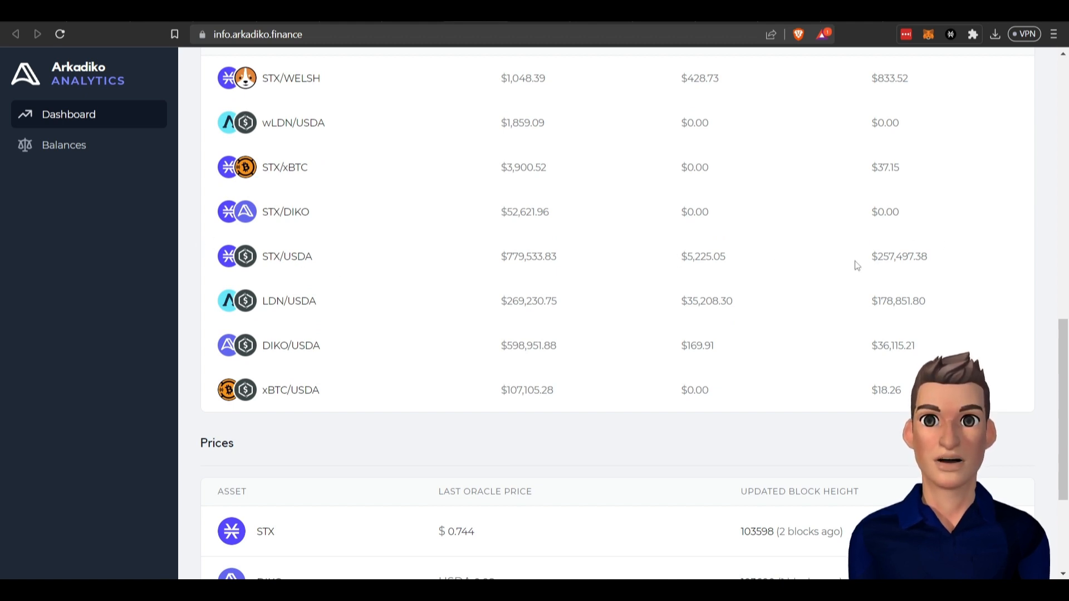
mouse_move(344, 316)
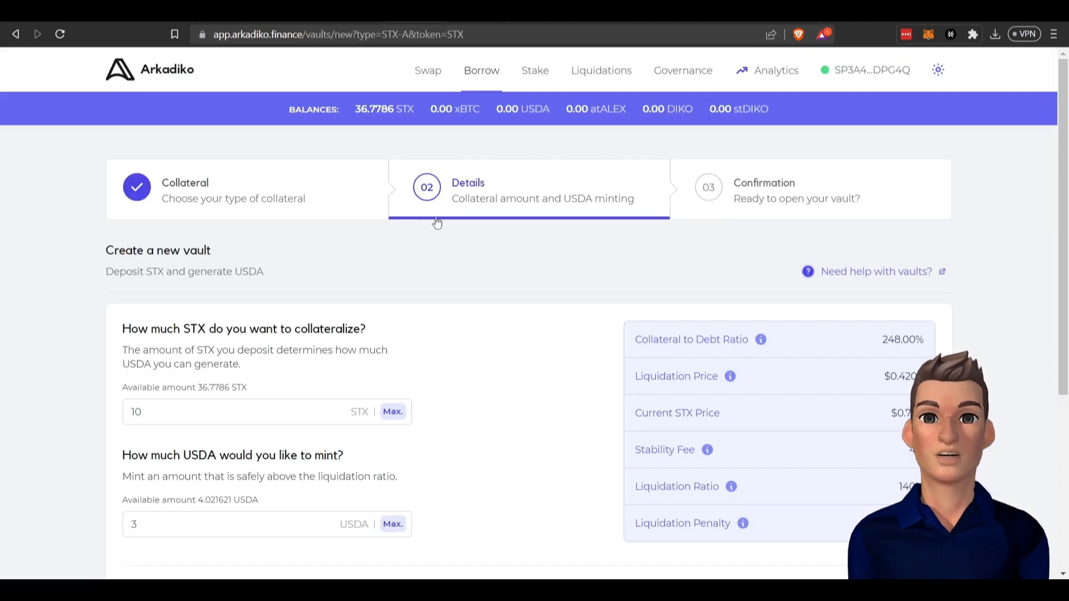
mouse_move(468, 309)
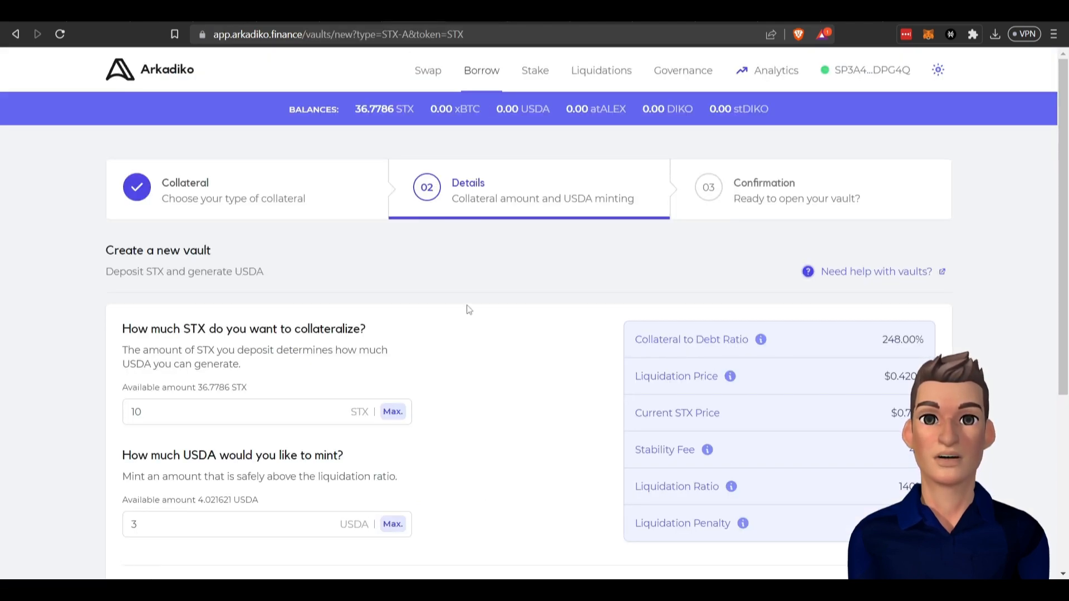
mouse_move(163, 302)
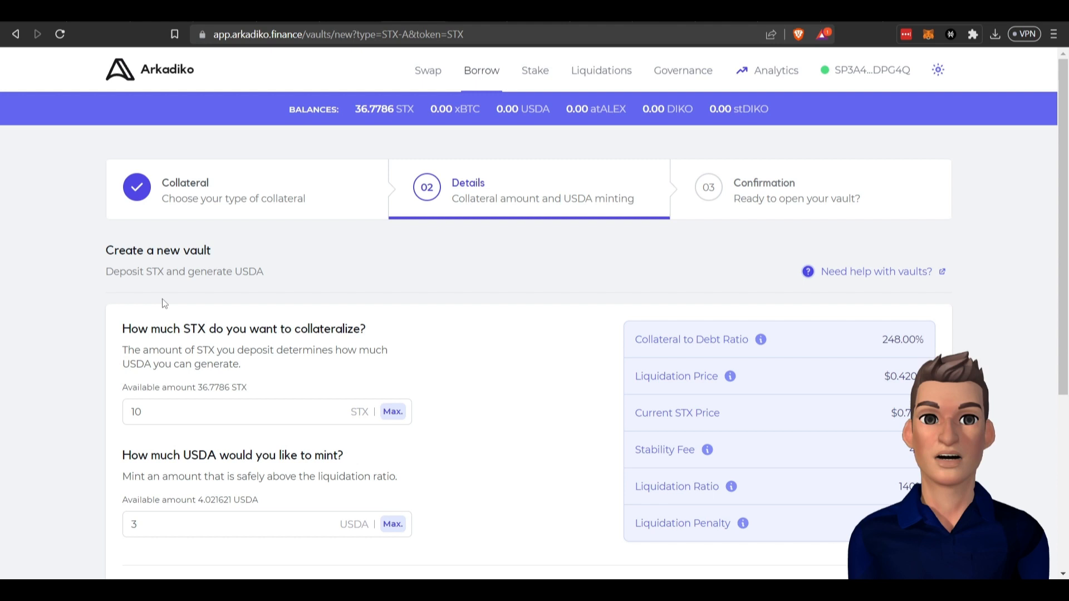
Step: Look over the new-vault details form, then switch to the Stake page
scroll(down, 3)
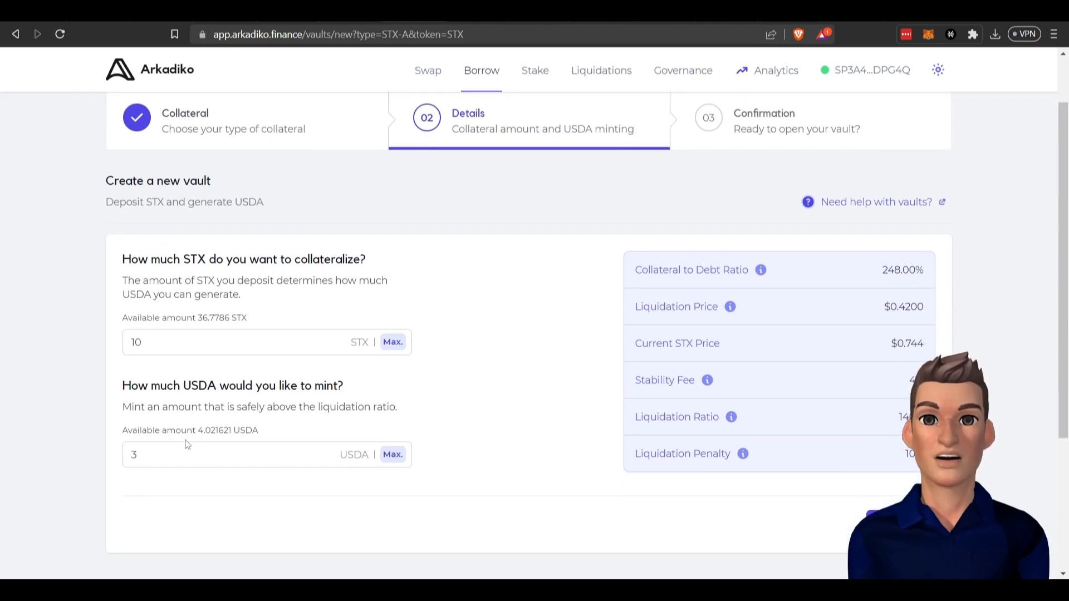
click(158, 341)
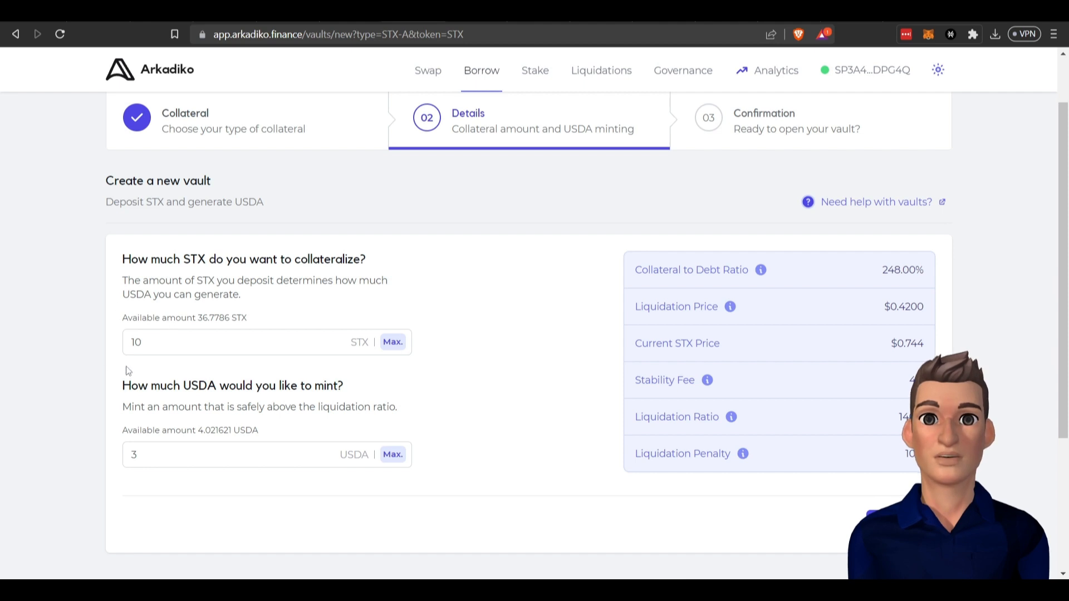
click(535, 70)
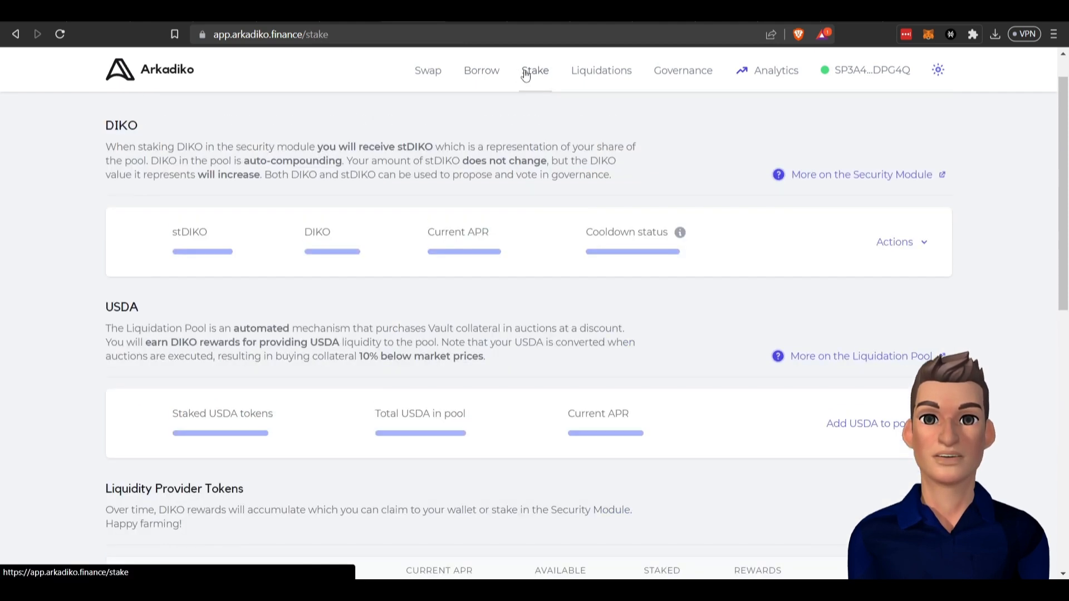
Step: Scroll to the USDA liquidation pool's 28.95% APR, then go to the Borrow overview
scroll(down, 3)
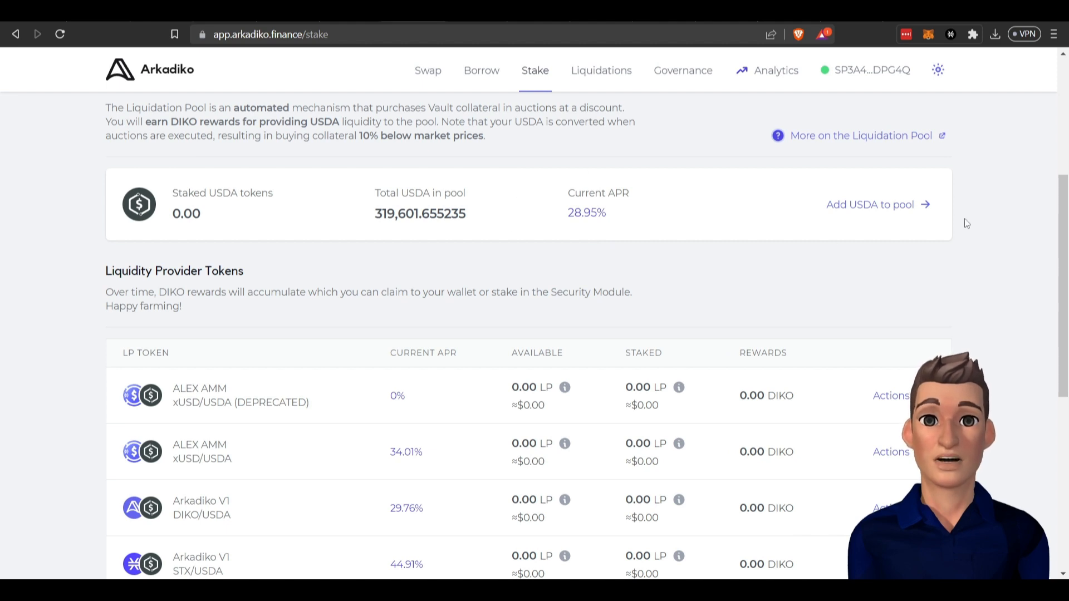
mouse_move(608, 234)
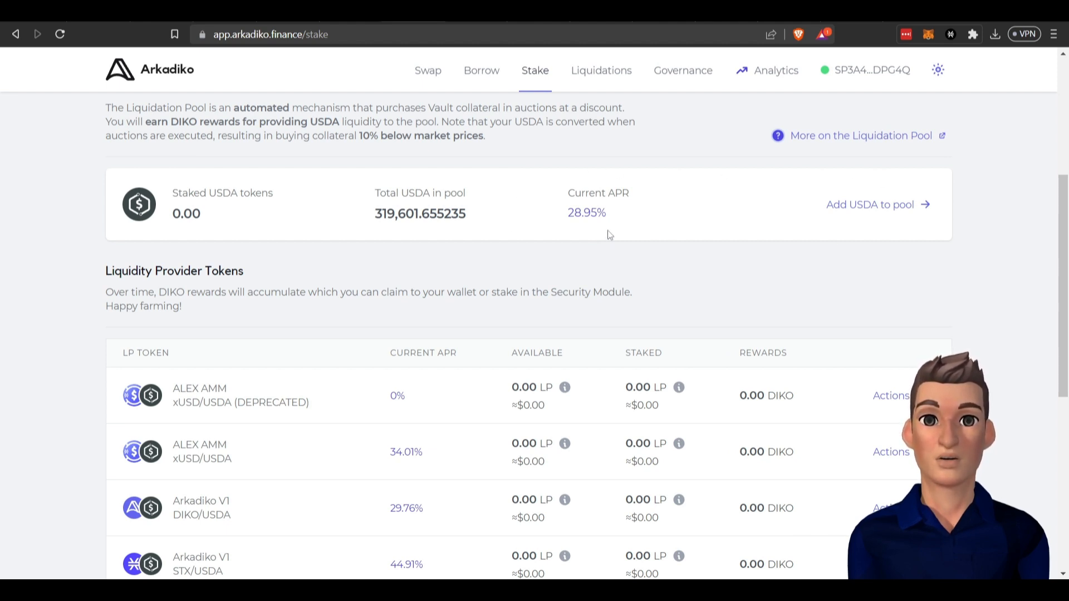
mouse_move(557, 208)
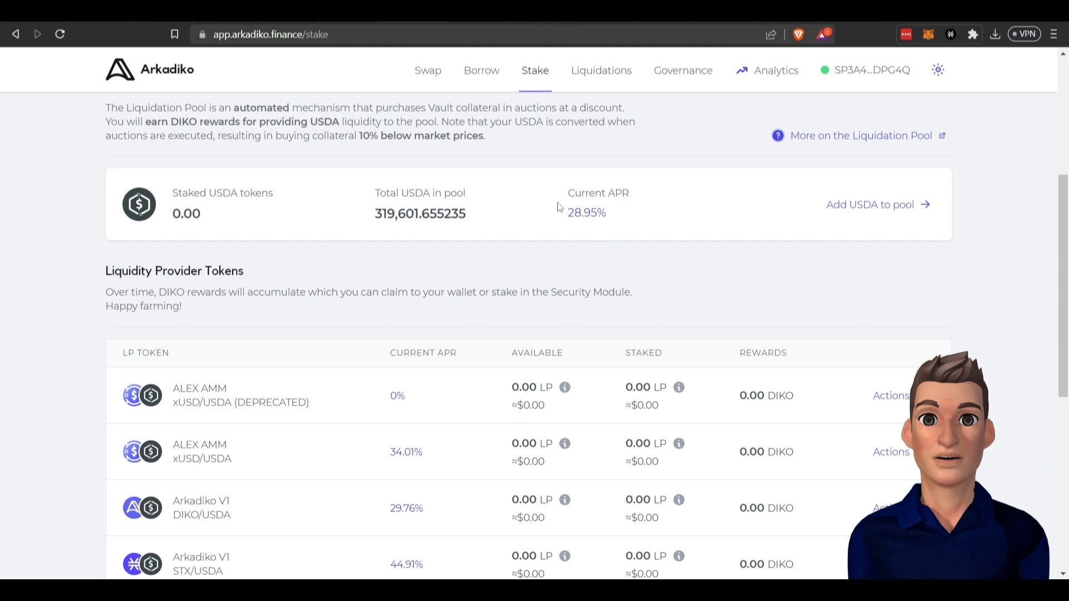
click(481, 69)
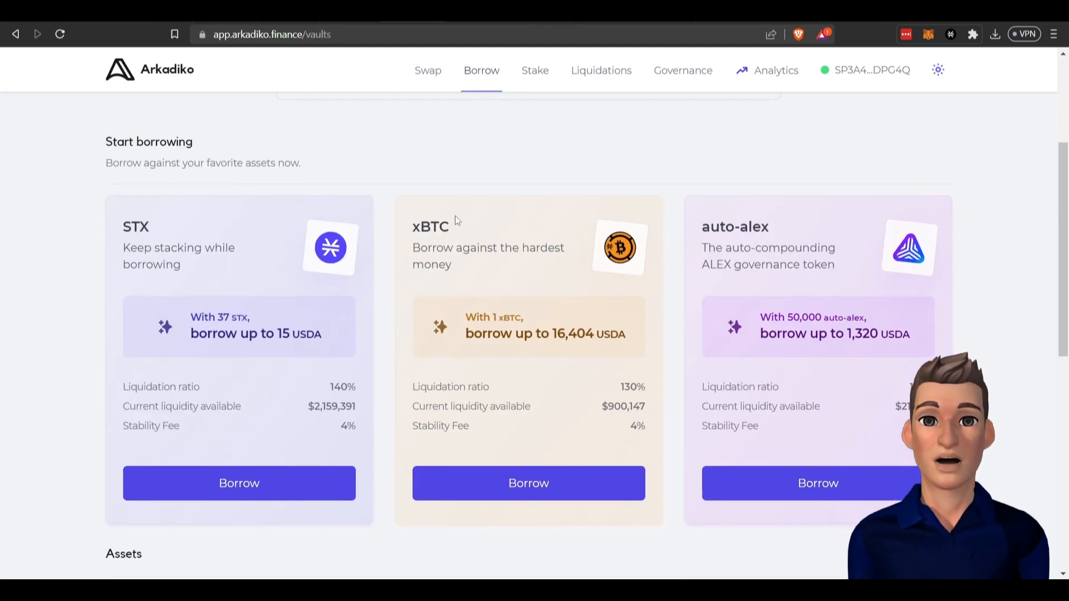
Step: Start an STX vault, briefly visit Stake, and return to the STX-A/STX-B collateral options
click(239, 483)
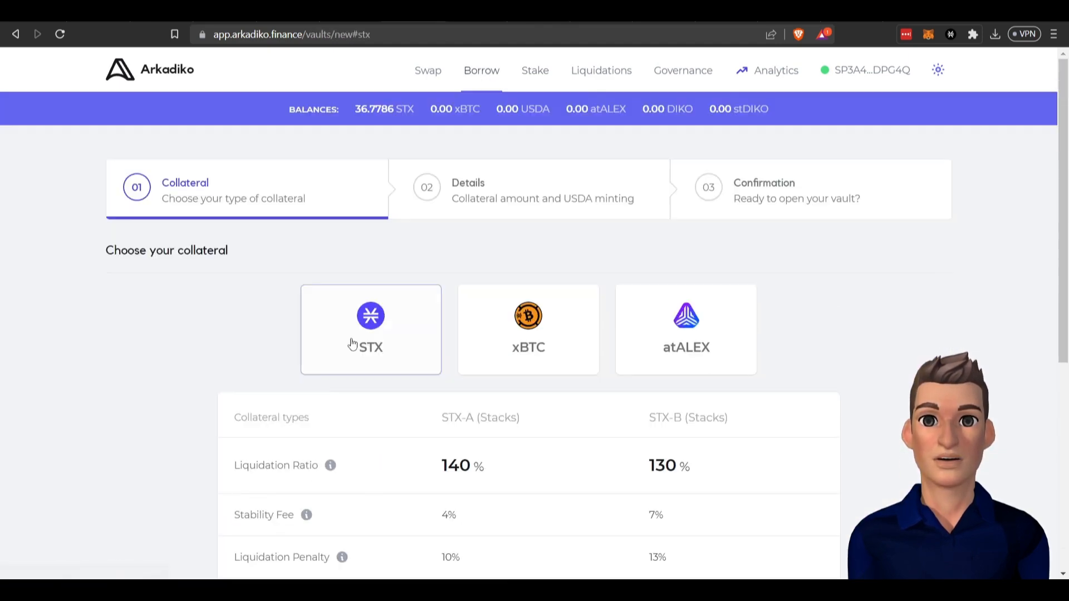
scroll(down, 3)
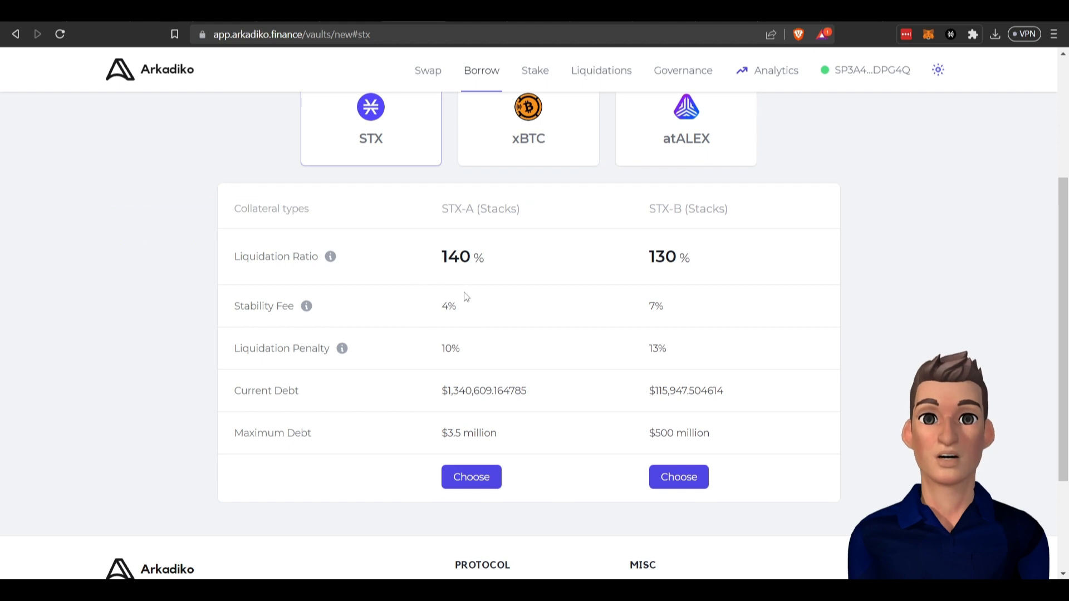
click(535, 70)
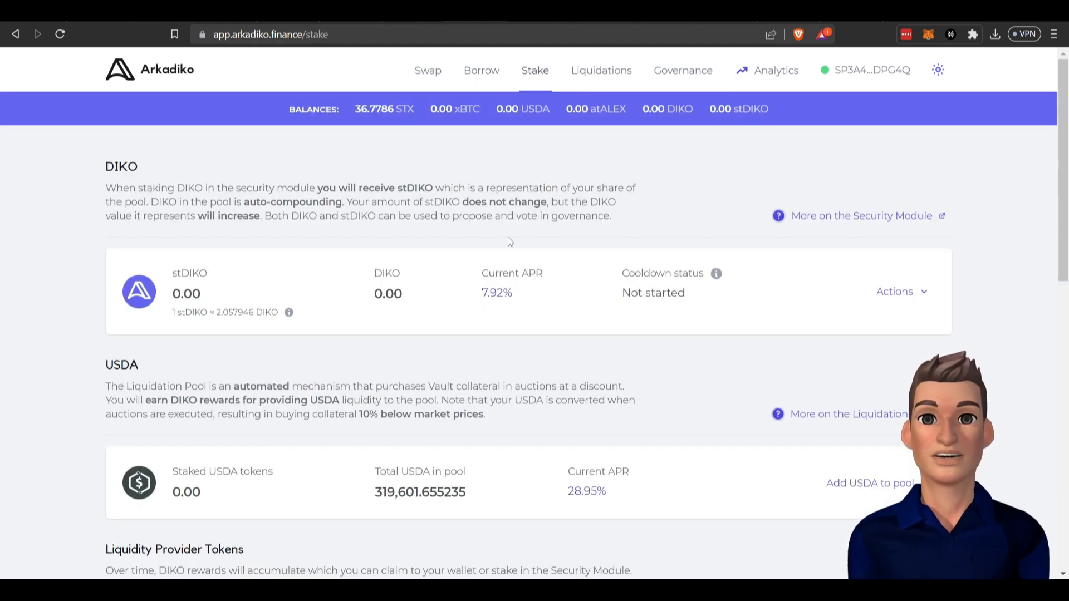
scroll(down, 3)
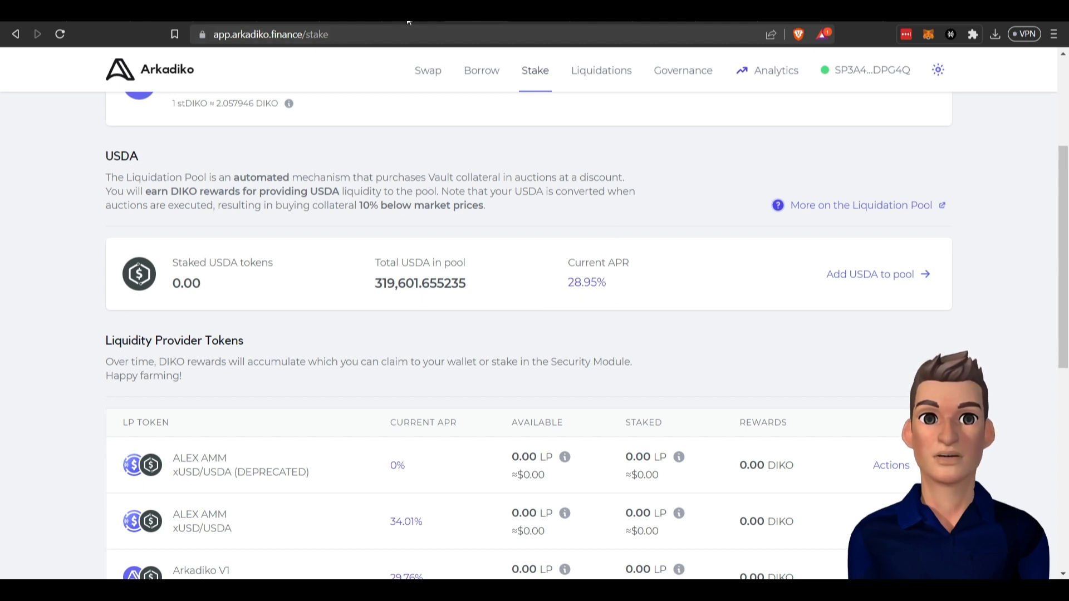
click(481, 71)
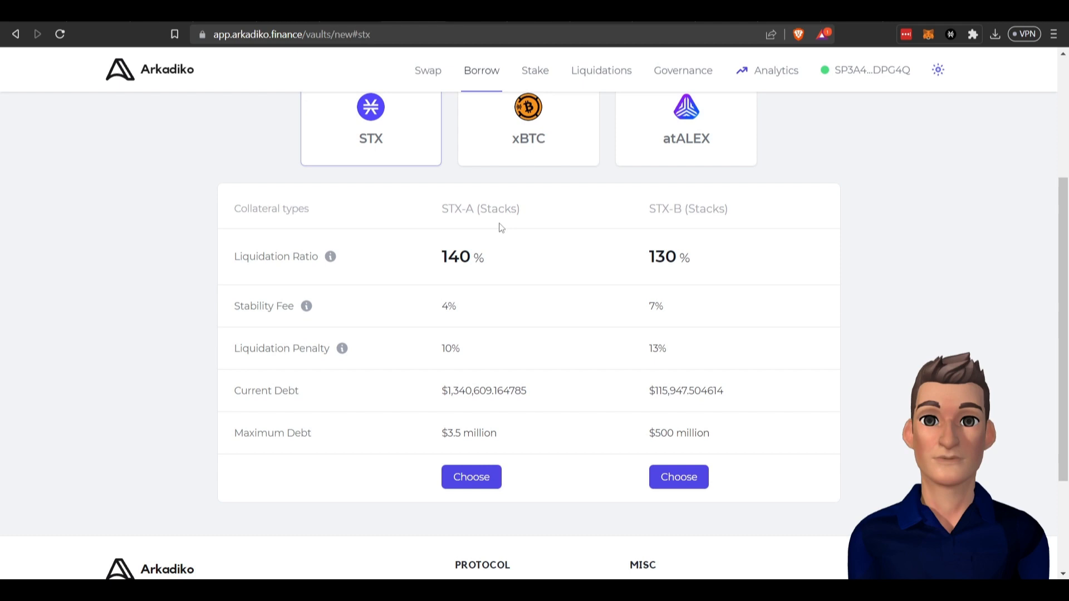
mouse_move(422, 249)
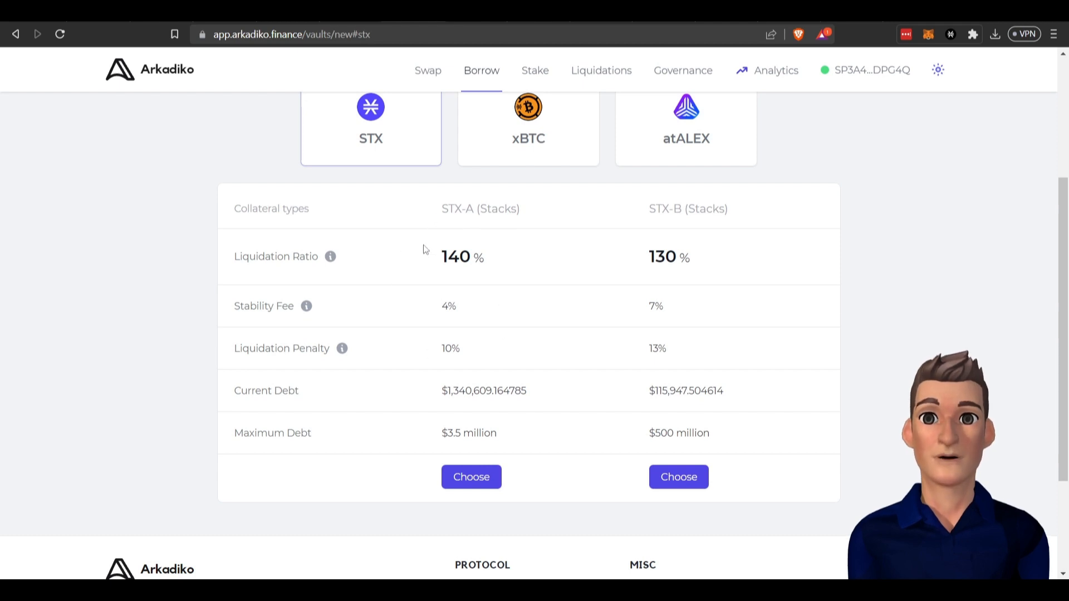
mouse_move(515, 268)
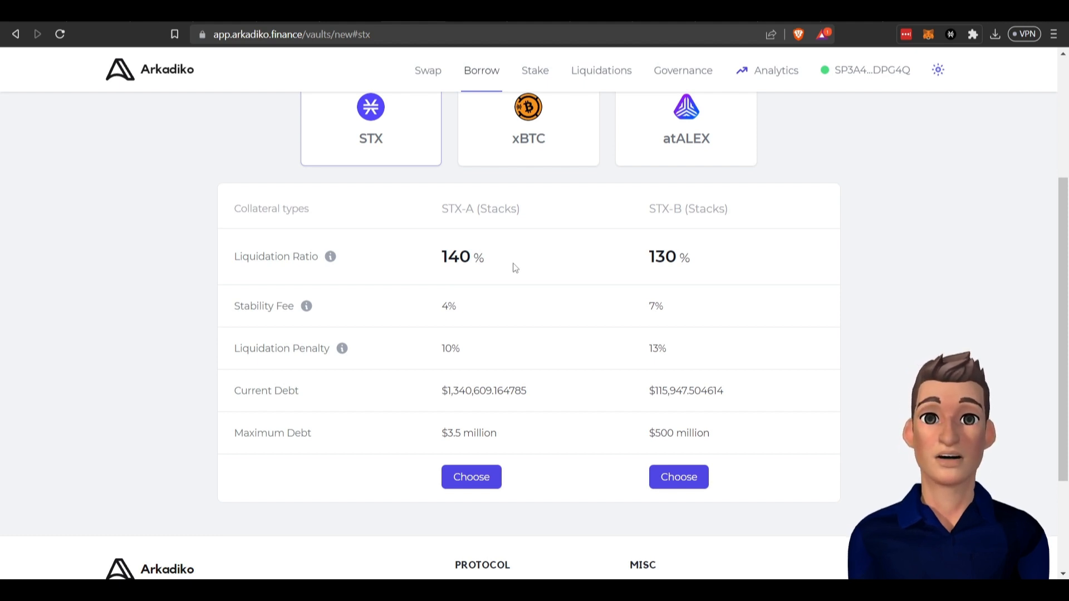
scroll(up, 3)
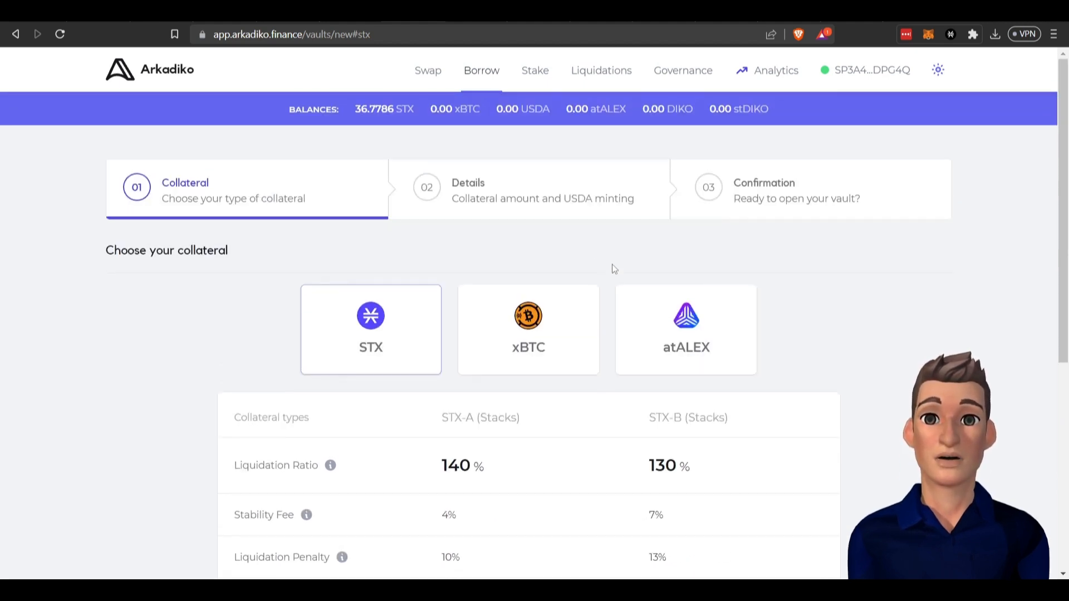
mouse_move(475, 201)
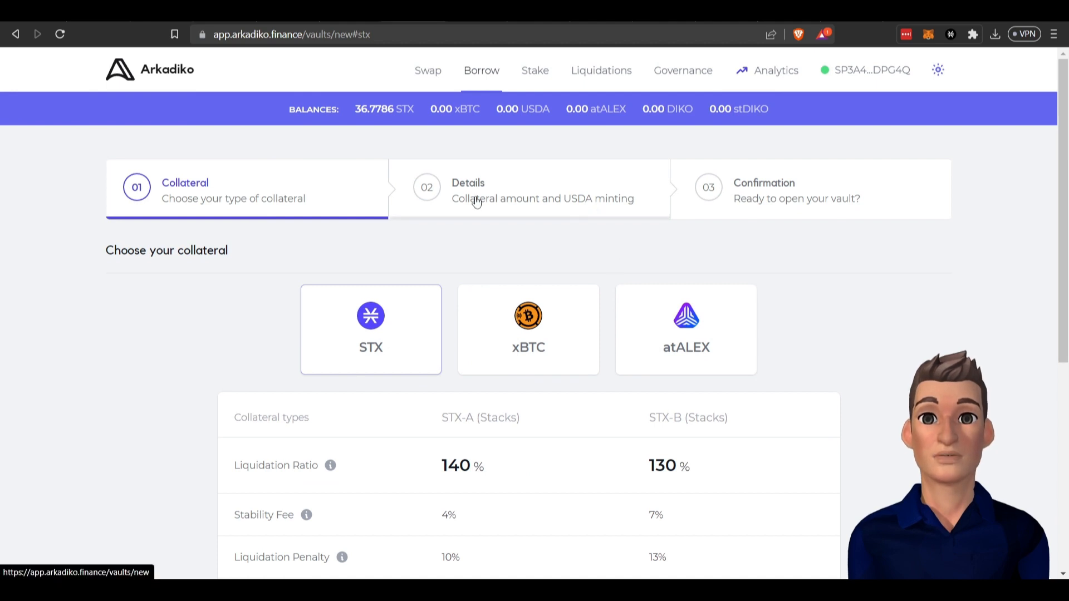
mouse_move(497, 279)
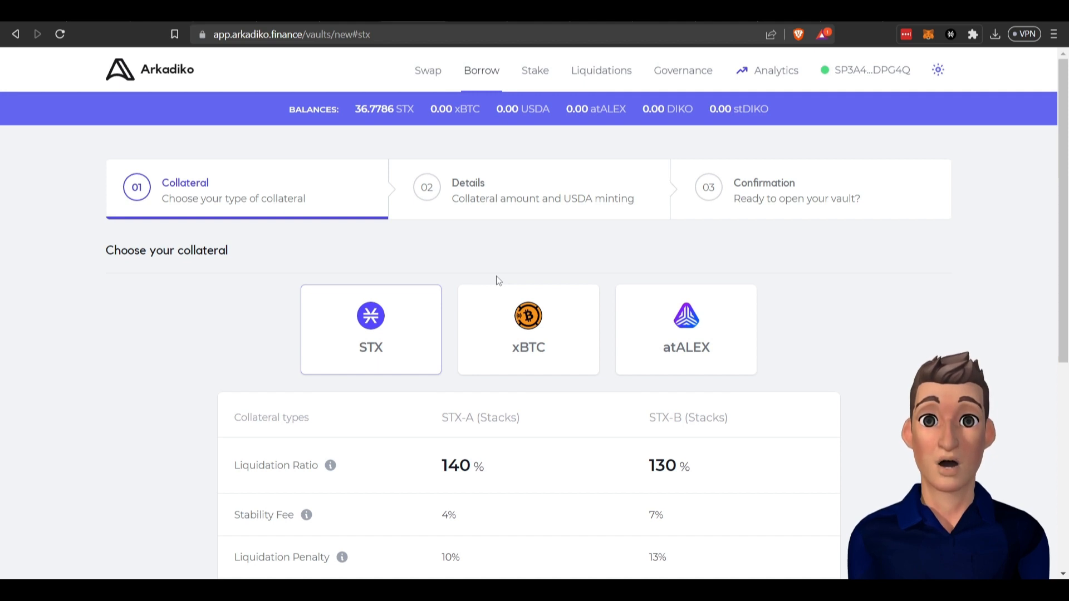
mouse_move(531, 222)
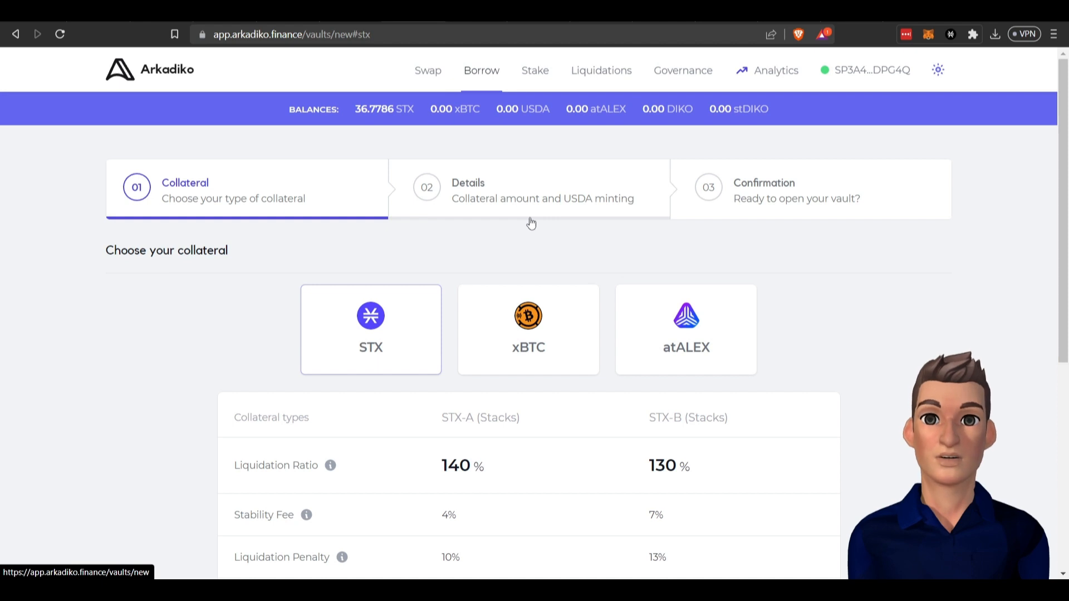
mouse_move(531, 223)
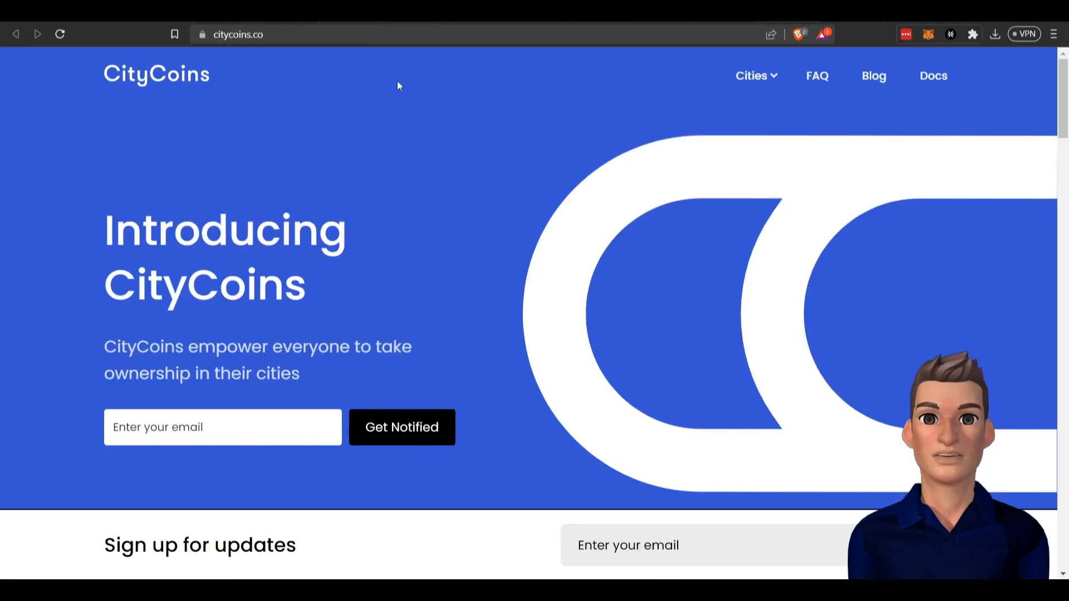
Step: Review NYCCoin and the three-step How it works on CityCoins, then show the Cities list
click(752, 76)
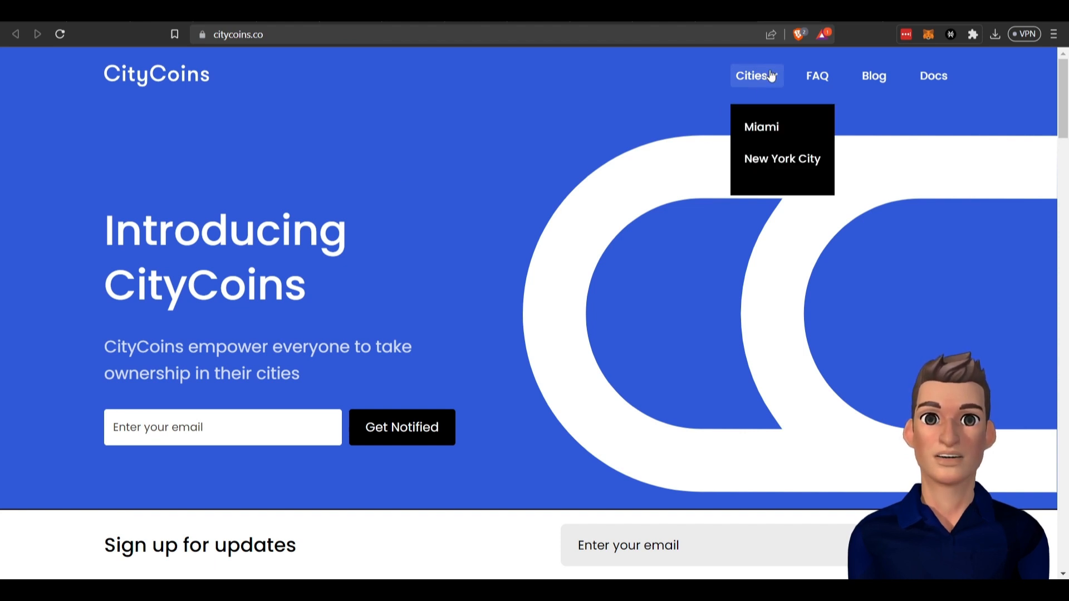
mouse_move(537, 155)
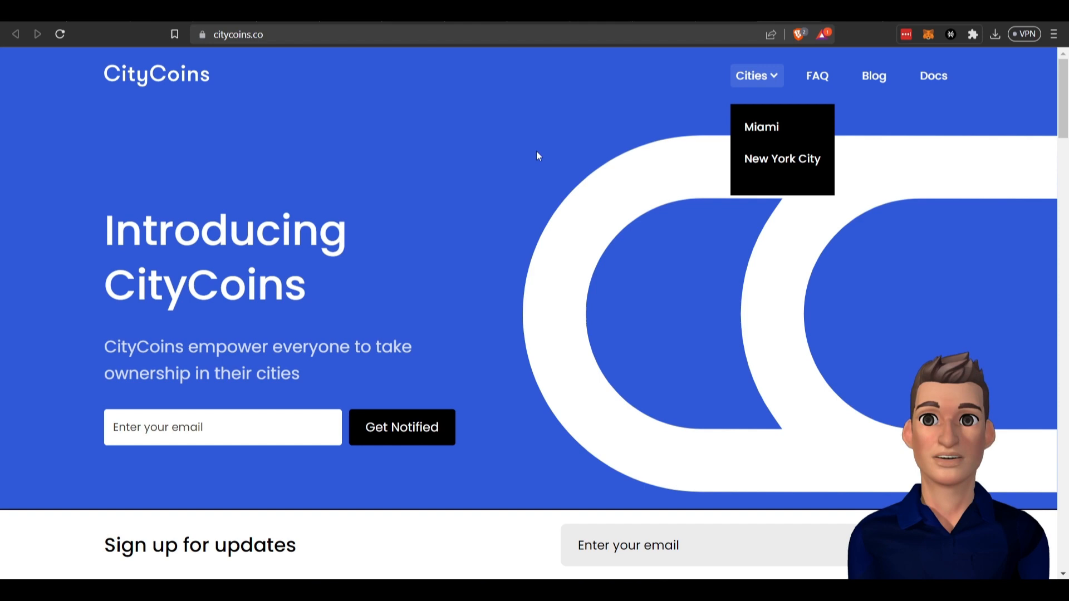
click(781, 158)
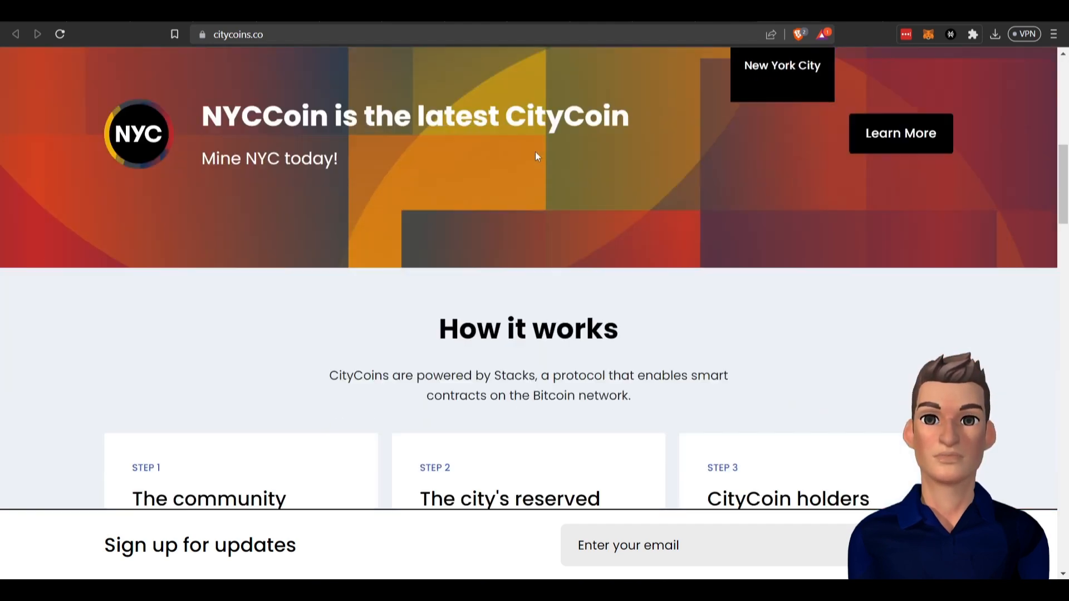
scroll(down, 3)
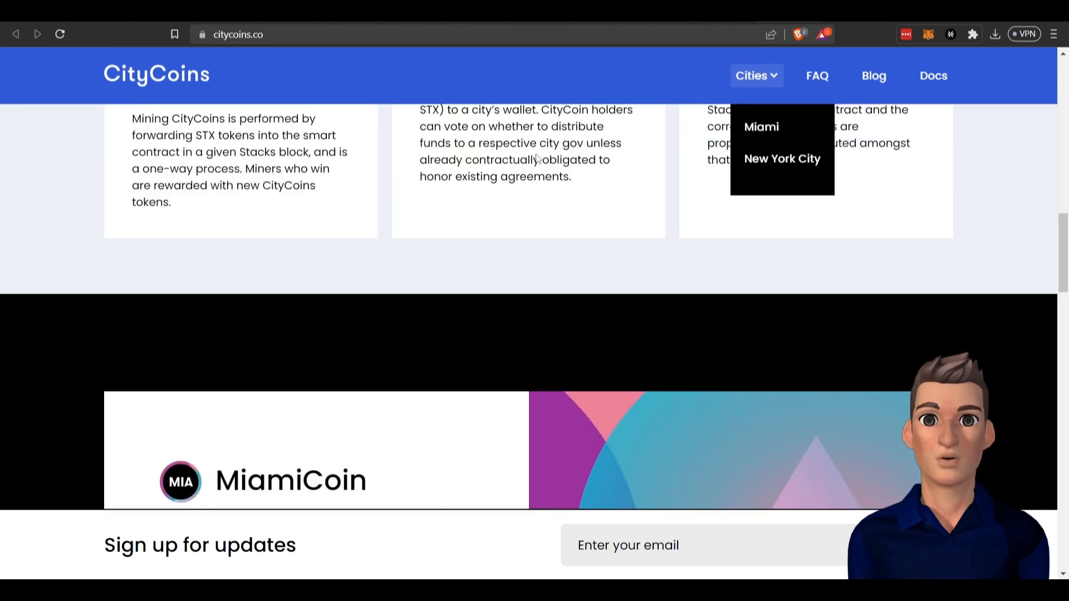
scroll(up, 3)
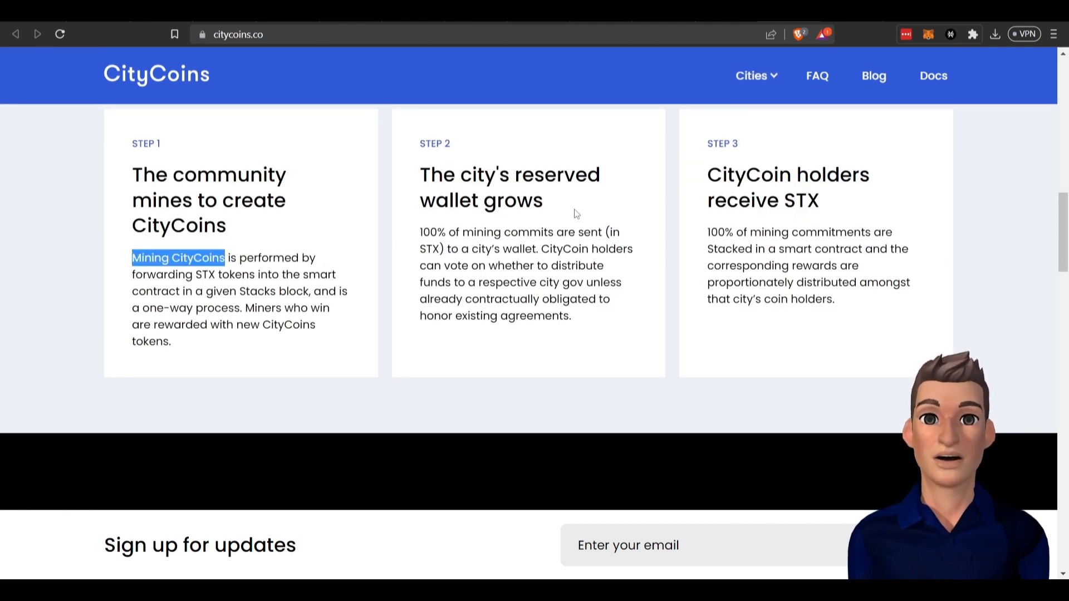
mouse_move(618, 305)
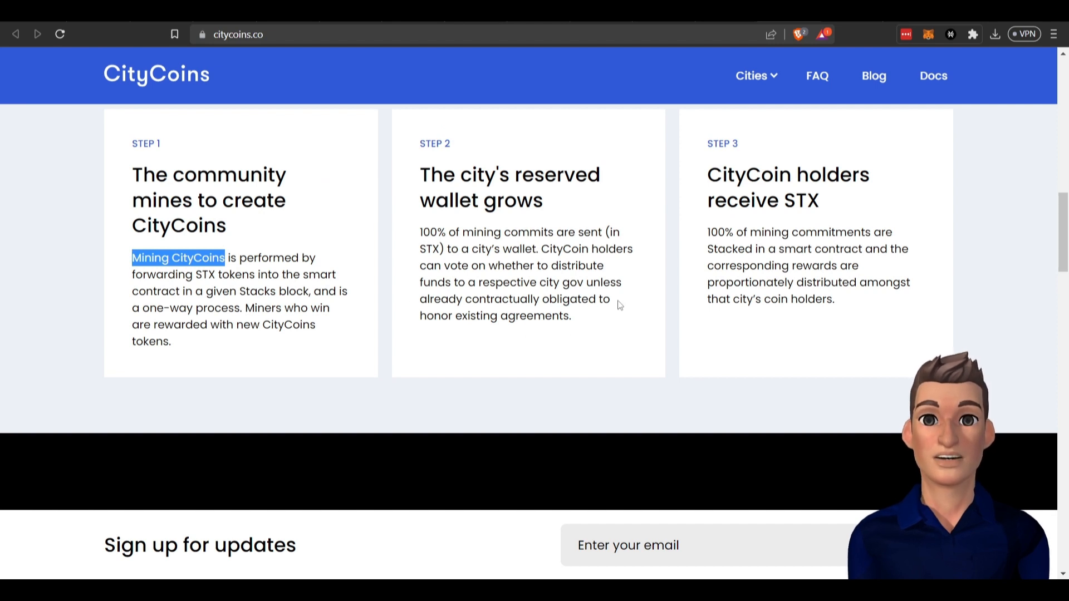
mouse_move(704, 262)
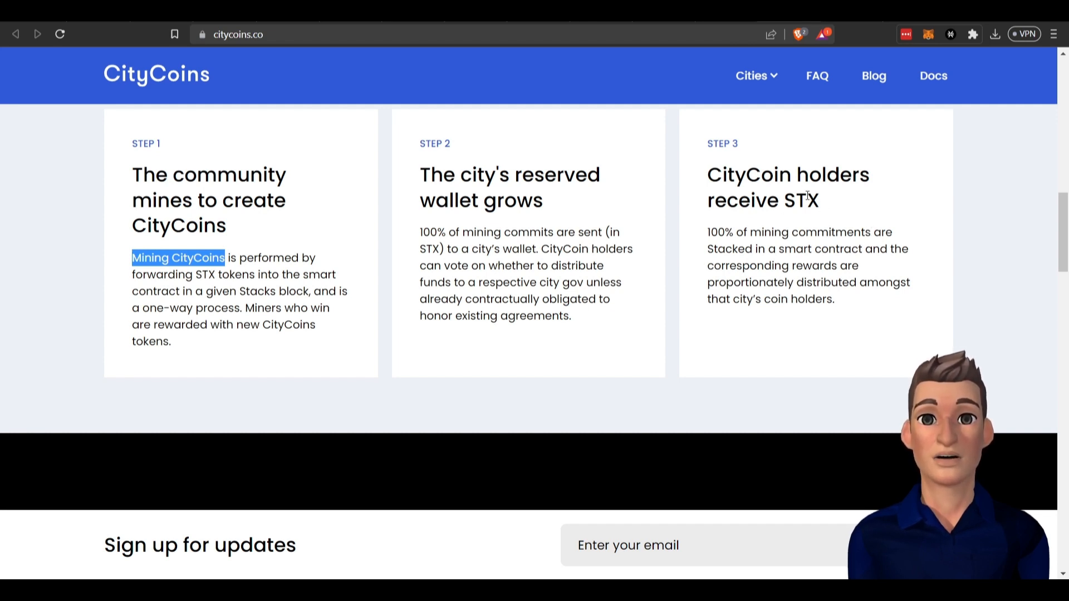
mouse_move(786, 160)
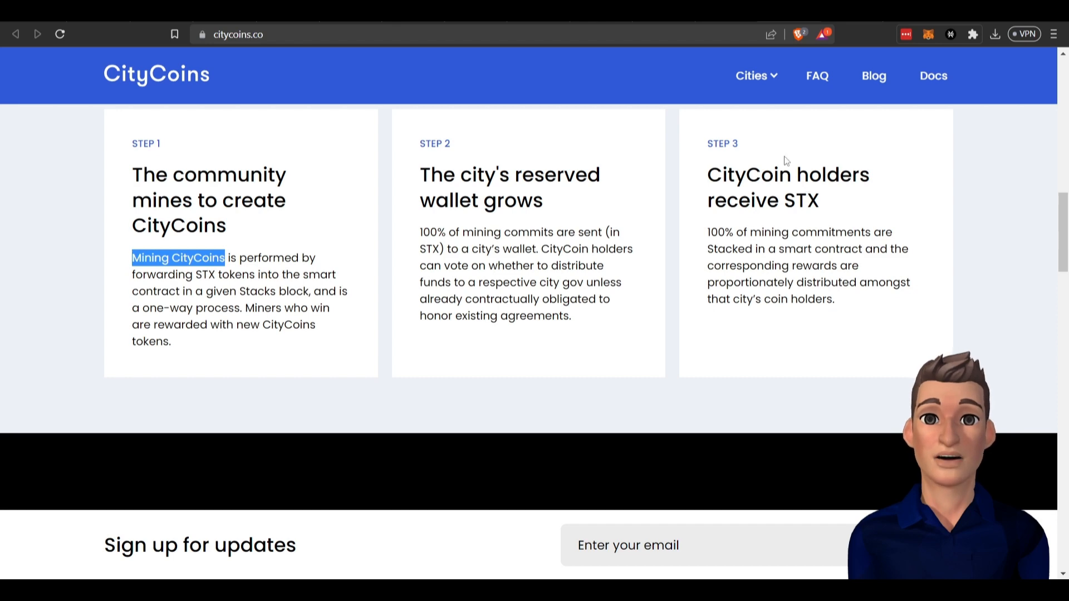
scroll(up, 3)
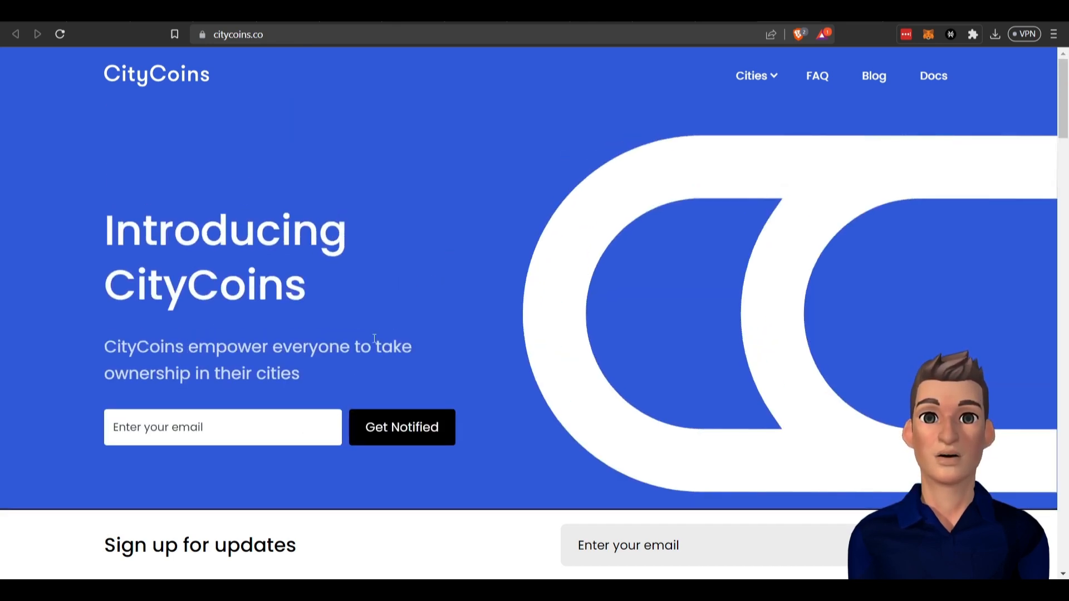
click(753, 76)
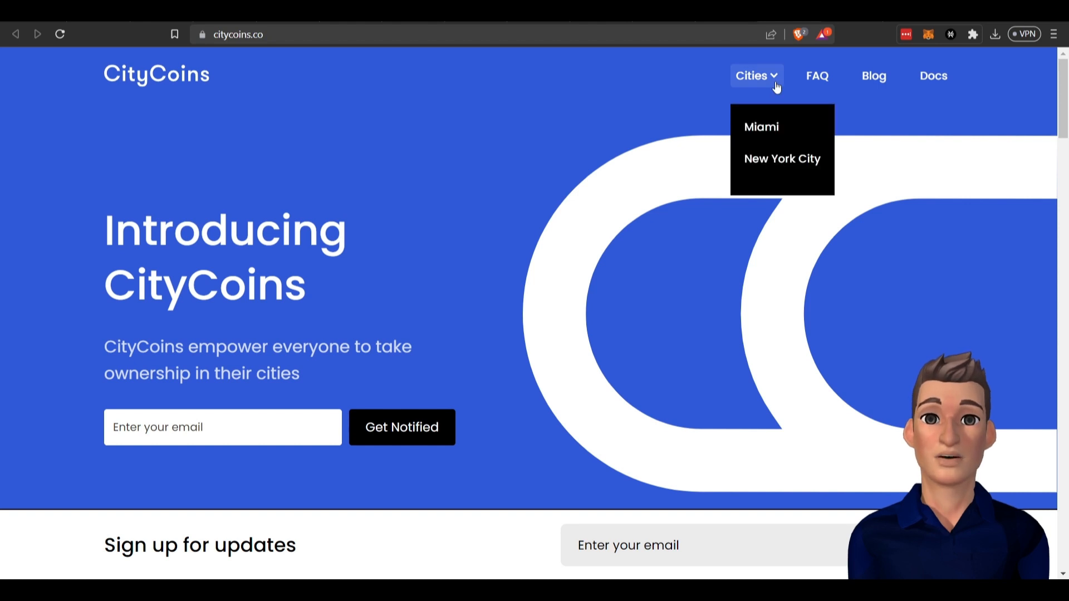
mouse_move(753, 107)
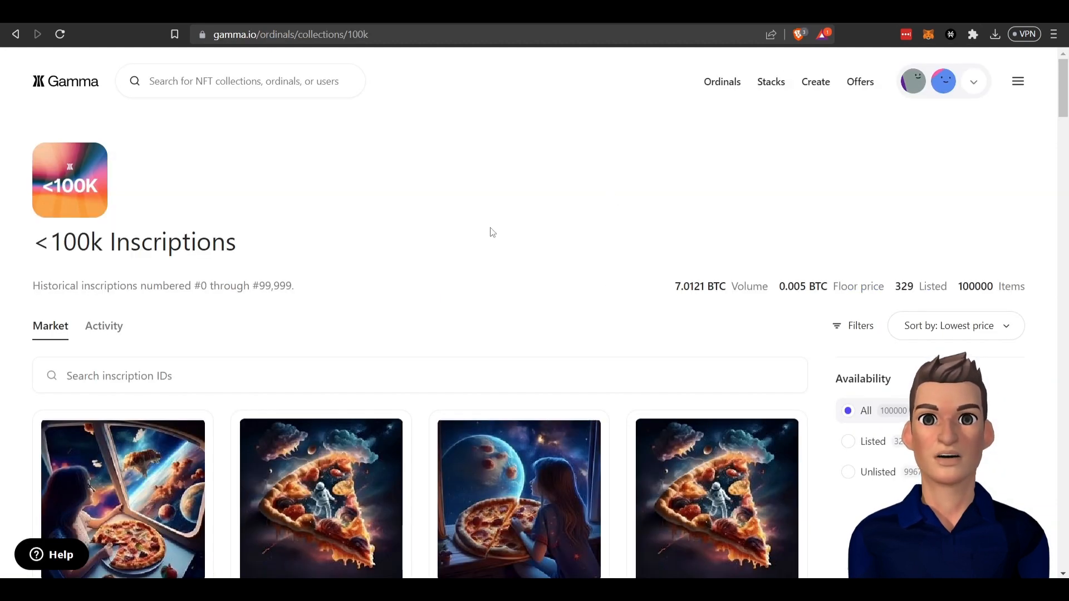
click(289, 34)
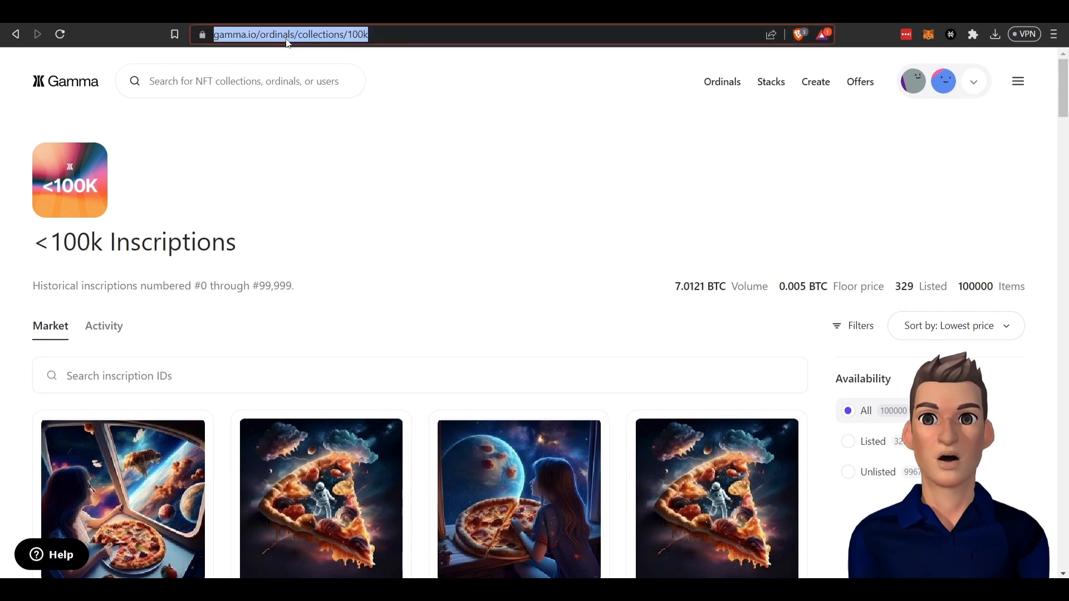
scroll(down, 3)
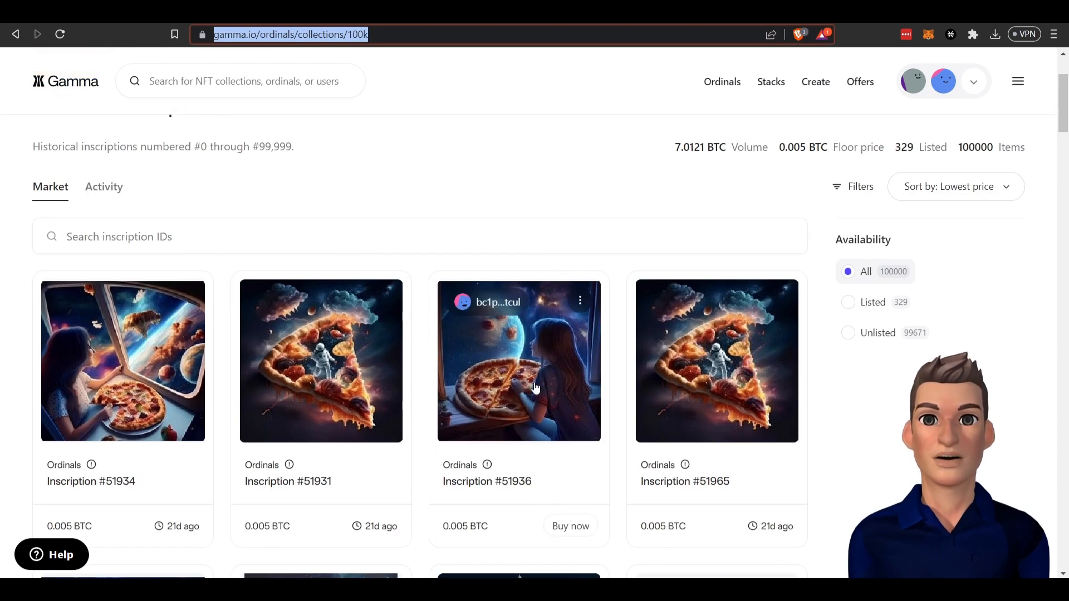
mouse_move(559, 381)
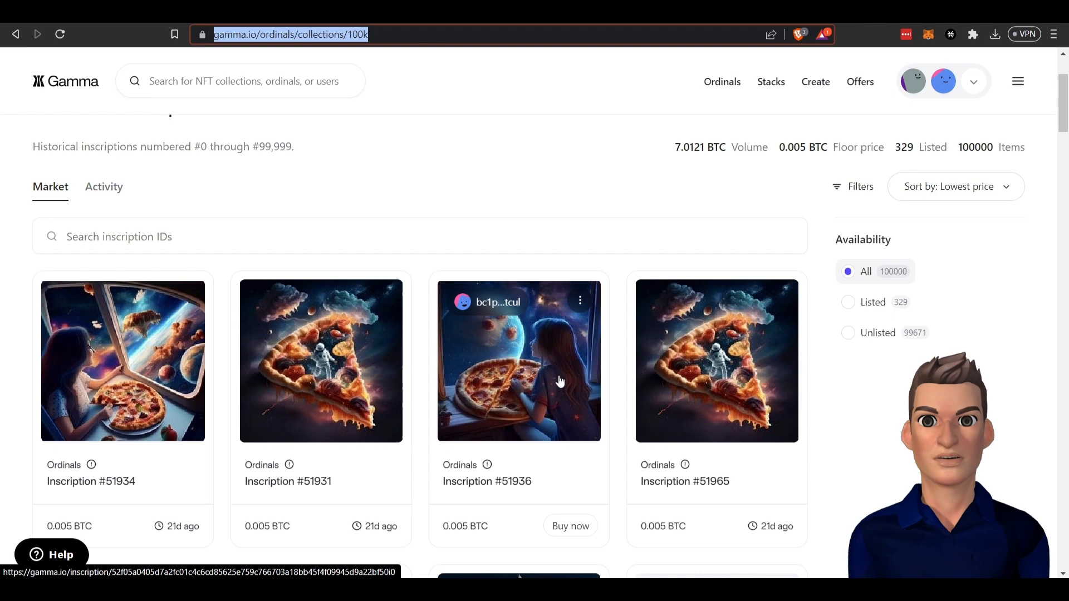
scroll(down, 3)
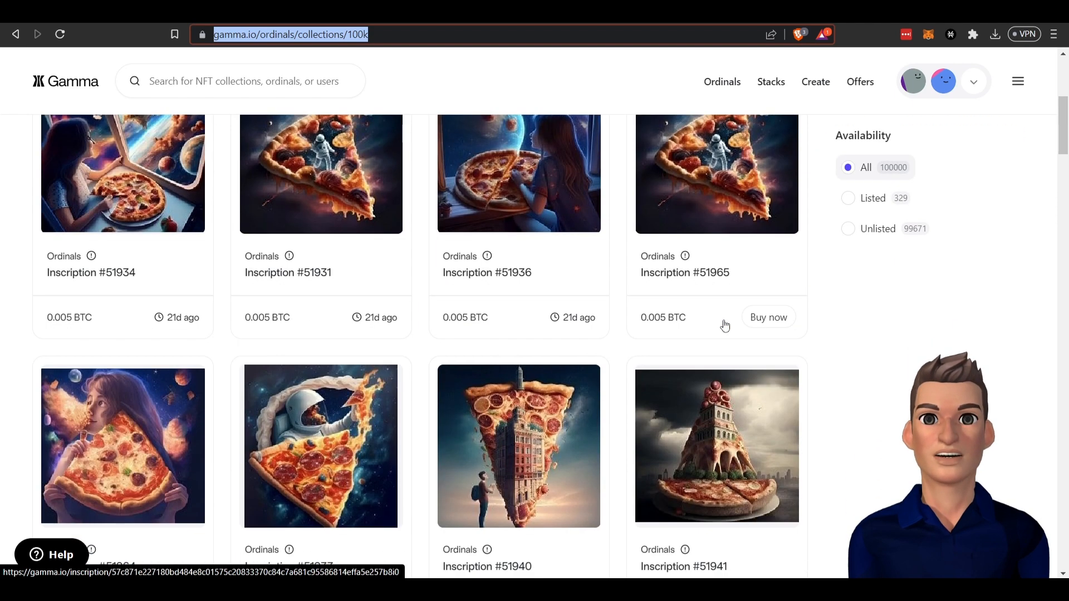
scroll(down, 3)
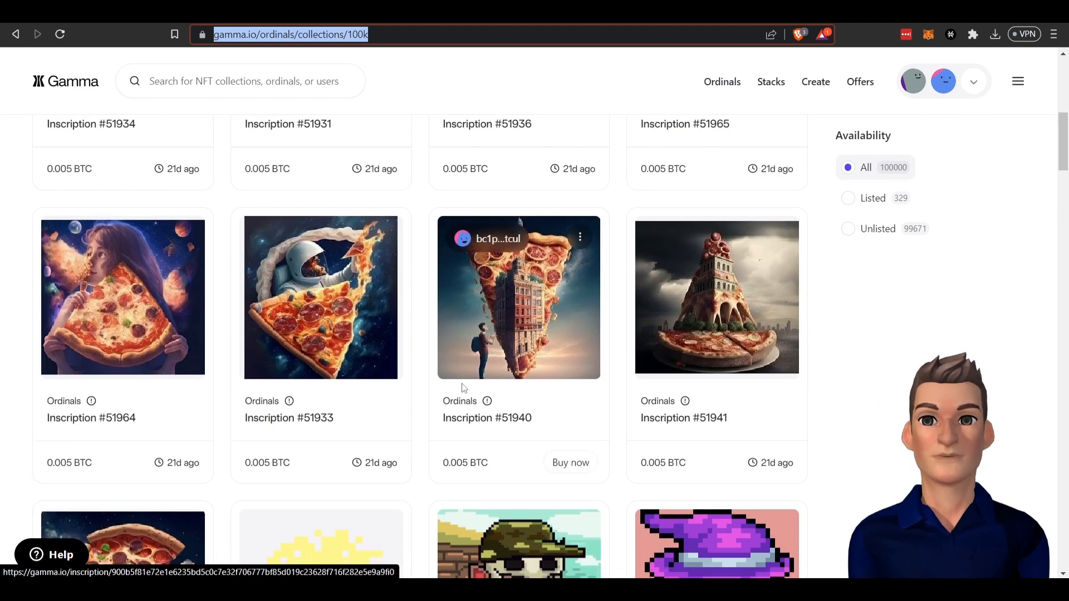
scroll(down, 3)
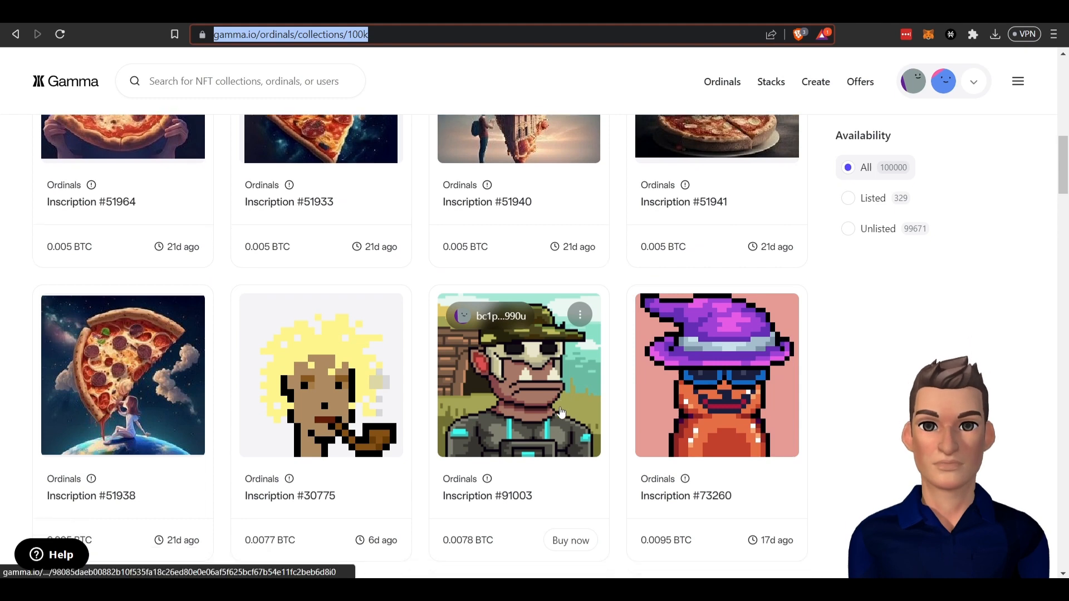
scroll(down, 3)
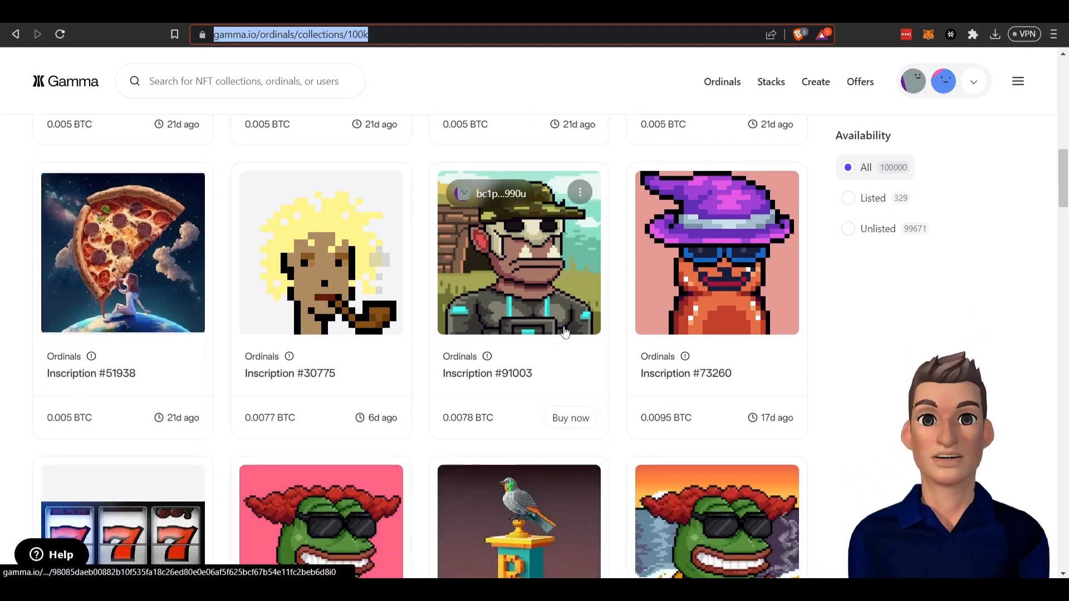
scroll(down, 3)
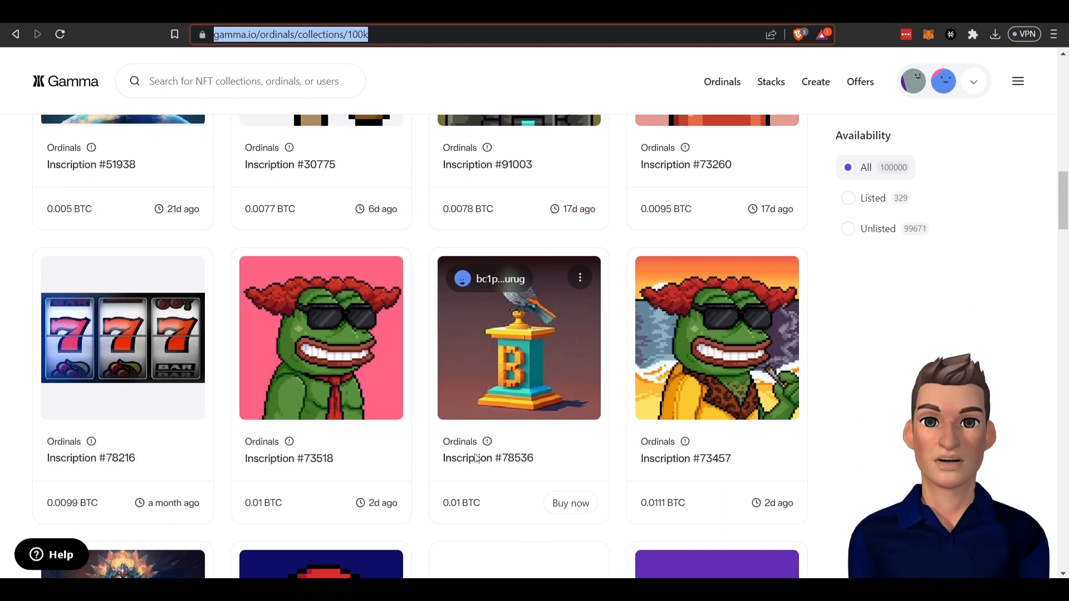
mouse_move(358, 411)
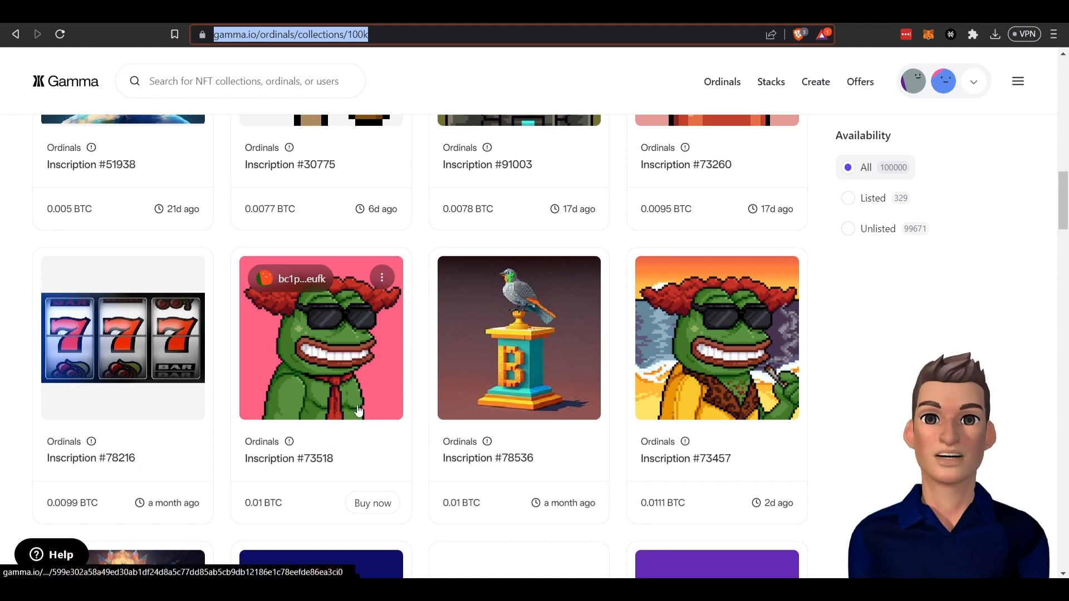
mouse_move(423, 423)
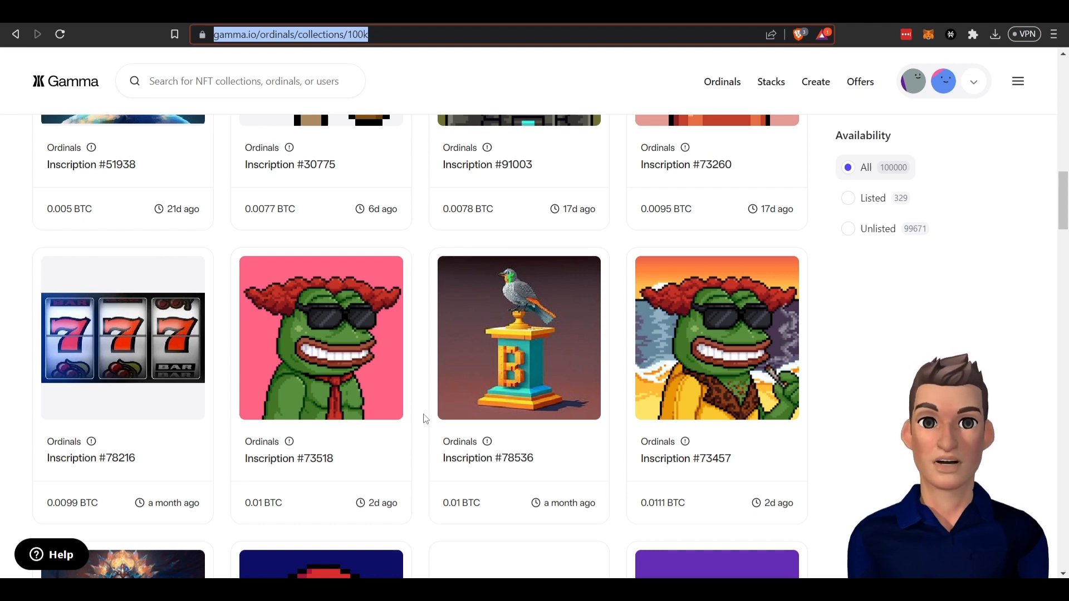
scroll(down, 3)
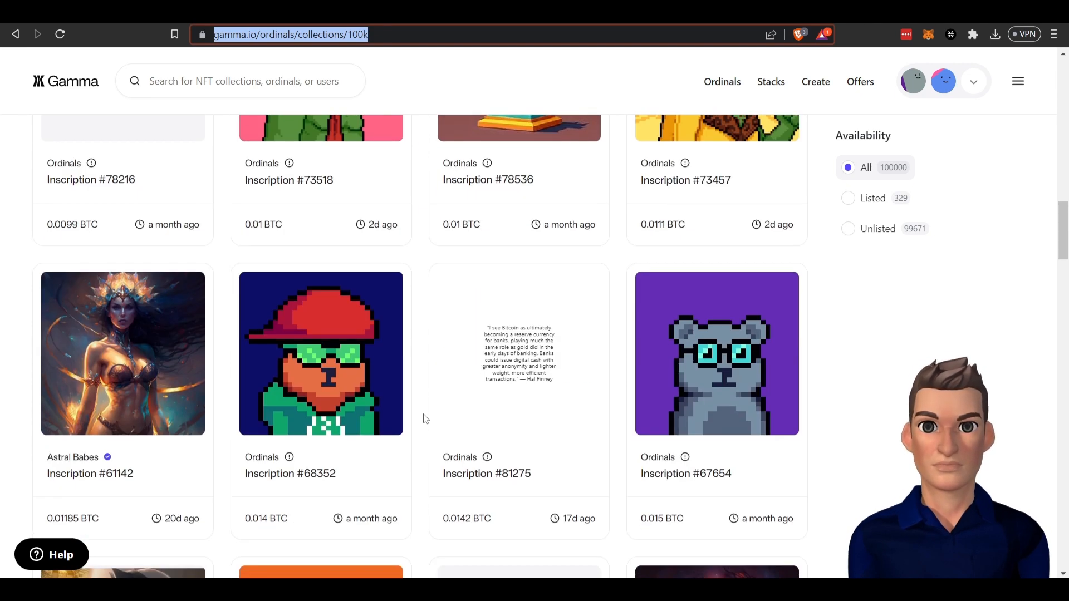
mouse_move(321, 353)
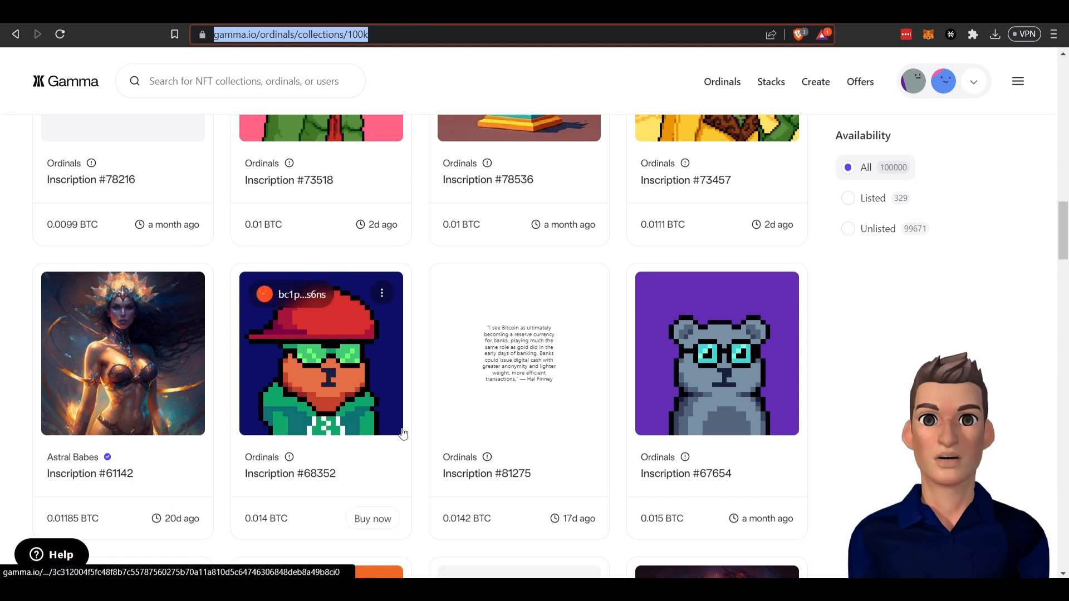
mouse_move(395, 395)
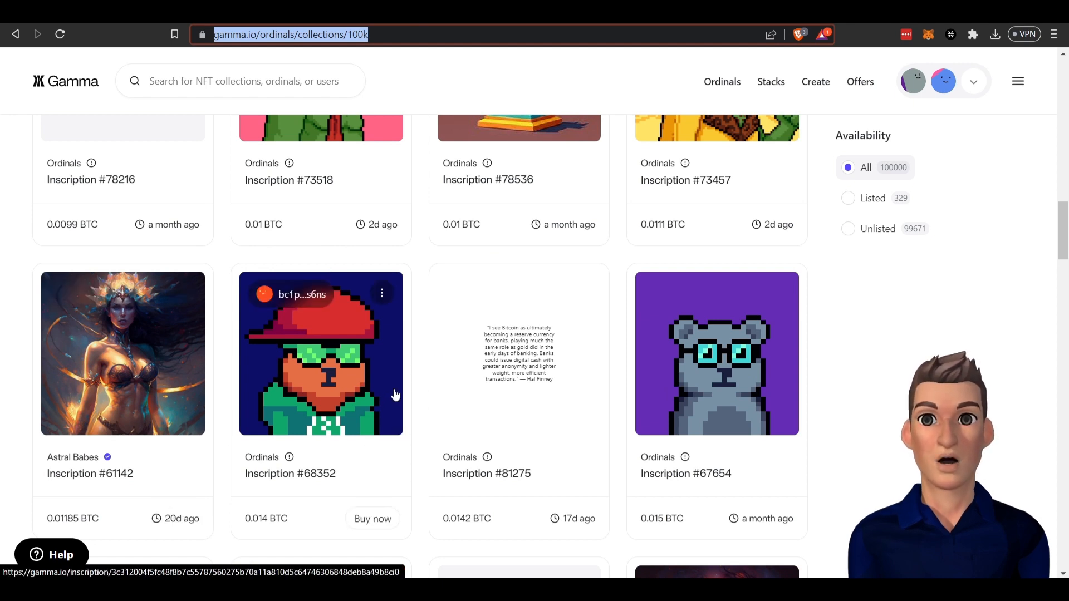